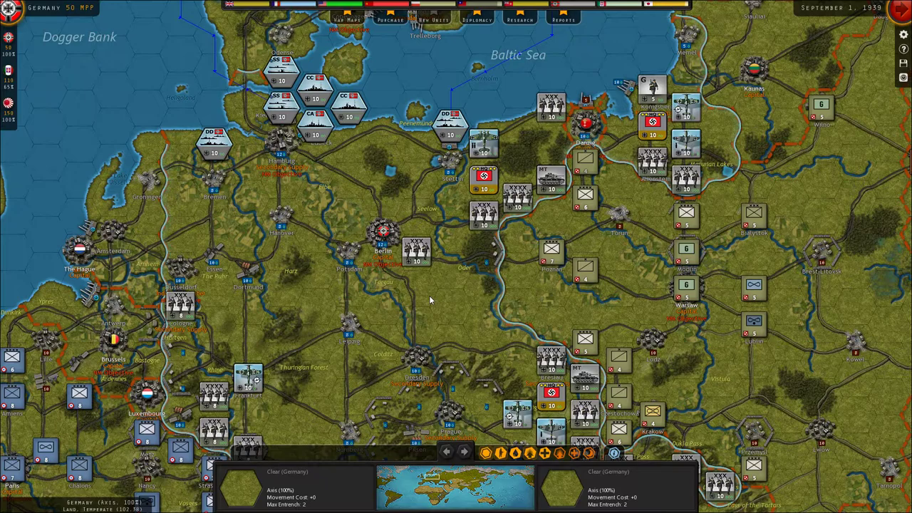
{"action": "mouse_move", "coordinate": [417, 275]}
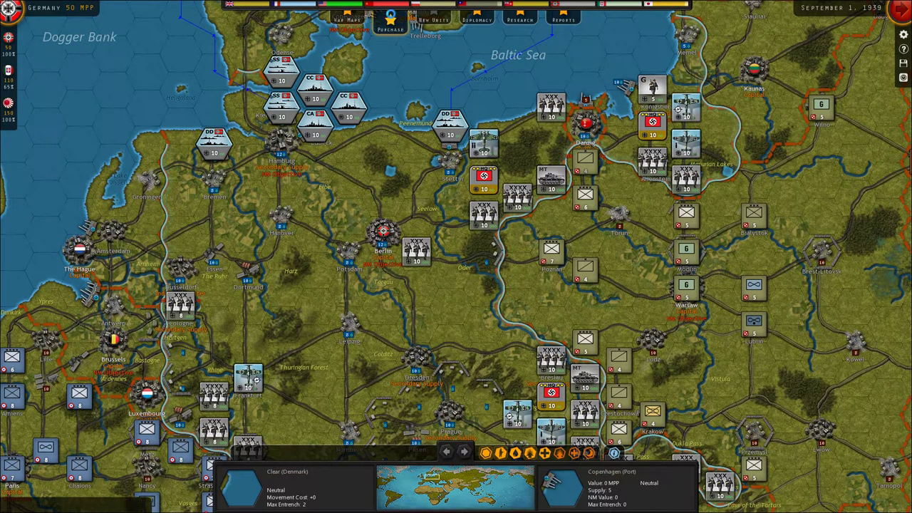
Open Germany's purchase screen and preview Corps, Army, Mechanized, Special Forces, Engineers, Paratroops and Anti-Air counters
{"action": "left_click", "coordinate": [389, 23]}
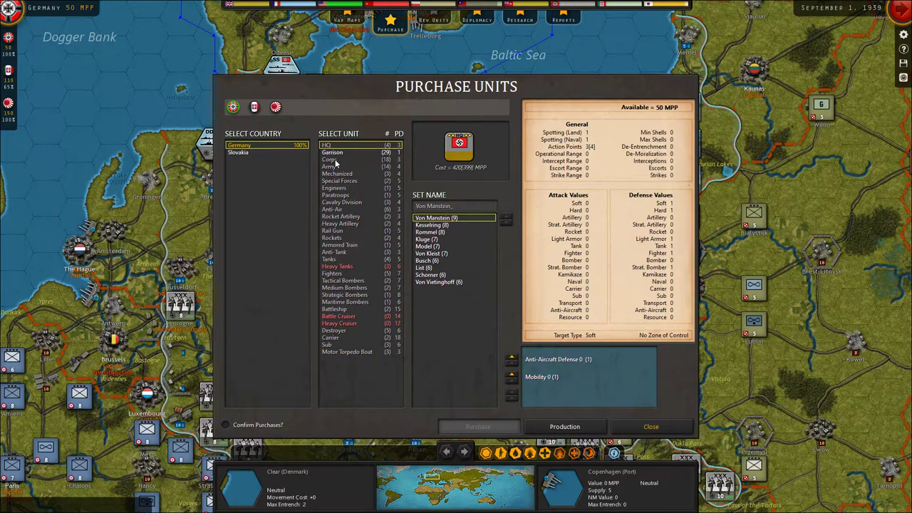
{"action": "left_click", "coordinate": [331, 159]}
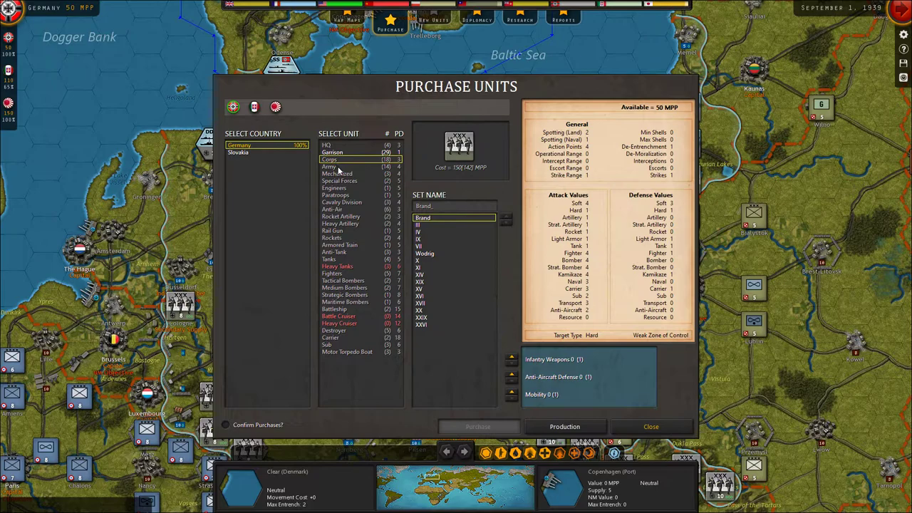
{"action": "left_click", "coordinate": [328, 166]}
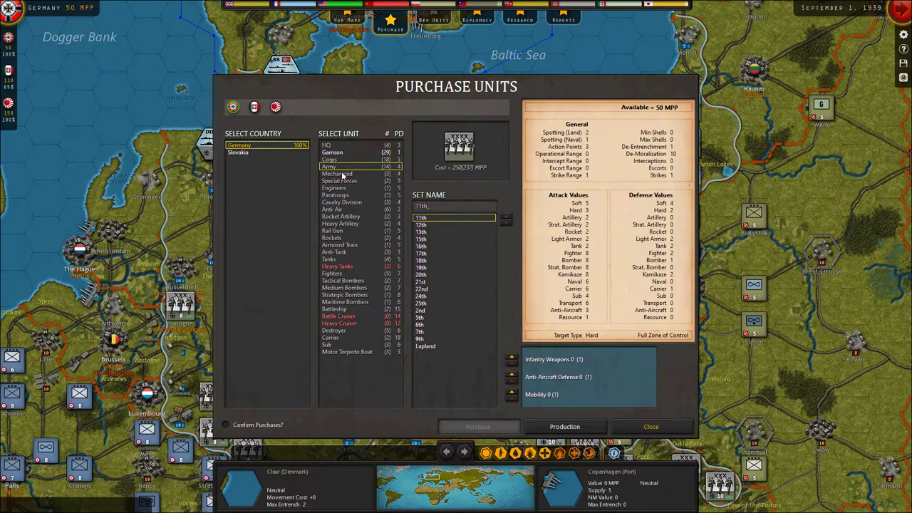
{"action": "left_click", "coordinate": [338, 173]}
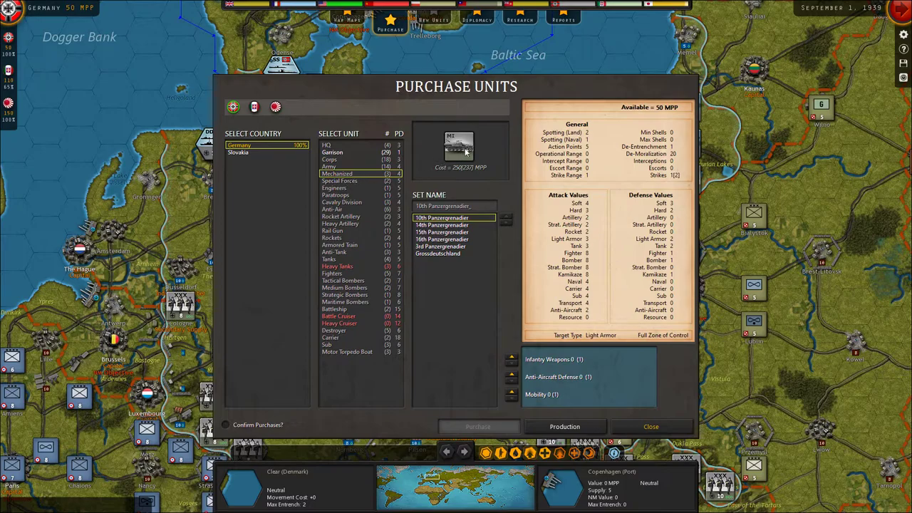
{"action": "mouse_move", "coordinate": [355, 184]}
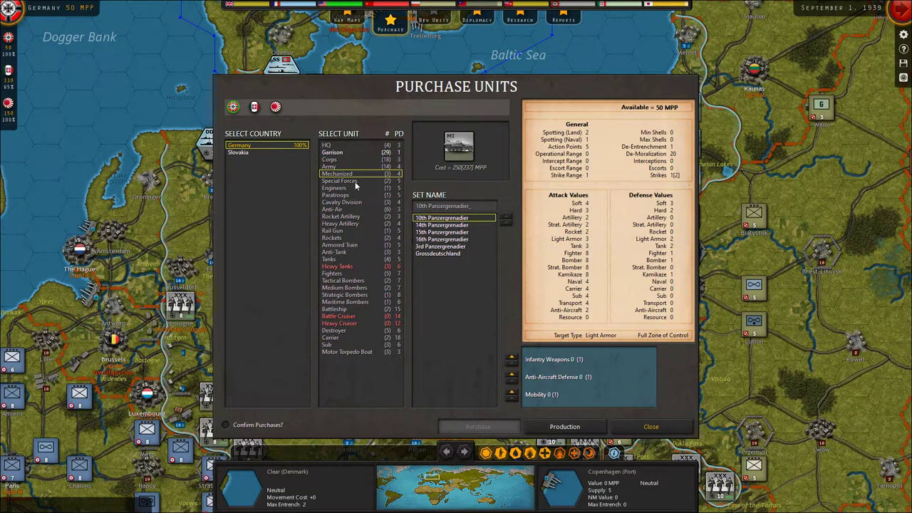
{"action": "left_click", "coordinate": [340, 180]}
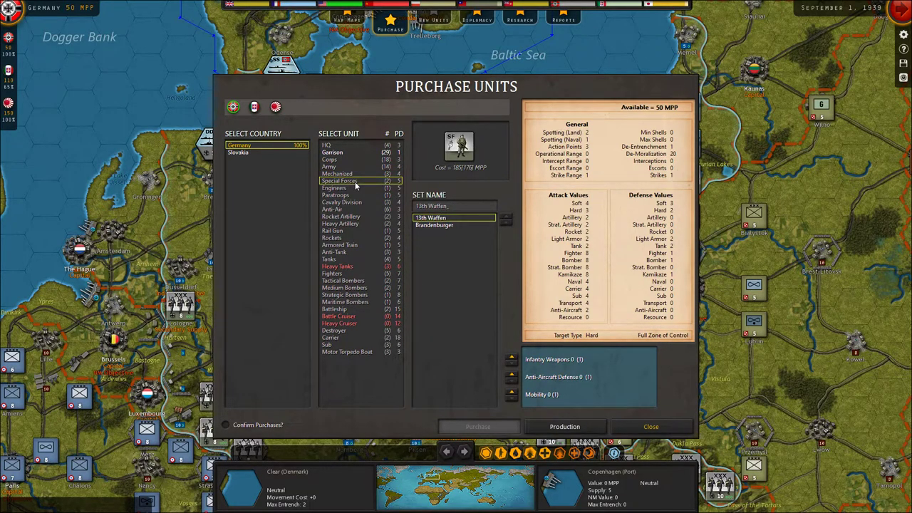
{"action": "mouse_move", "coordinate": [452, 155]}
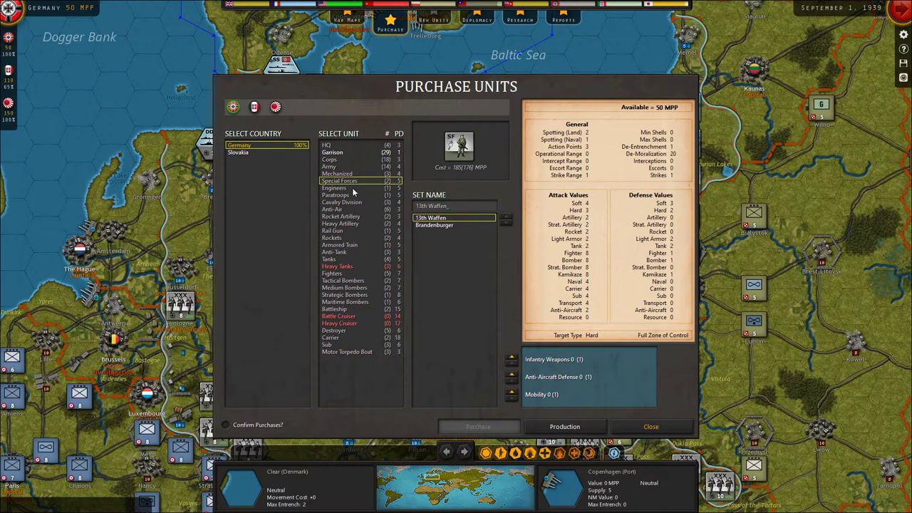
{"action": "left_click", "coordinate": [334, 187]}
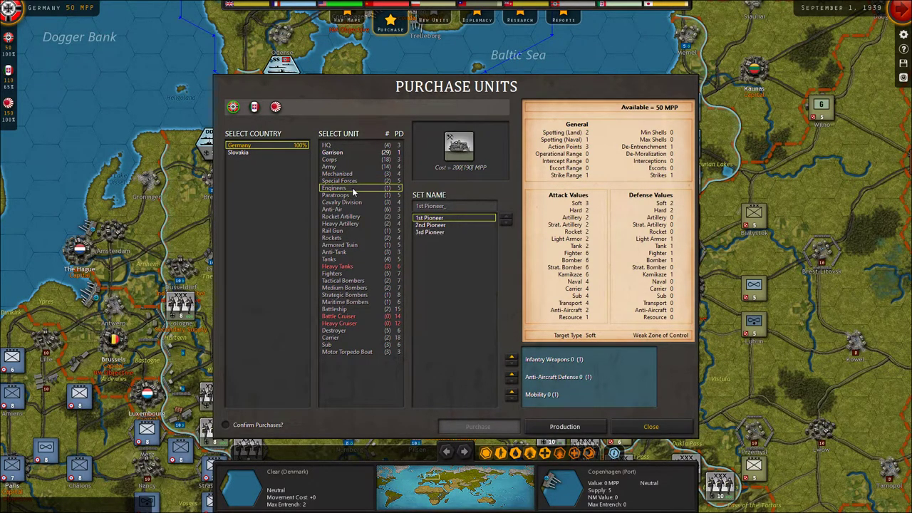
{"action": "mouse_move", "coordinate": [351, 194]}
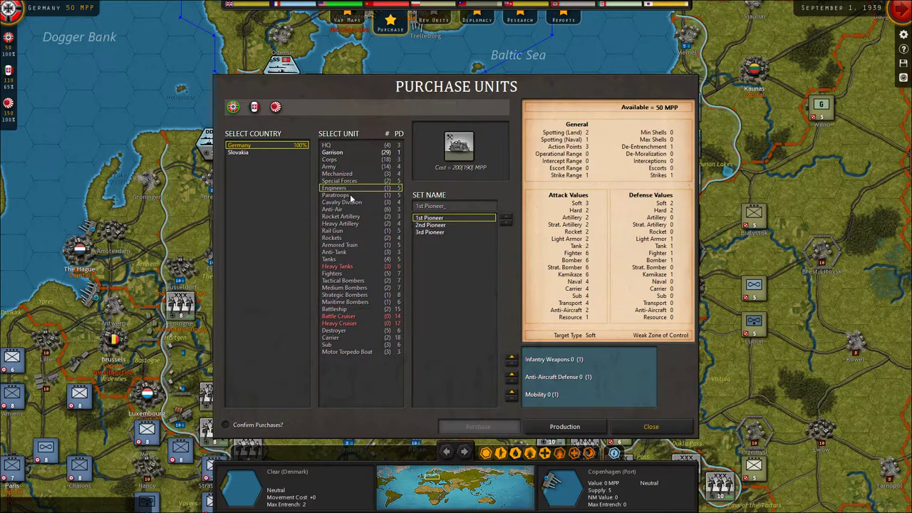
{"action": "left_click", "coordinate": [337, 195]}
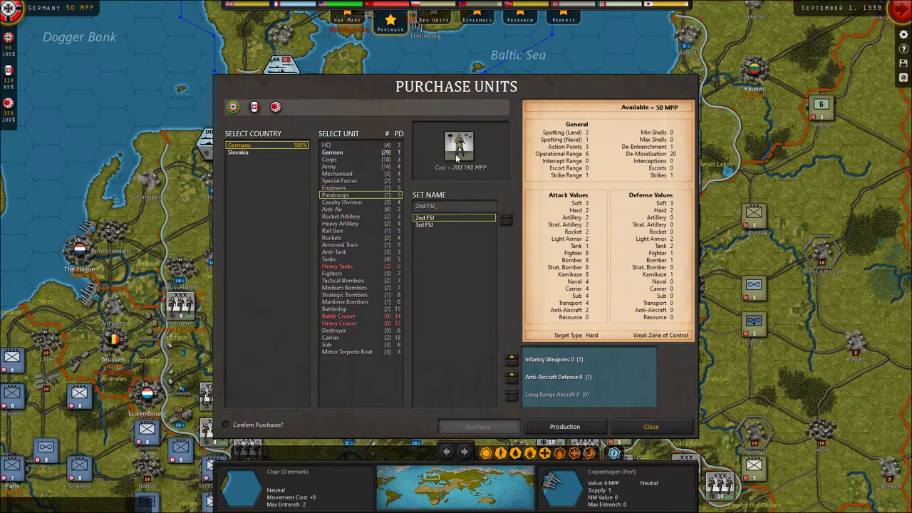
{"action": "left_click", "coordinate": [342, 201]}
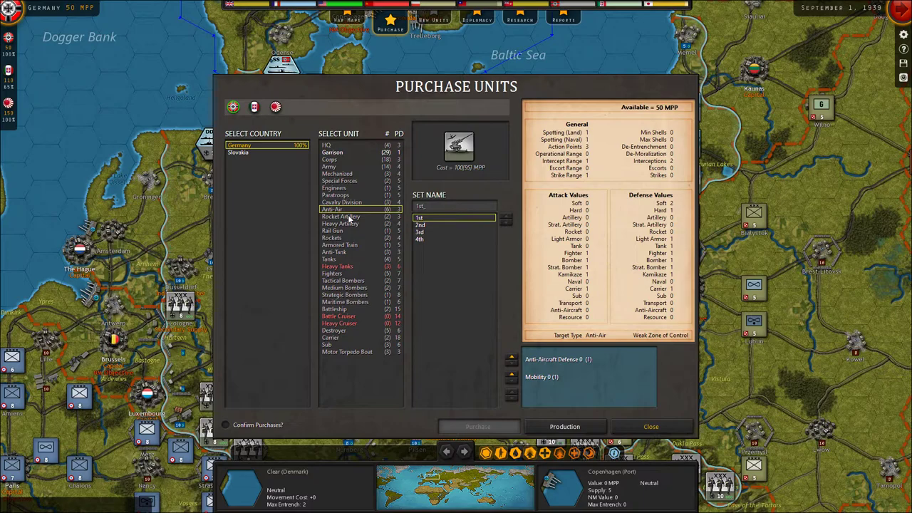
Preview Rocket Artillery, Heavy Artillery, Rail Gun, Rockets, Armored Train, Anti-Tank, Tanks, Heavy Tanks and Fighters counters
{"action": "left_click", "coordinate": [340, 217]}
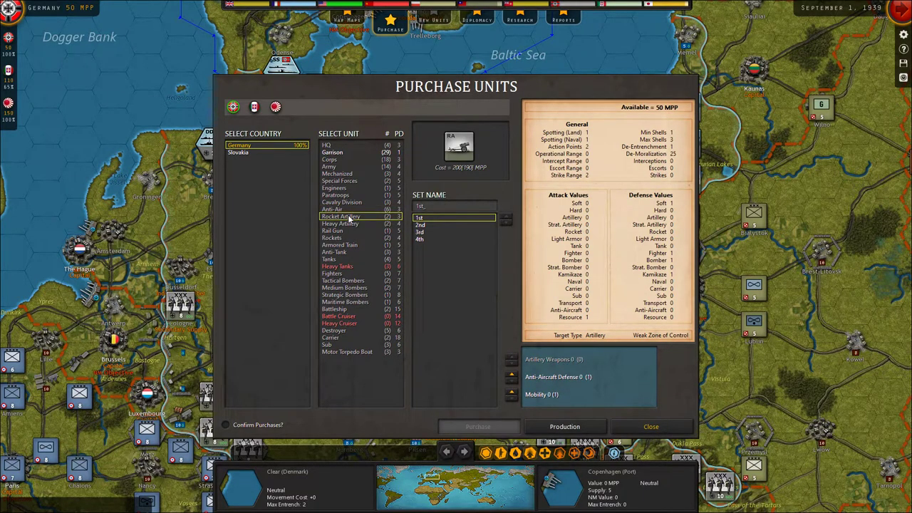
{"action": "mouse_move", "coordinate": [349, 226]}
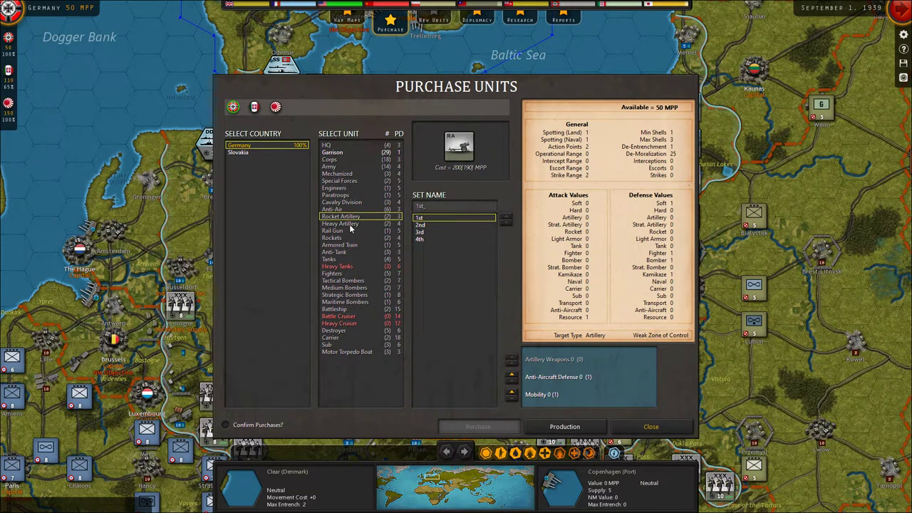
{"action": "left_click", "coordinate": [343, 223]}
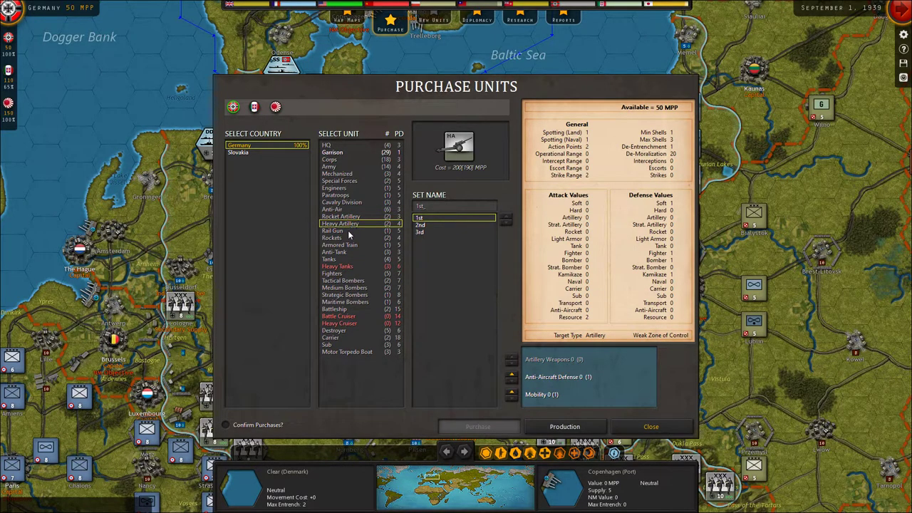
{"action": "left_click", "coordinate": [333, 230]}
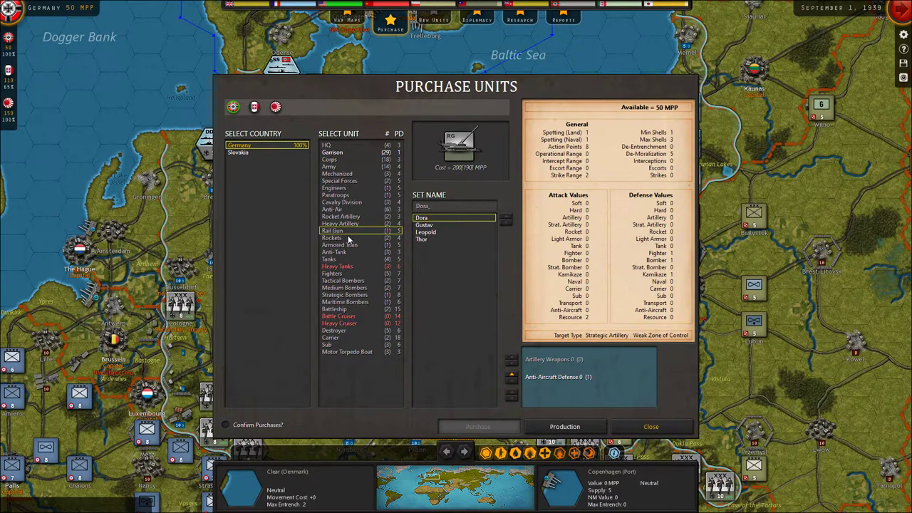
{"action": "mouse_move", "coordinate": [347, 244]}
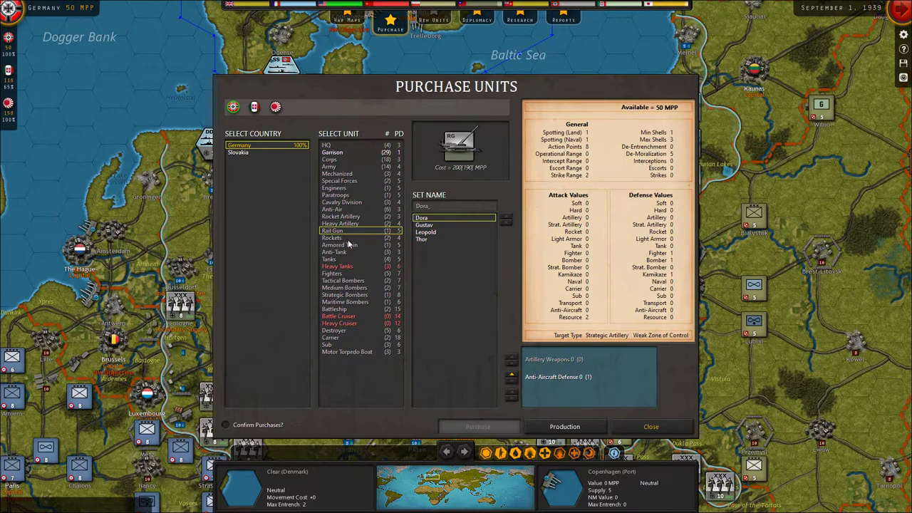
{"action": "left_click", "coordinate": [332, 238]}
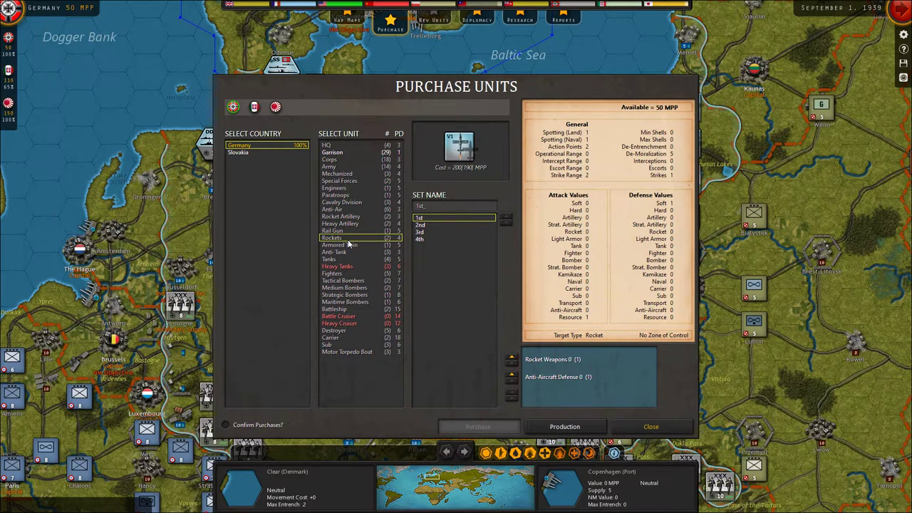
{"action": "mouse_move", "coordinate": [348, 248]}
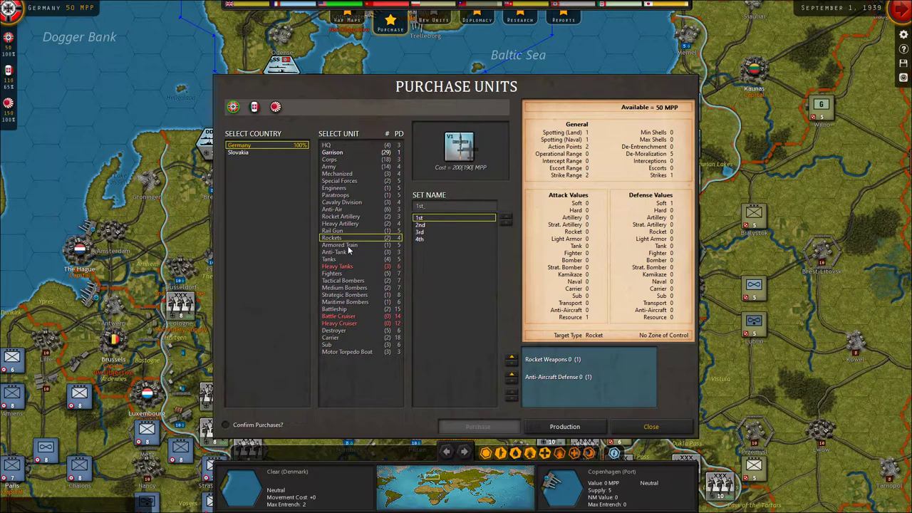
{"action": "left_click", "coordinate": [340, 245]}
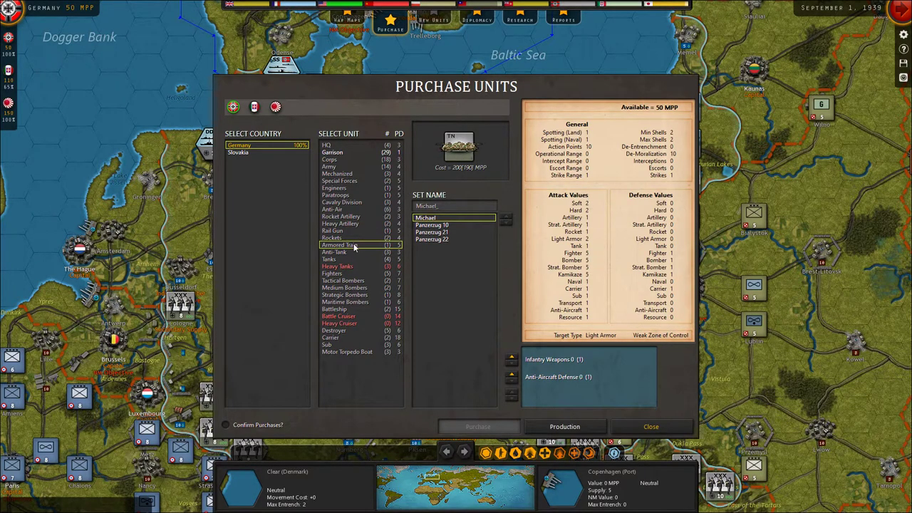
{"action": "left_click", "coordinate": [335, 252]}
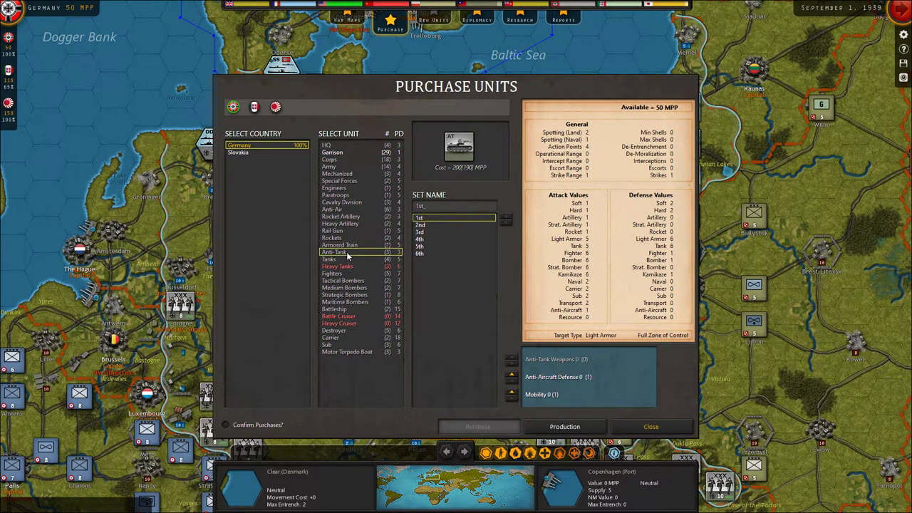
{"action": "left_click", "coordinate": [329, 259]}
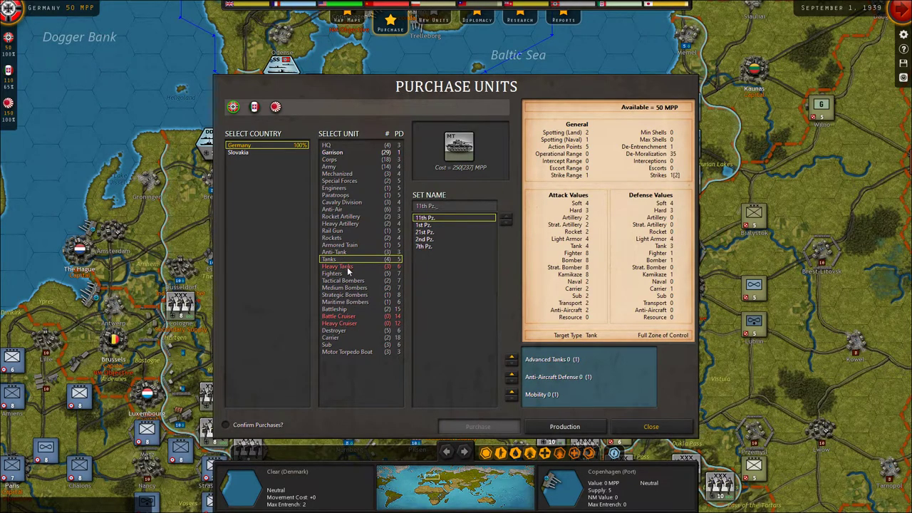
{"action": "left_click", "coordinate": [337, 265]}
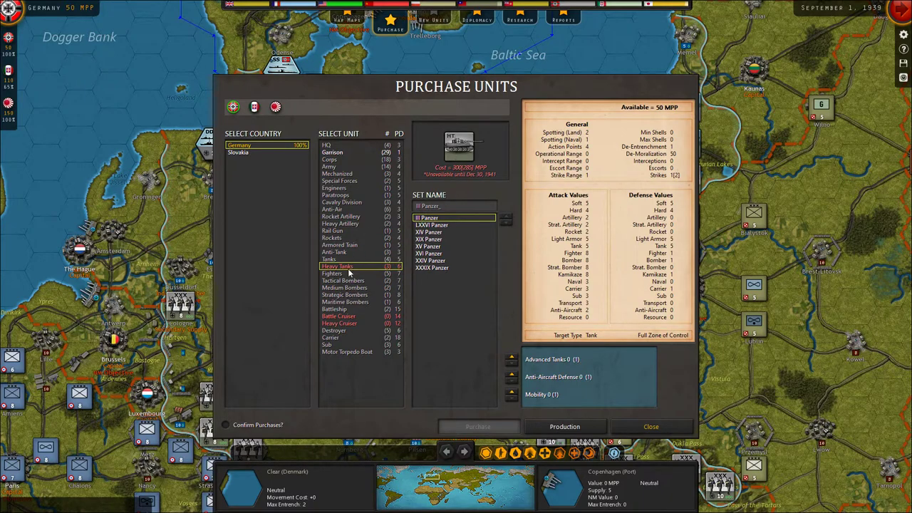
{"action": "left_click", "coordinate": [332, 273]}
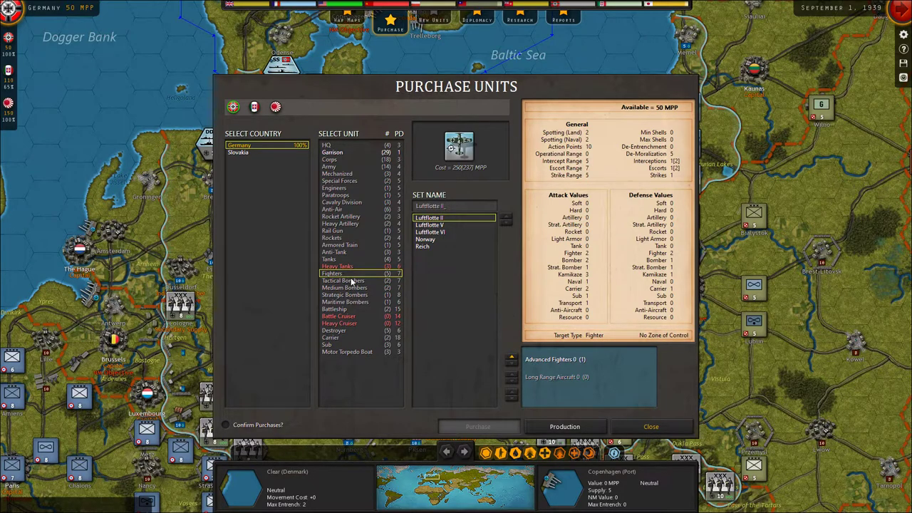
Preview the Tactical Bombers, Medium Bombers and next bomber type counters
{"action": "left_click", "coordinate": [343, 280]}
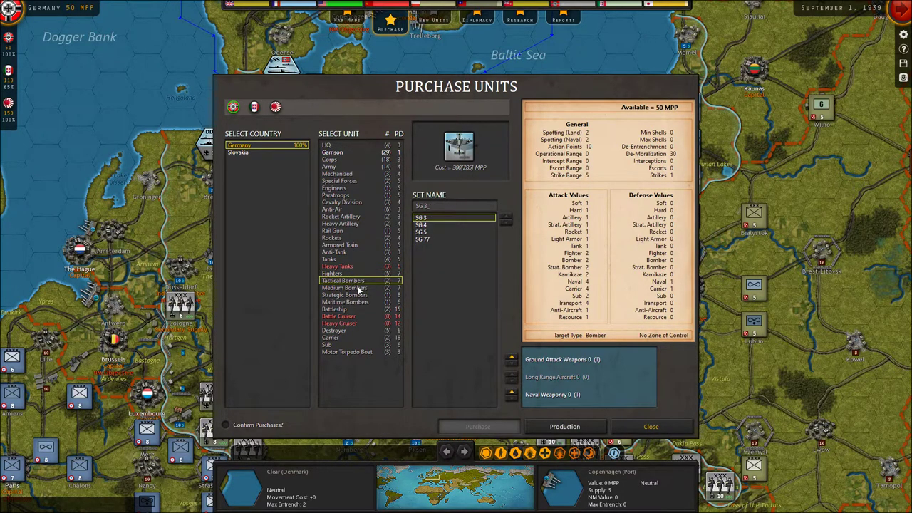
{"action": "left_click", "coordinate": [344, 287]}
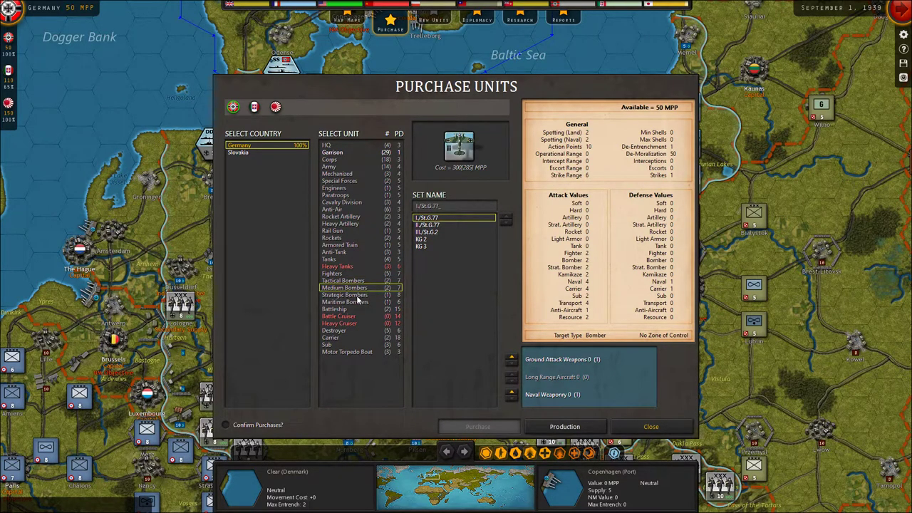
{"action": "left_click", "coordinate": [345, 294]}
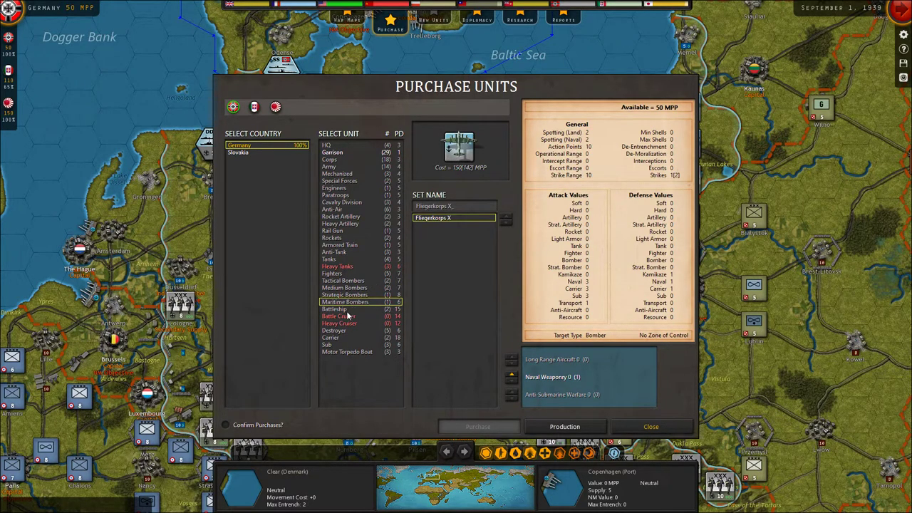
Preview the Battleship, Battle Cruiser, Heavy Cruiser, Destroyer, Sub and Motor Torpedo Boat counters
{"action": "left_click", "coordinate": [335, 309]}
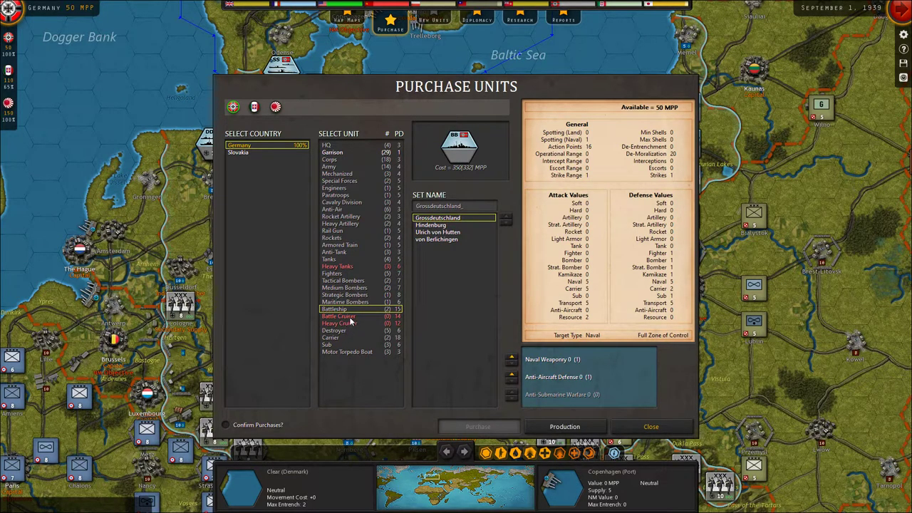
{"action": "left_click", "coordinate": [339, 323]}
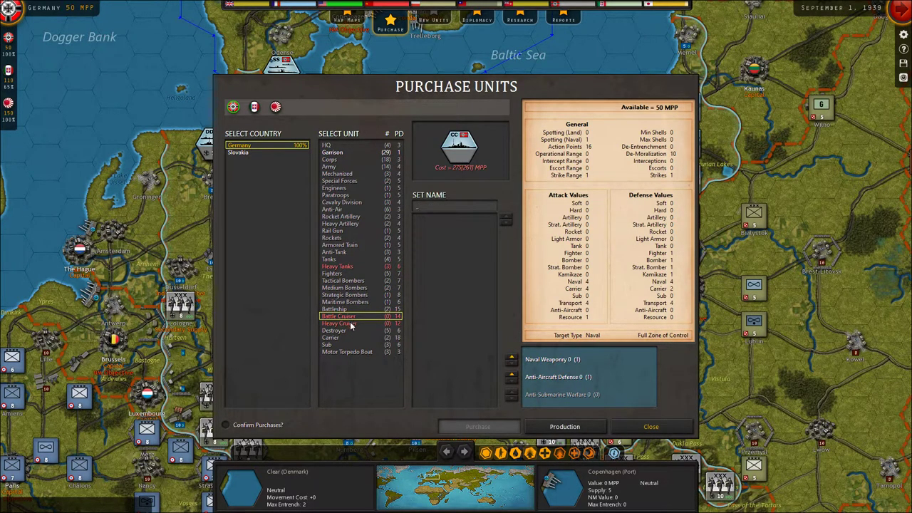
{"action": "left_click", "coordinate": [338, 323]}
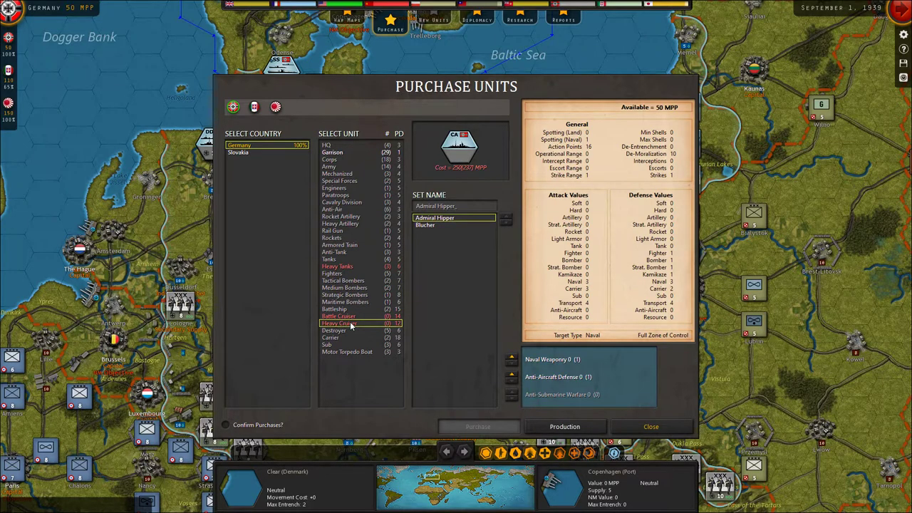
{"action": "left_click", "coordinate": [337, 330]}
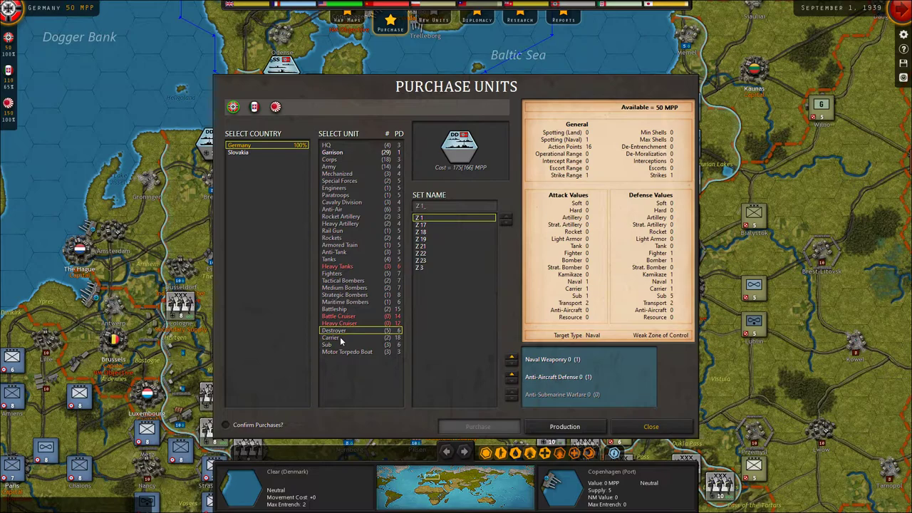
{"action": "left_click", "coordinate": [330, 337]}
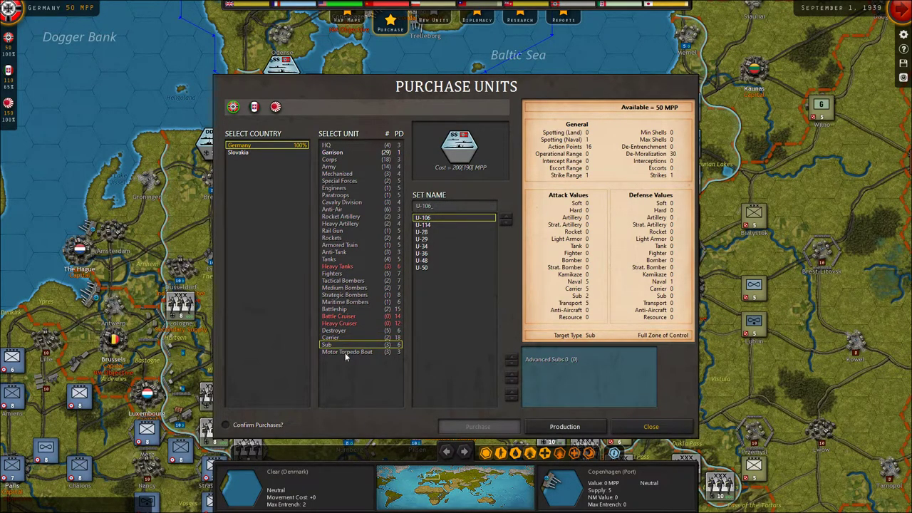
{"action": "left_click", "coordinate": [347, 351]}
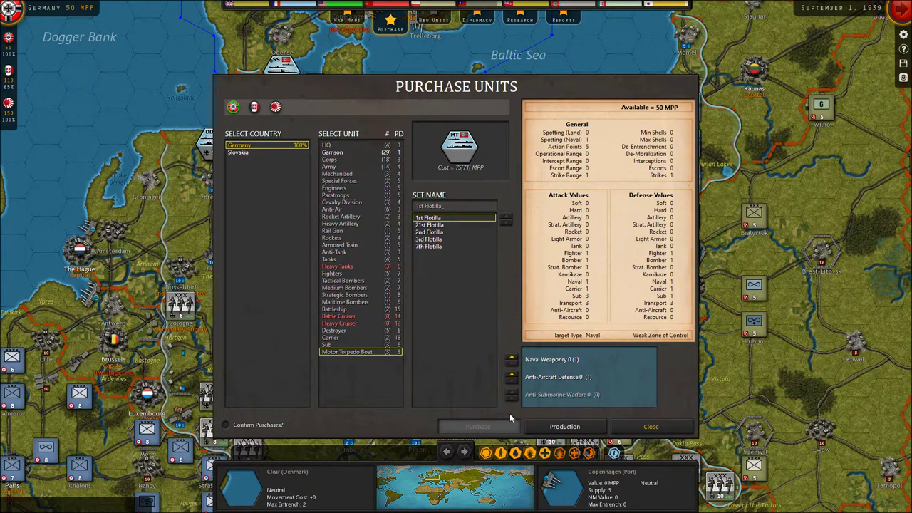
{"action": "left_click", "coordinate": [564, 426]}
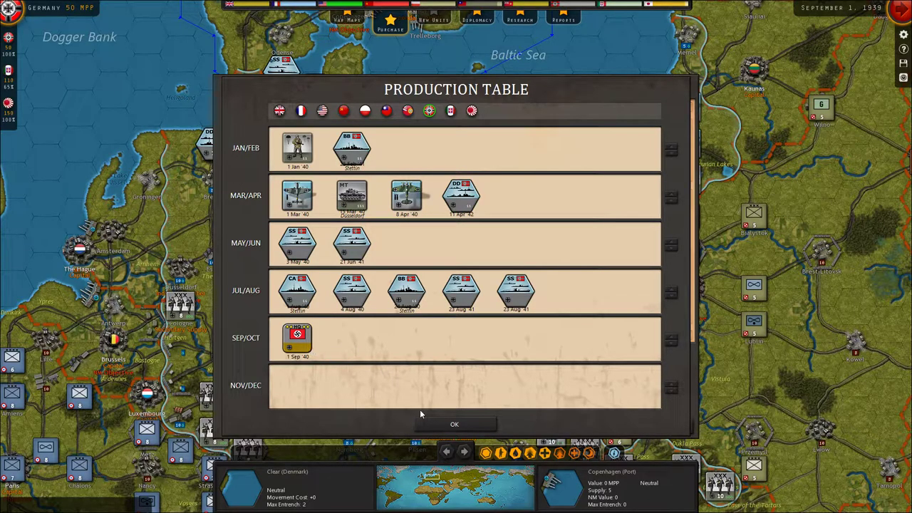
{"action": "mouse_move", "coordinate": [454, 425]}
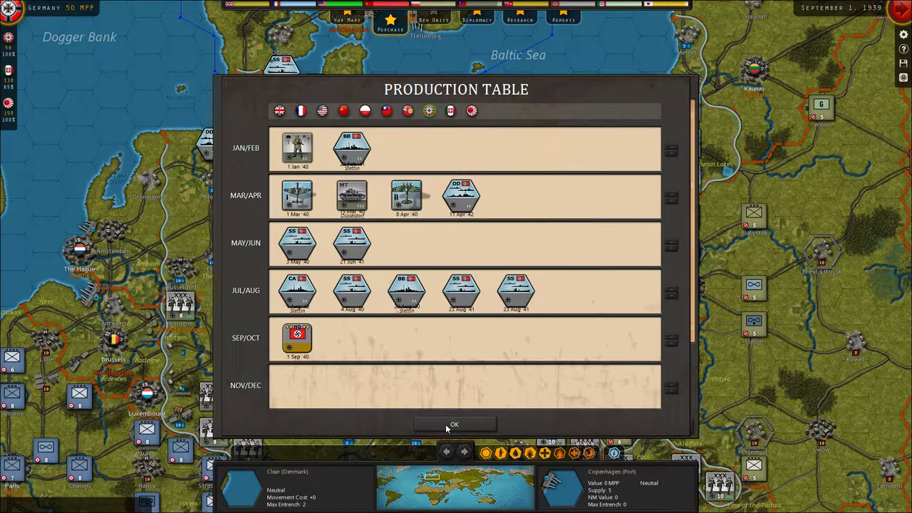
{"action": "left_click", "coordinate": [454, 424]}
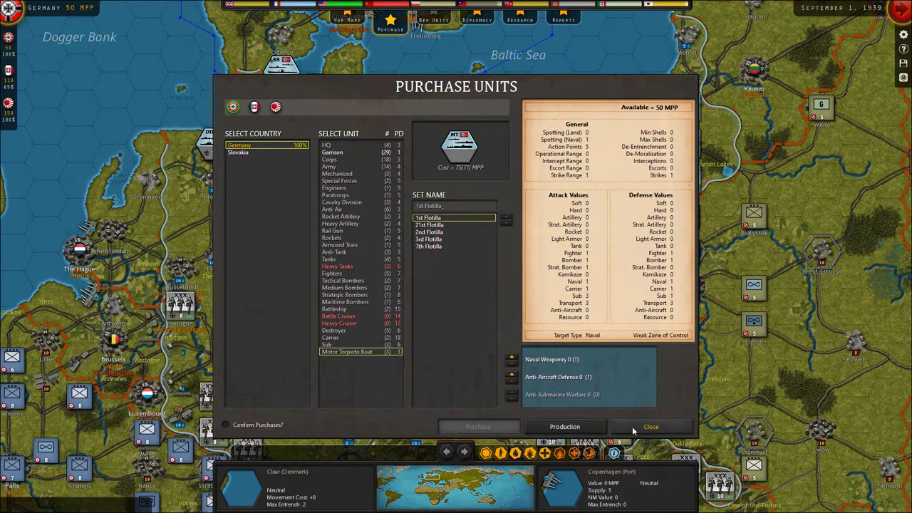
Give the KG 1 Medium Bombers Naval Weaponry level 1 for 45 MPP
{"action": "left_click", "coordinate": [650, 426]}
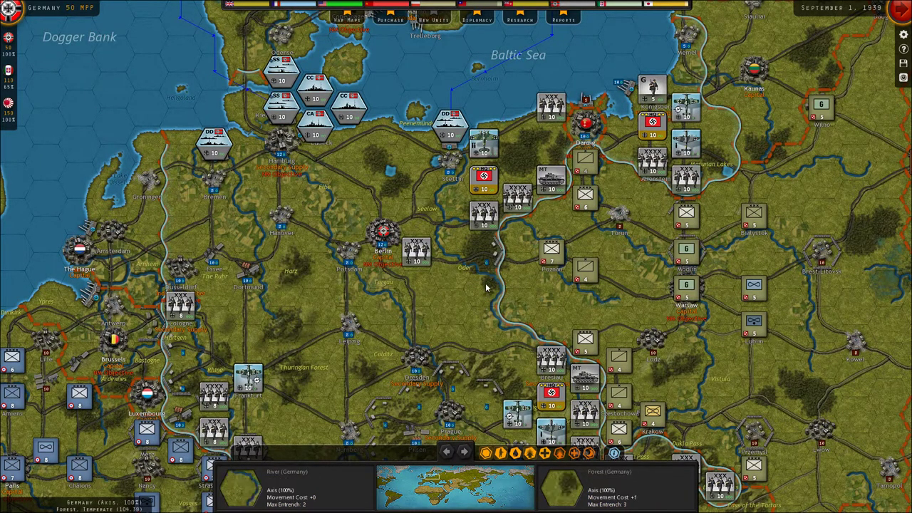
{"action": "left_click", "coordinate": [485, 139]}
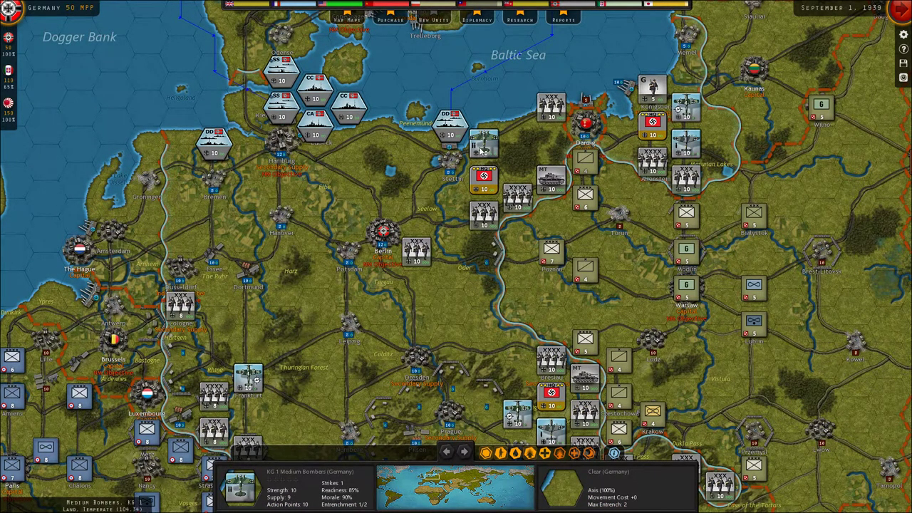
{"action": "right_click", "coordinate": [477, 143]}
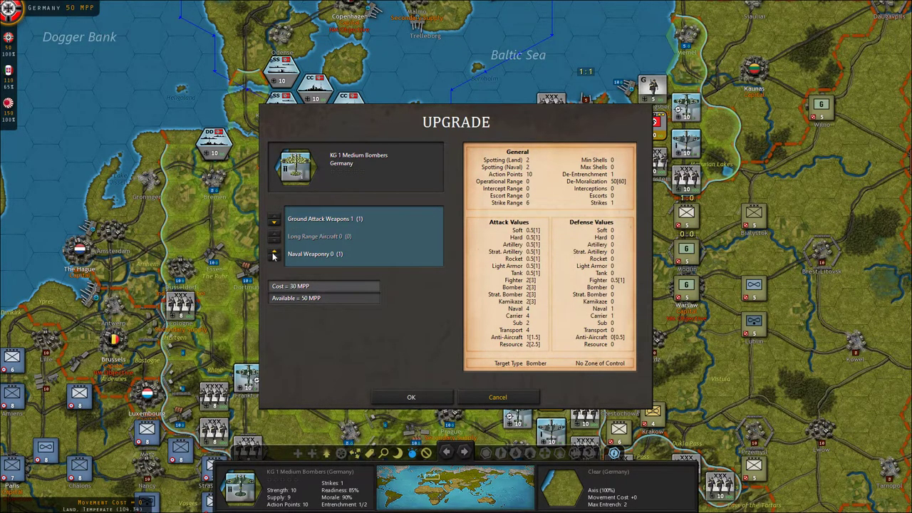
{"action": "left_click", "coordinate": [273, 254]}
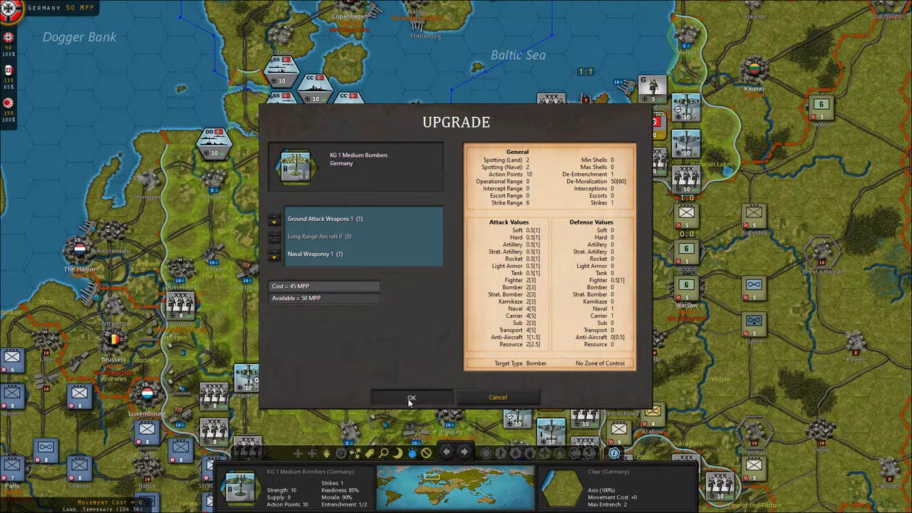
{"action": "left_click", "coordinate": [411, 397]}
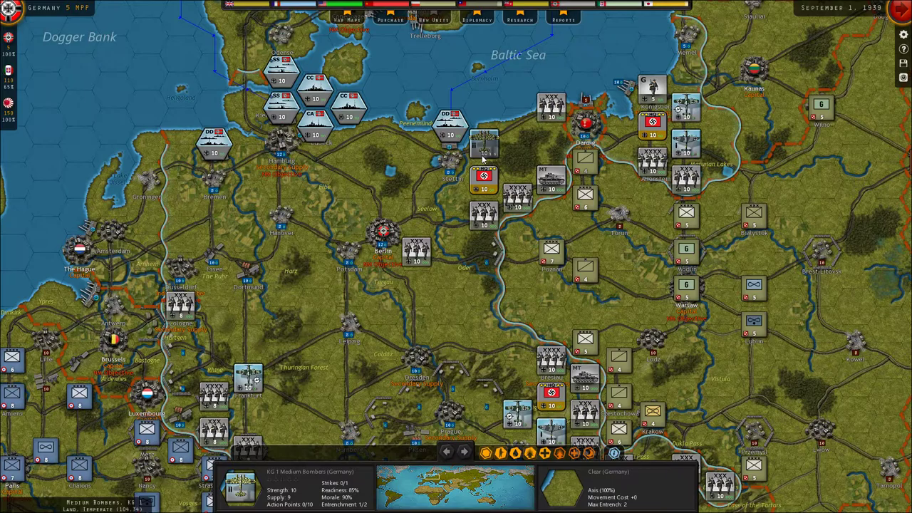
Reclaim the Advanced Subs, Artillery, Rocket, Command, Spying and Industrial research chits at half value
{"action": "scroll", "scroll_direction": "down", "scroll_amount": 3}
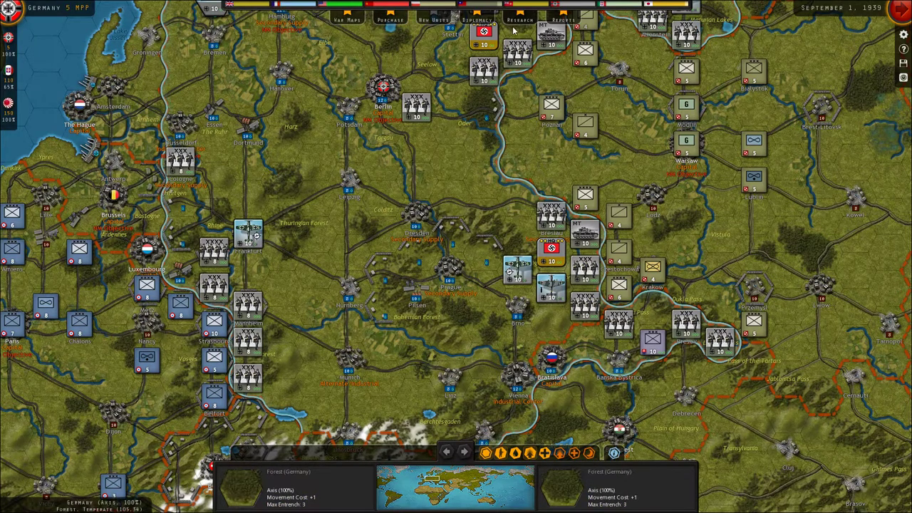
{"action": "left_click", "coordinate": [519, 21]}
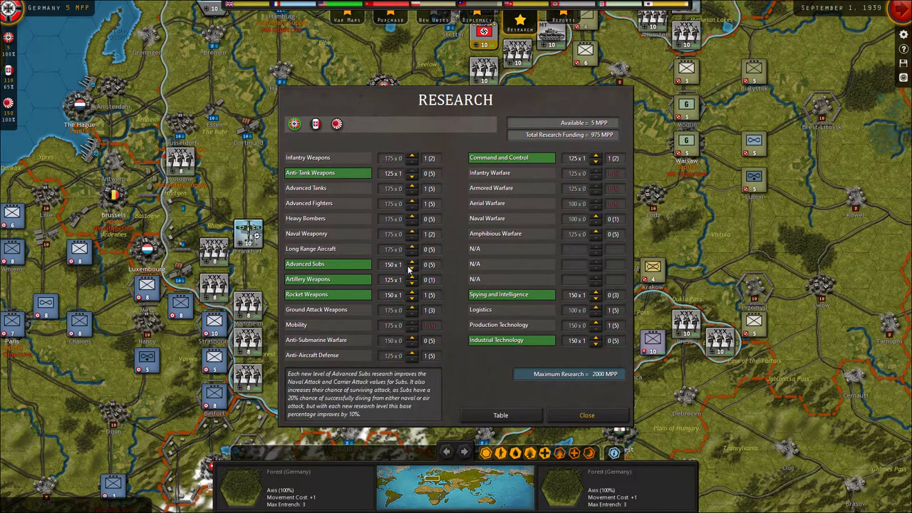
{"action": "left_click", "coordinate": [411, 264]}
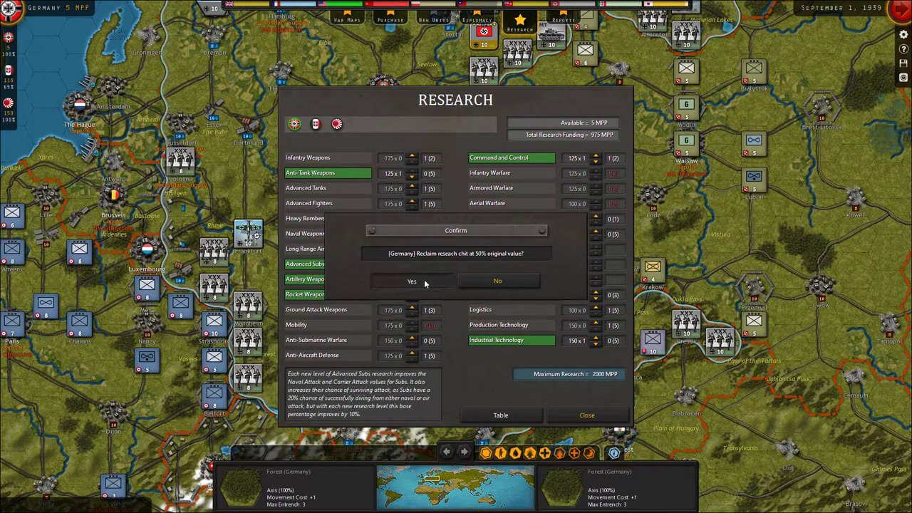
{"action": "left_click", "coordinate": [411, 280]}
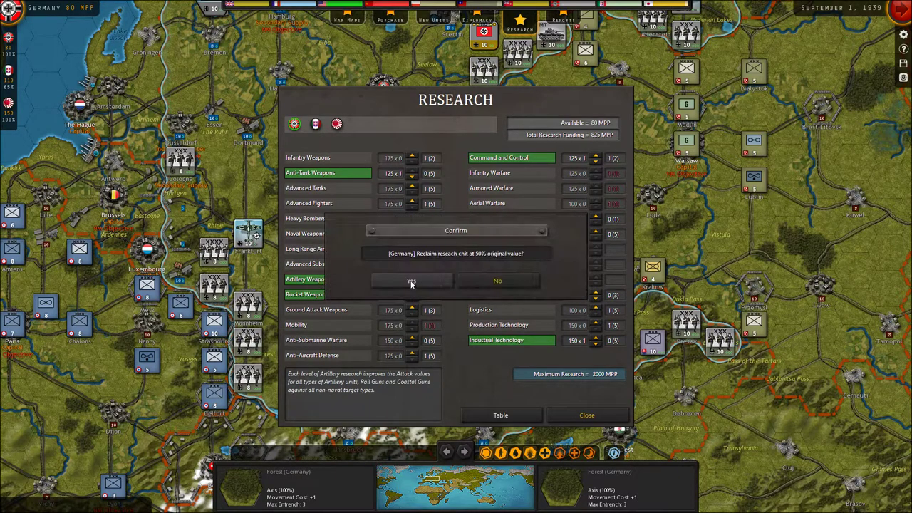
{"action": "left_click", "coordinate": [411, 280]}
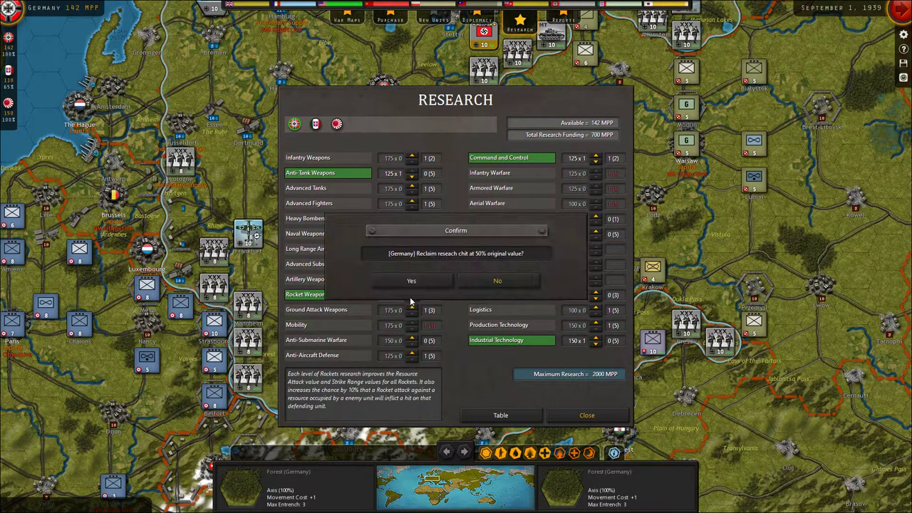
{"action": "left_click", "coordinate": [411, 280]}
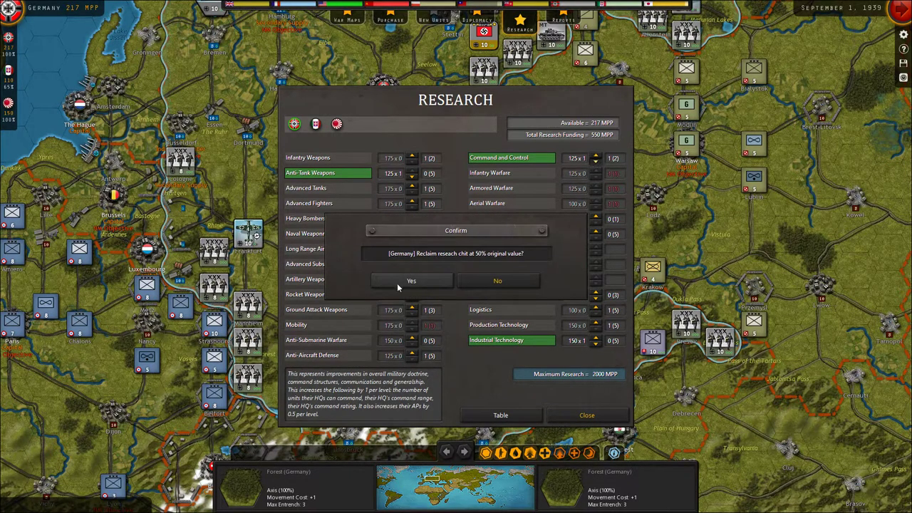
{"action": "left_click", "coordinate": [410, 281]}
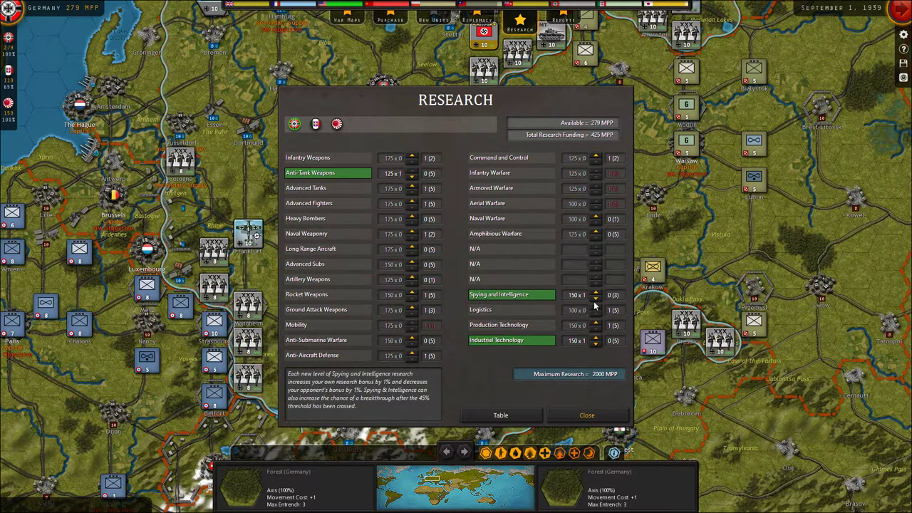
{"action": "left_click", "coordinate": [596, 294]}
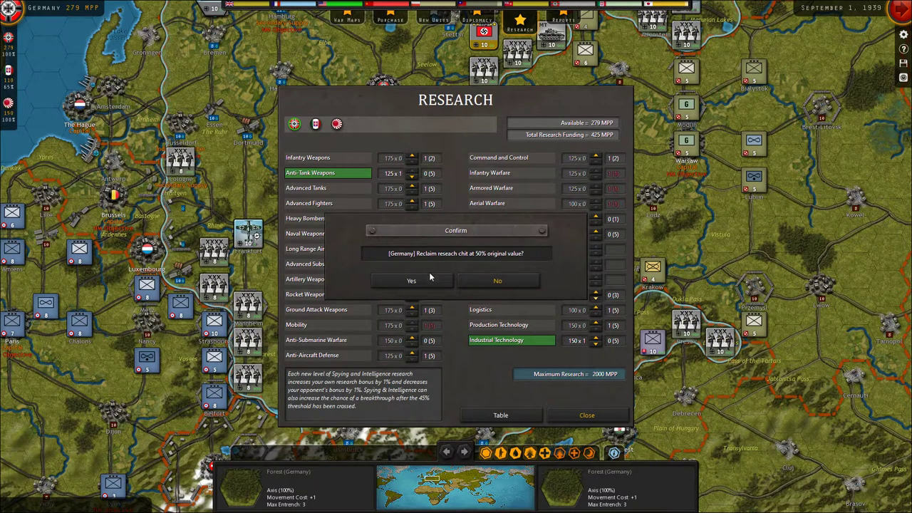
{"action": "left_click", "coordinate": [411, 280]}
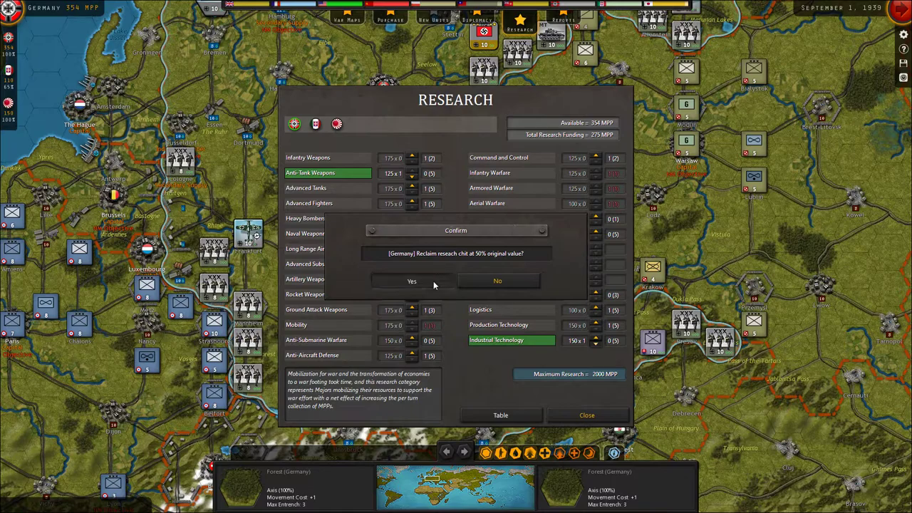
{"action": "left_click", "coordinate": [411, 281]}
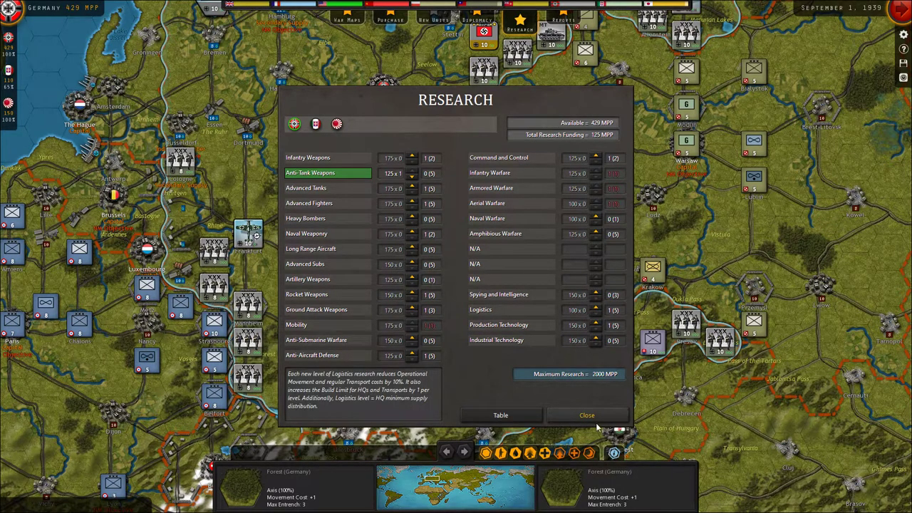
{"action": "left_click", "coordinate": [587, 415]}
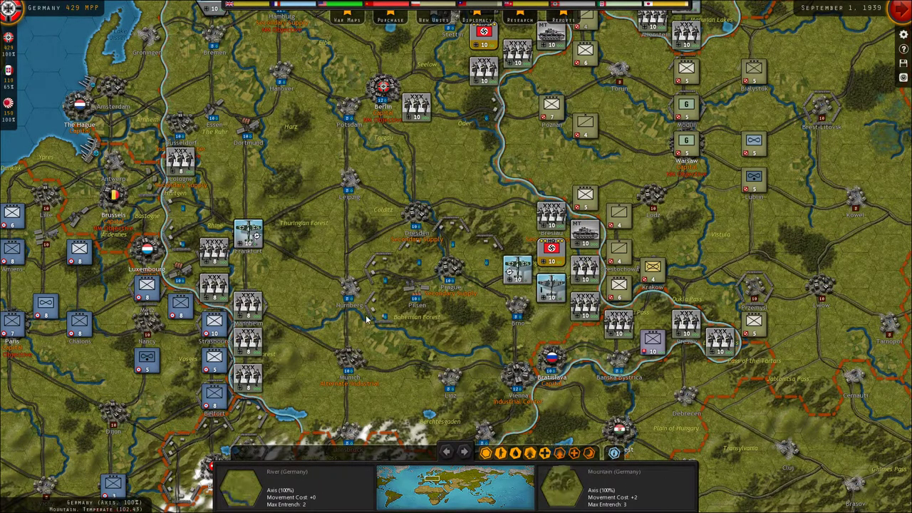
{"action": "mouse_move", "coordinate": [253, 272]}
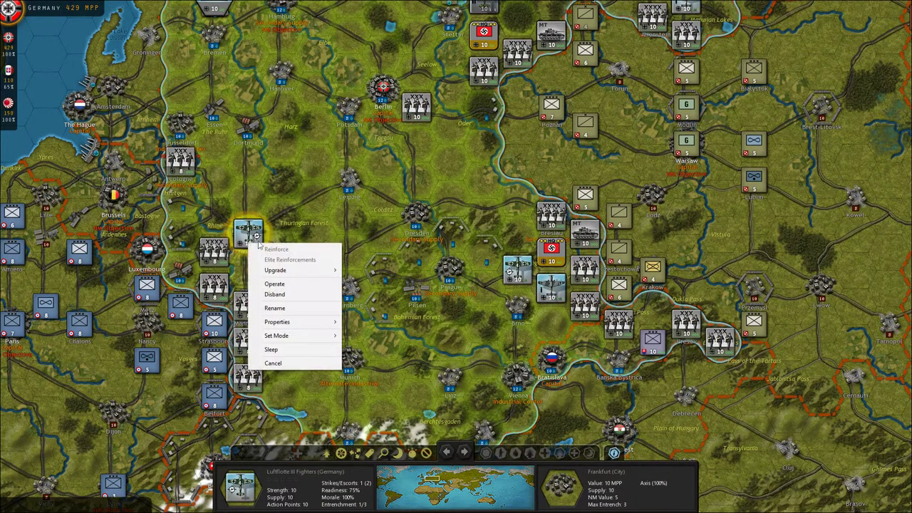
{"action": "mouse_move", "coordinate": [275, 283]}
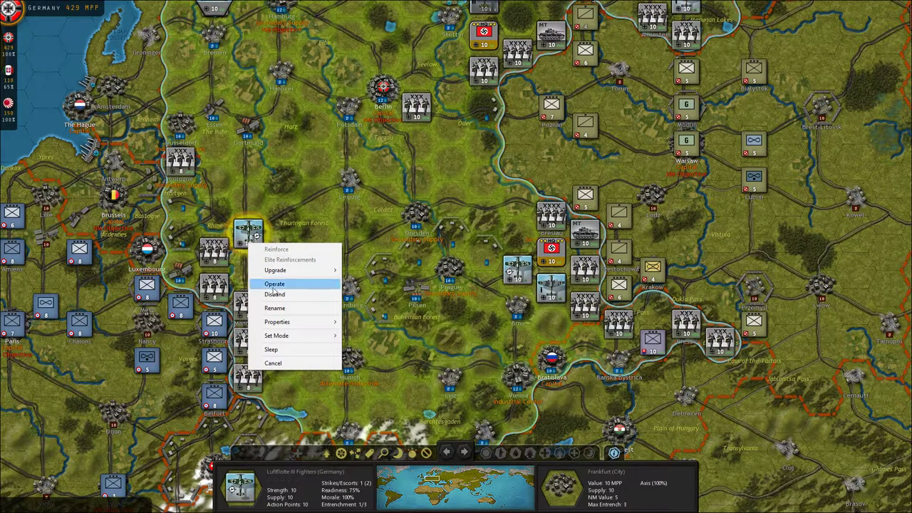
{"action": "mouse_move", "coordinate": [275, 270]}
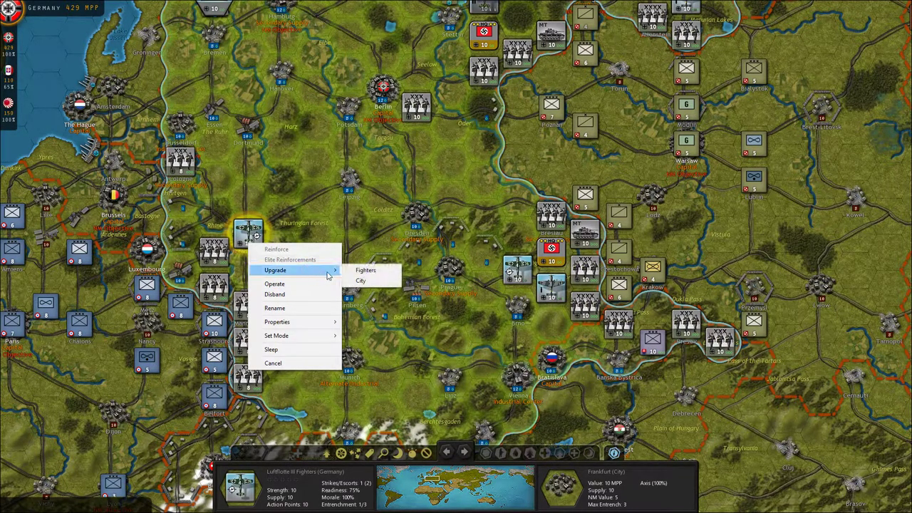
Give Luftflotte III Fighters Advanced Fighters level 1, leaving Germany 404 MPP
{"action": "left_click", "coordinate": [365, 270]}
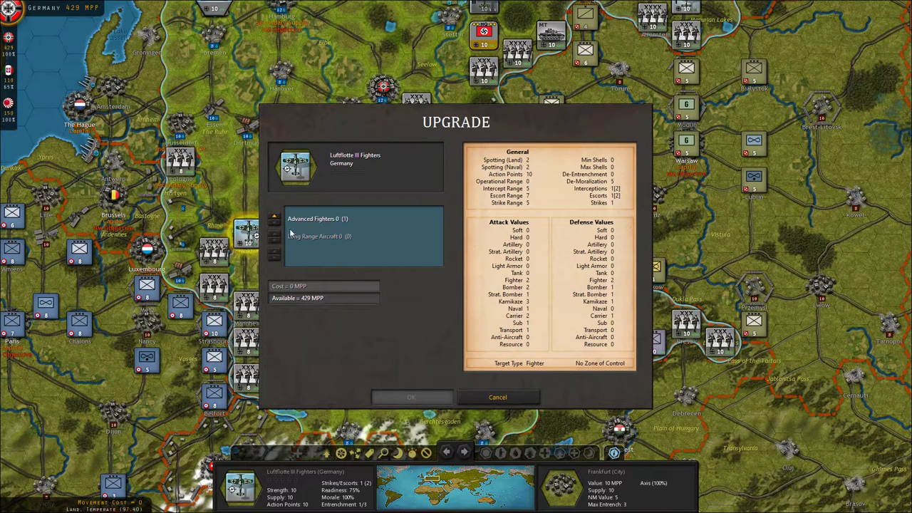
{"action": "left_click", "coordinate": [274, 218]}
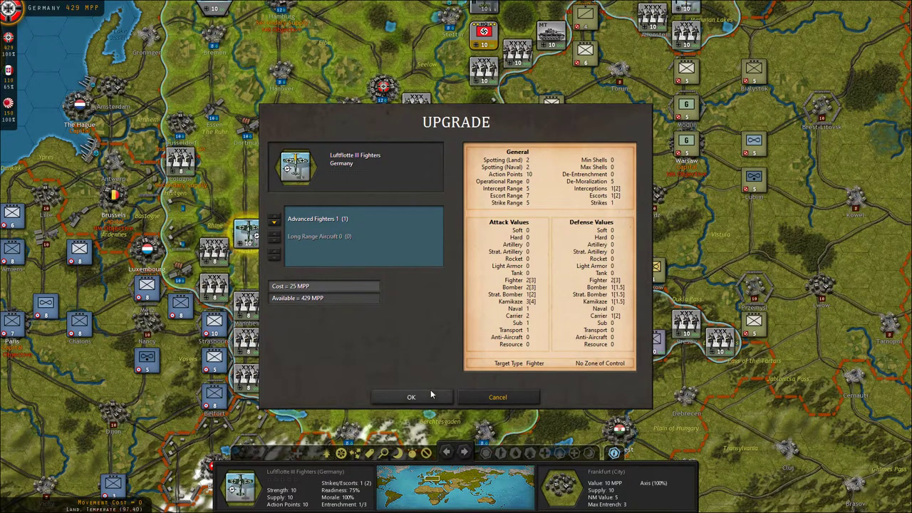
{"action": "left_click", "coordinate": [411, 397]}
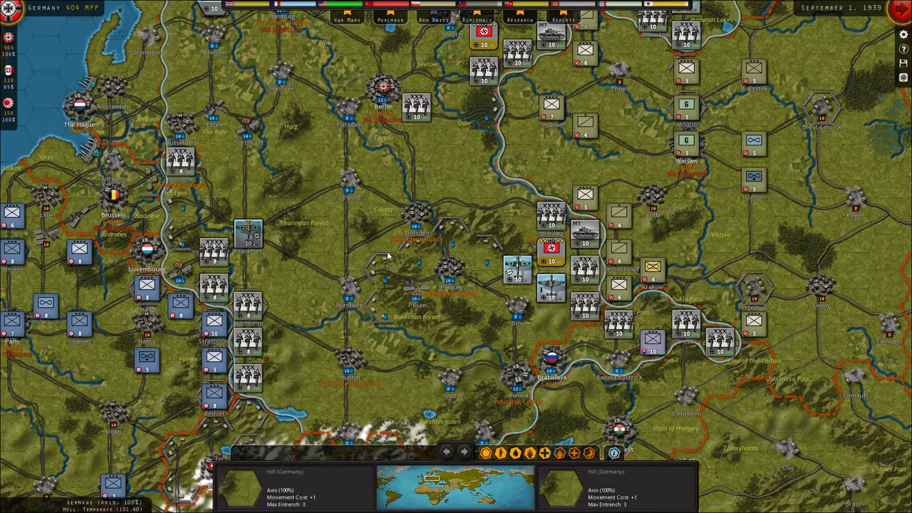
Zoom the map in over the German–Polish front to the closest scale
{"action": "left_click", "coordinate": [249, 230]}
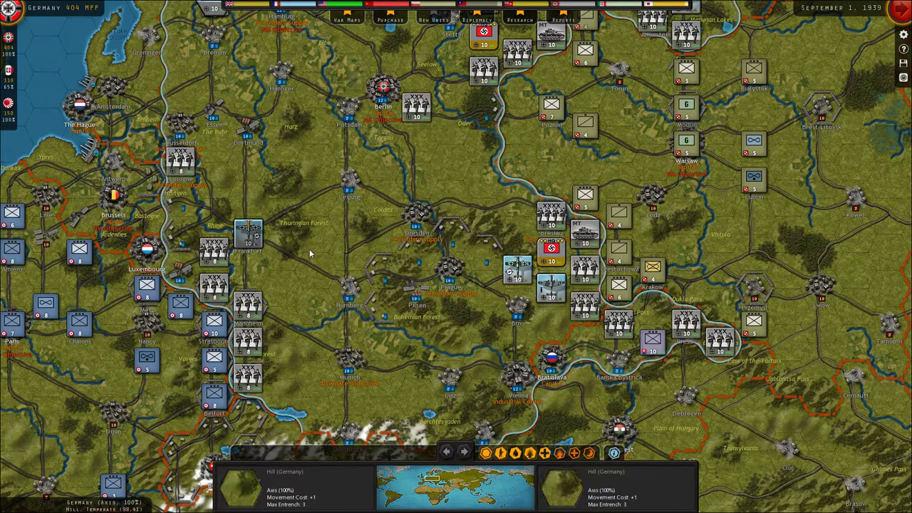
{"action": "left_click", "coordinate": [548, 288]}
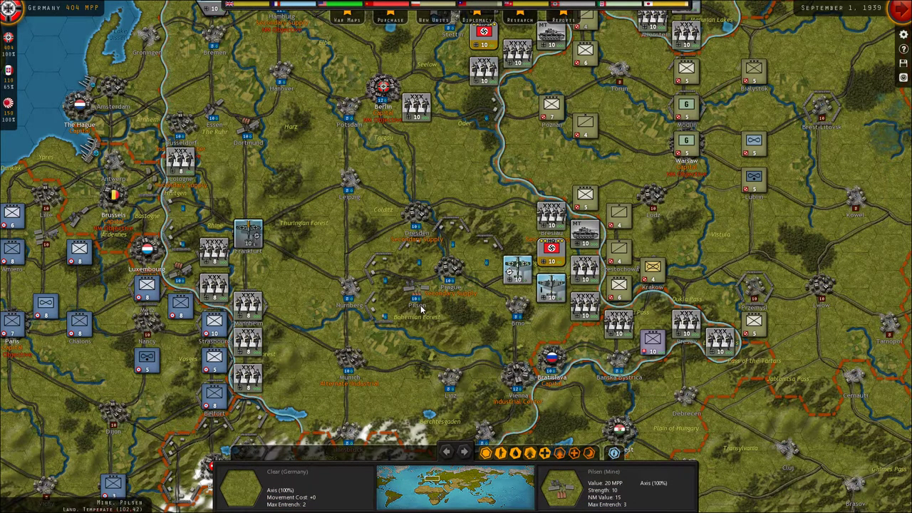
{"action": "mouse_move", "coordinate": [424, 330]}
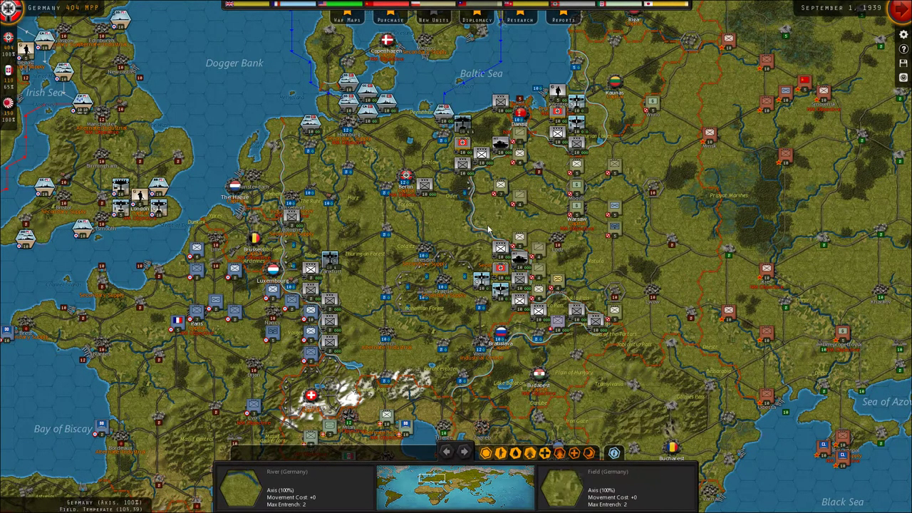
{"action": "mouse_move", "coordinate": [411, 237]}
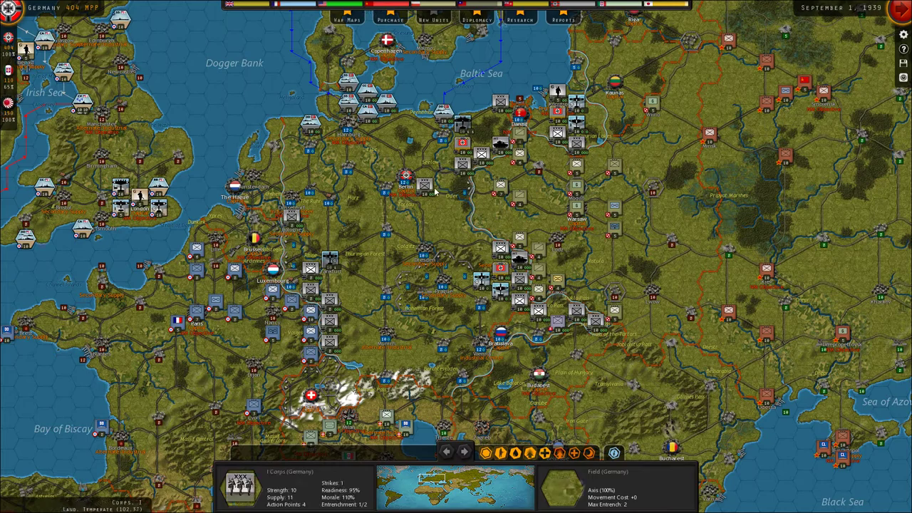
{"action": "mouse_move", "coordinate": [424, 191]}
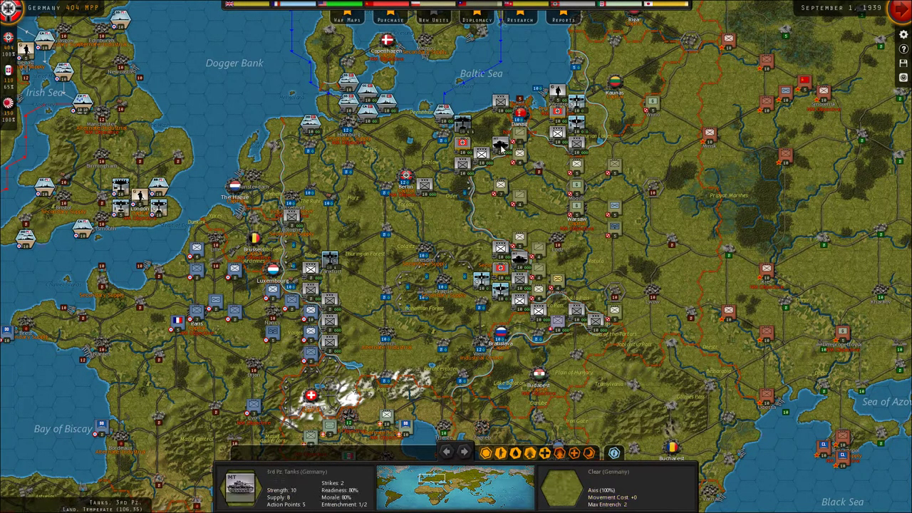
{"action": "left_click", "coordinate": [324, 269]}
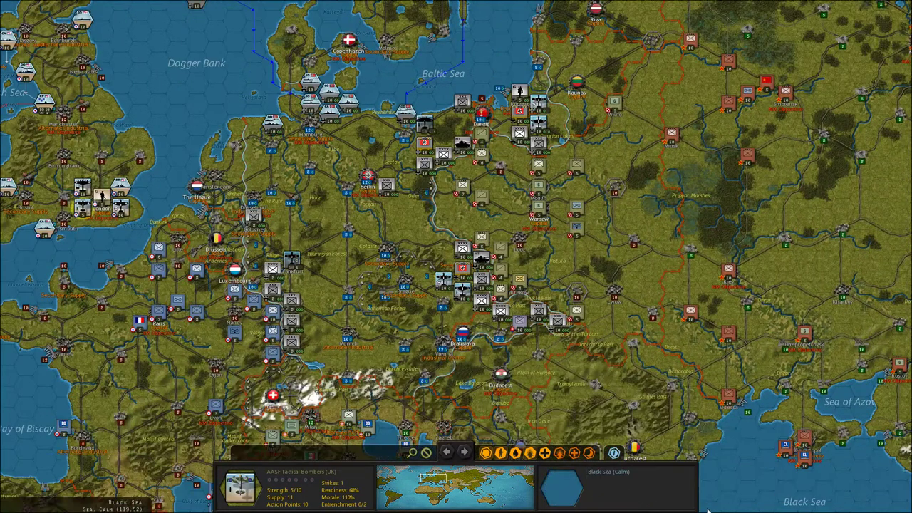
Scroll the map across the eastern Mediterranean to Egypt, Alexandria and Cairo
{"action": "scroll", "scroll_direction": "down", "scroll_amount": 3}
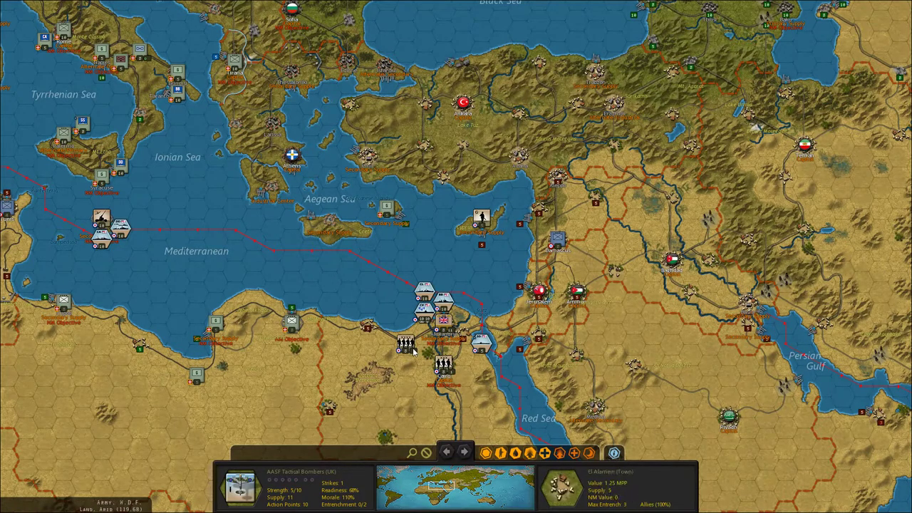
{"action": "left_click", "coordinate": [444, 367]}
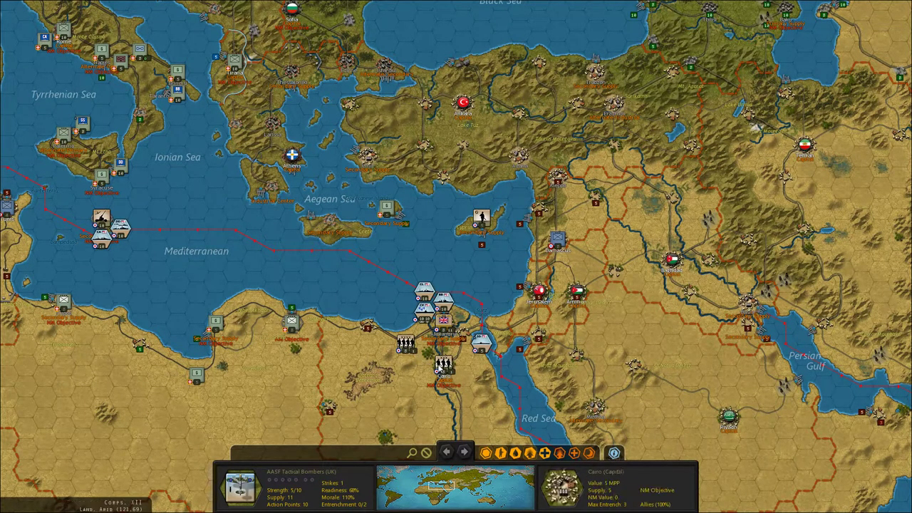
{"action": "left_click", "coordinate": [406, 345]}
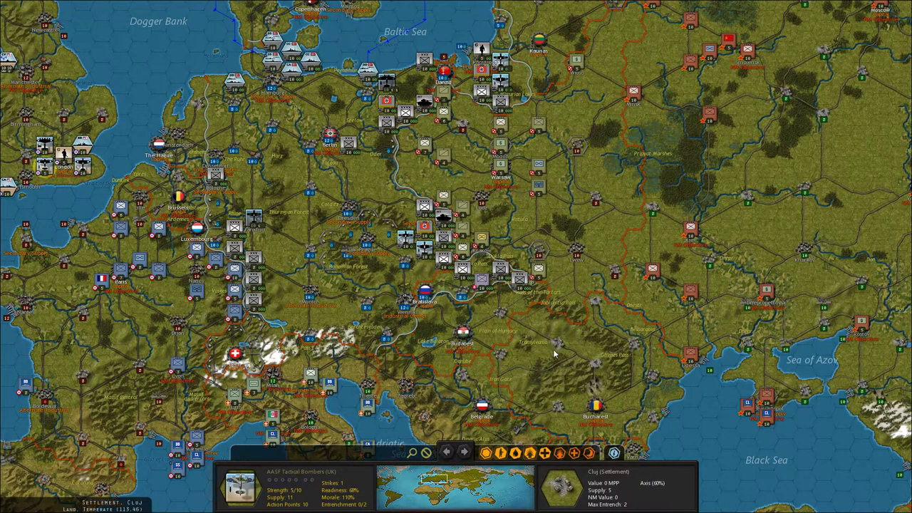
{"action": "scroll", "scroll_direction": "down", "scroll_amount": 3}
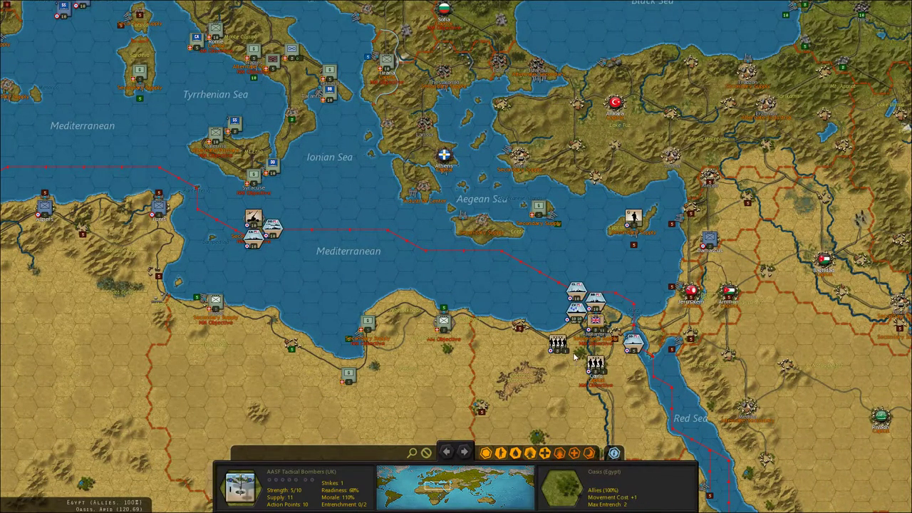
{"action": "mouse_move", "coordinate": [563, 358]}
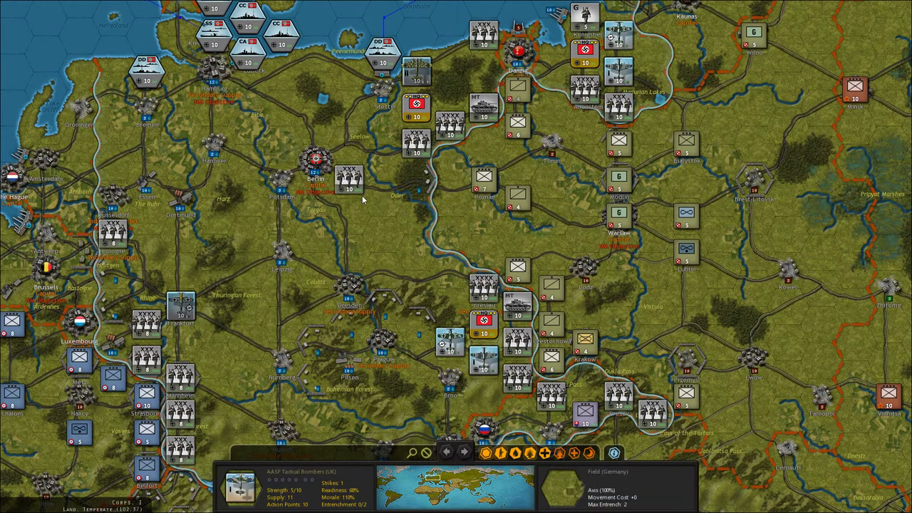
Give I Corps near Berlin Infantry Weapons level 1 for 15 MPP
{"action": "right_click", "coordinate": [347, 180]}
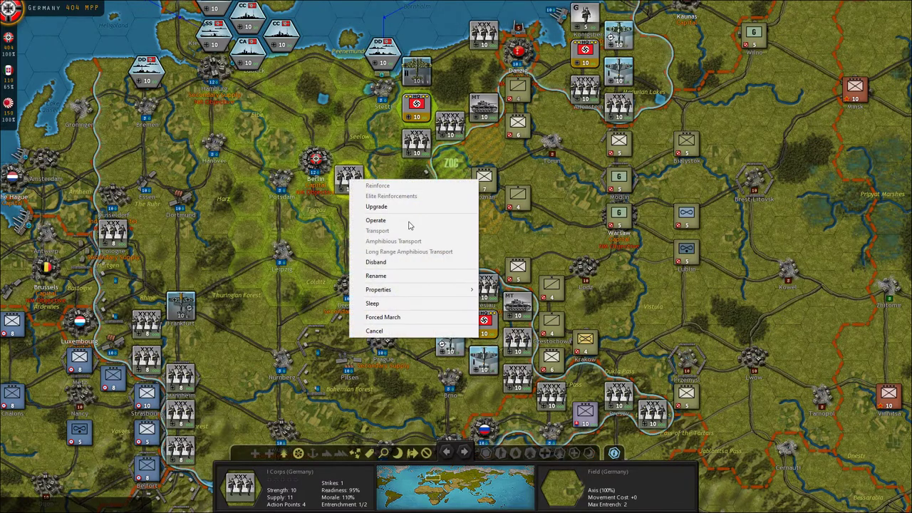
{"action": "left_click", "coordinate": [376, 207]}
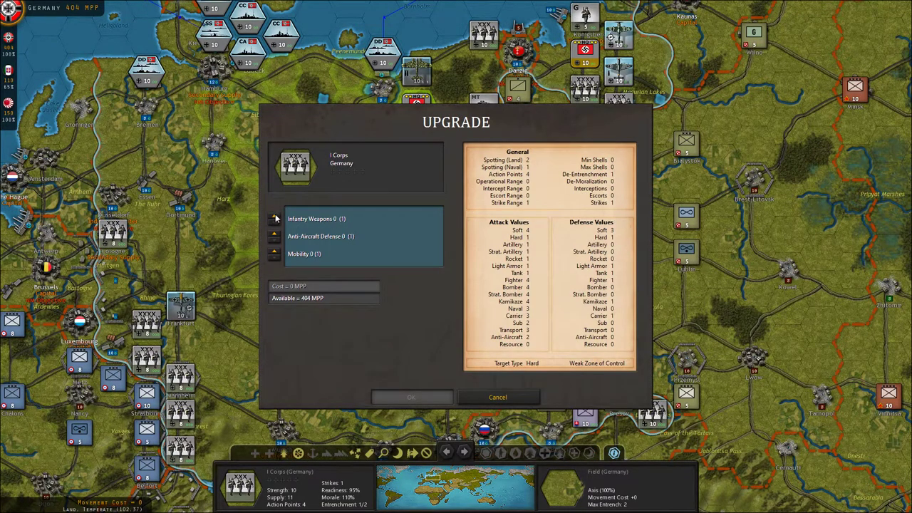
{"action": "left_click", "coordinate": [275, 217]}
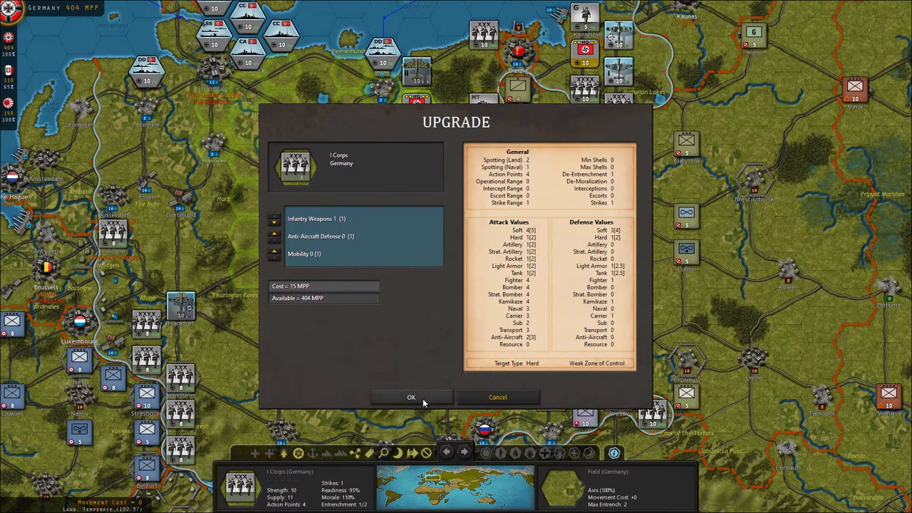
{"action": "left_click", "coordinate": [411, 397]}
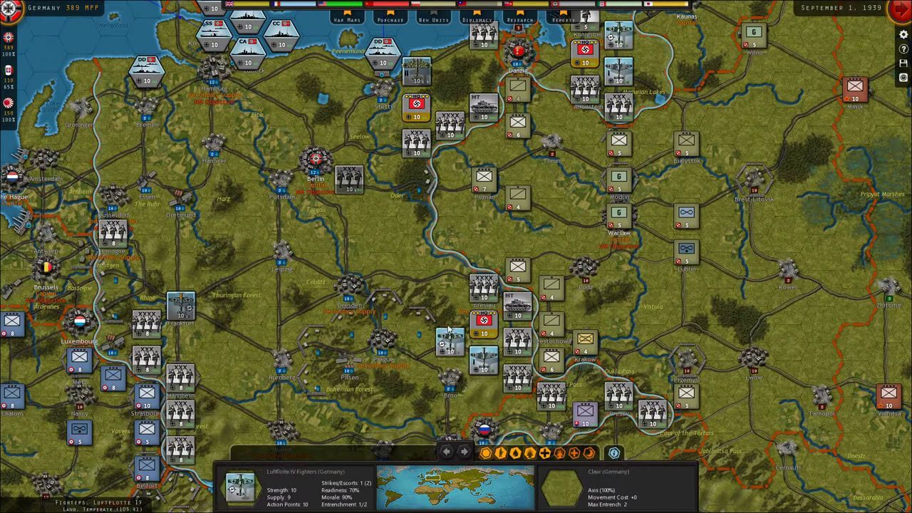
Inspect the Polish cavalry at Czestochowa and the German corps facing it
{"action": "left_click", "coordinate": [571, 336]}
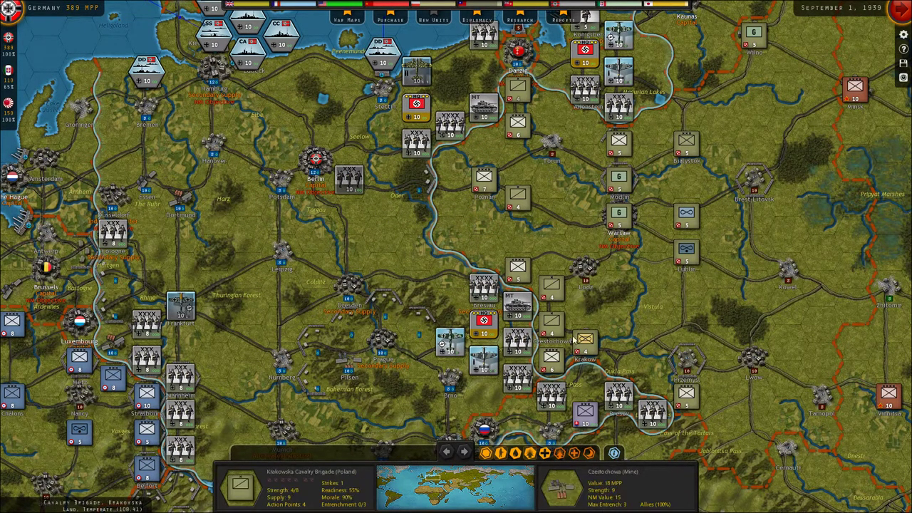
{"action": "left_click", "coordinate": [479, 365]}
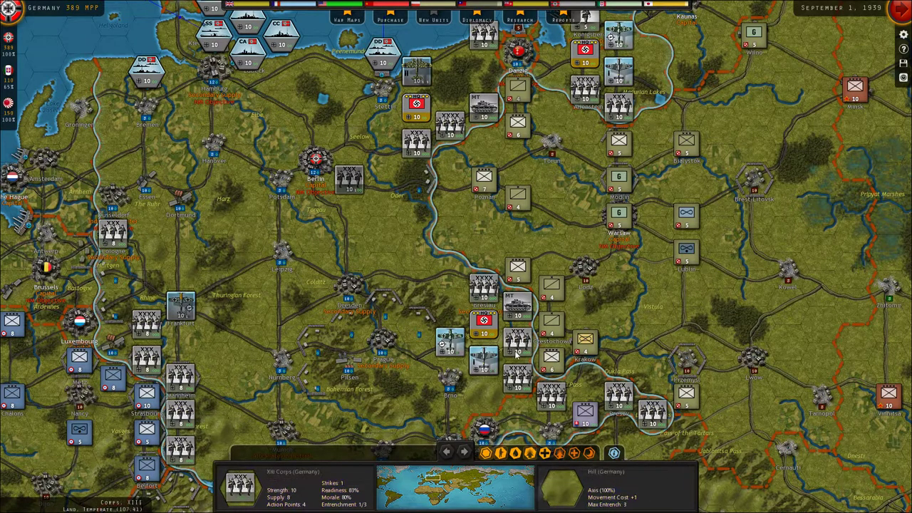
{"action": "left_click", "coordinate": [517, 309]}
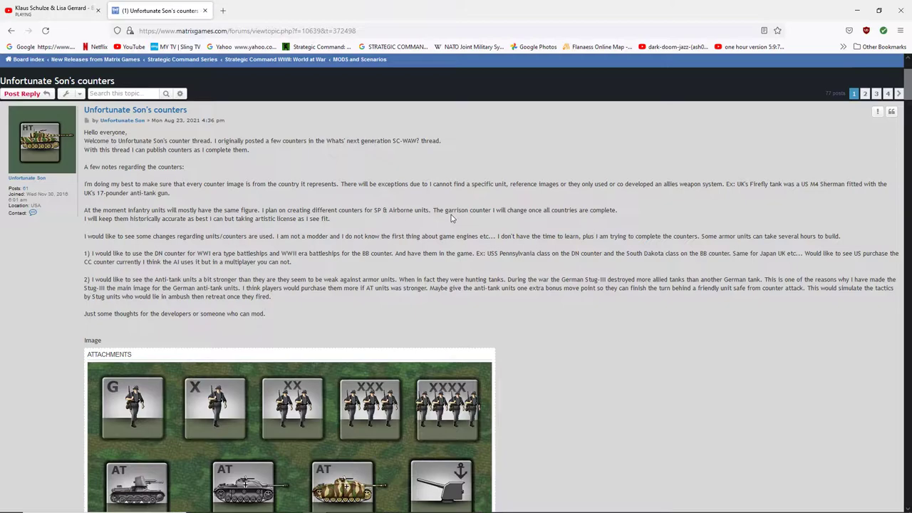
{"action": "mouse_move", "coordinate": [415, 227]}
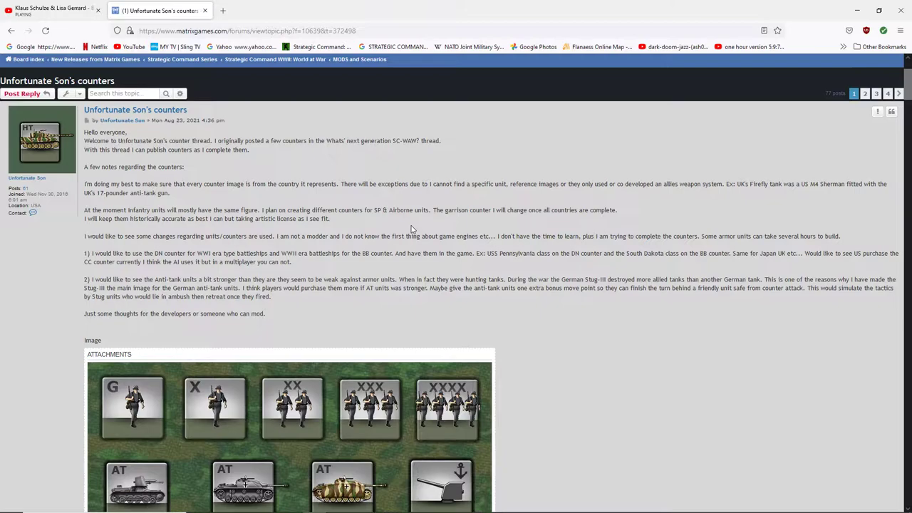
{"action": "mouse_move", "coordinate": [375, 171]}
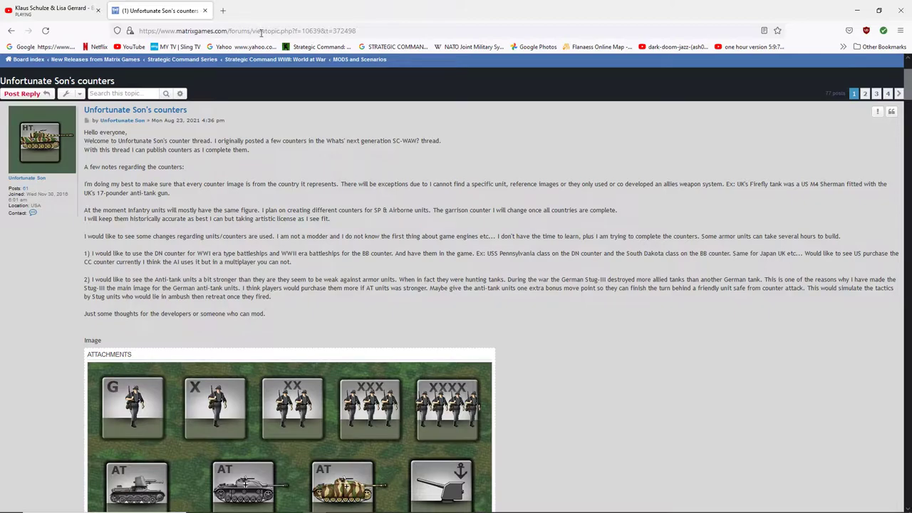
{"action": "mouse_move", "coordinate": [368, 43]}
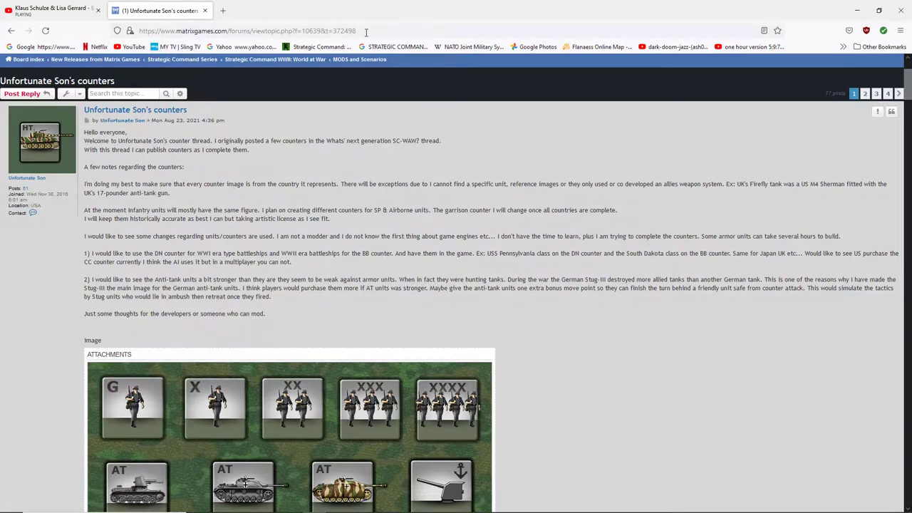
{"action": "mouse_move", "coordinate": [451, 160]}
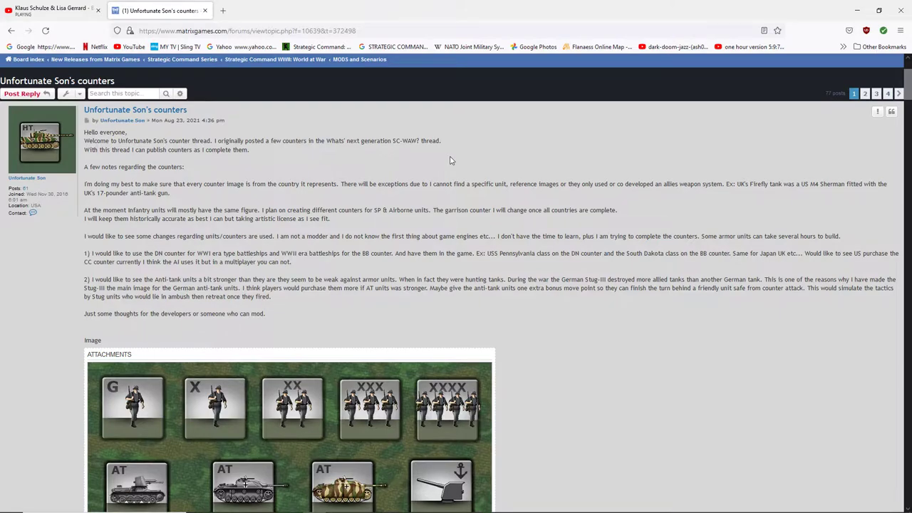
{"action": "mouse_move", "coordinate": [512, 245]}
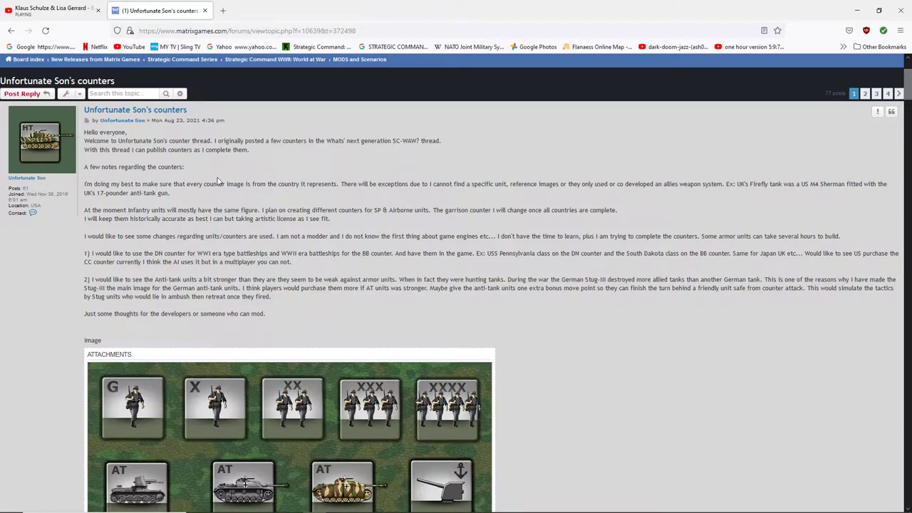
{"action": "mouse_move", "coordinate": [592, 389]}
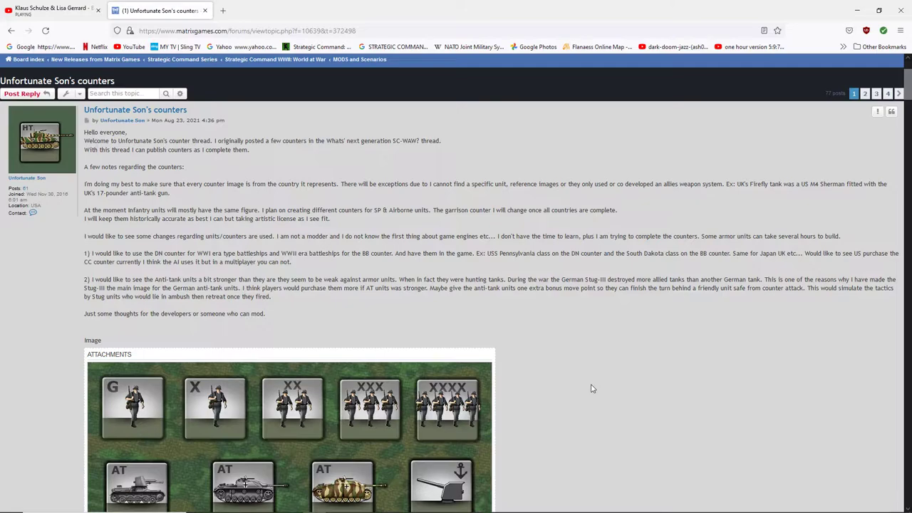
{"action": "mouse_move", "coordinate": [590, 389]}
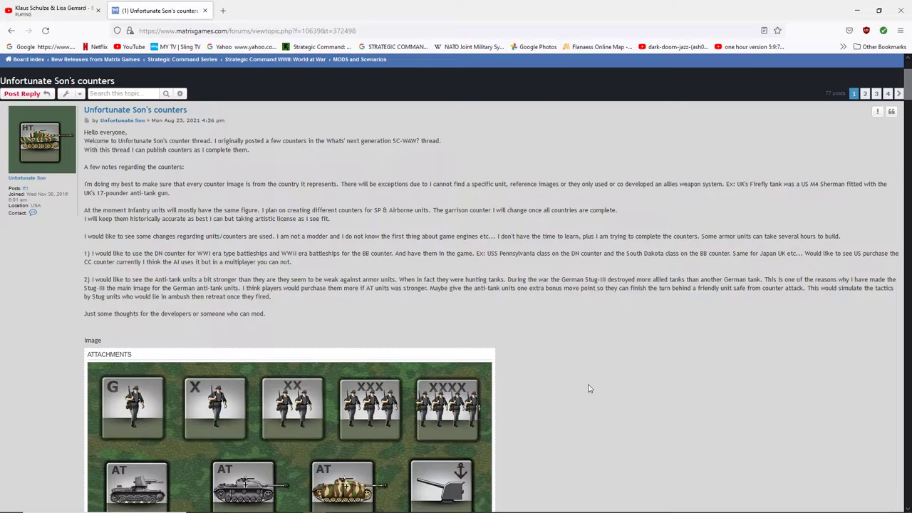
Scroll the counters thread past the author's notes to the German counter images
{"action": "scroll", "scroll_direction": "down", "scroll_amount": 3}
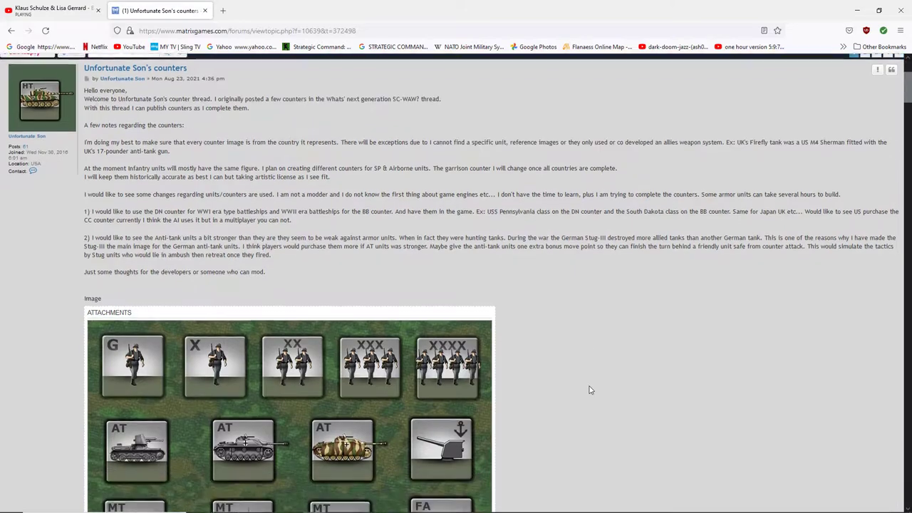
{"action": "scroll", "scroll_direction": "down", "scroll_amount": 3}
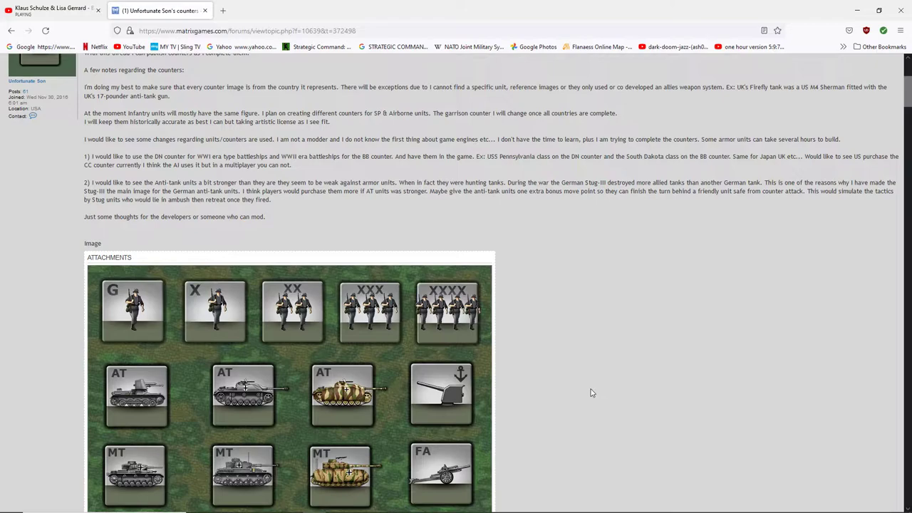
{"action": "mouse_move", "coordinate": [580, 377]}
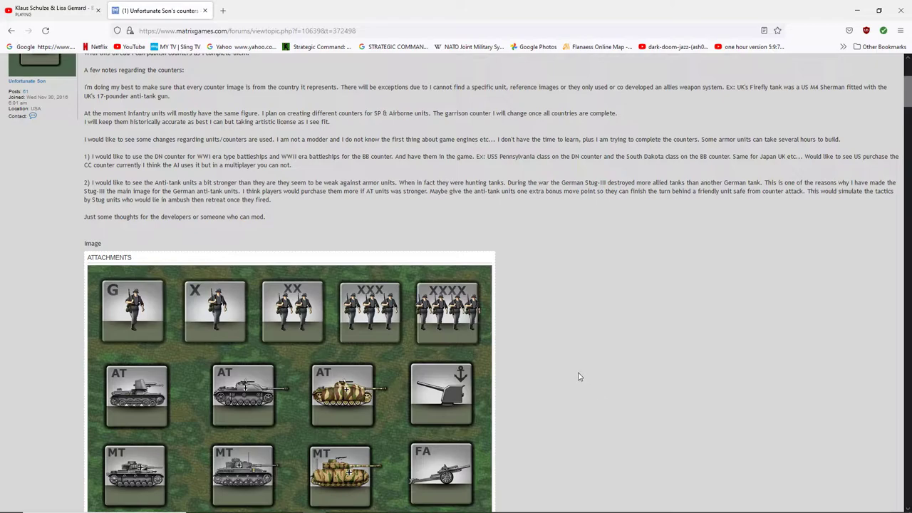
{"action": "mouse_move", "coordinate": [185, 199]}
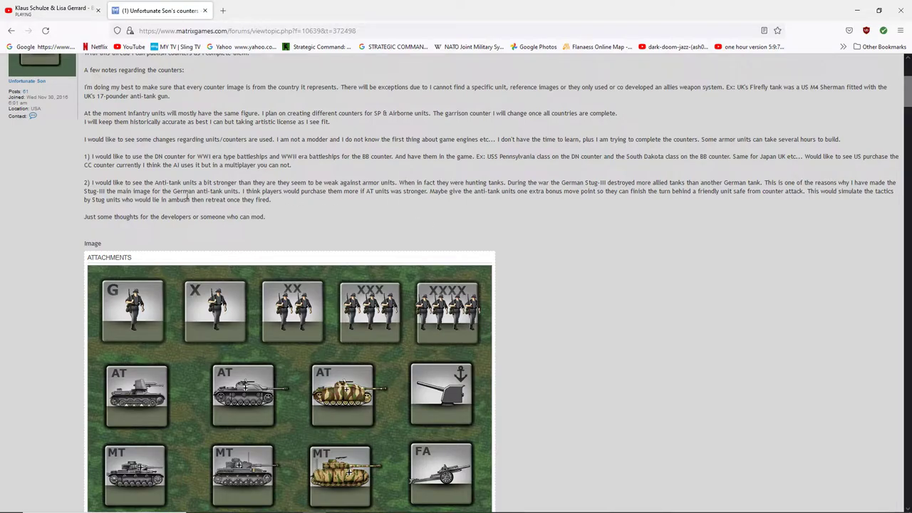
{"action": "mouse_move", "coordinate": [119, 180]}
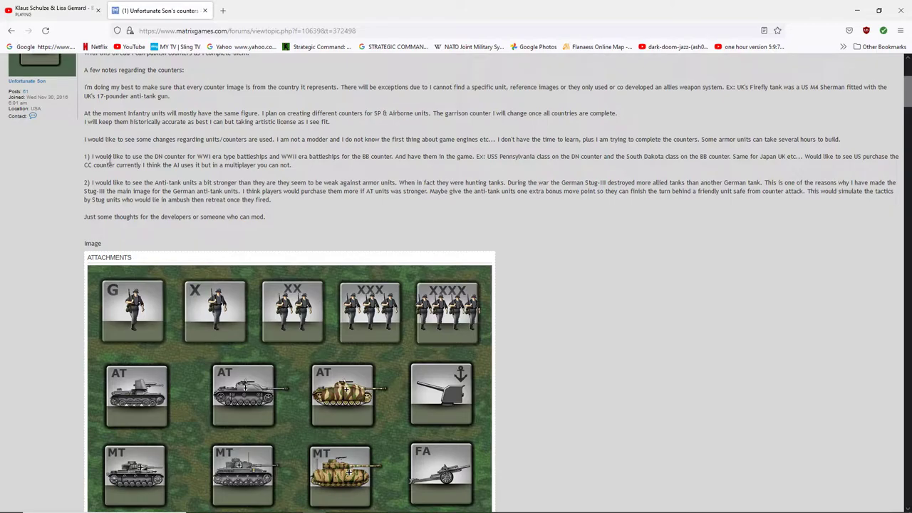
{"action": "mouse_move", "coordinate": [383, 228]}
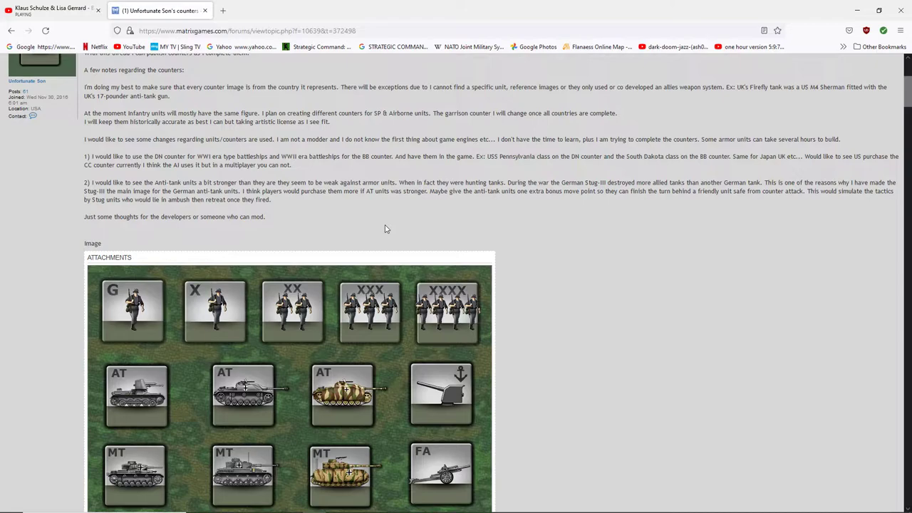
{"action": "mouse_move", "coordinate": [404, 230]}
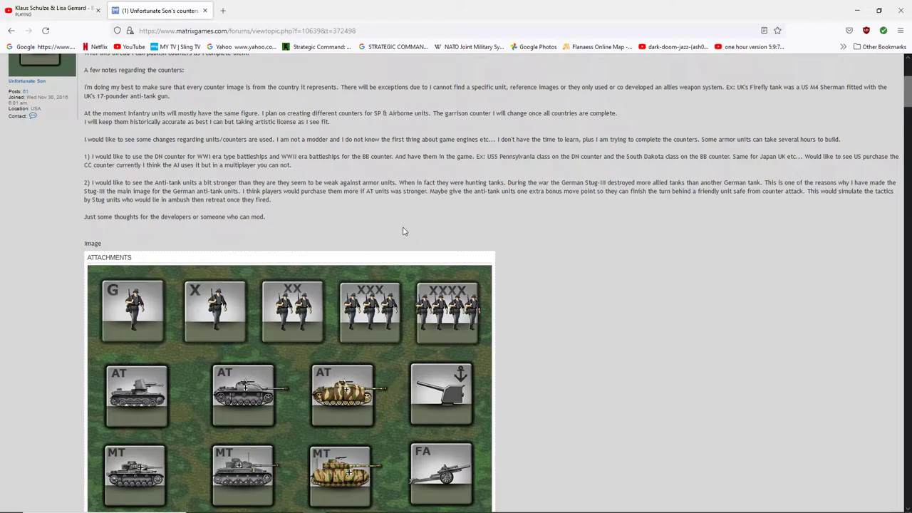
{"action": "mouse_move", "coordinate": [263, 228]}
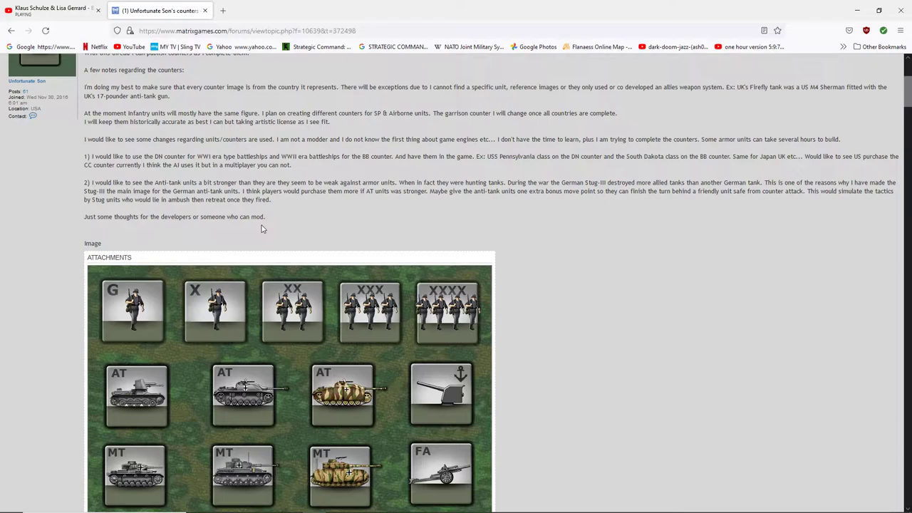
{"action": "mouse_move", "coordinate": [512, 270]}
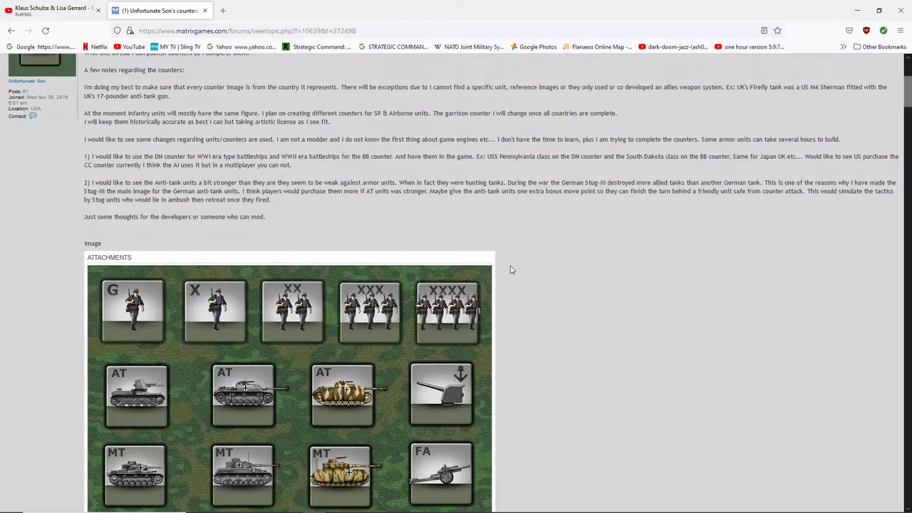
{"action": "mouse_move", "coordinate": [521, 284]}
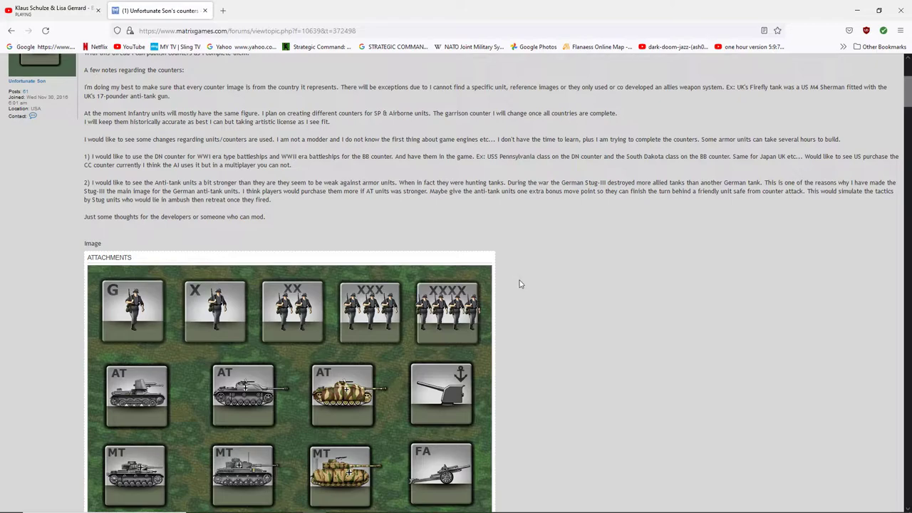
{"action": "mouse_move", "coordinate": [540, 284]}
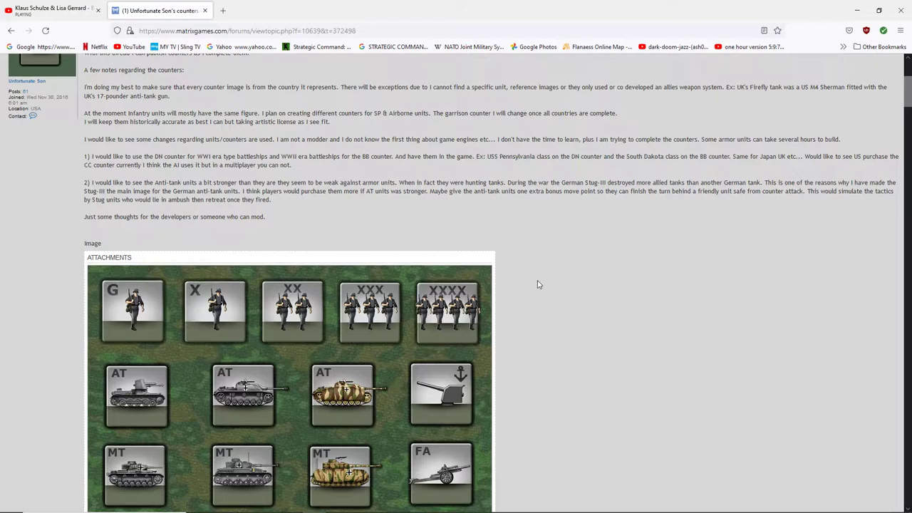
{"action": "scroll", "scroll_direction": "down", "scroll_amount": 3}
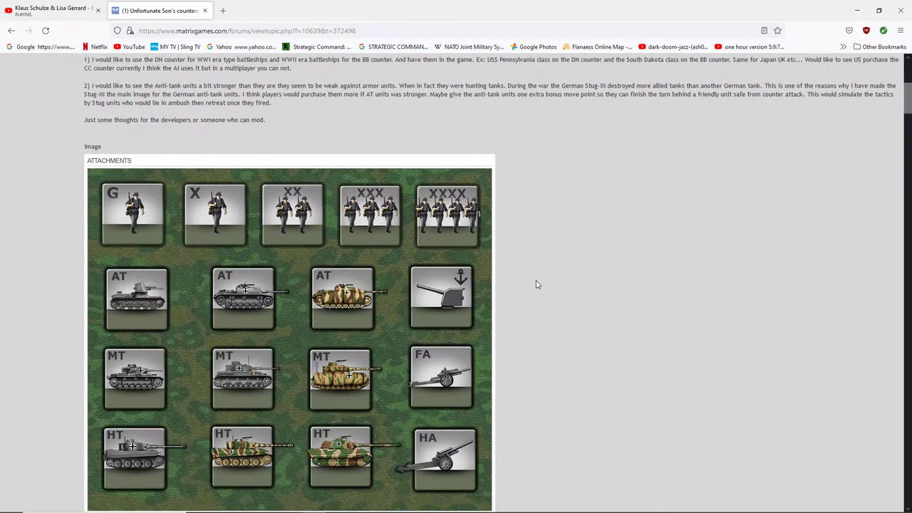
Scroll through the German_Ground_units.jpg counter sheet down to the Luftwaffe reply
{"action": "scroll", "scroll_direction": "down", "scroll_amount": 3}
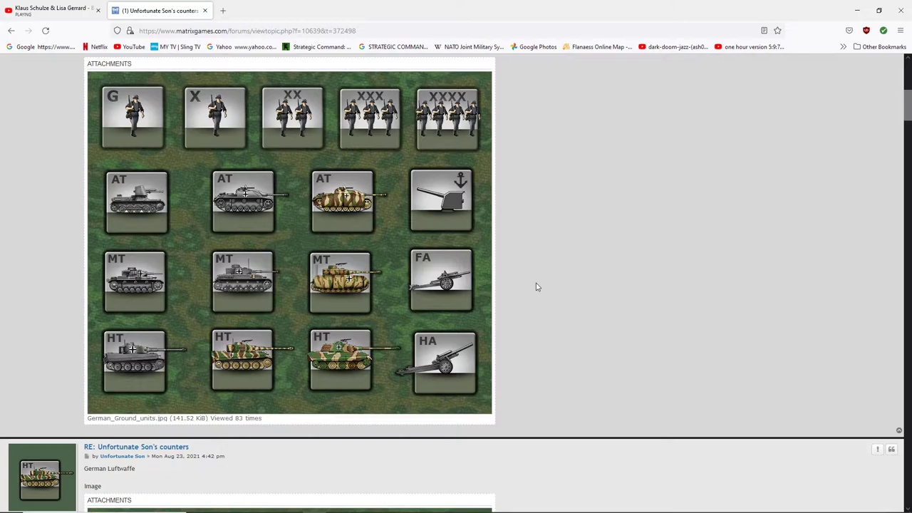
{"action": "mouse_move", "coordinate": [181, 123]}
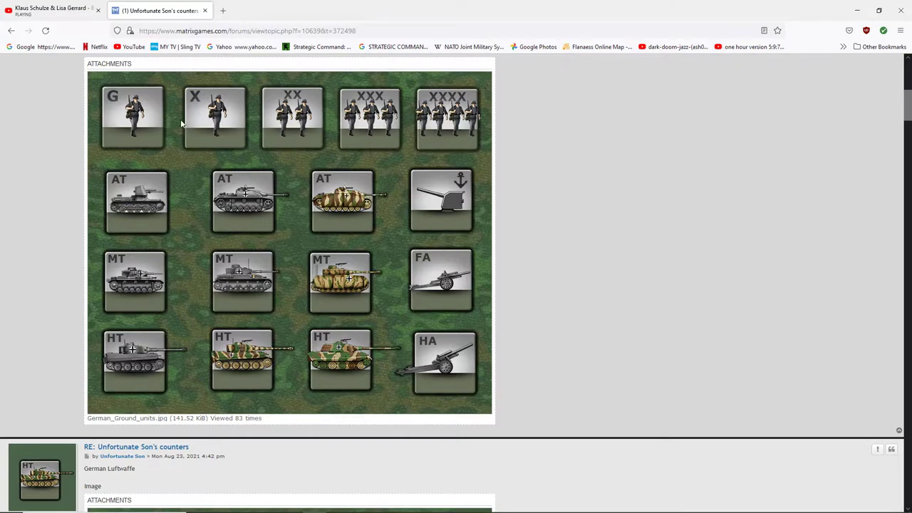
{"action": "mouse_move", "coordinate": [278, 144]}
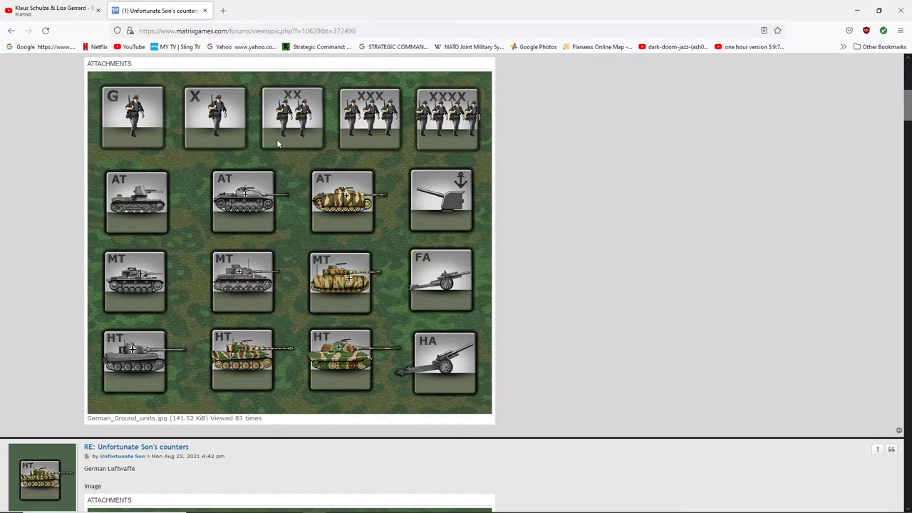
{"action": "mouse_move", "coordinate": [362, 149]}
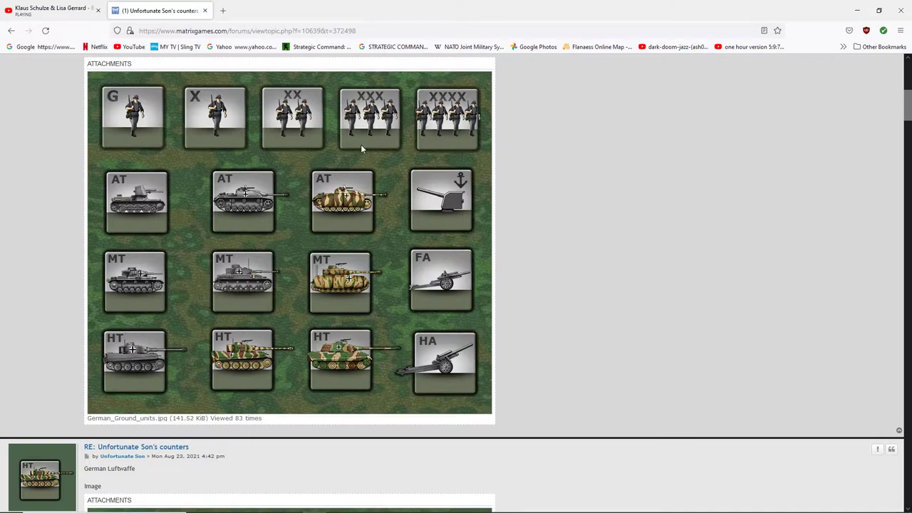
{"action": "mouse_move", "coordinate": [432, 141]}
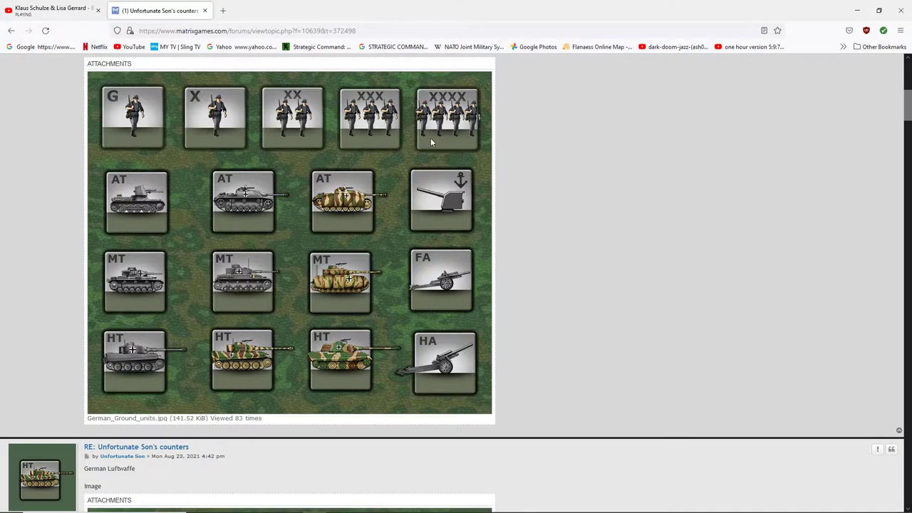
{"action": "mouse_move", "coordinate": [100, 179]}
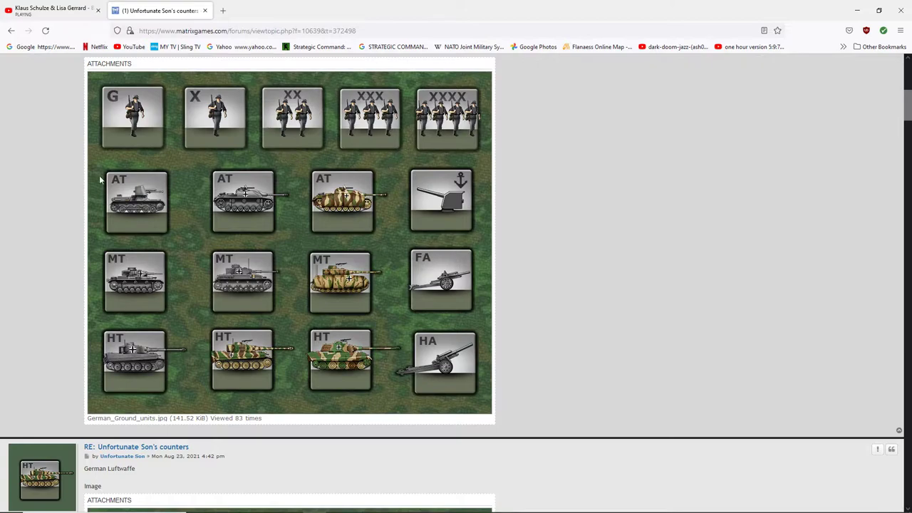
{"action": "mouse_move", "coordinate": [139, 228]}
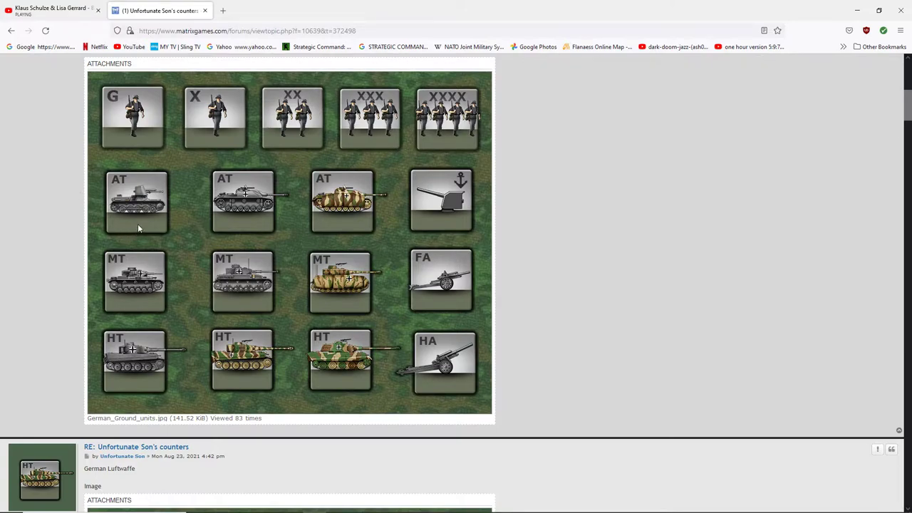
{"action": "mouse_move", "coordinate": [217, 227]}
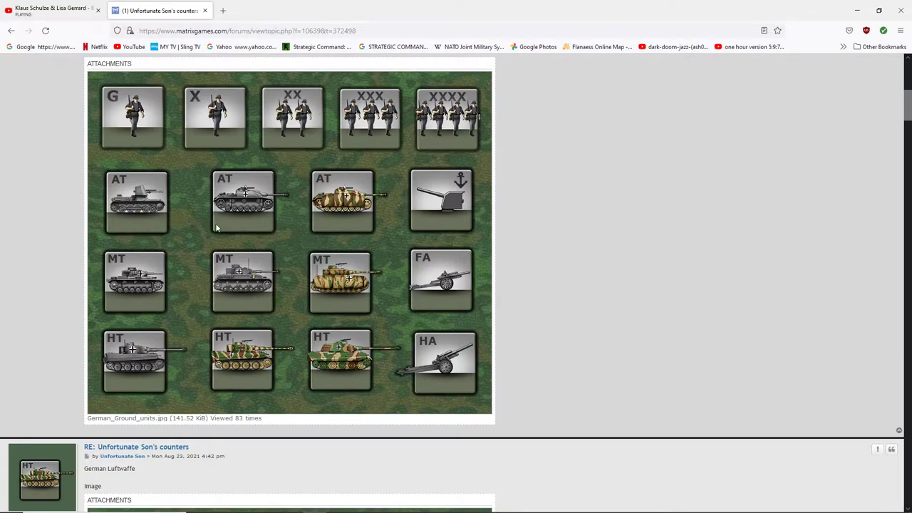
{"action": "mouse_move", "coordinate": [240, 228]}
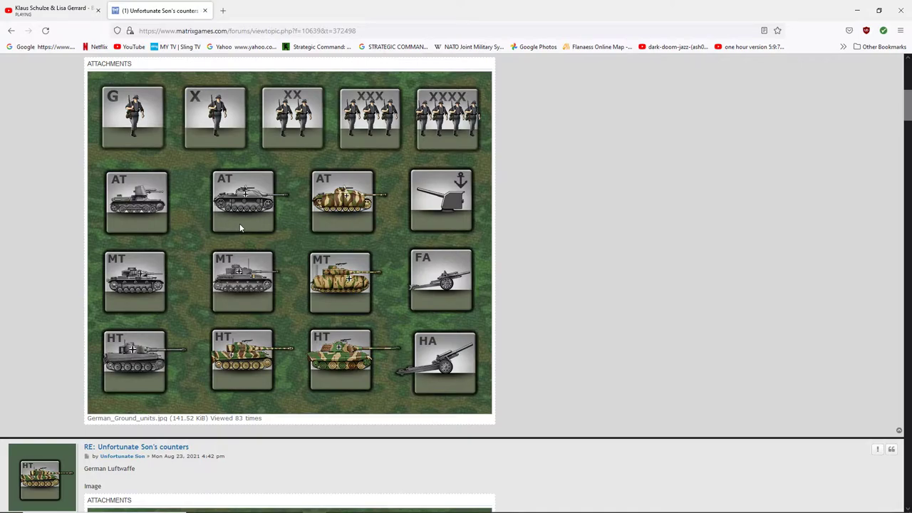
{"action": "mouse_move", "coordinate": [338, 234]}
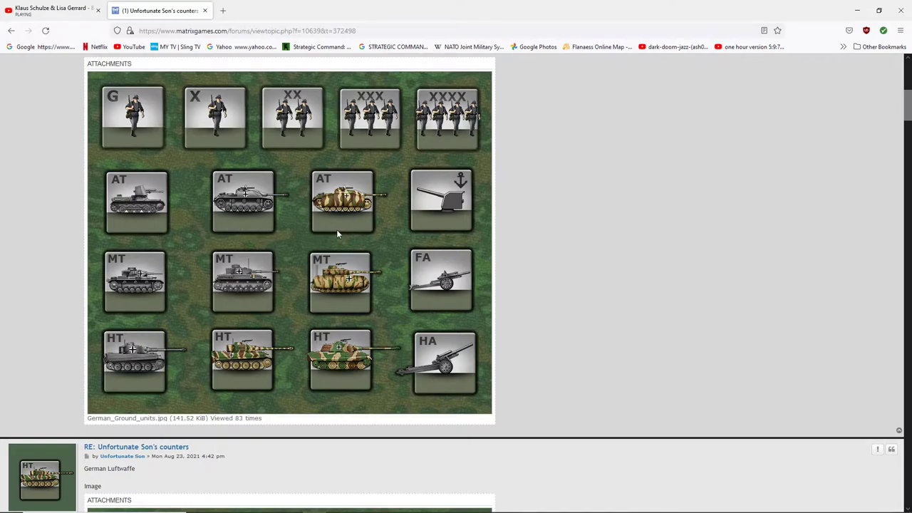
{"action": "mouse_move", "coordinate": [343, 272]}
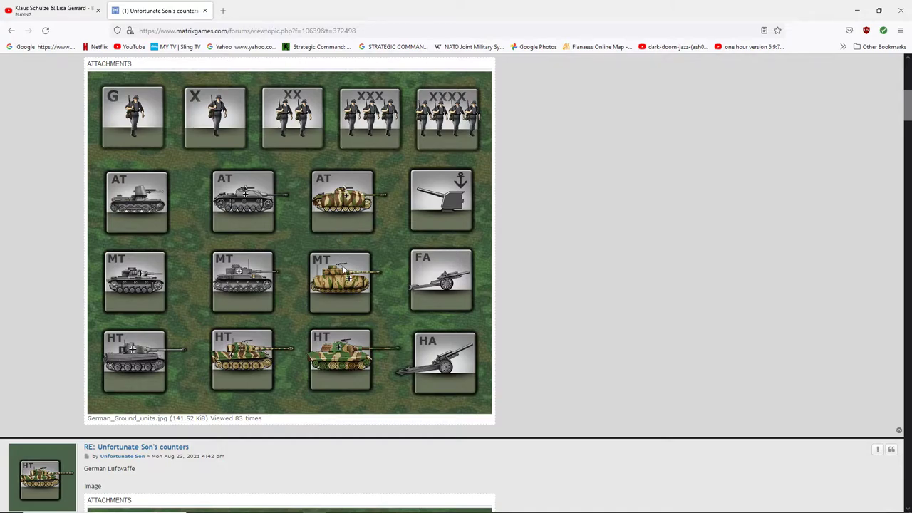
{"action": "mouse_move", "coordinate": [327, 231]}
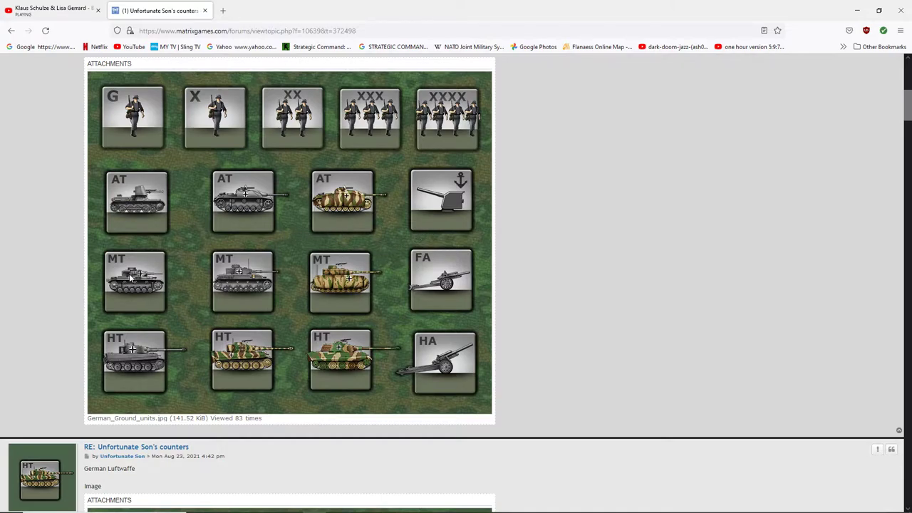
{"action": "mouse_move", "coordinate": [237, 285]}
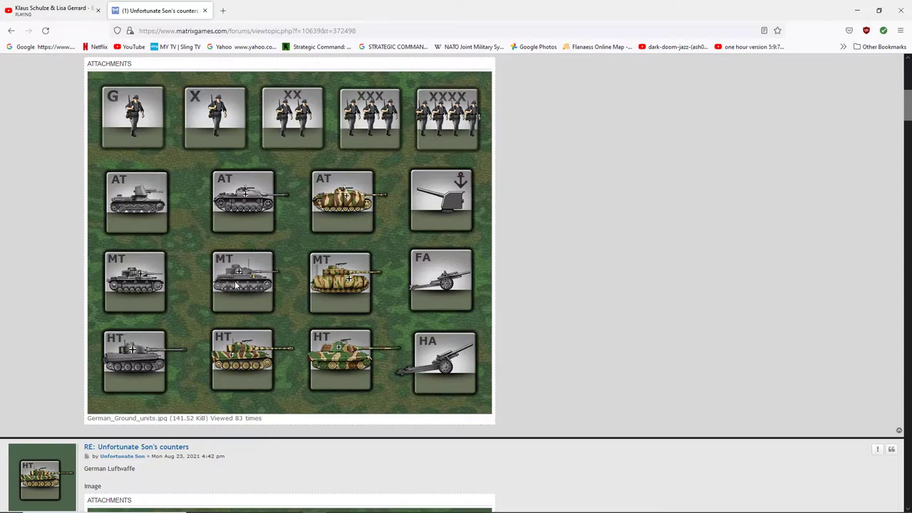
{"action": "mouse_move", "coordinate": [337, 286]}
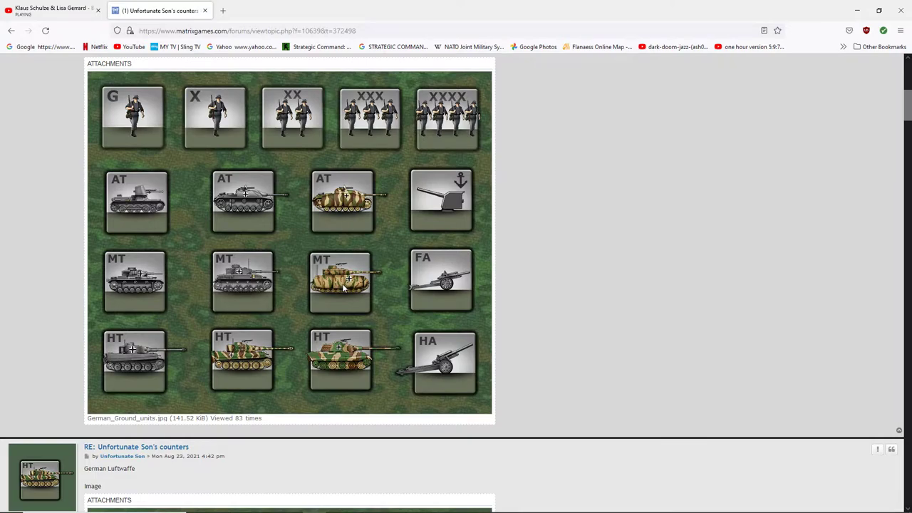
{"action": "mouse_move", "coordinate": [154, 292]}
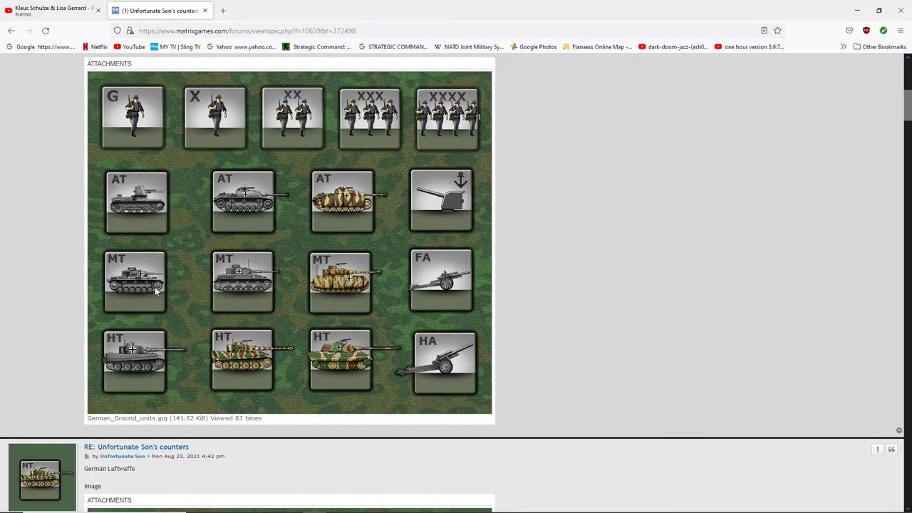
{"action": "mouse_move", "coordinate": [429, 298]}
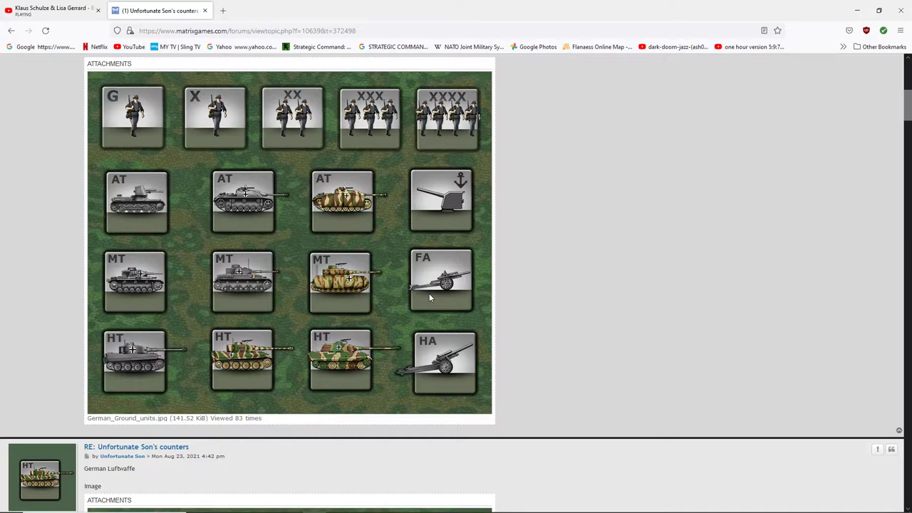
{"action": "scroll", "scroll_direction": "down", "scroll_amount": 3}
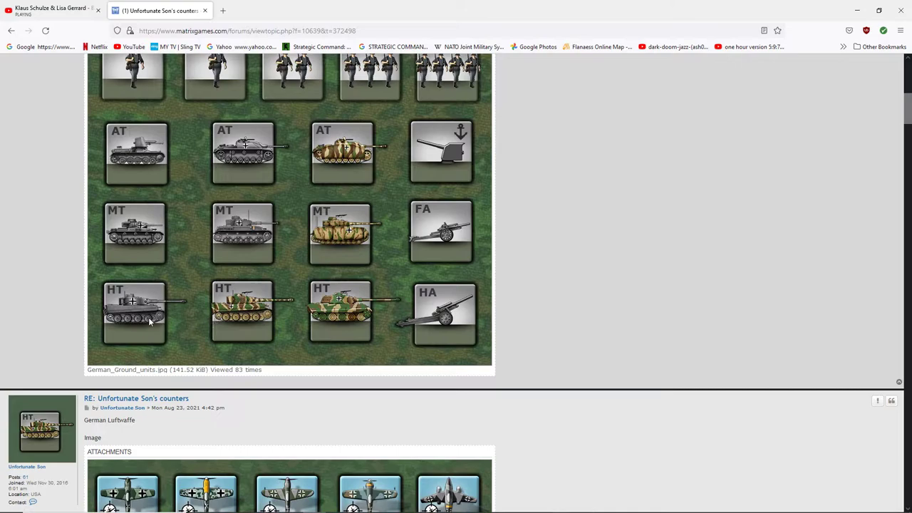
{"action": "mouse_move", "coordinate": [246, 325]}
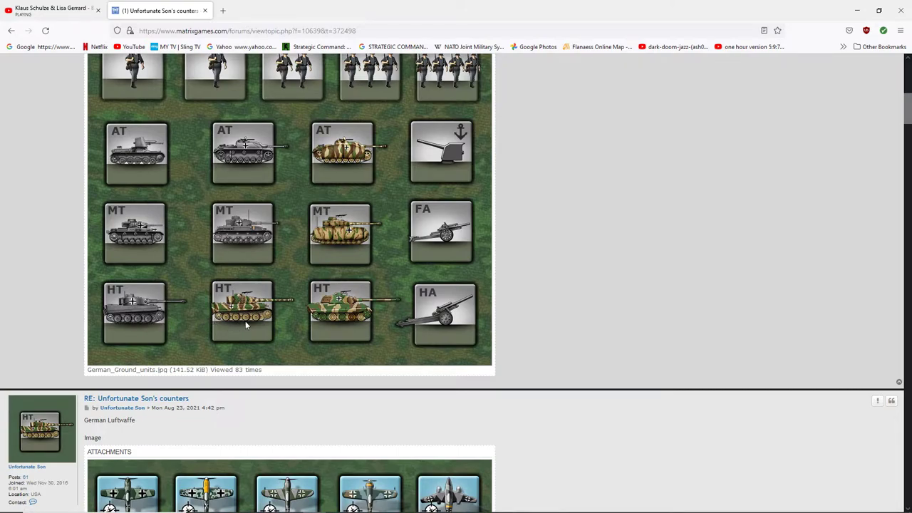
{"action": "mouse_move", "coordinate": [342, 320]}
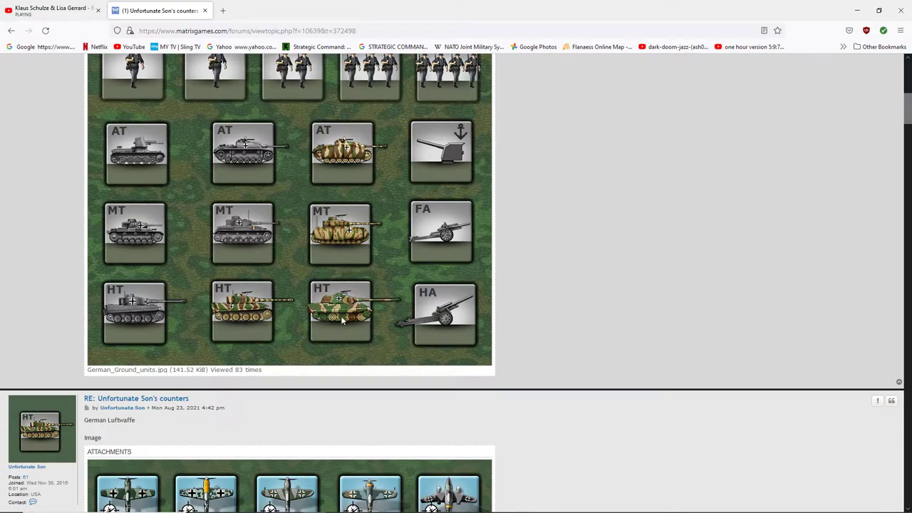
{"action": "mouse_move", "coordinate": [413, 337]}
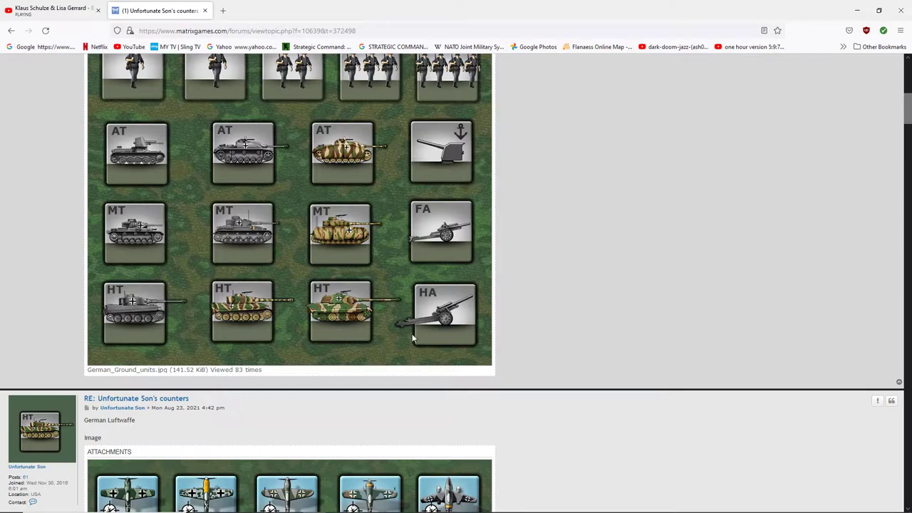
{"action": "mouse_move", "coordinate": [529, 356]}
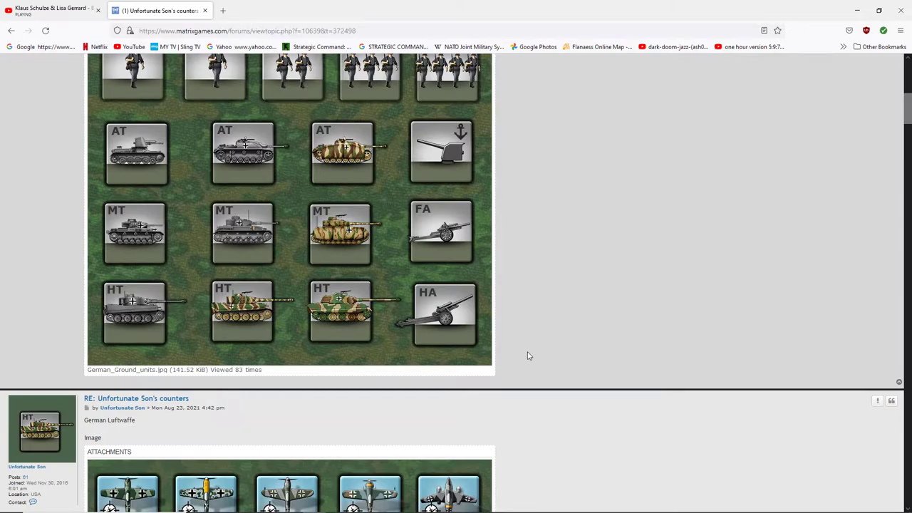
{"action": "scroll", "scroll_direction": "down", "scroll_amount": 3}
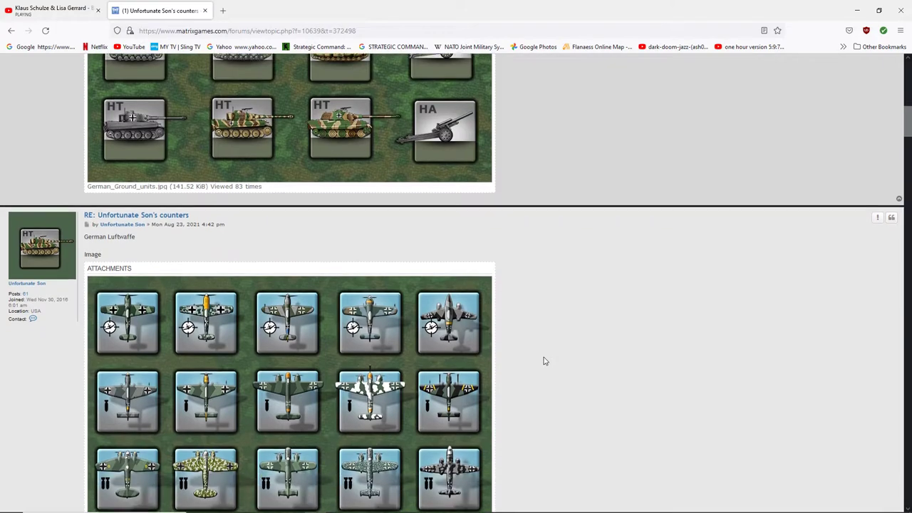
Scroll past the Luftwaffe aircraft image to the Kriegsmarine ship counters attachment
{"action": "scroll", "scroll_direction": "down", "scroll_amount": 3}
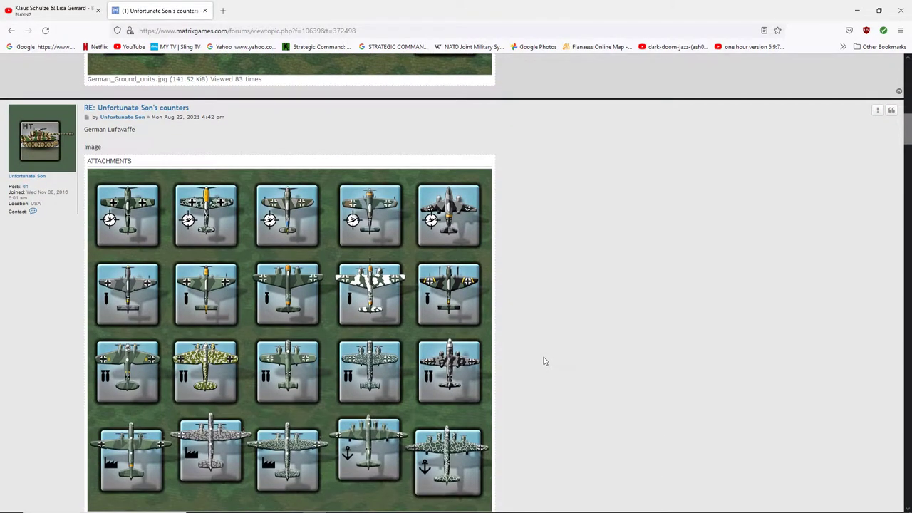
{"action": "scroll", "scroll_direction": "down", "scroll_amount": 3}
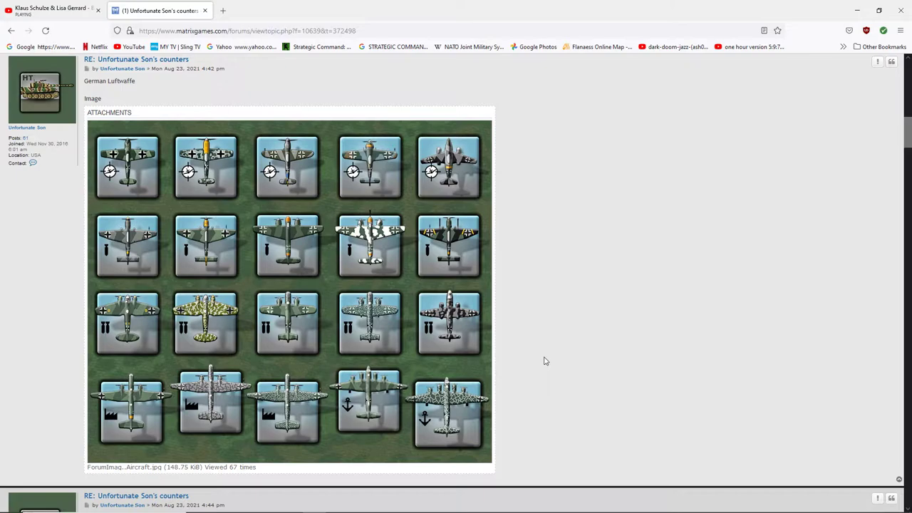
{"action": "mouse_move", "coordinate": [140, 165]}
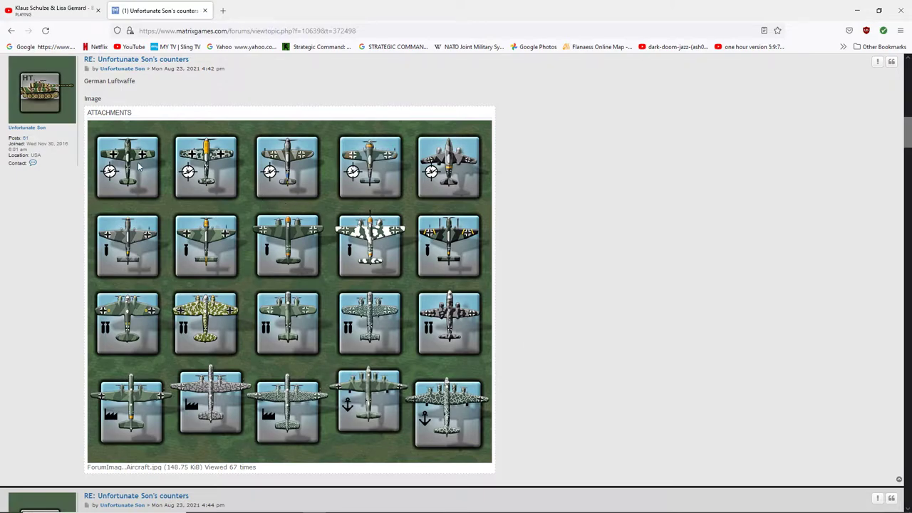
{"action": "mouse_move", "coordinate": [226, 191]}
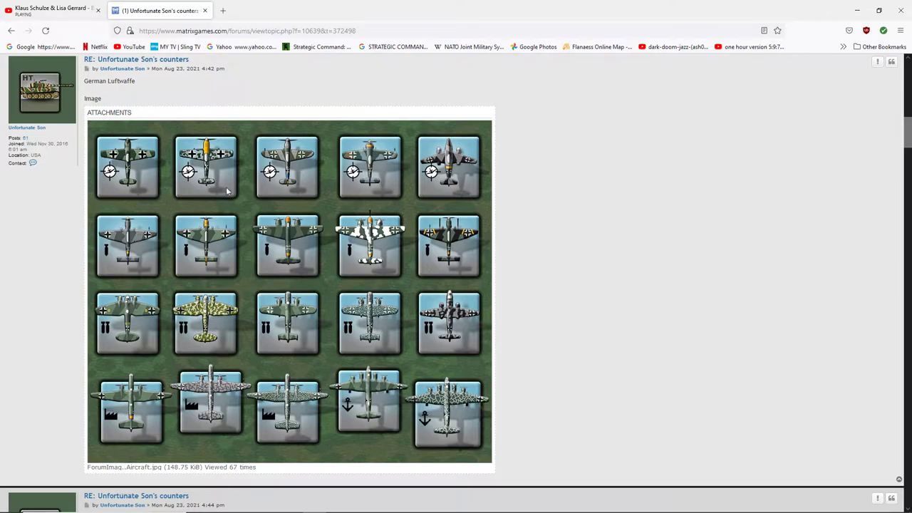
{"action": "mouse_move", "coordinate": [417, 194]}
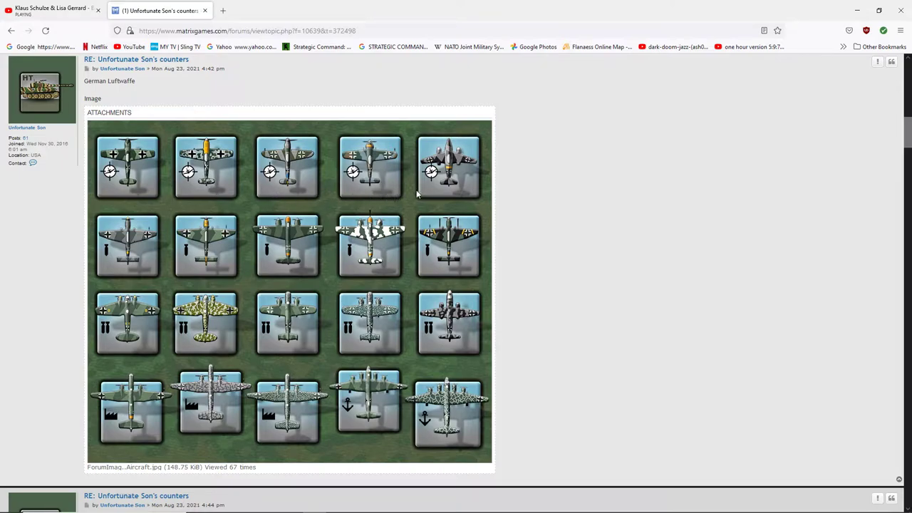
{"action": "mouse_move", "coordinate": [149, 257]}
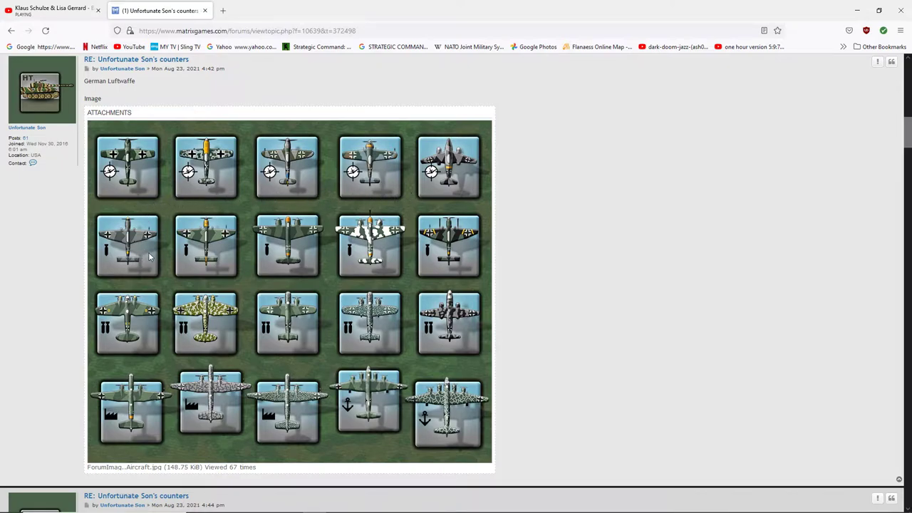
{"action": "mouse_move", "coordinate": [143, 171]}
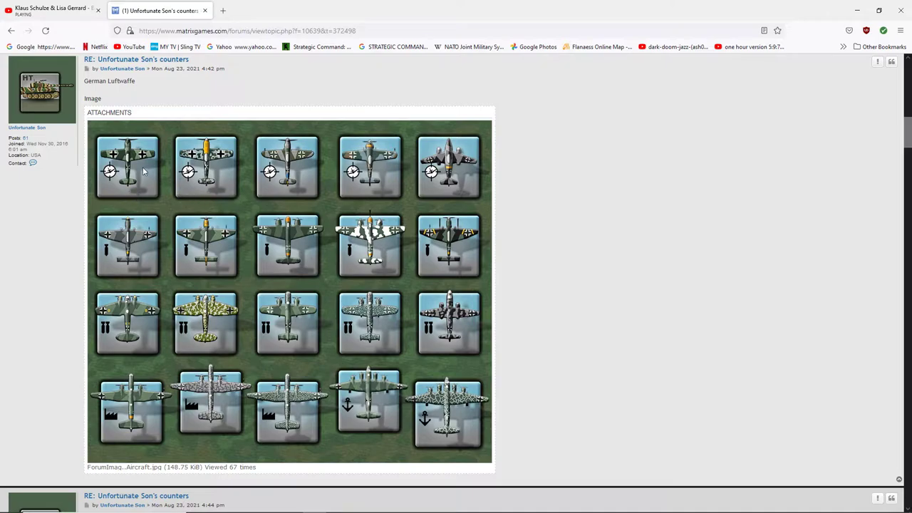
{"action": "mouse_move", "coordinate": [394, 191]}
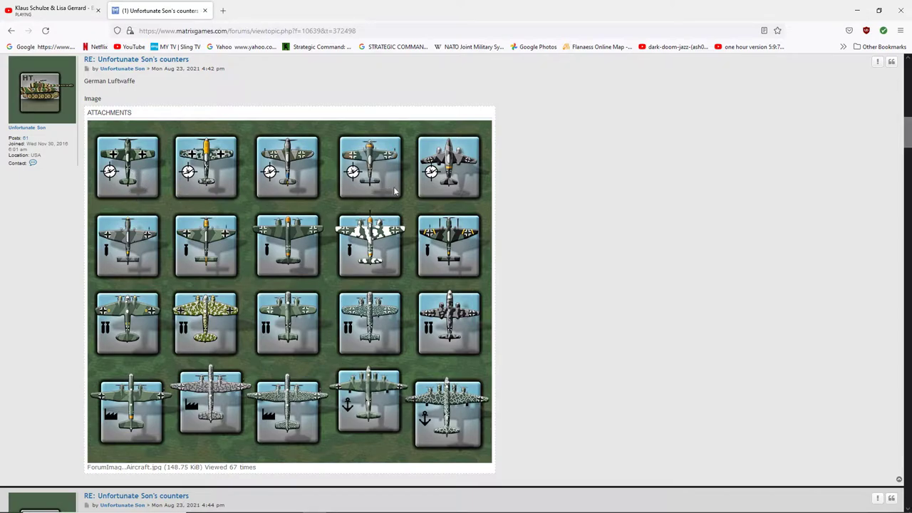
{"action": "mouse_move", "coordinate": [108, 261]}
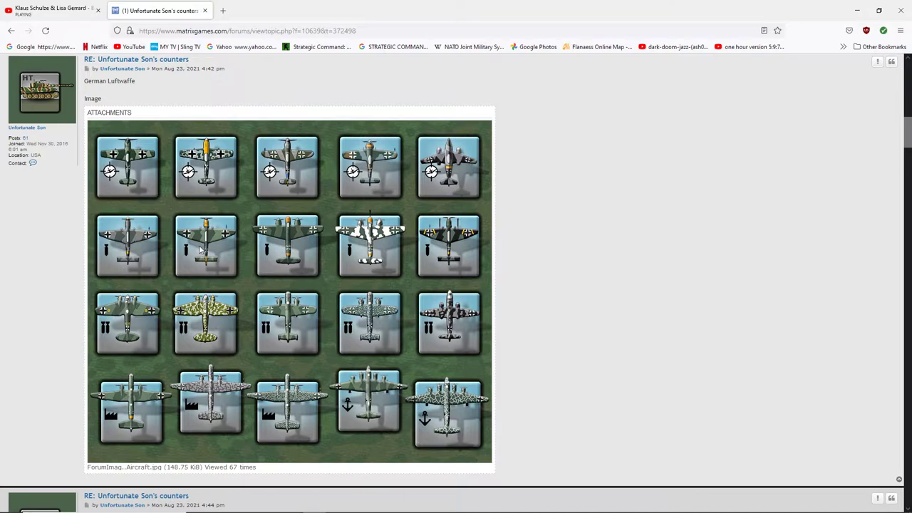
{"action": "mouse_move", "coordinate": [376, 266]}
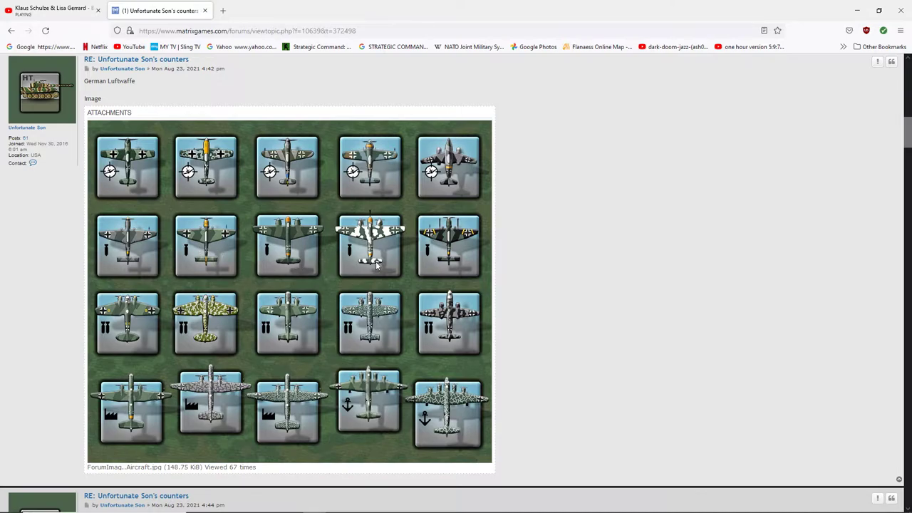
{"action": "mouse_move", "coordinate": [448, 253]}
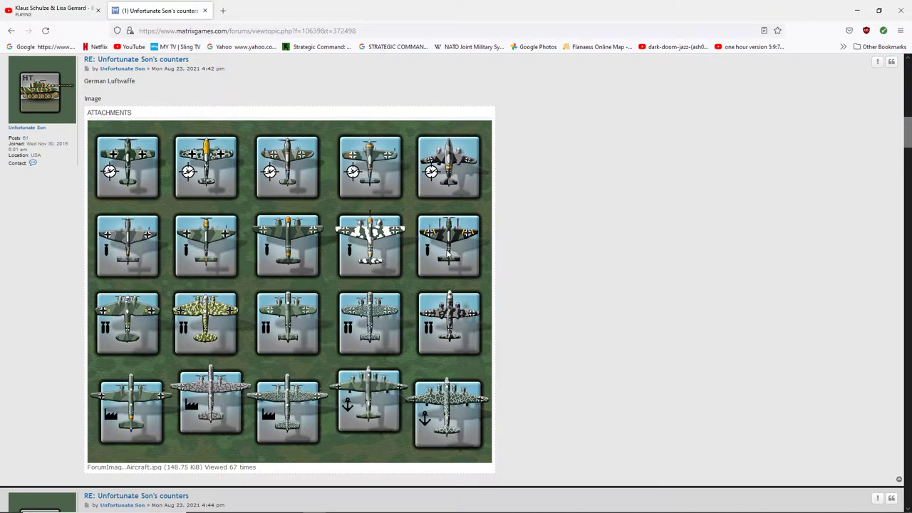
{"action": "mouse_move", "coordinate": [449, 227]}
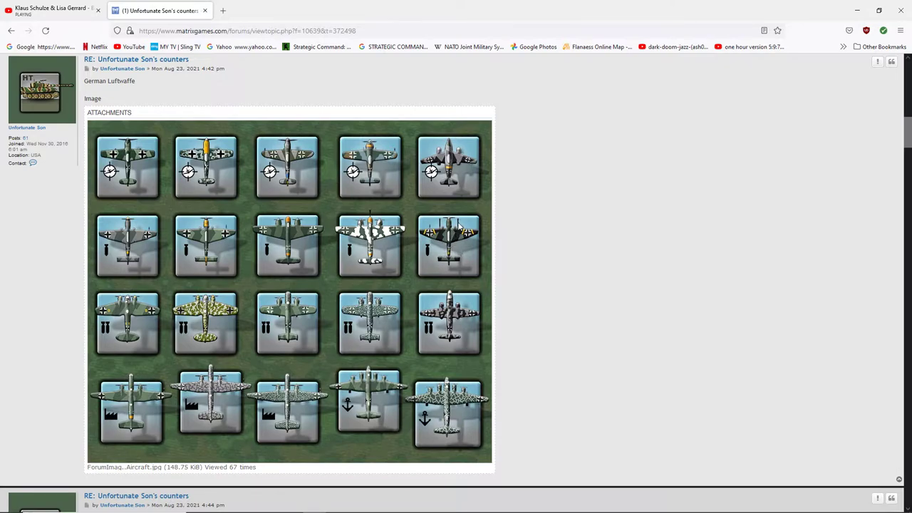
{"action": "mouse_move", "coordinate": [257, 275]}
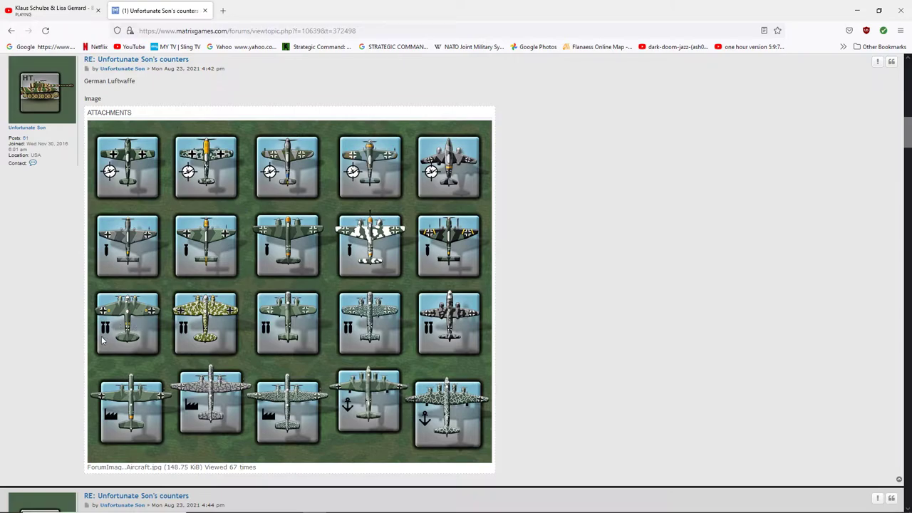
{"action": "mouse_move", "coordinate": [107, 340]}
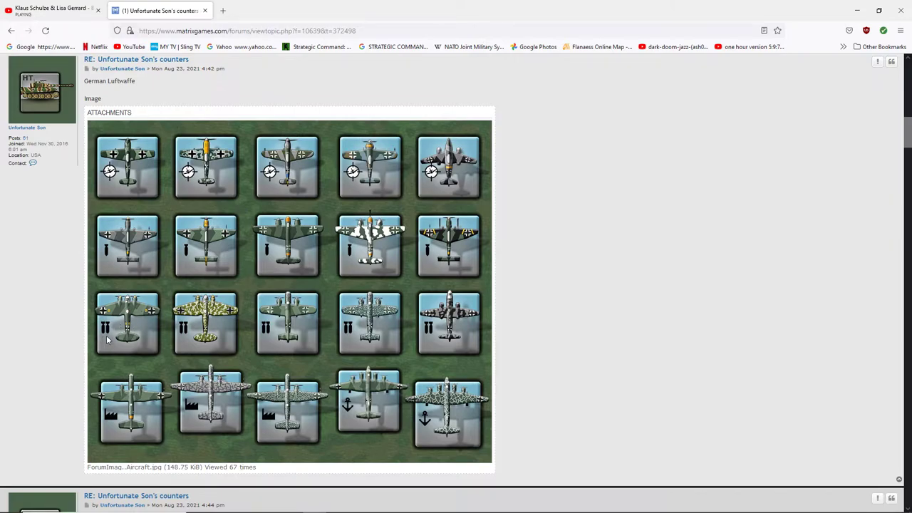
{"action": "mouse_move", "coordinate": [181, 335]}
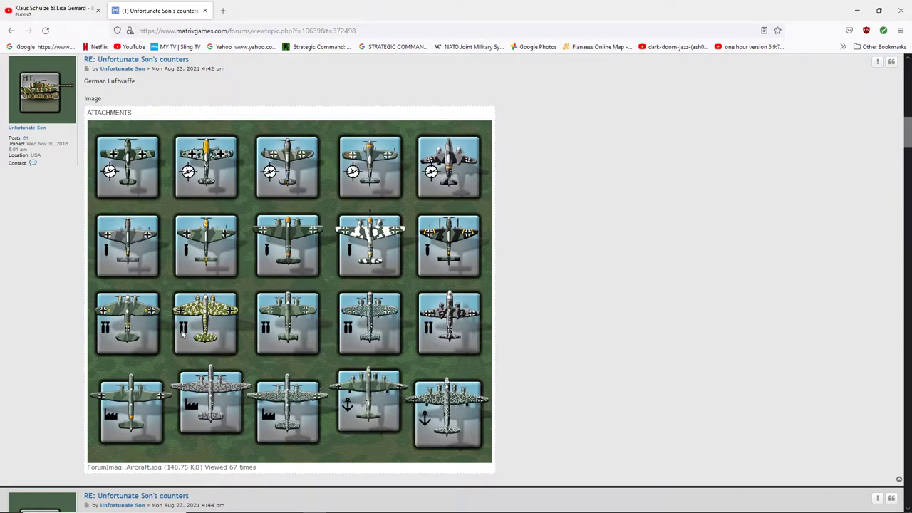
{"action": "mouse_move", "coordinate": [241, 329]}
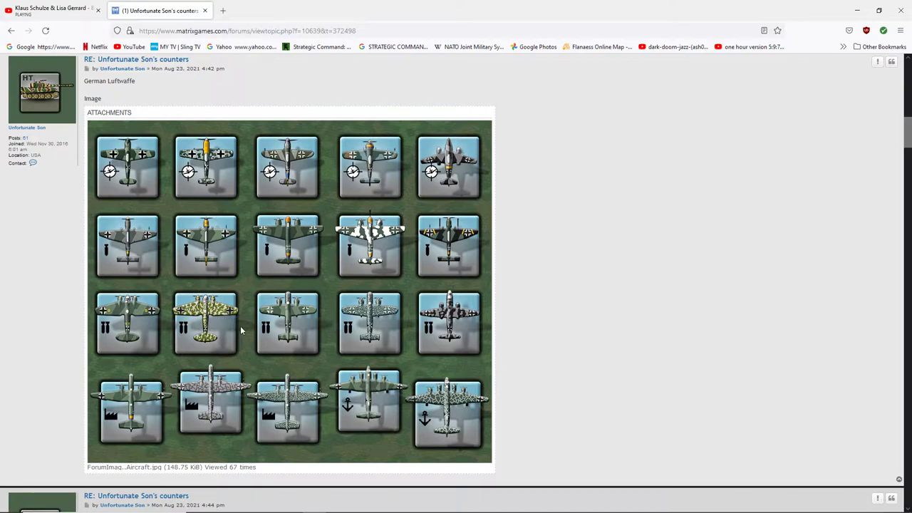
{"action": "mouse_move", "coordinate": [276, 331]}
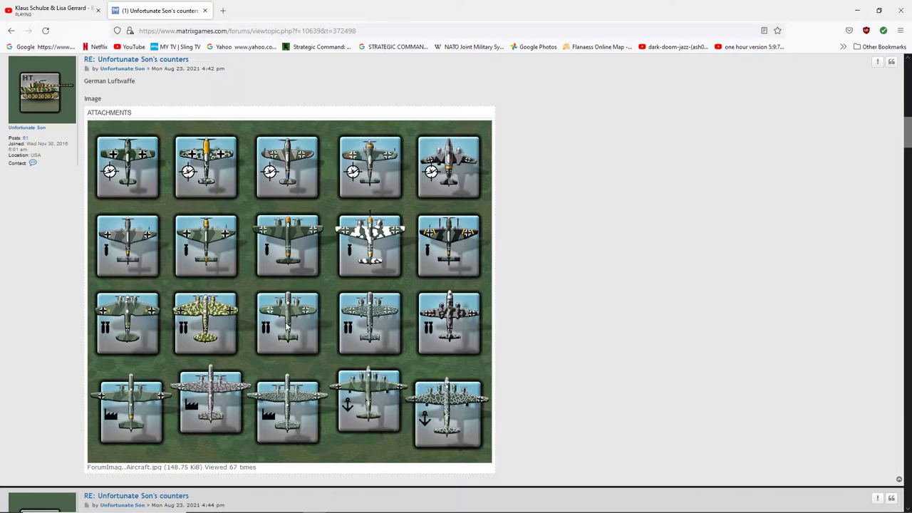
{"action": "mouse_move", "coordinate": [360, 338]}
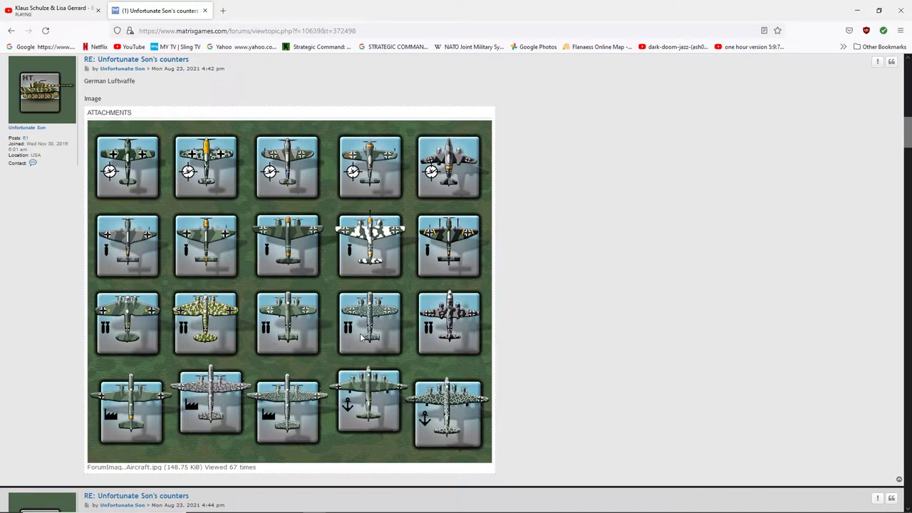
{"action": "mouse_move", "coordinate": [467, 342]}
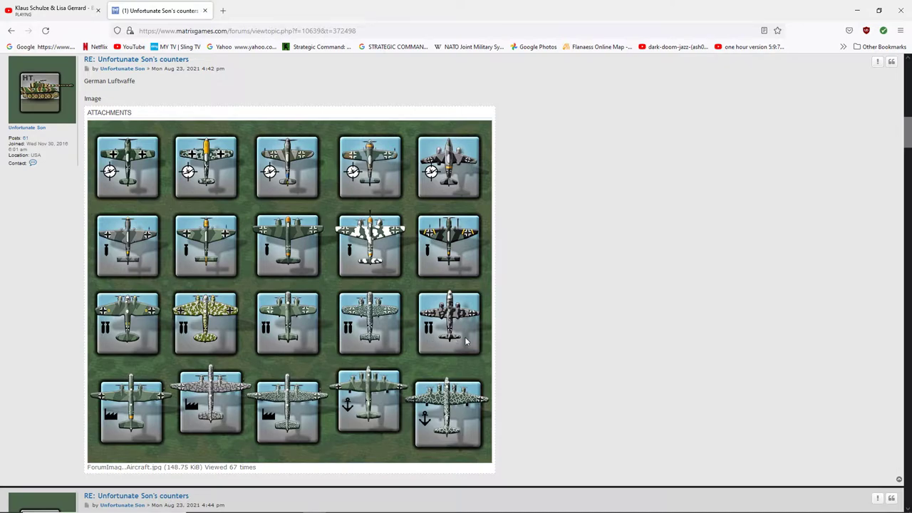
{"action": "mouse_move", "coordinate": [467, 328]}
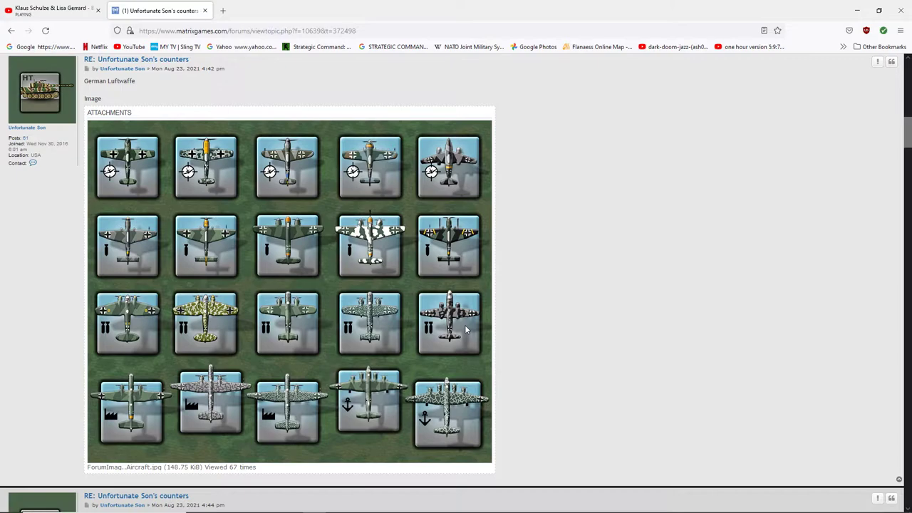
{"action": "scroll", "scroll_direction": "down", "scroll_amount": 3}
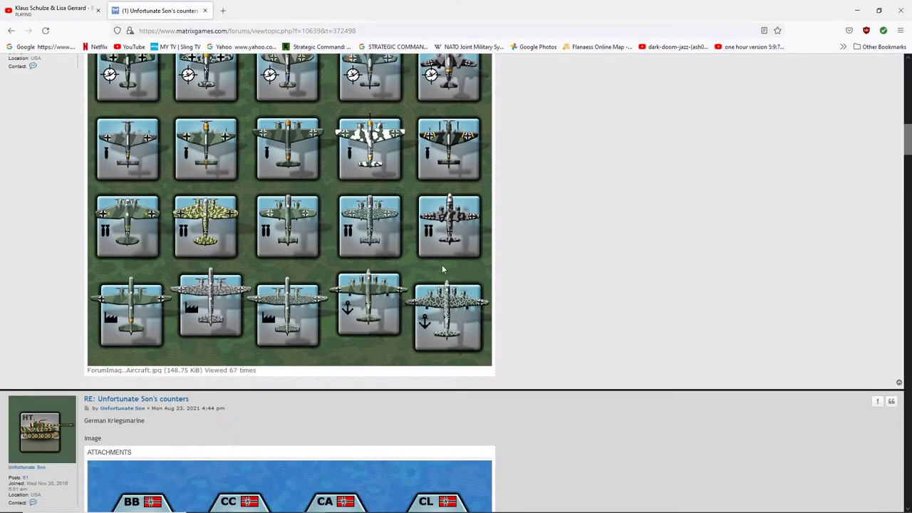
{"action": "mouse_move", "coordinate": [202, 347]}
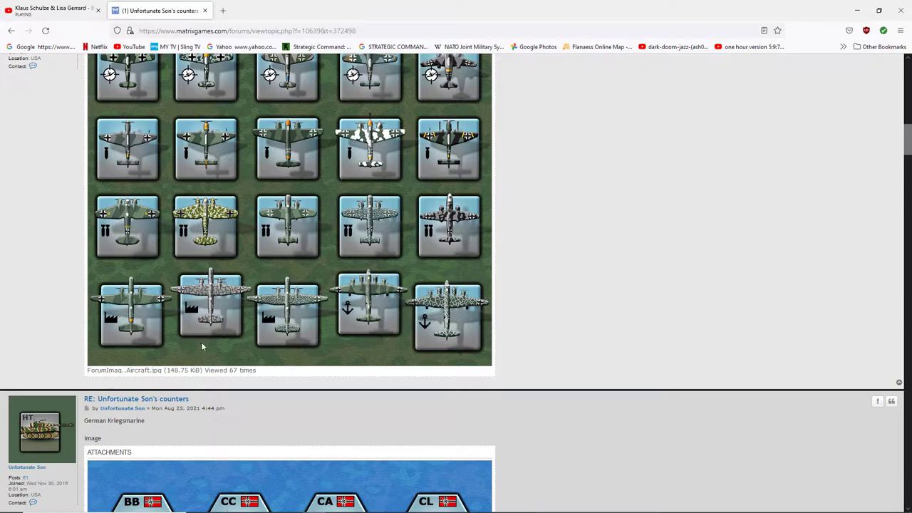
{"action": "mouse_move", "coordinate": [209, 331]}
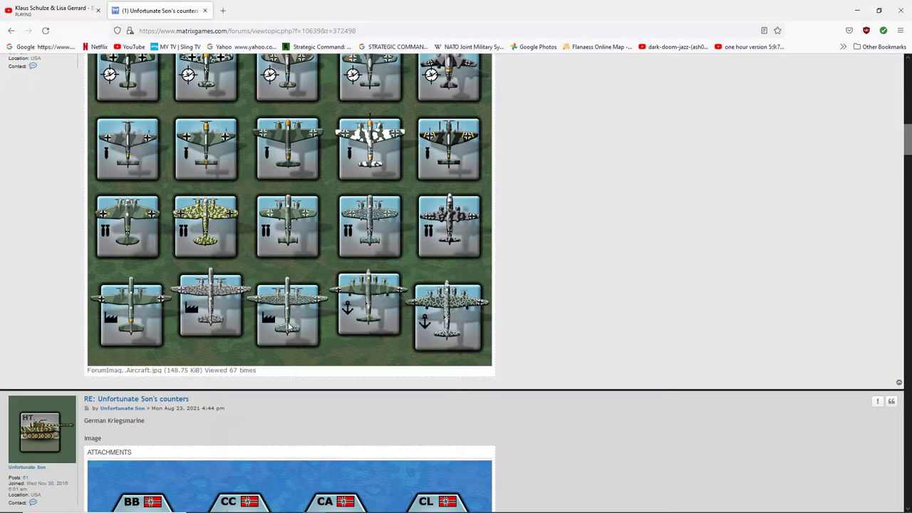
{"action": "mouse_move", "coordinate": [278, 325]}
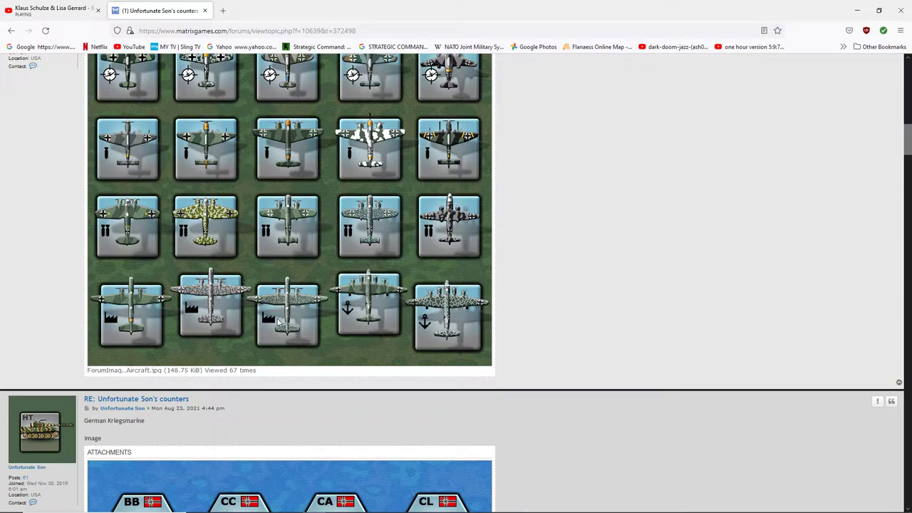
{"action": "mouse_move", "coordinate": [766, 393]}
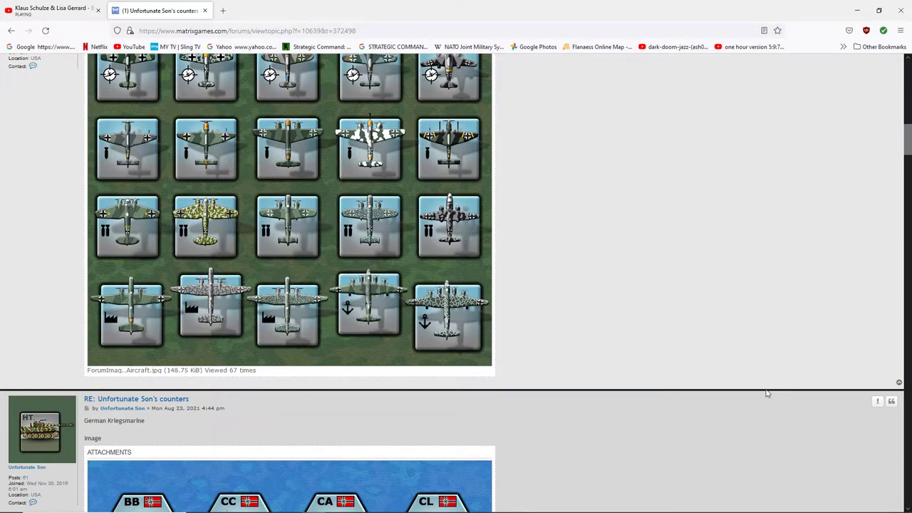
{"action": "scroll", "scroll_direction": "down", "scroll_amount": 3}
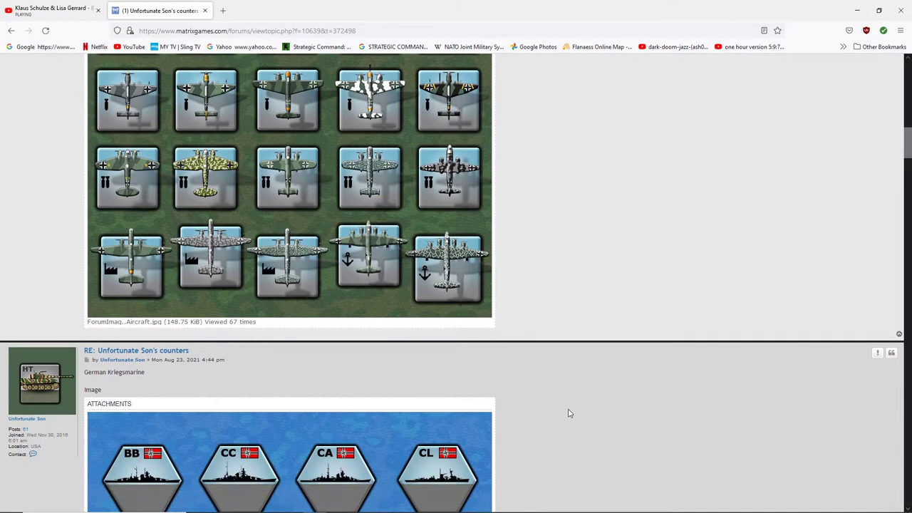
{"action": "scroll", "scroll_direction": "down", "scroll_amount": 3}
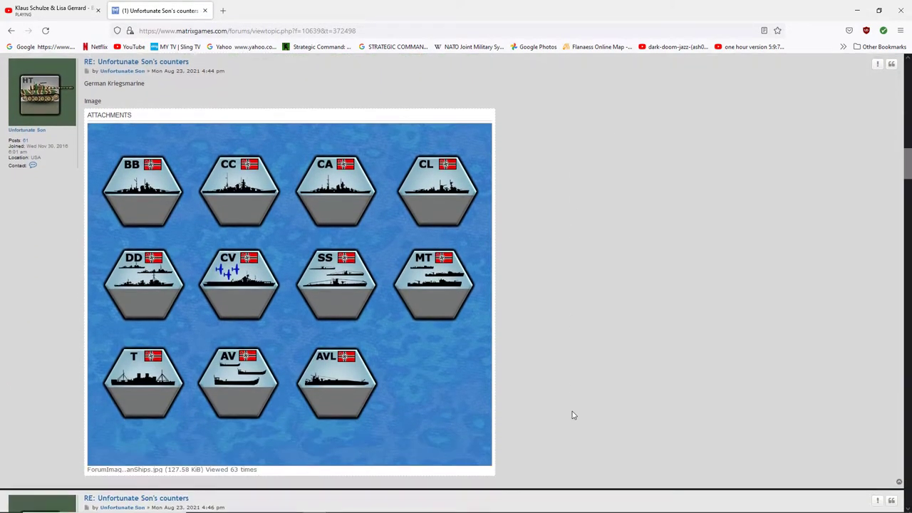
Scroll past the Kriegsmarine ships attachment to the 'UK ground units' reply
{"action": "scroll", "scroll_direction": "down", "scroll_amount": 3}
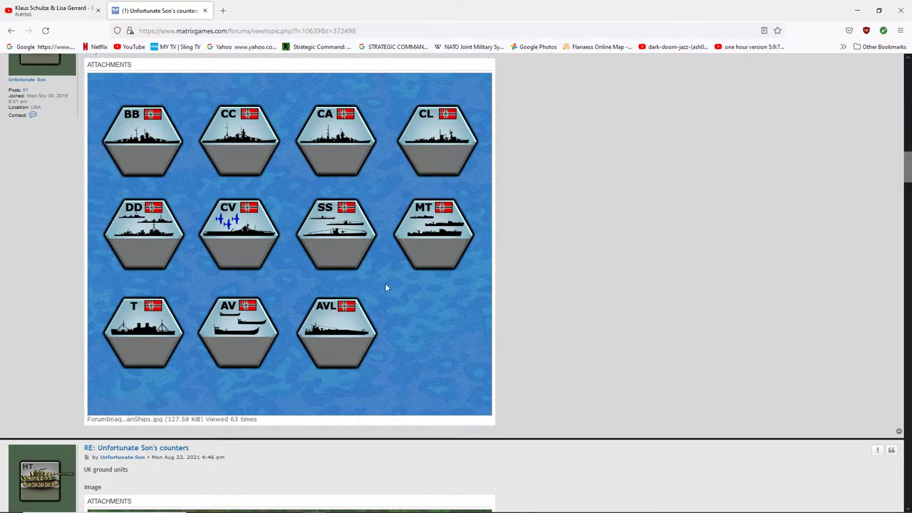
{"action": "mouse_move", "coordinate": [305, 241]}
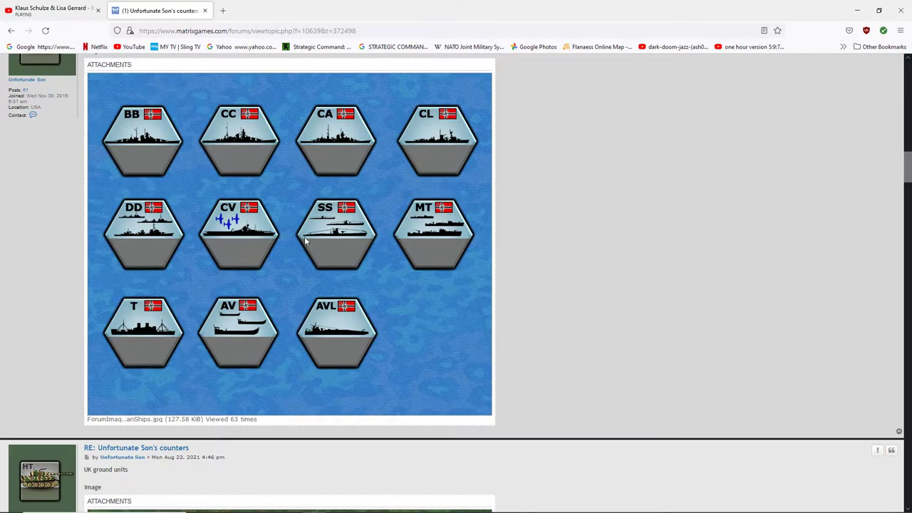
{"action": "mouse_move", "coordinate": [236, 232]}
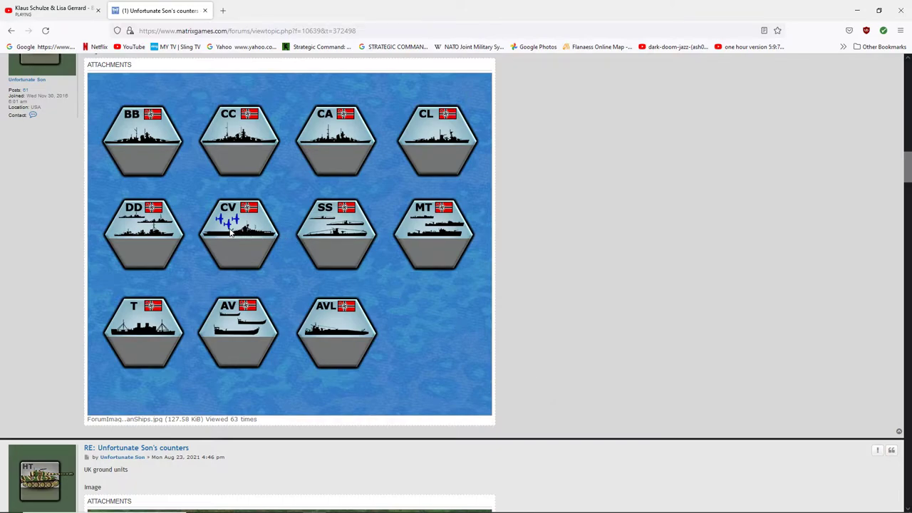
{"action": "mouse_move", "coordinate": [239, 264]}
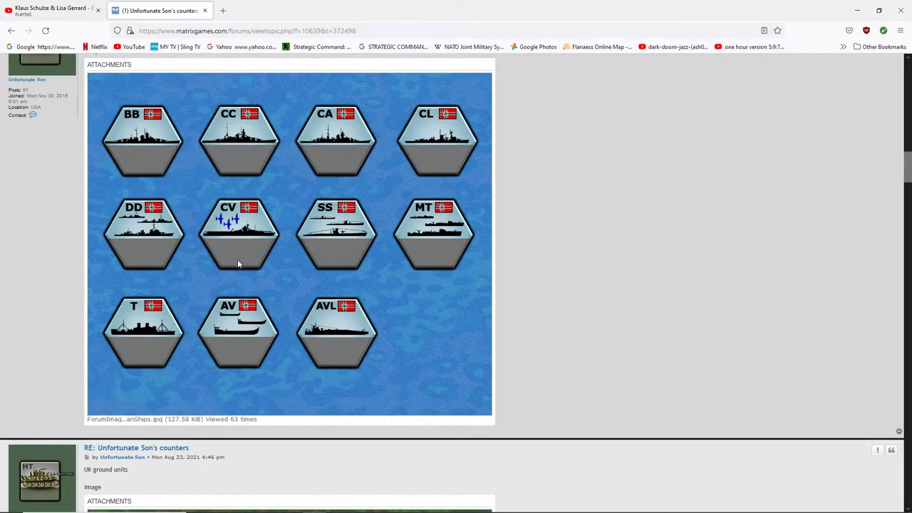
{"action": "mouse_move", "coordinate": [242, 329]}
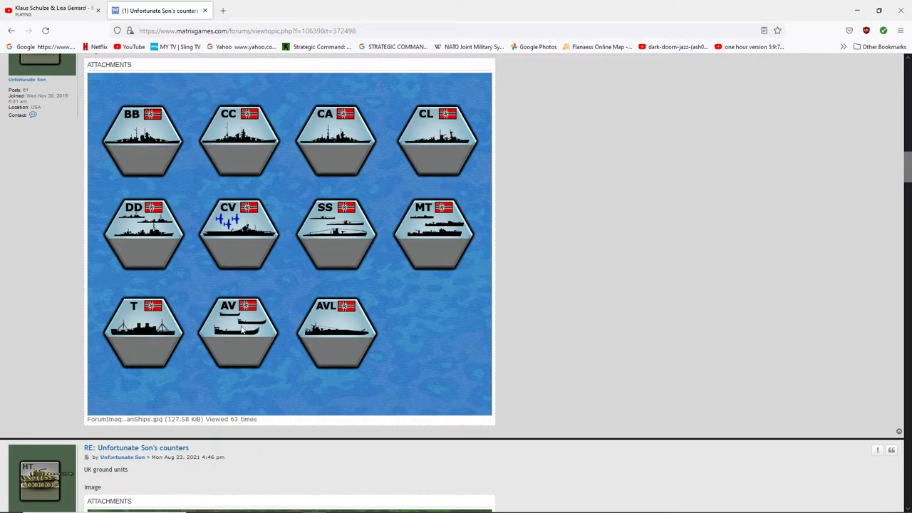
{"action": "mouse_move", "coordinate": [313, 340]}
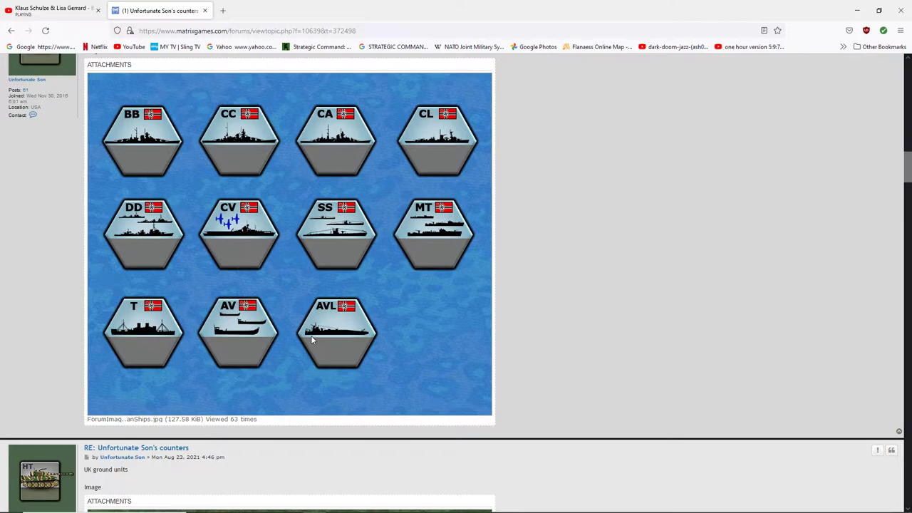
{"action": "mouse_move", "coordinate": [342, 296]}
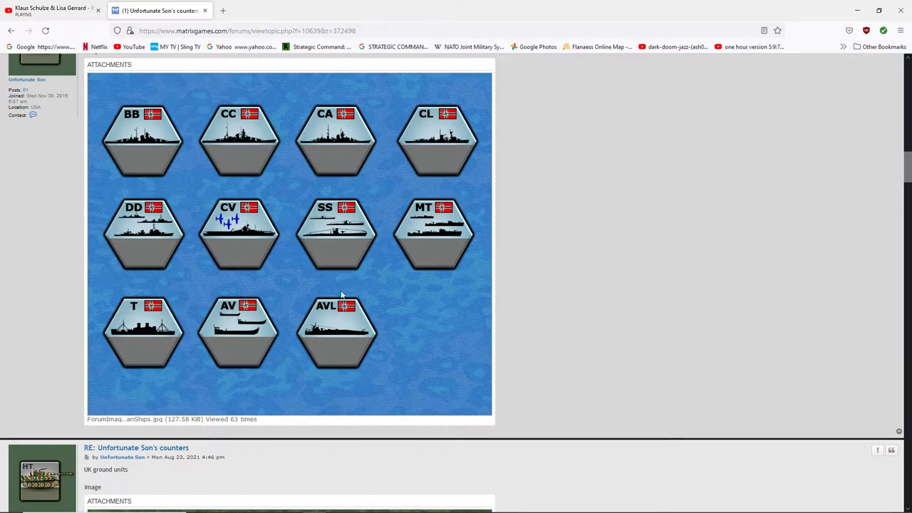
{"action": "mouse_move", "coordinate": [234, 147]}
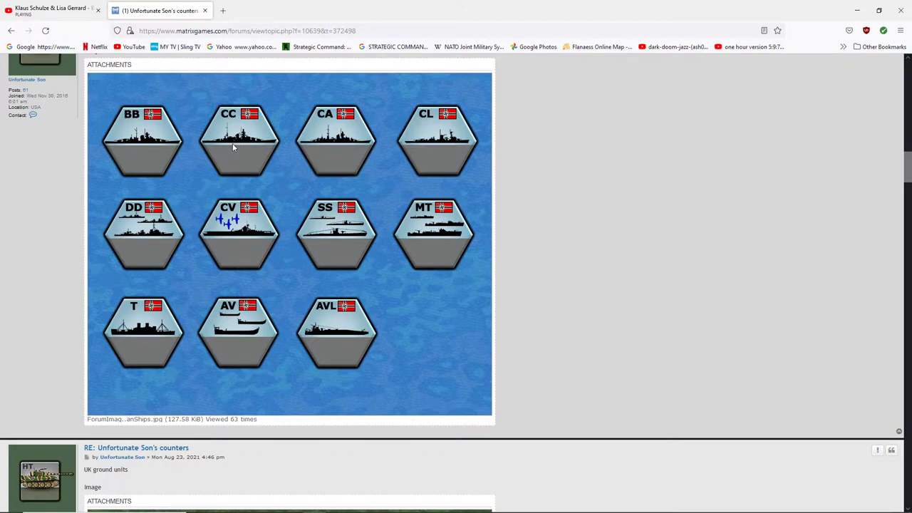
{"action": "scroll", "scroll_direction": "down", "scroll_amount": 3}
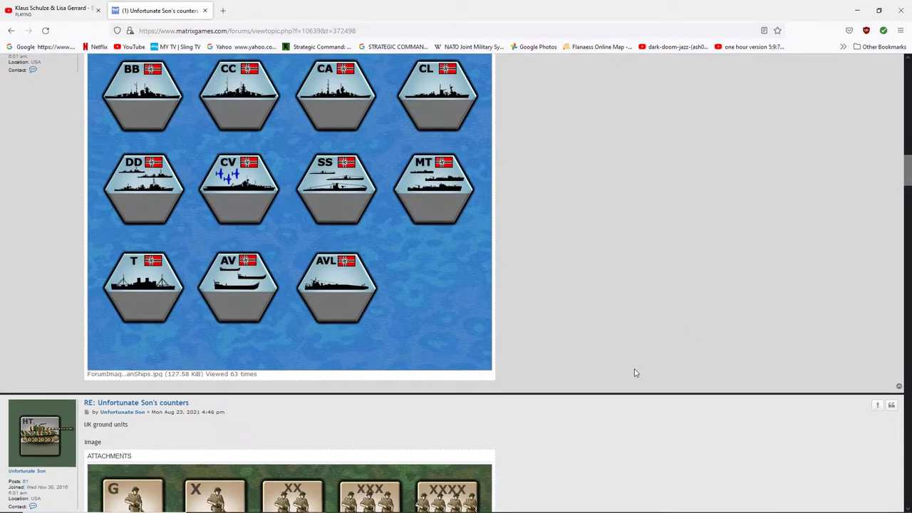
{"action": "scroll", "scroll_direction": "down", "scroll_amount": 3}
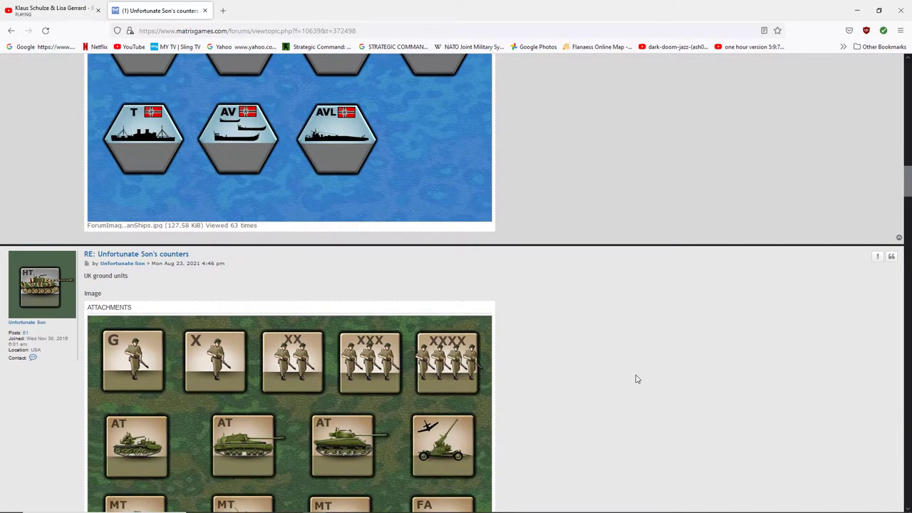
{"action": "scroll", "scroll_direction": "down", "scroll_amount": 3}
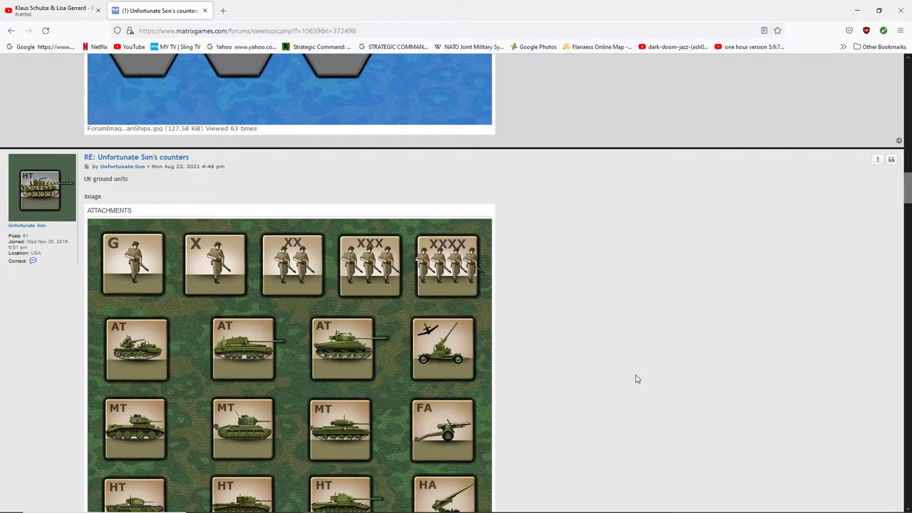
Scroll through the UK ground units image down to the 'UK RAF' reply
{"action": "scroll", "scroll_direction": "down", "scroll_amount": 3}
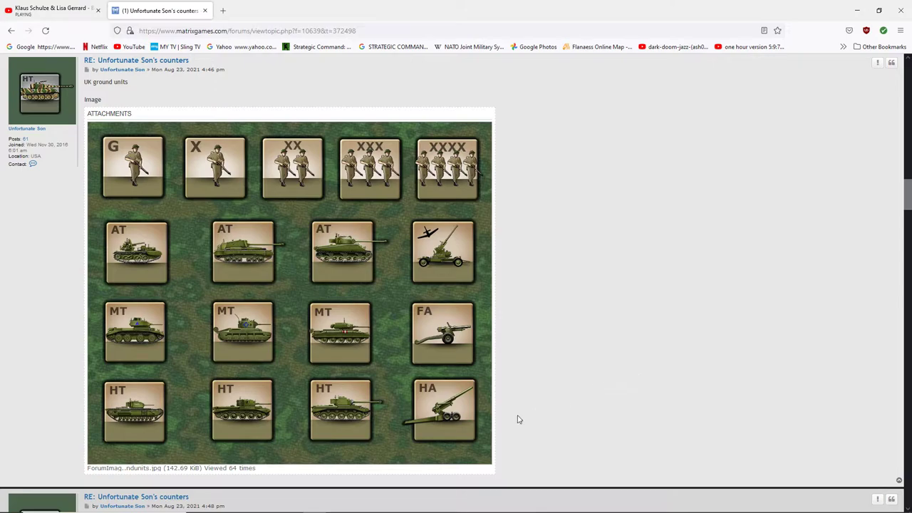
{"action": "mouse_move", "coordinate": [359, 421]}
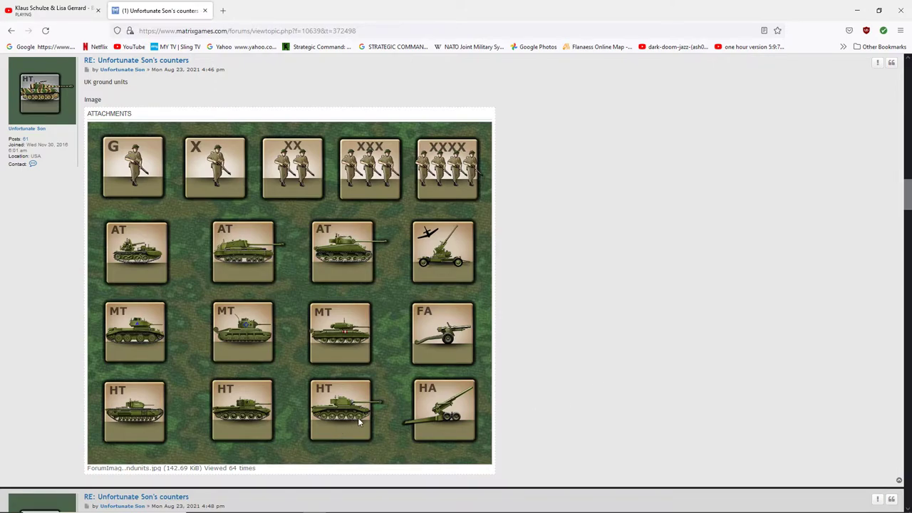
{"action": "mouse_move", "coordinate": [419, 241]}
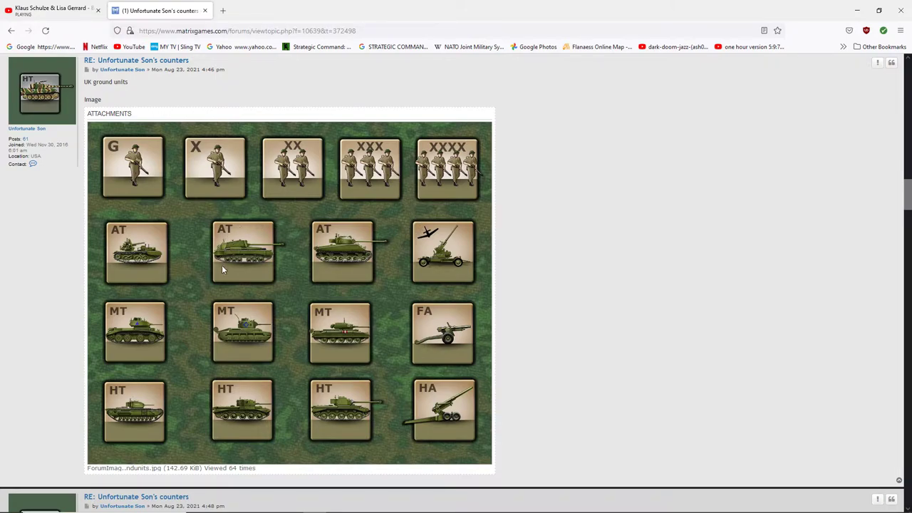
{"action": "mouse_move", "coordinate": [435, 287]}
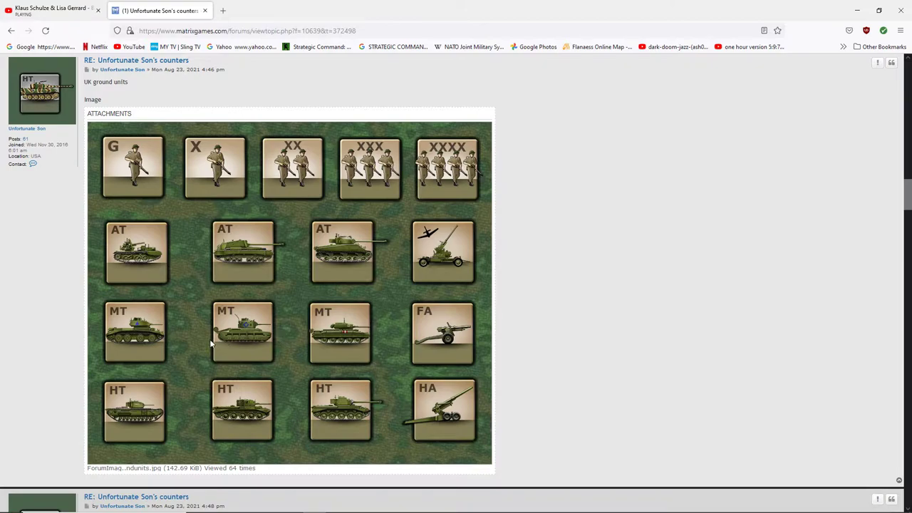
{"action": "mouse_move", "coordinate": [263, 339]}
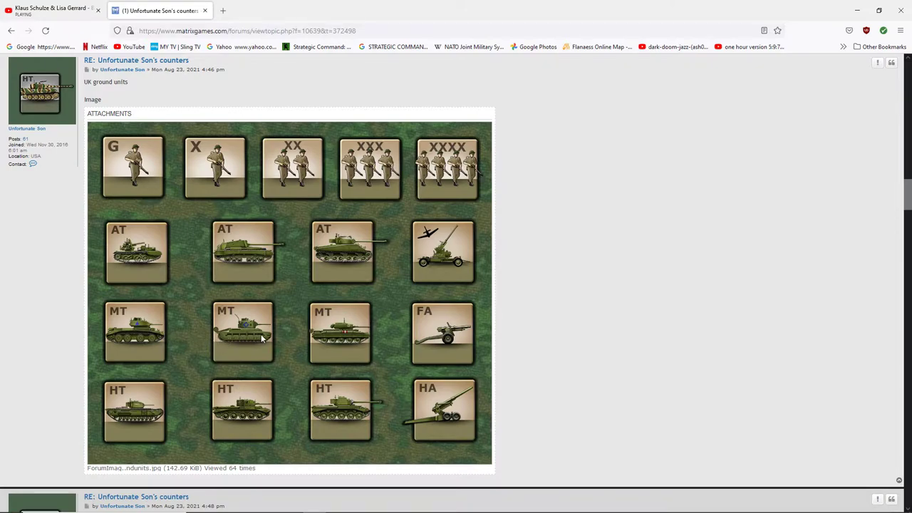
{"action": "mouse_move", "coordinate": [342, 338]}
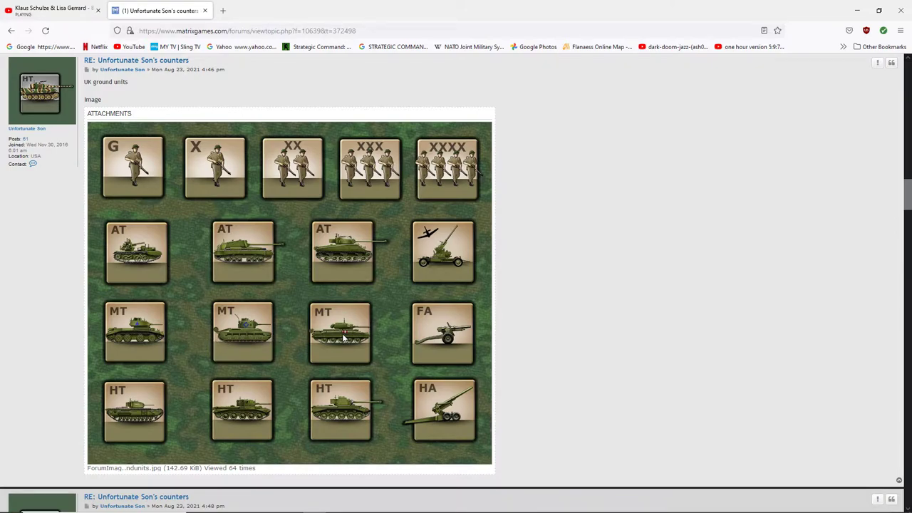
{"action": "mouse_move", "coordinate": [363, 410]}
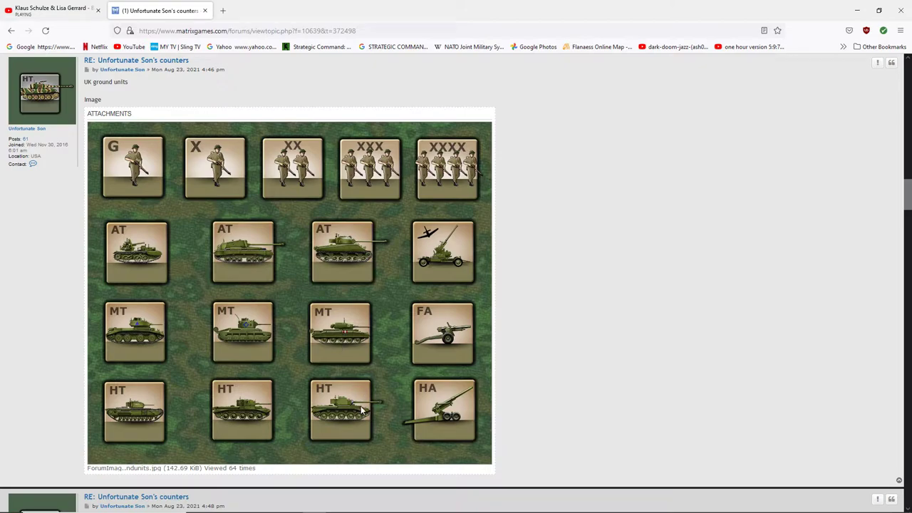
{"action": "scroll", "scroll_direction": "down", "scroll_amount": 3}
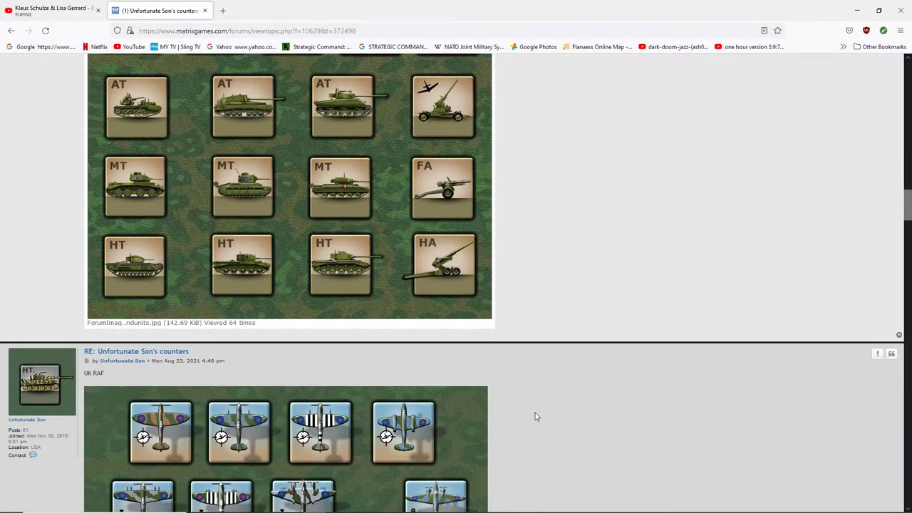
{"action": "scroll", "scroll_direction": "down", "scroll_amount": 3}
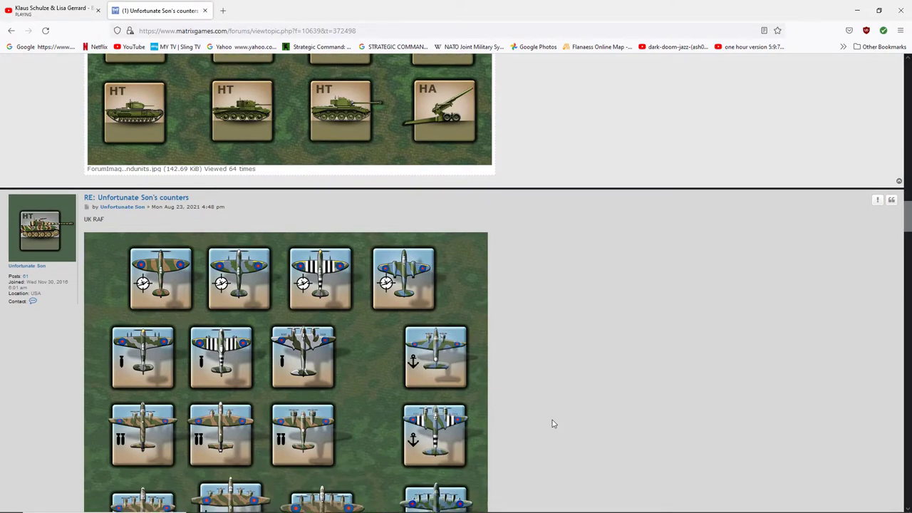
Scroll through the UK RAF aircraft image to the following Luftwaffe aircraft attachment
{"action": "scroll", "scroll_direction": "down", "scroll_amount": 3}
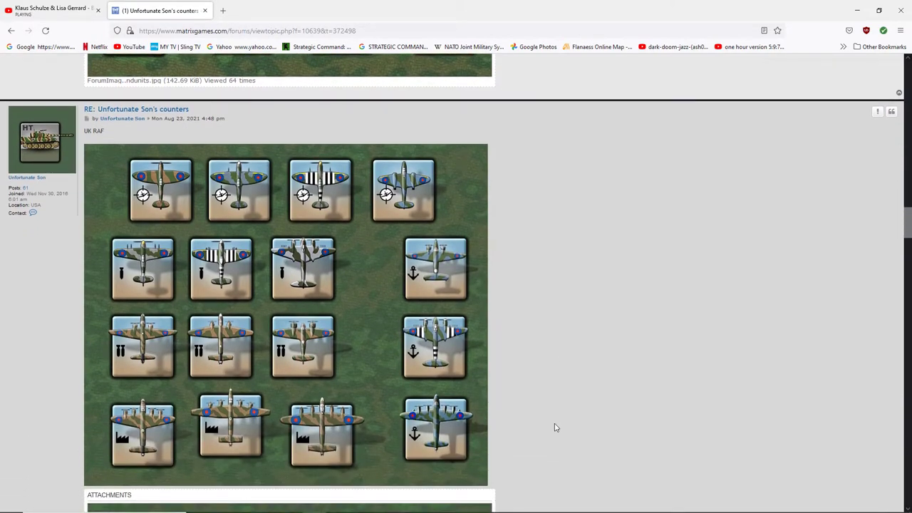
{"action": "mouse_move", "coordinate": [558, 431]}
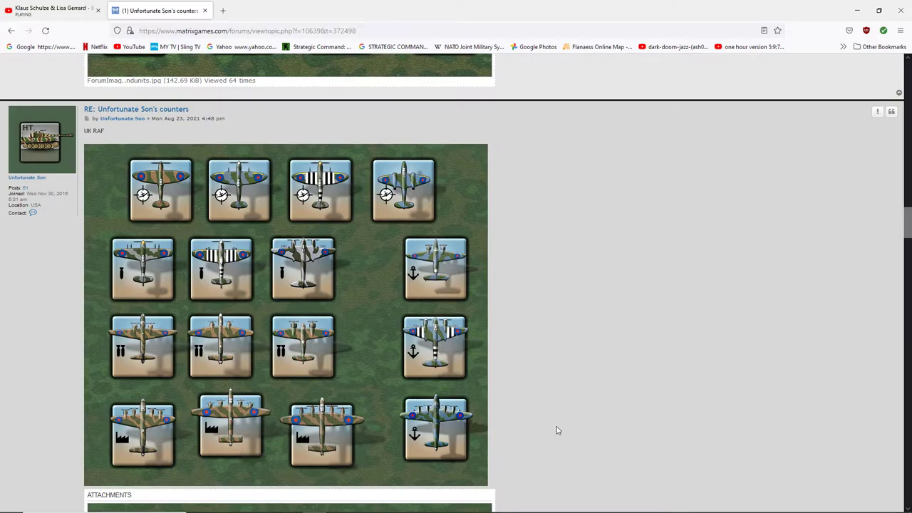
{"action": "mouse_move", "coordinate": [551, 434]}
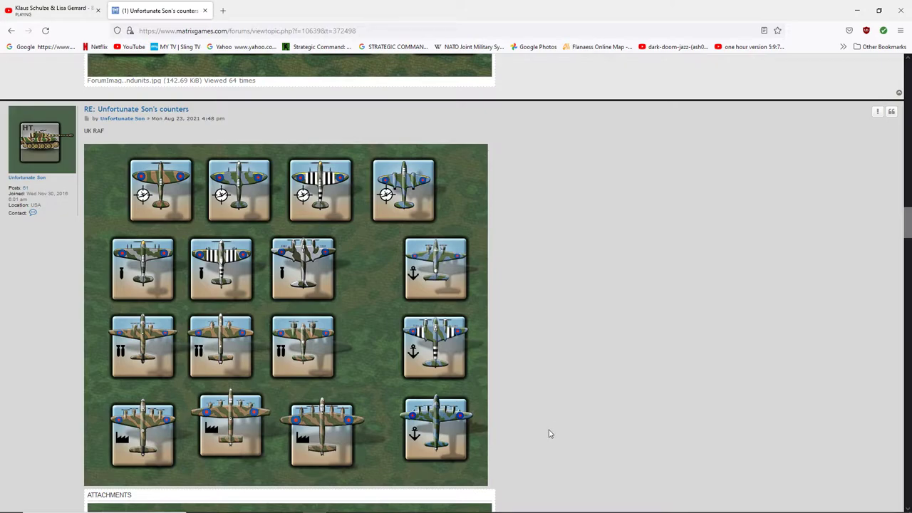
{"action": "mouse_move", "coordinate": [300, 348]}
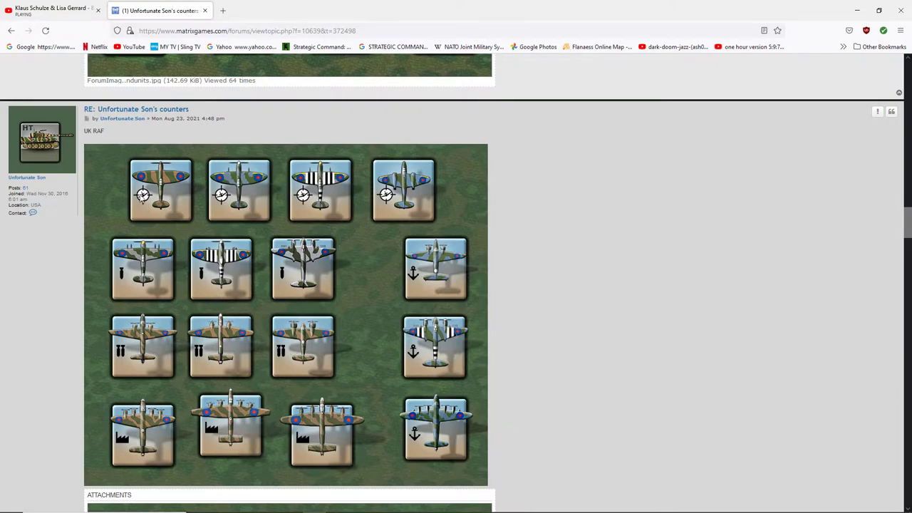
{"action": "mouse_move", "coordinate": [310, 206]}
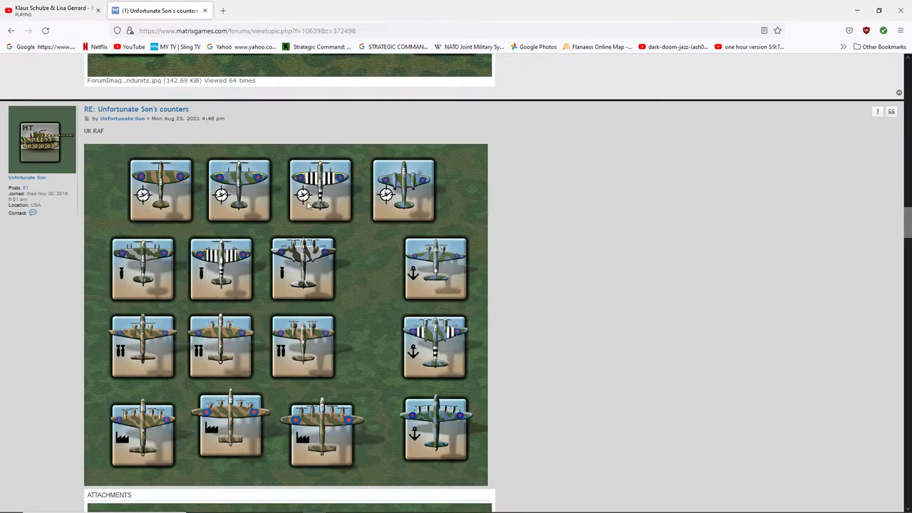
{"action": "mouse_move", "coordinate": [416, 199]}
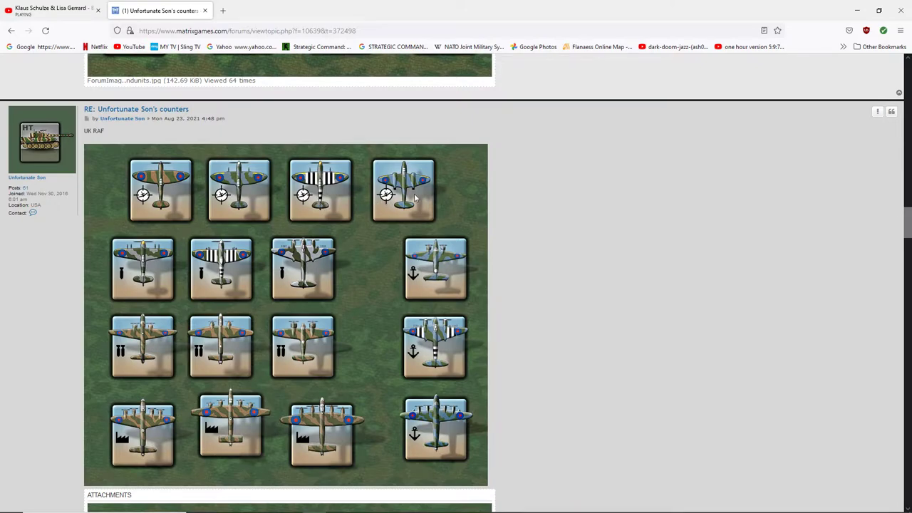
{"action": "mouse_move", "coordinate": [418, 200]}
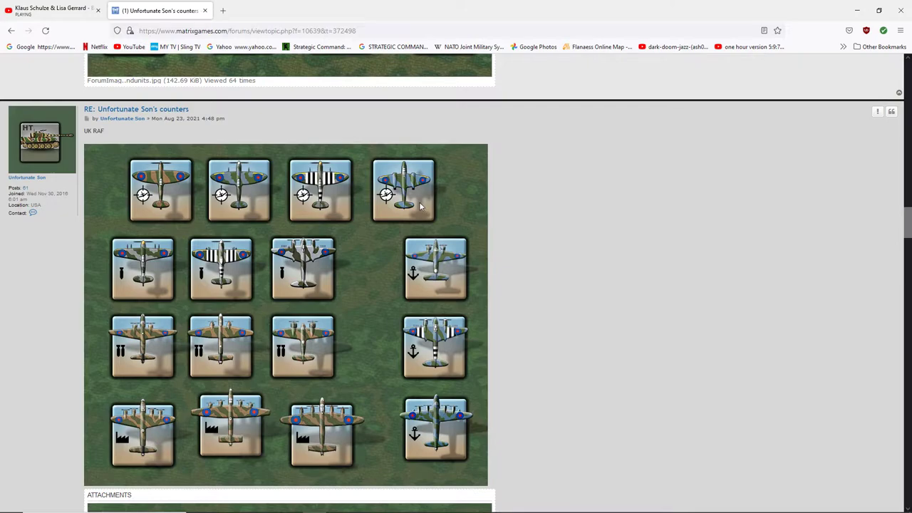
{"action": "mouse_move", "coordinate": [379, 265]}
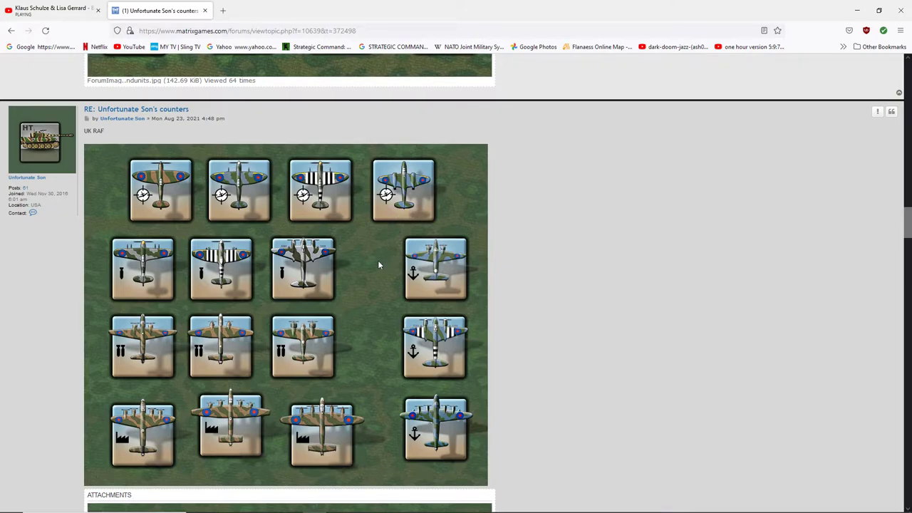
{"action": "scroll", "scroll_direction": "down", "scroll_amount": 3}
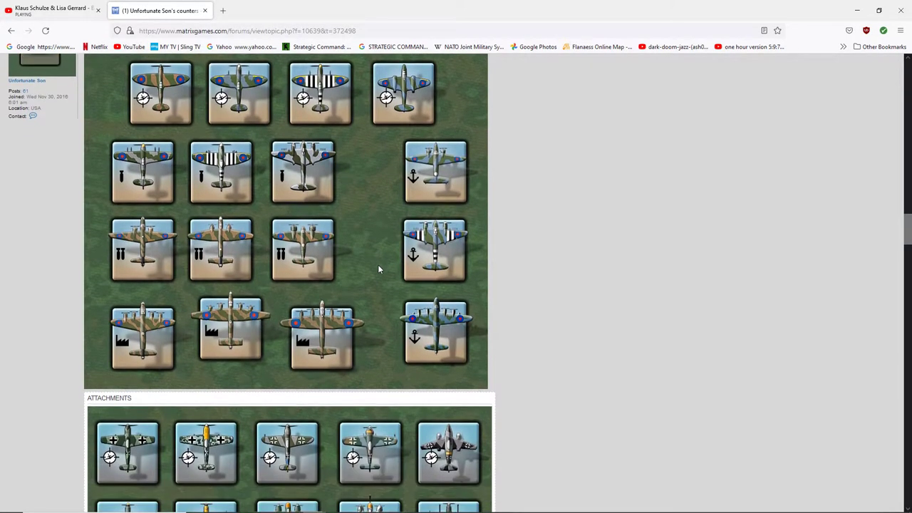
{"action": "scroll", "scroll_direction": "down", "scroll_amount": 3}
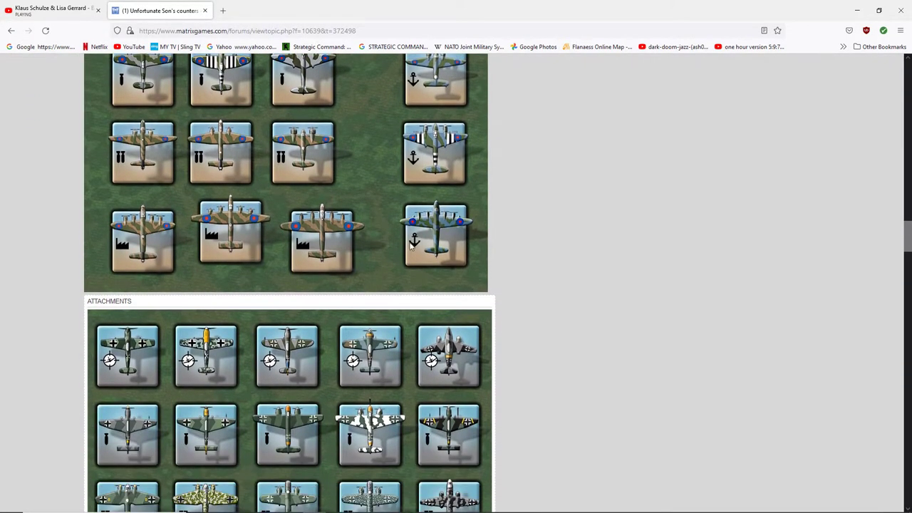
{"action": "mouse_move", "coordinate": [571, 292]}
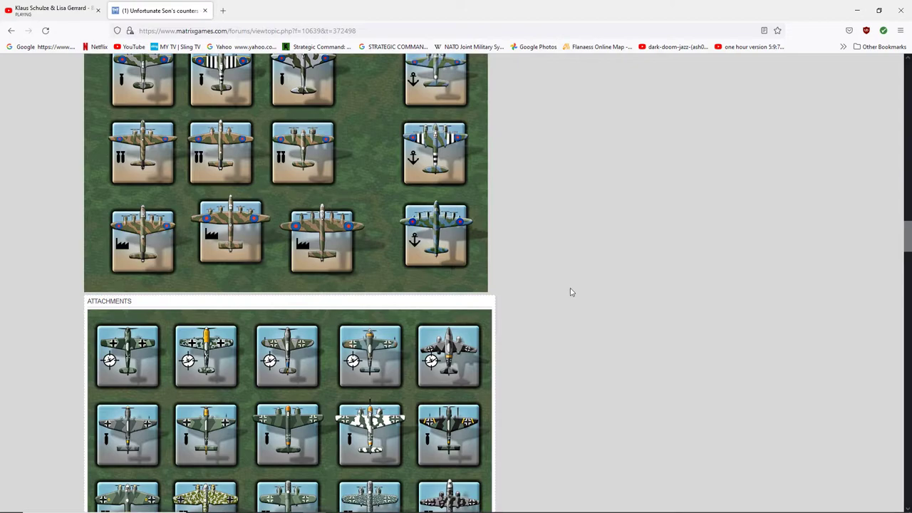
{"action": "scroll", "scroll_direction": "down", "scroll_amount": 3}
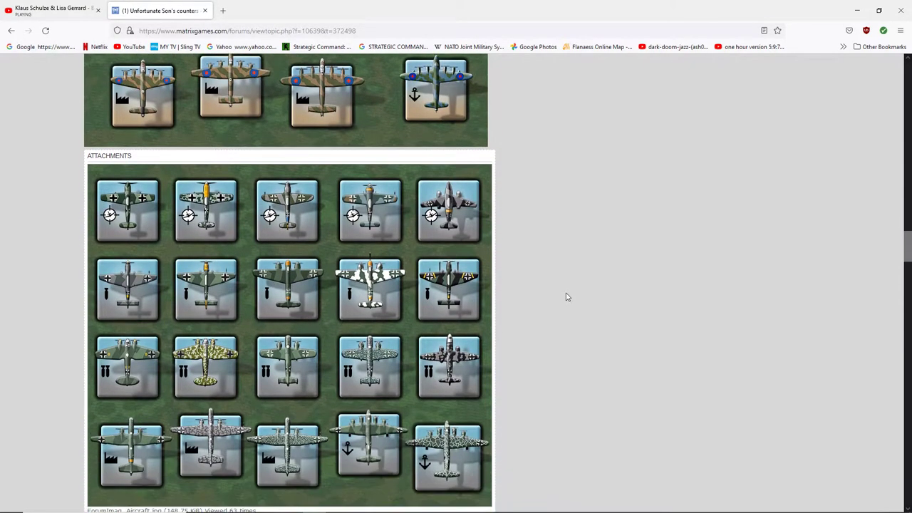
Scroll over the second UK Ground units sheet down to the UK RN post
{"action": "scroll", "scroll_direction": "down", "scroll_amount": 3}
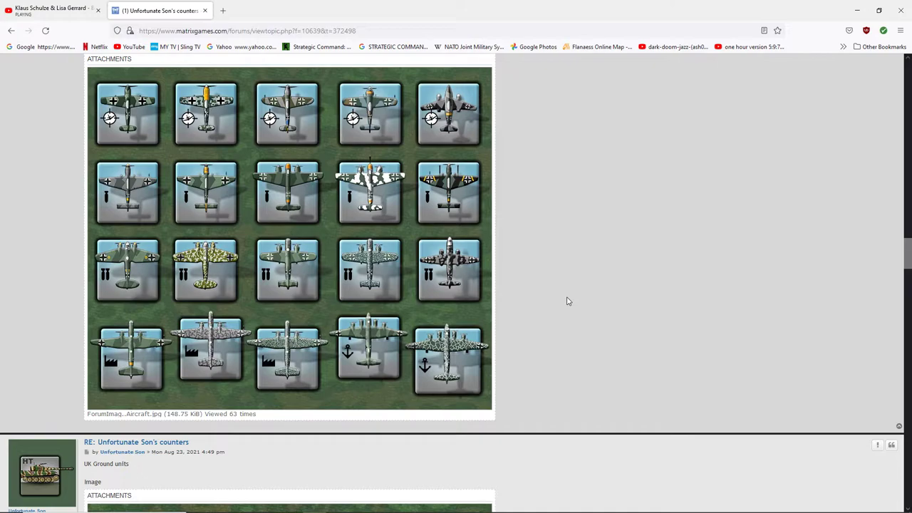
{"action": "scroll", "scroll_direction": "down", "scroll_amount": 3}
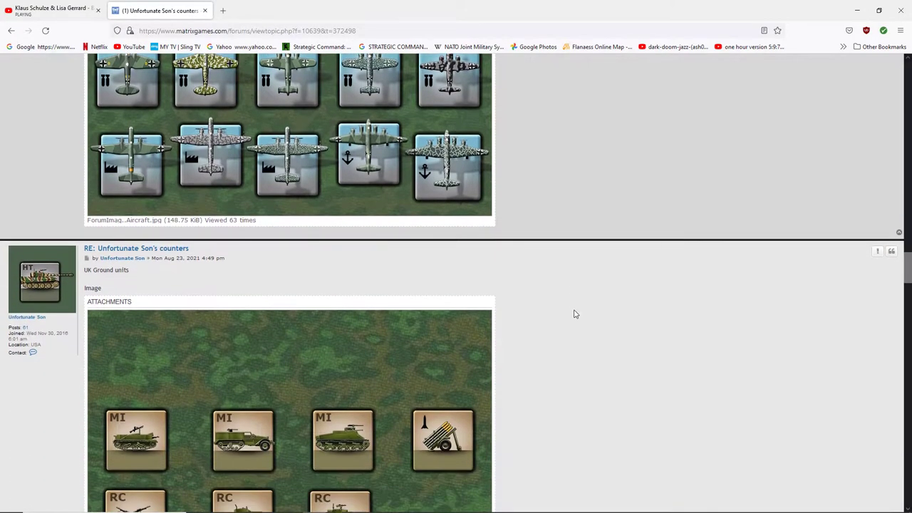
{"action": "scroll", "scroll_direction": "down", "scroll_amount": 3}
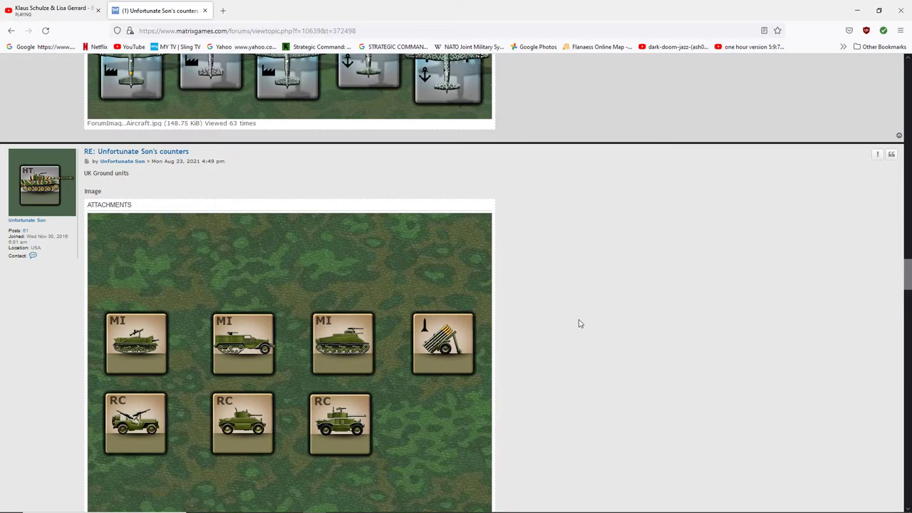
{"action": "scroll", "scroll_direction": "down", "scroll_amount": 3}
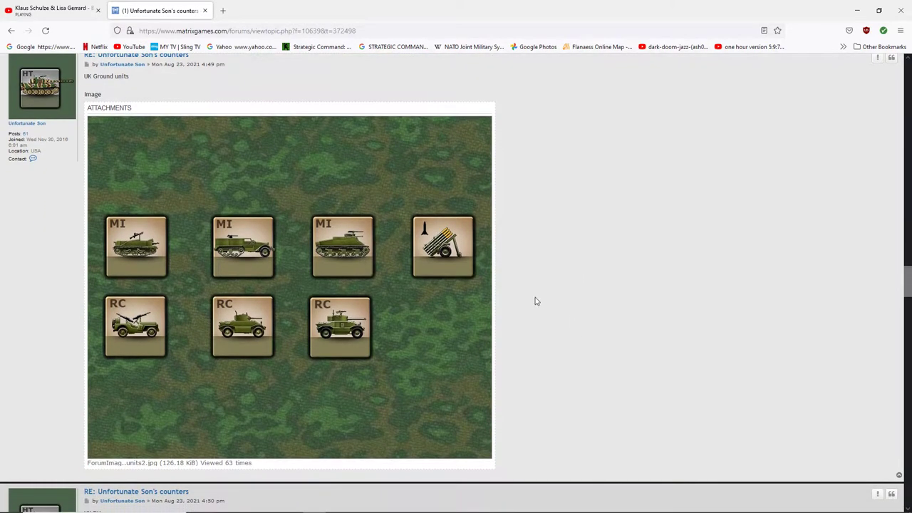
{"action": "mouse_move", "coordinate": [447, 262]}
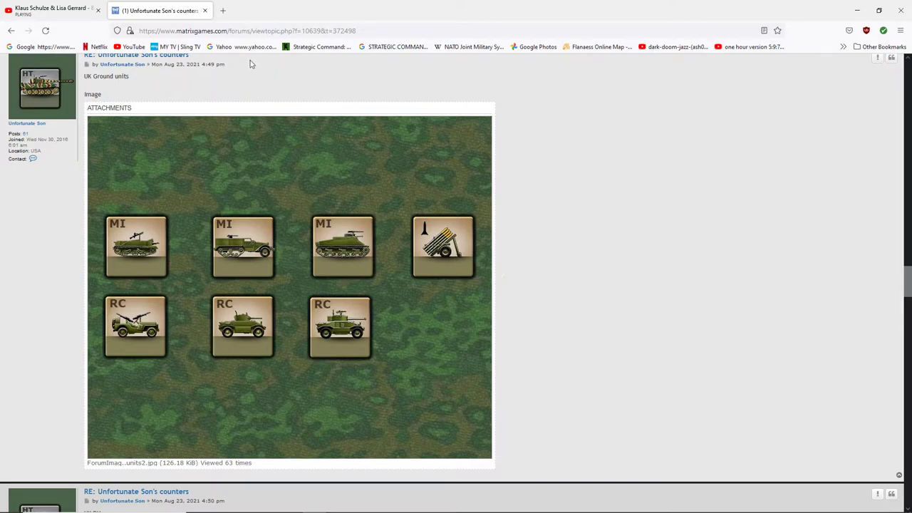
{"action": "mouse_move", "coordinate": [441, 253]}
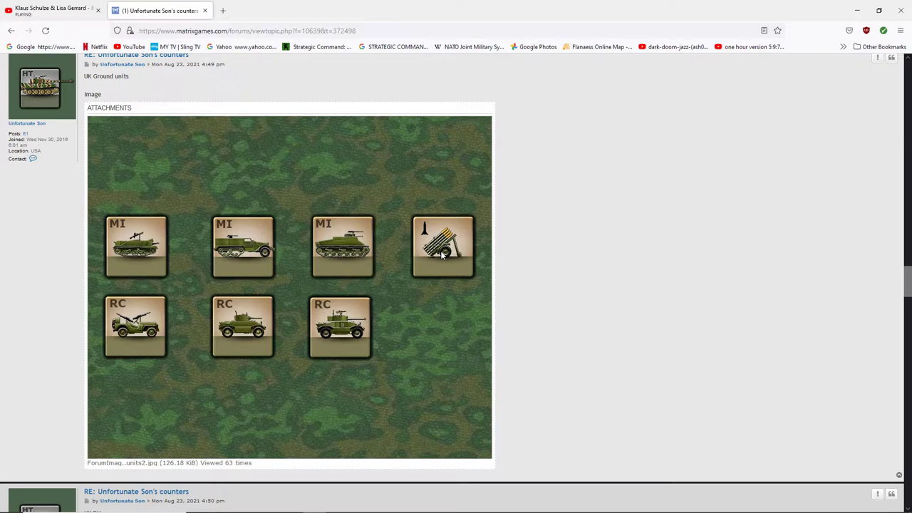
{"action": "mouse_move", "coordinate": [396, 287]}
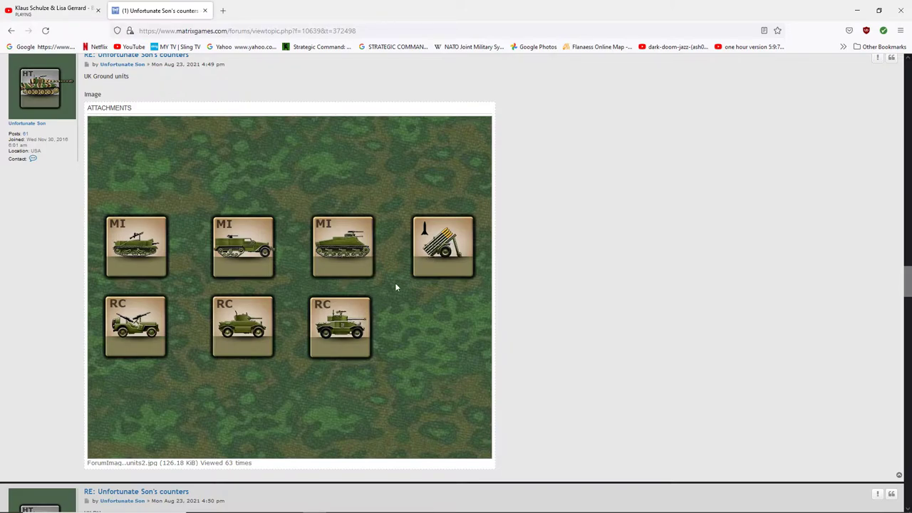
{"action": "mouse_move", "coordinate": [161, 337]}
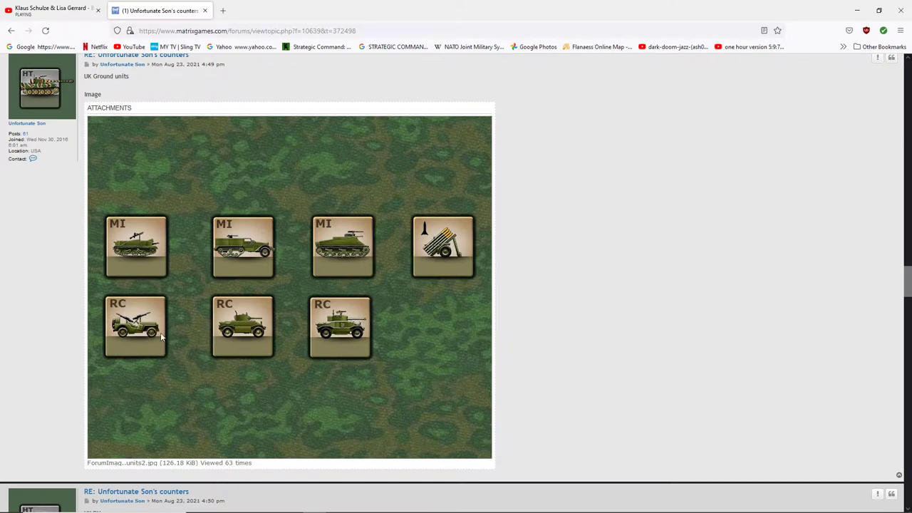
{"action": "mouse_move", "coordinate": [339, 339]}
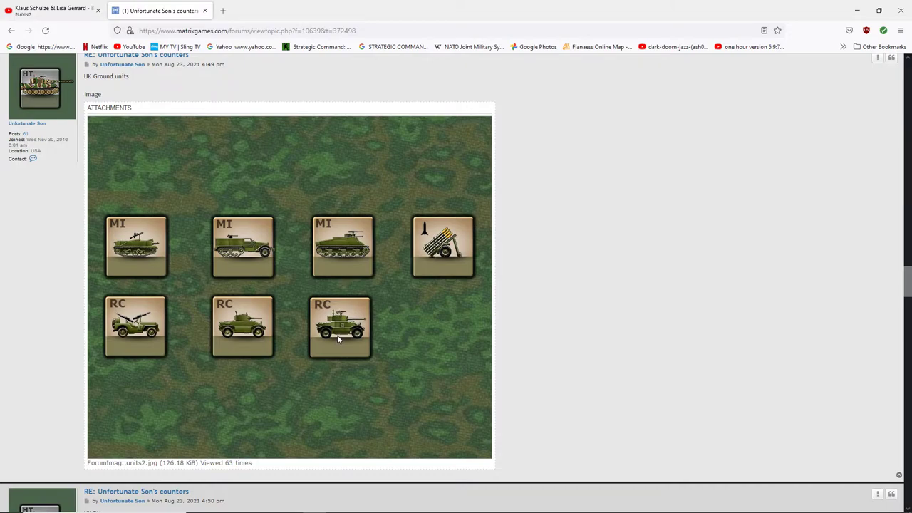
{"action": "mouse_move", "coordinate": [473, 352]}
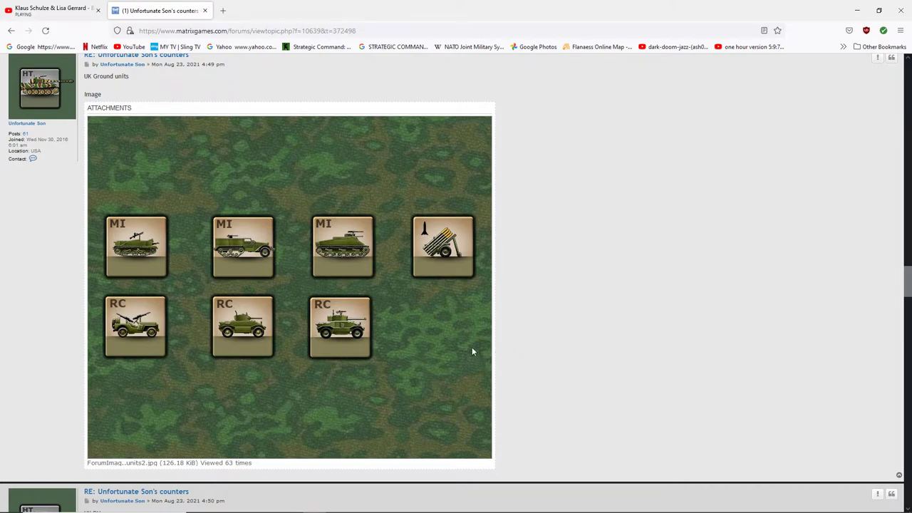
{"action": "mouse_move", "coordinate": [131, 333]}
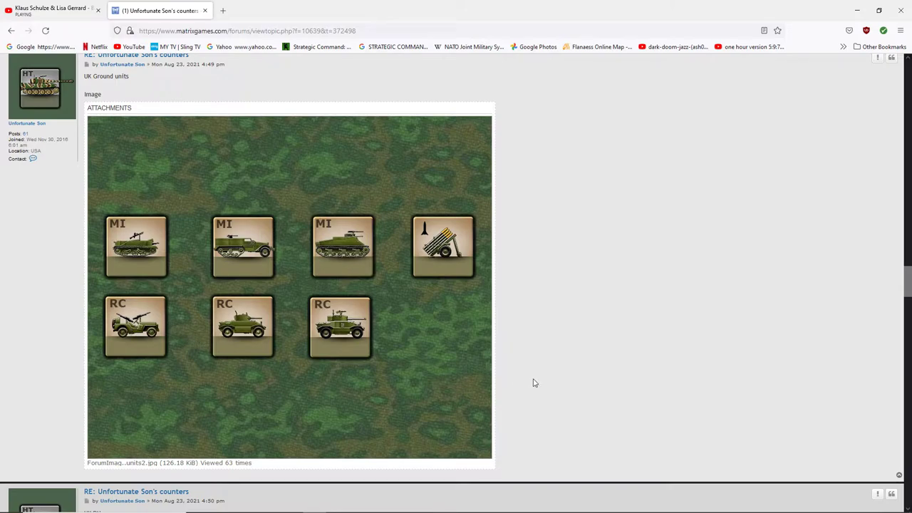
{"action": "scroll", "scroll_direction": "down", "scroll_amount": 3}
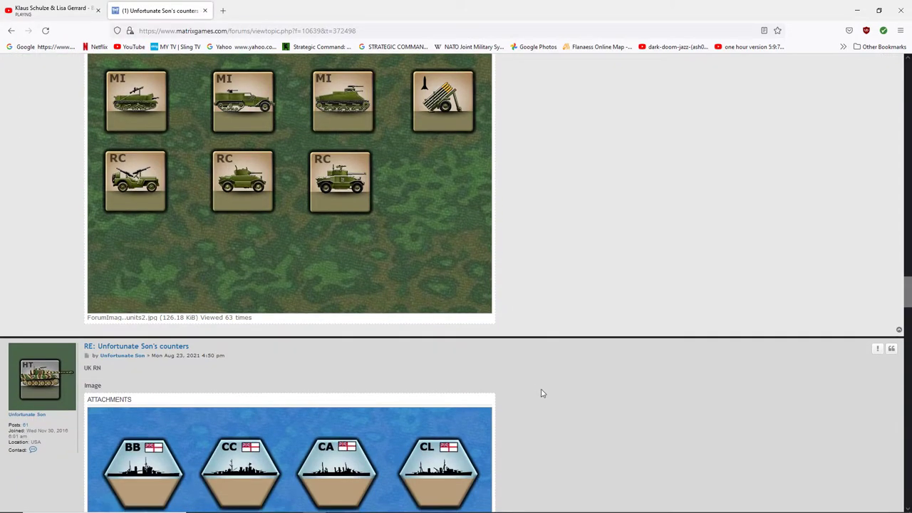
Scroll past the UK RN image and Photoshop replies to the USN vs IJN ships sheet
{"action": "scroll", "scroll_direction": "down", "scroll_amount": 3}
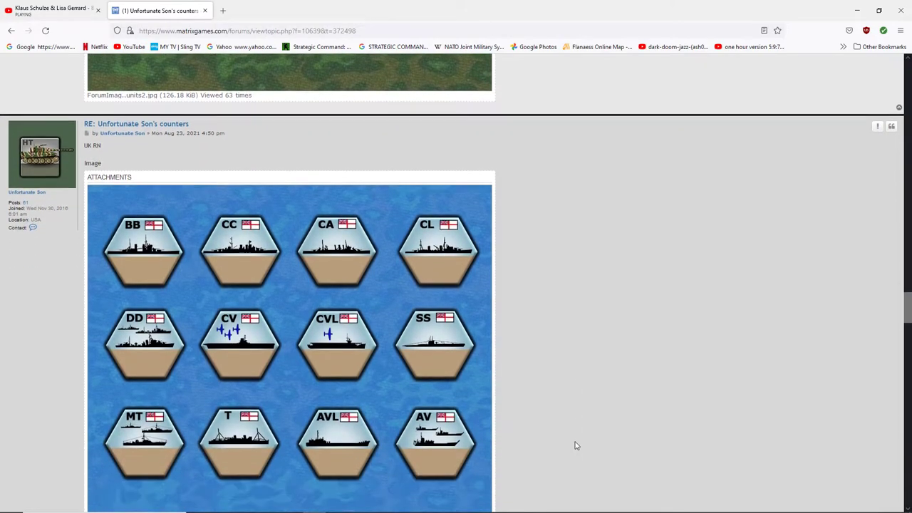
{"action": "scroll", "scroll_direction": "down", "scroll_amount": 3}
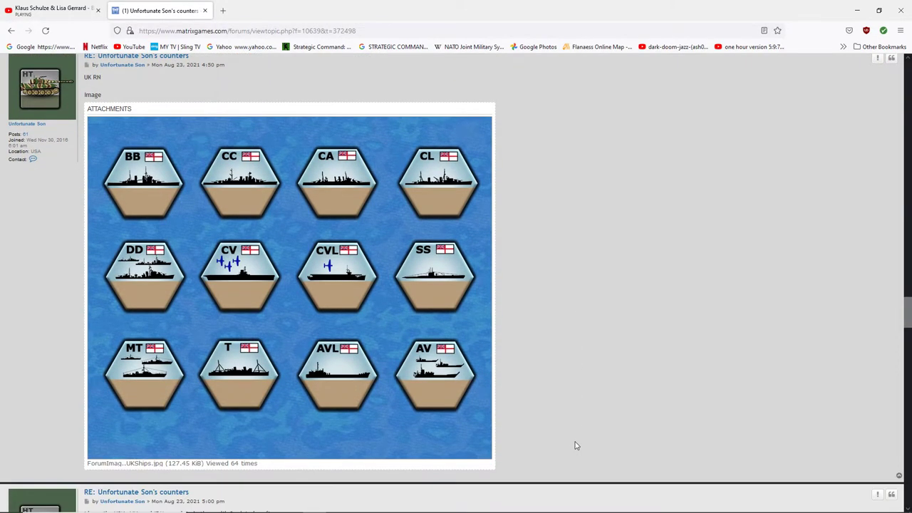
{"action": "scroll", "scroll_direction": "down", "scroll_amount": 3}
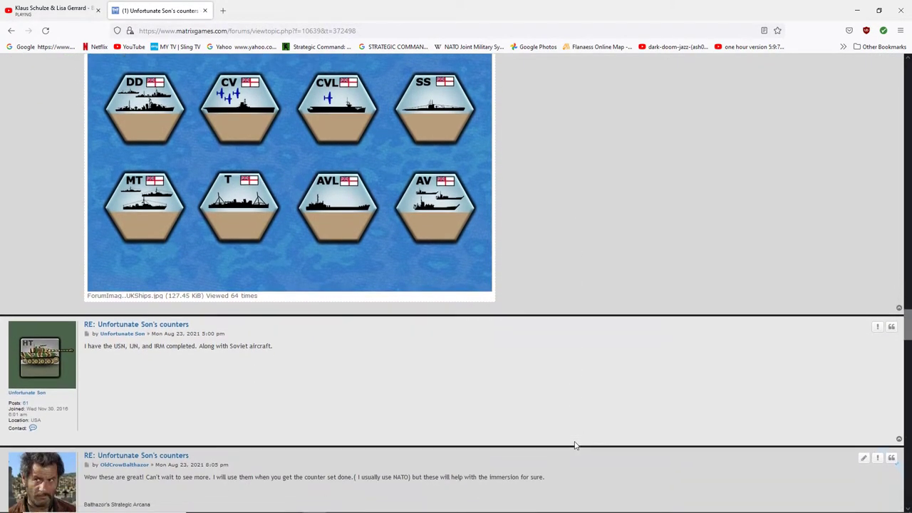
{"action": "scroll", "scroll_direction": "down", "scroll_amount": 3}
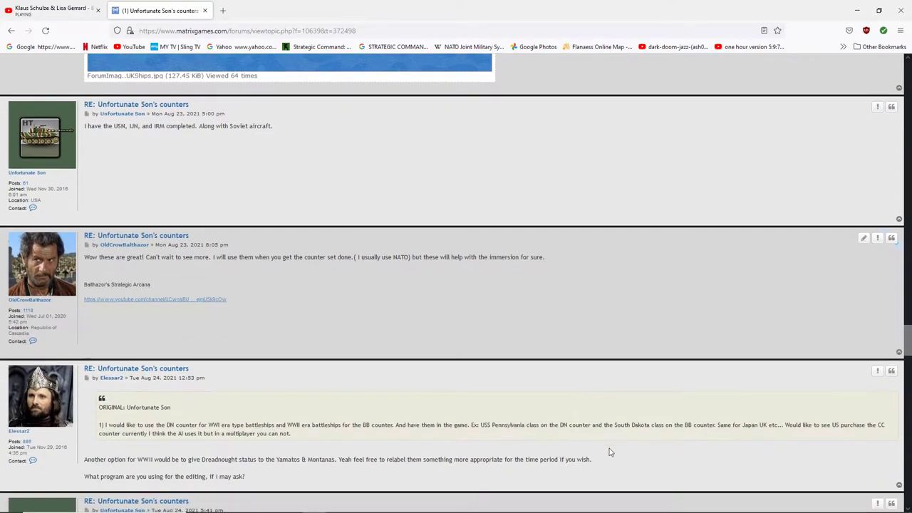
{"action": "scroll", "scroll_direction": "down", "scroll_amount": 3}
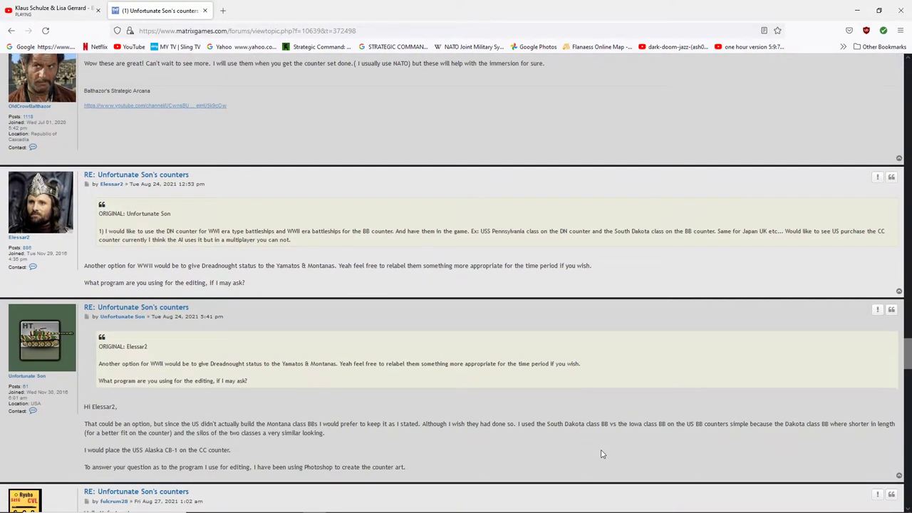
{"action": "scroll", "scroll_direction": "down", "scroll_amount": 3}
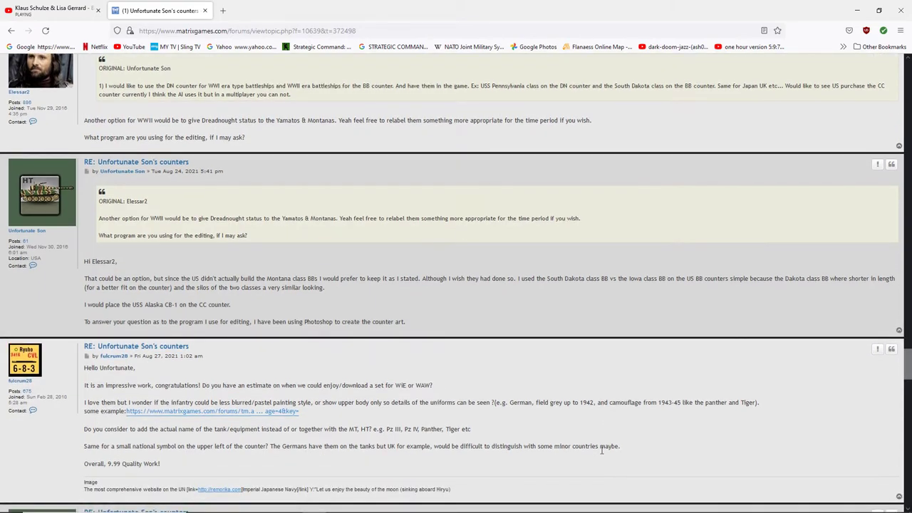
{"action": "scroll", "scroll_direction": "down", "scroll_amount": 3}
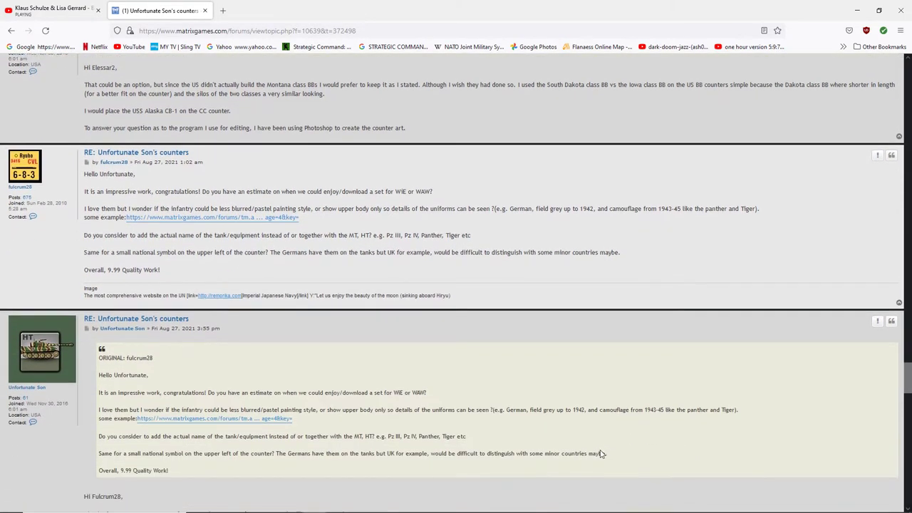
{"action": "scroll", "scroll_direction": "down", "scroll_amount": 3}
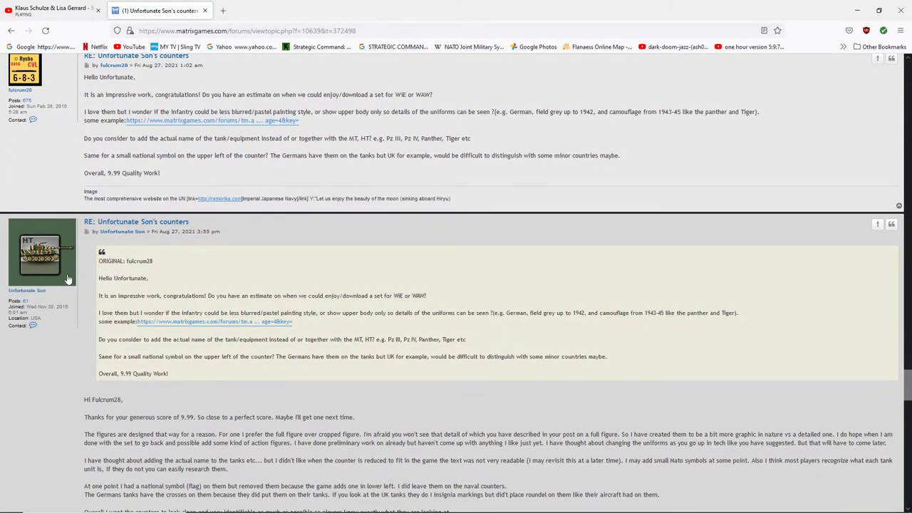
{"action": "scroll", "scroll_direction": "down", "scroll_amount": 3}
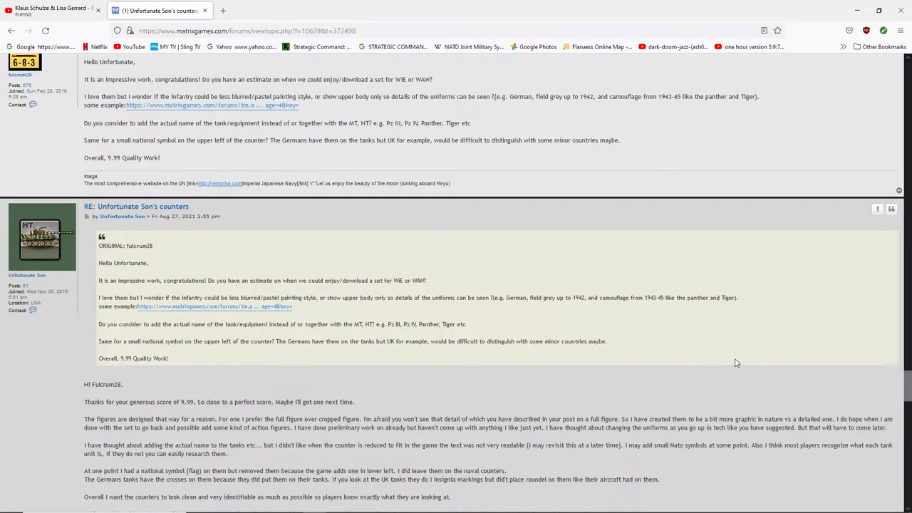
{"action": "scroll", "scroll_direction": "down", "scroll_amount": 3}
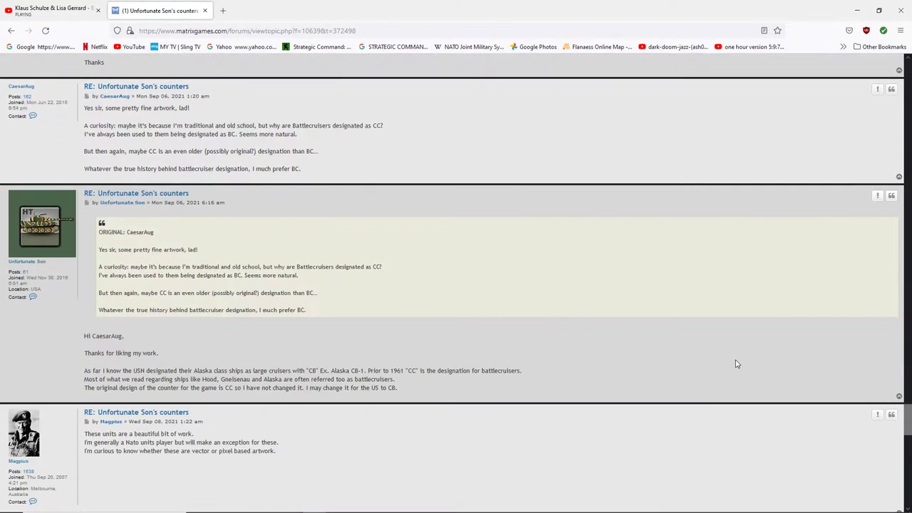
{"action": "scroll", "scroll_direction": "down", "scroll_amount": 3}
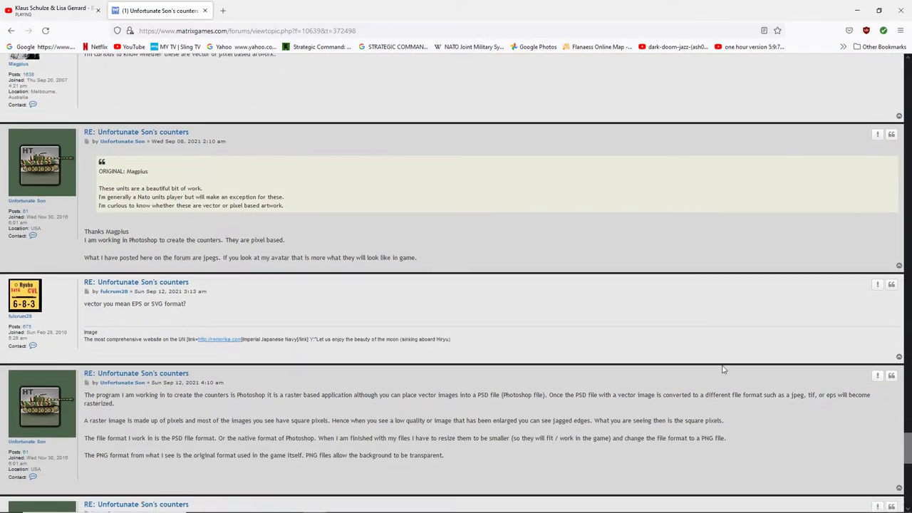
{"action": "scroll", "scroll_direction": "down", "scroll_amount": 3}
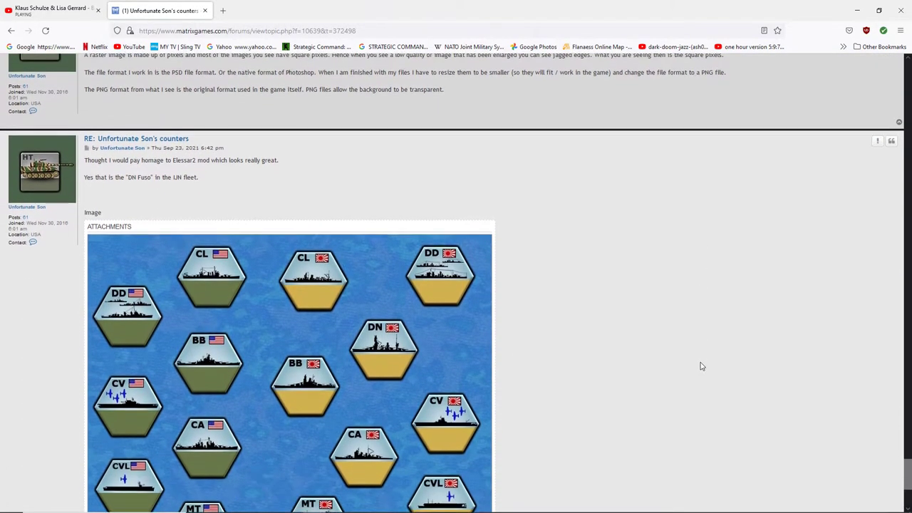
{"action": "scroll", "scroll_direction": "down", "scroll_amount": 3}
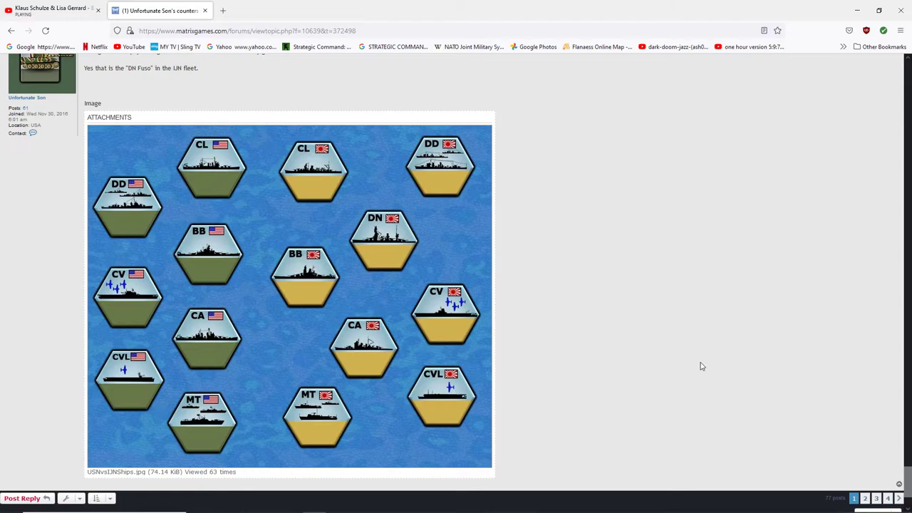
Scroll over the USNvsIJNShips counter image toward the page 2 link
{"action": "scroll", "scroll_direction": "down", "scroll_amount": 3}
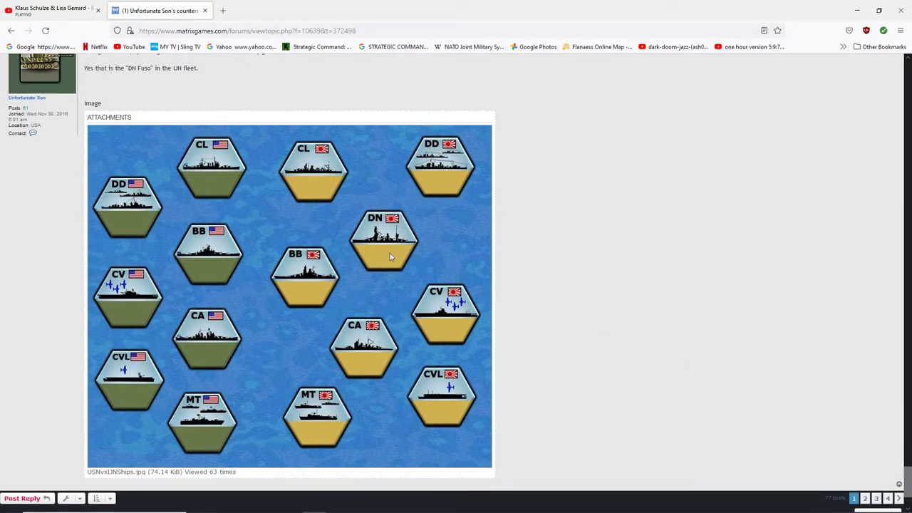
{"action": "mouse_move", "coordinate": [401, 246]}
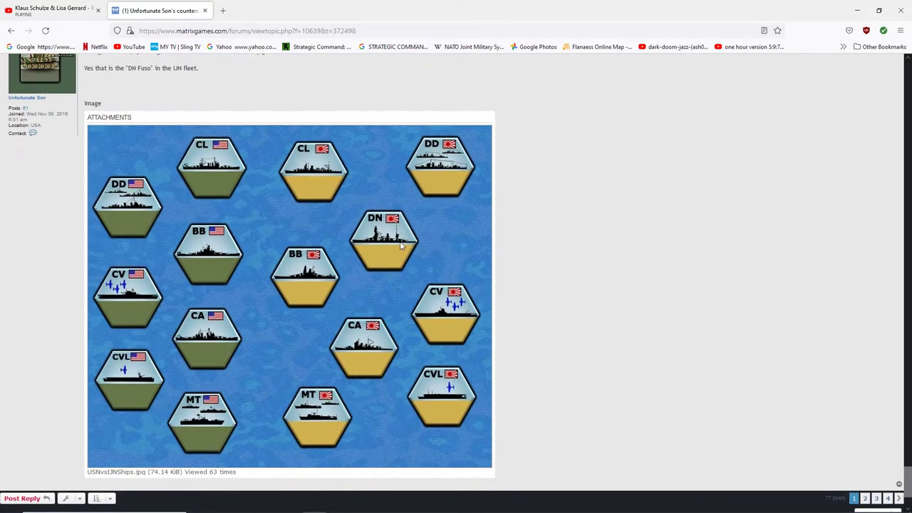
{"action": "mouse_move", "coordinate": [387, 252]}
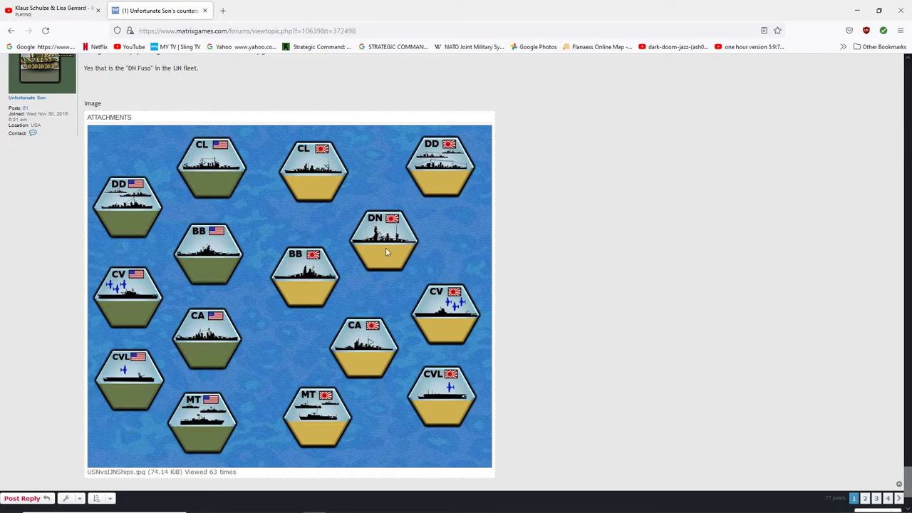
{"action": "mouse_move", "coordinate": [395, 244]}
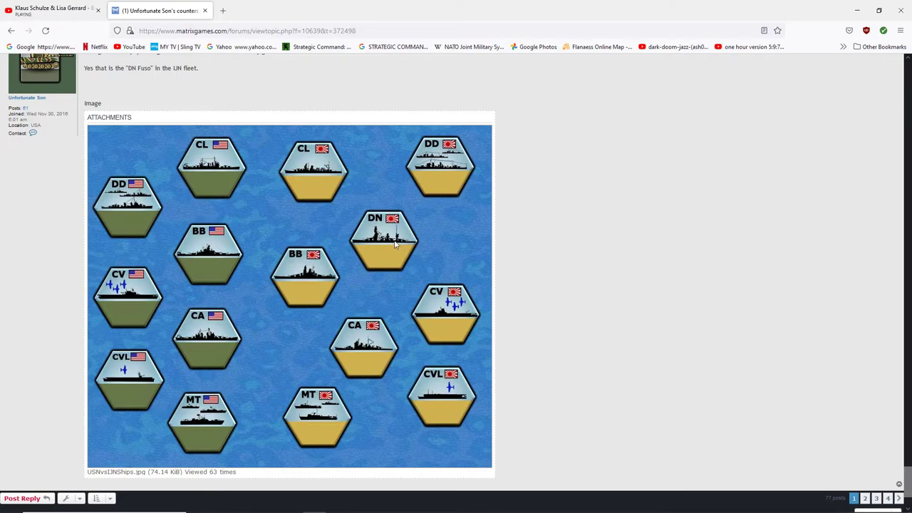
{"action": "mouse_move", "coordinate": [370, 255]}
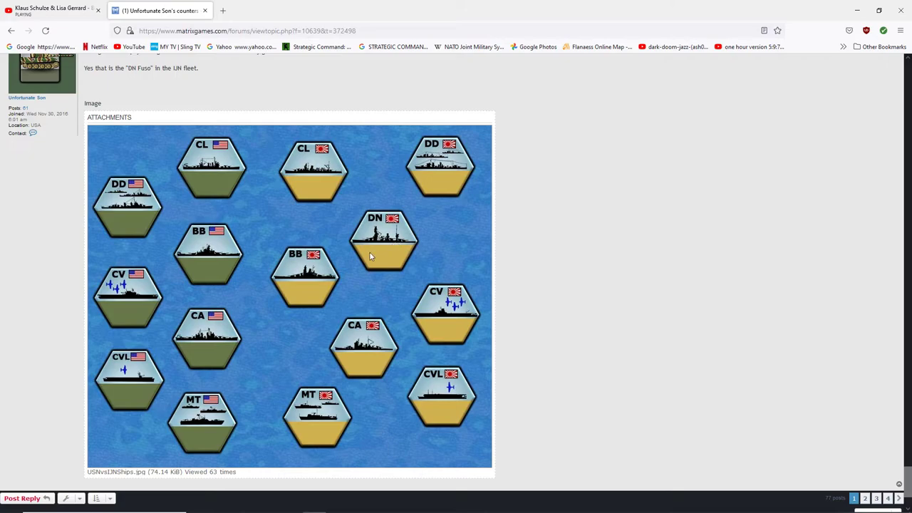
{"action": "mouse_move", "coordinate": [282, 279]}
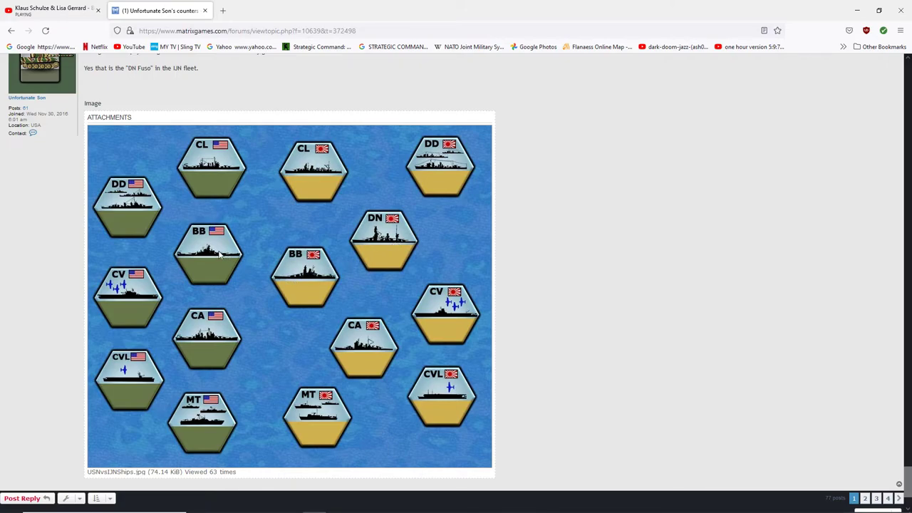
{"action": "mouse_move", "coordinate": [209, 339]}
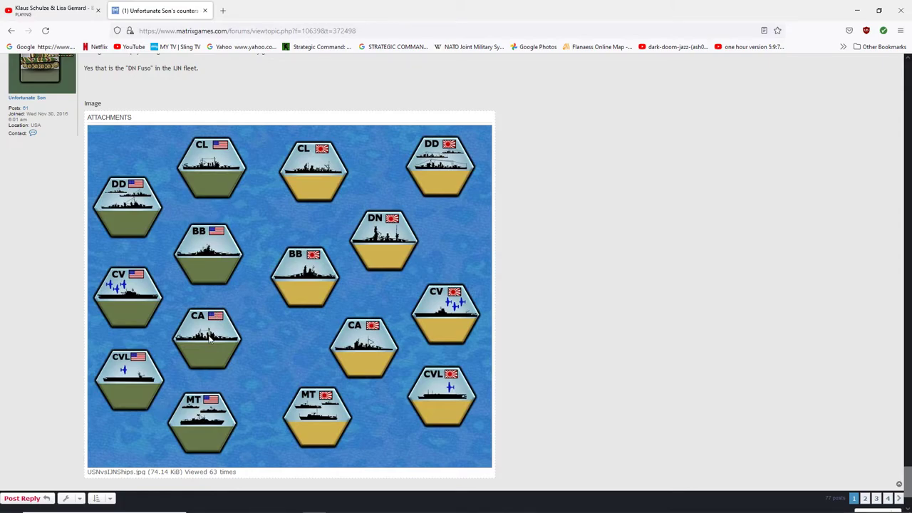
{"action": "scroll", "scroll_direction": "down", "scroll_amount": 3}
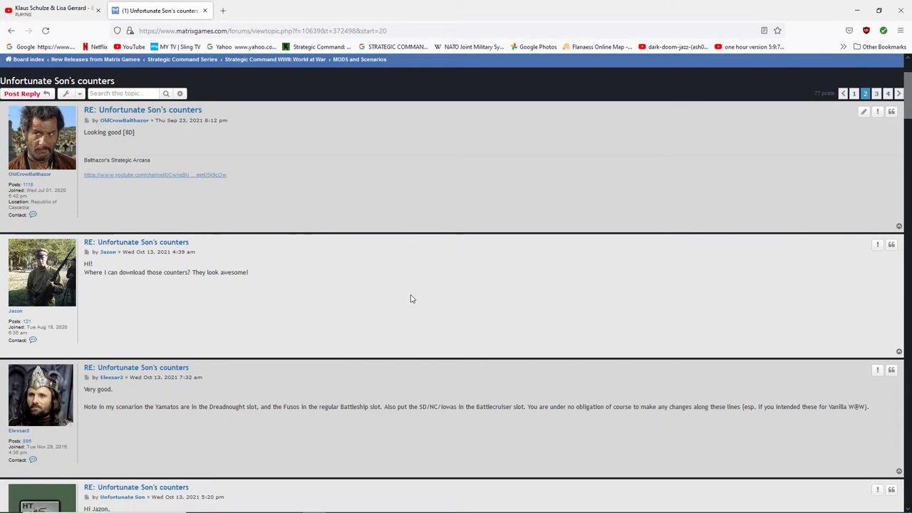
Scroll page 2 down to Unfortunate Son's reply about the incomplete counter set
{"action": "scroll", "scroll_direction": "down", "scroll_amount": 3}
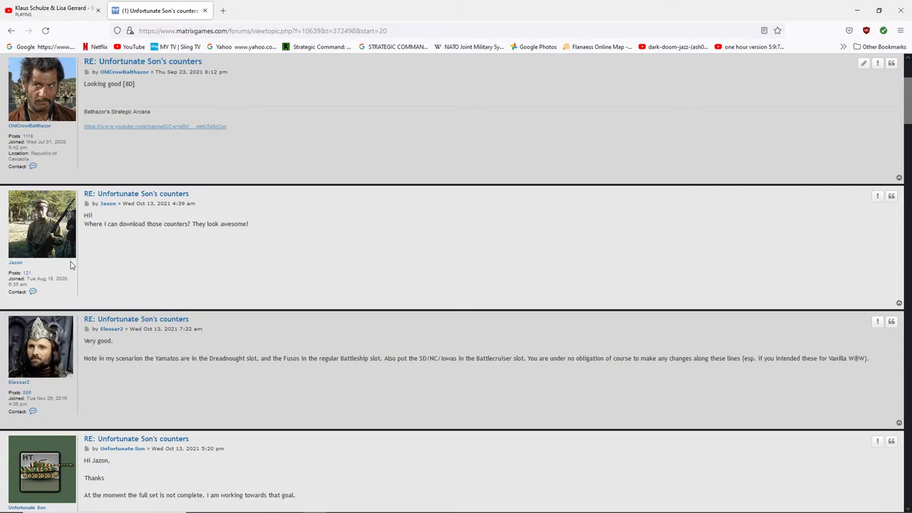
{"action": "mouse_move", "coordinate": [101, 275]}
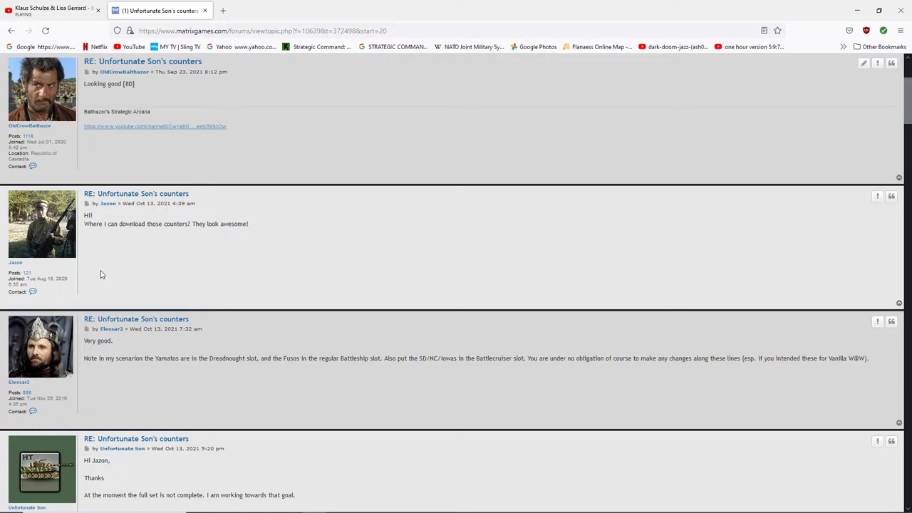
{"action": "mouse_move", "coordinate": [189, 261]}
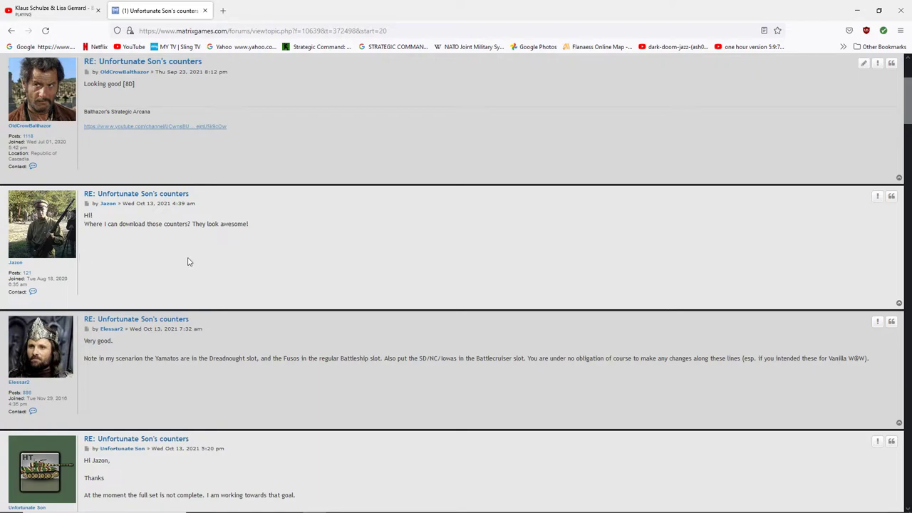
{"action": "mouse_move", "coordinate": [235, 284]}
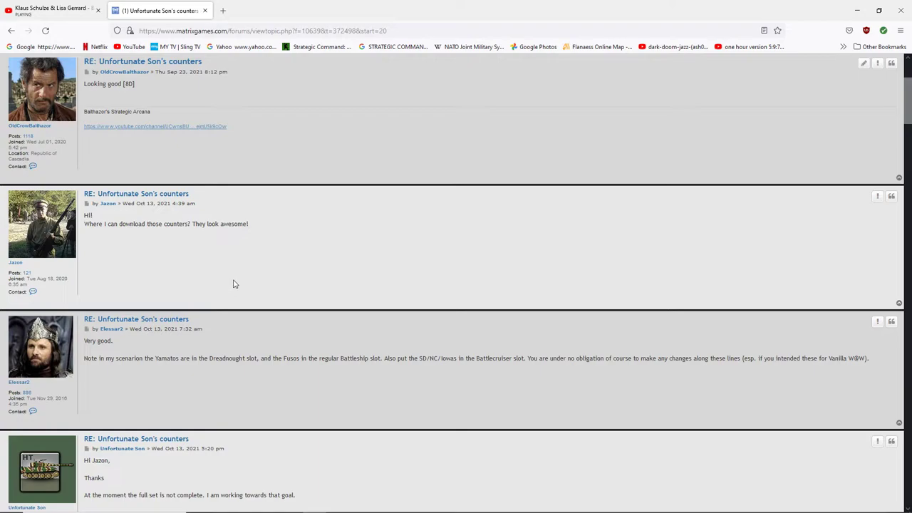
{"action": "mouse_move", "coordinate": [266, 286]}
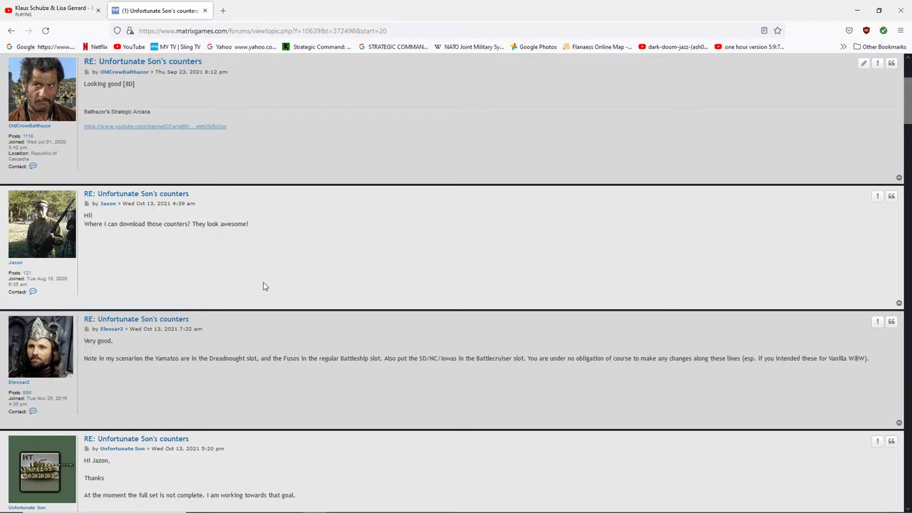
{"action": "scroll", "scroll_direction": "down", "scroll_amount": 3}
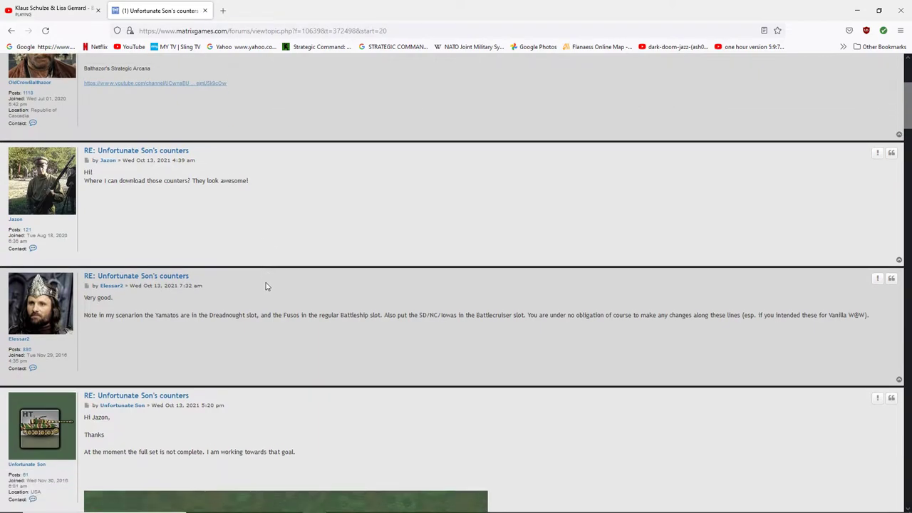
{"action": "scroll", "scroll_direction": "down", "scroll_amount": 3}
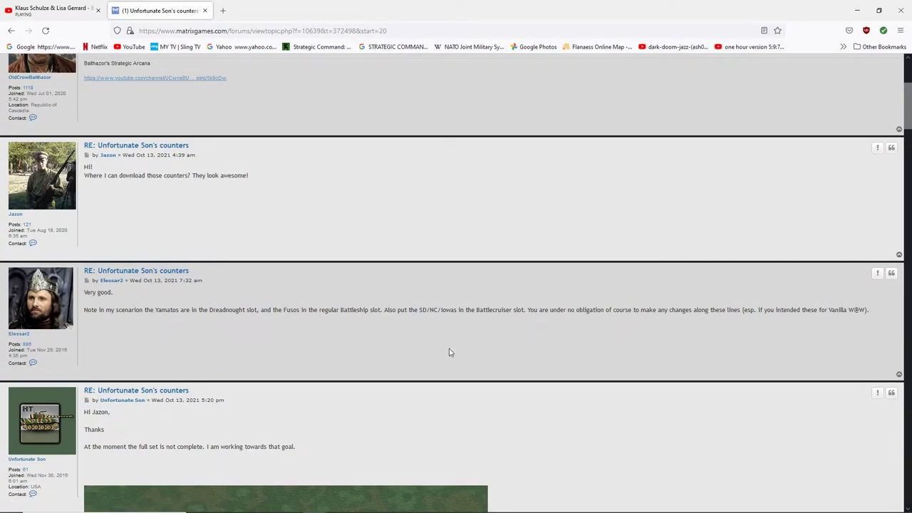
{"action": "scroll", "scroll_direction": "down", "scroll_amount": 3}
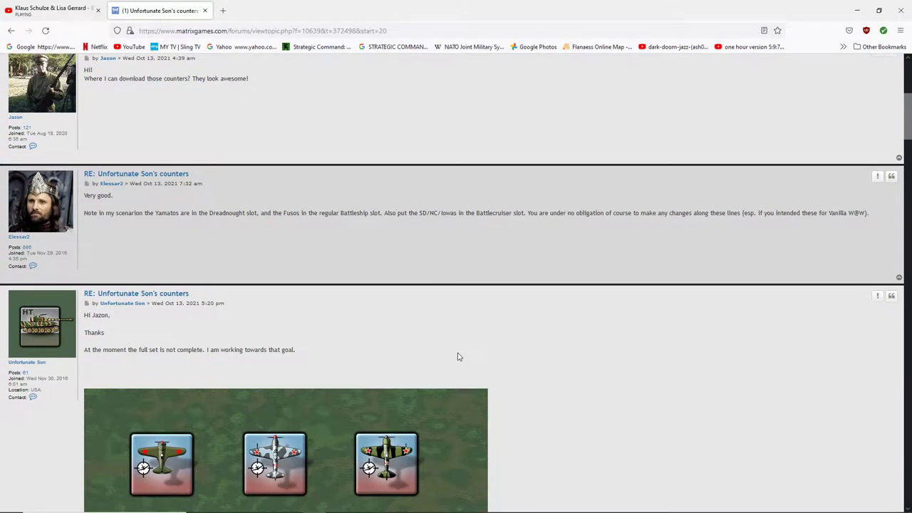
{"action": "mouse_move", "coordinate": [489, 364]}
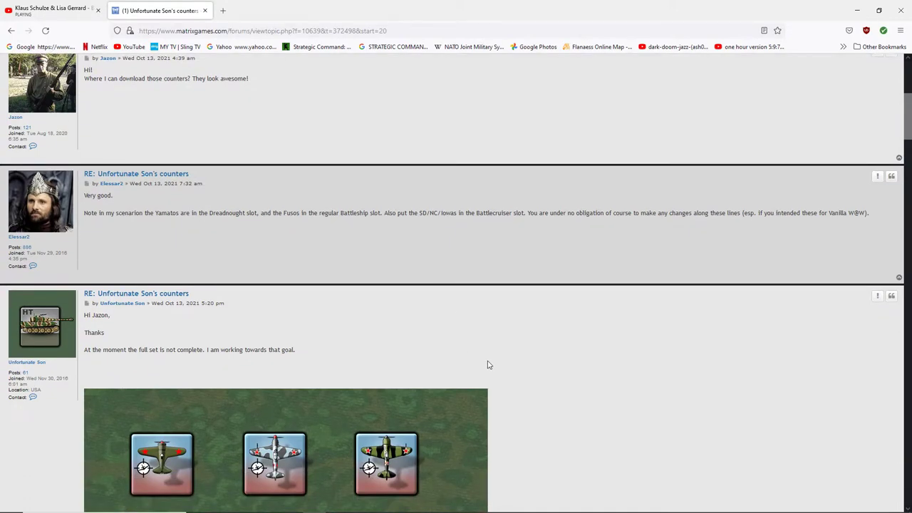
Scroll until the full 3x3 Soviet aircraft counter image is visible
{"action": "scroll", "scroll_direction": "down", "scroll_amount": 3}
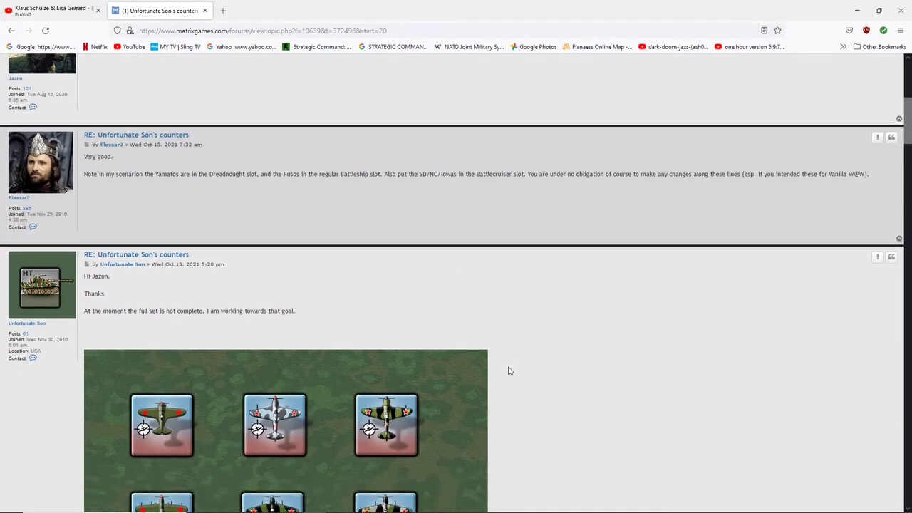
{"action": "scroll", "scroll_direction": "down", "scroll_amount": 3}
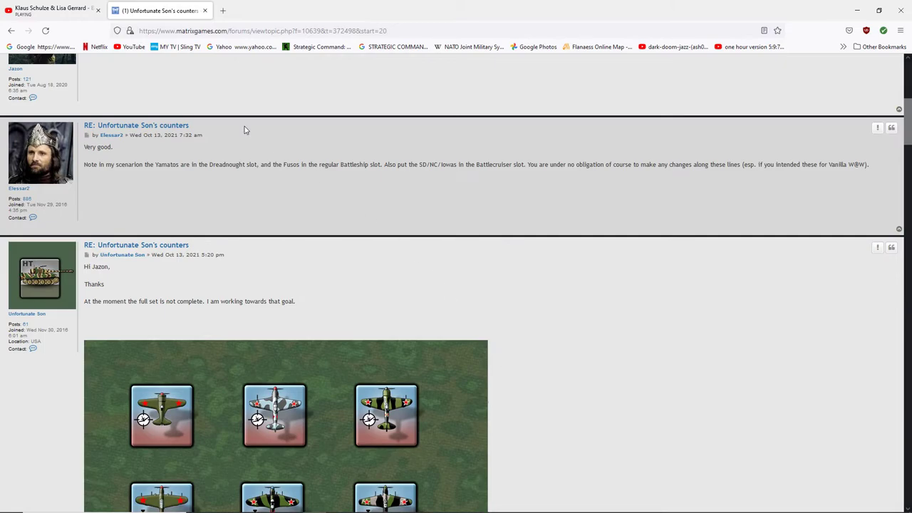
{"action": "scroll", "scroll_direction": "down", "scroll_amount": 3}
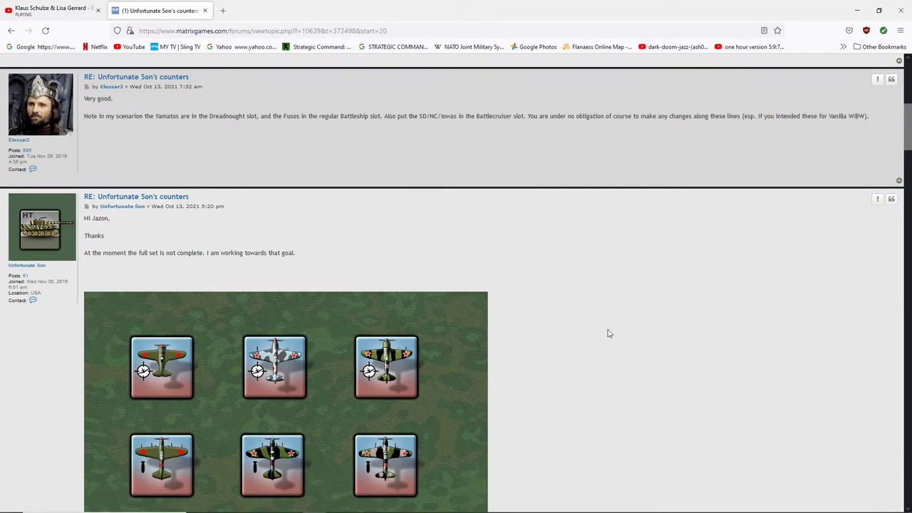
{"action": "scroll", "scroll_direction": "down", "scroll_amount": 3}
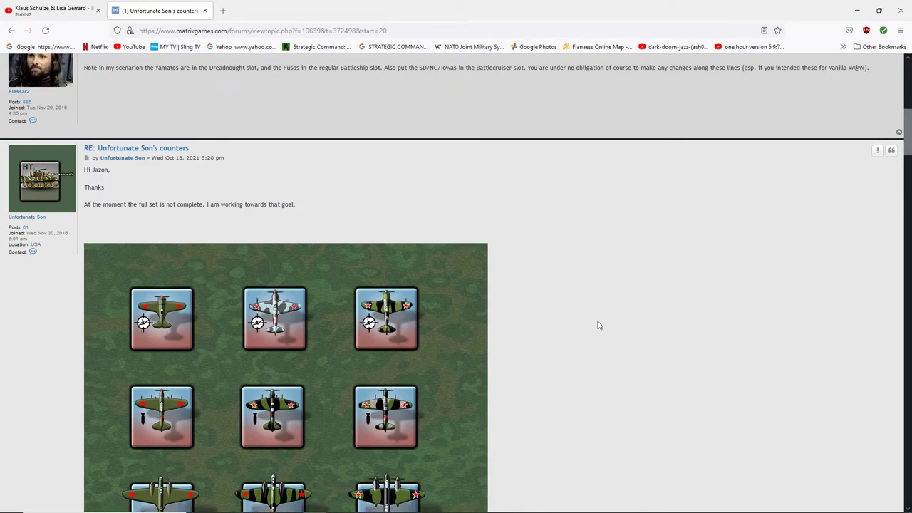
{"action": "scroll", "scroll_direction": "down", "scroll_amount": 3}
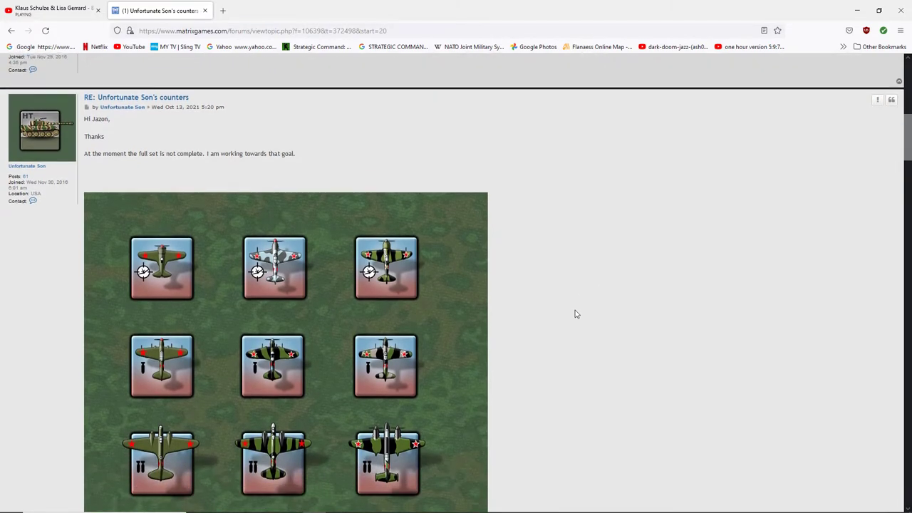
{"action": "scroll", "scroll_direction": "down", "scroll_amount": 3}
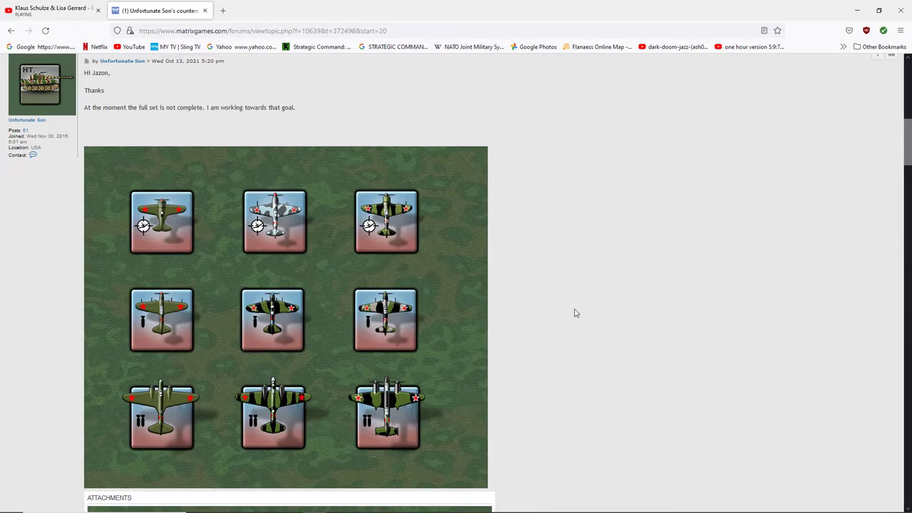
{"action": "mouse_move", "coordinate": [154, 218]}
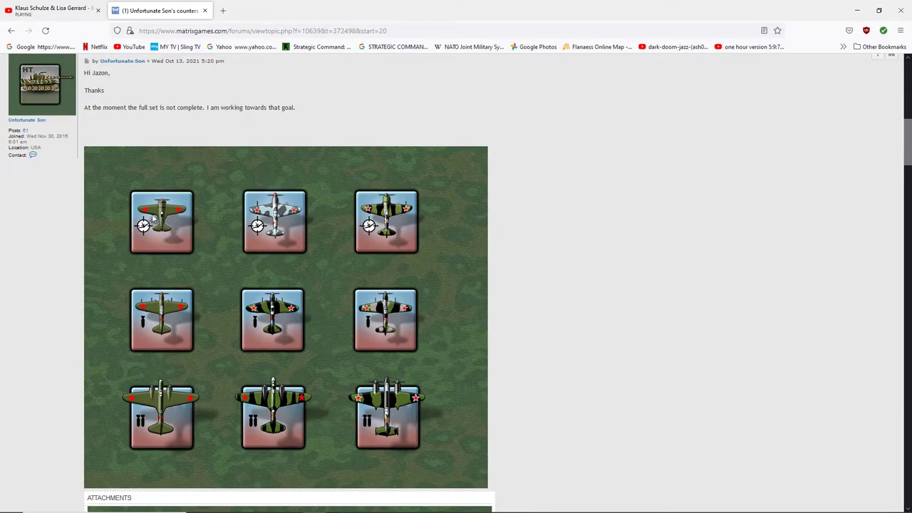
{"action": "mouse_move", "coordinate": [657, 327]}
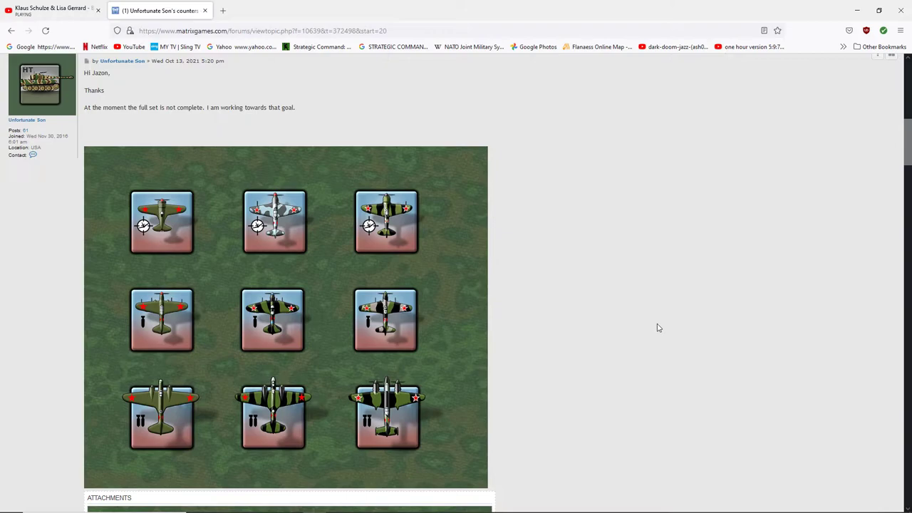
{"action": "mouse_move", "coordinate": [636, 317]}
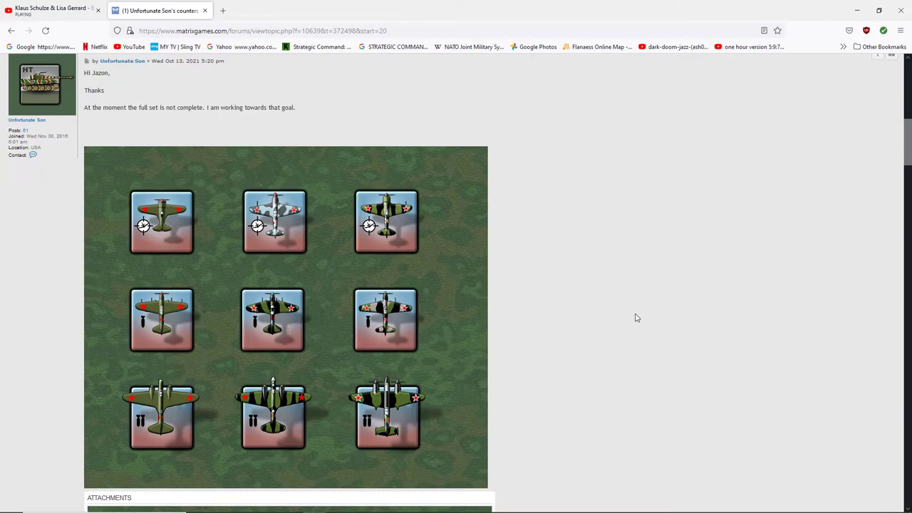
{"action": "mouse_move", "coordinate": [382, 277]}
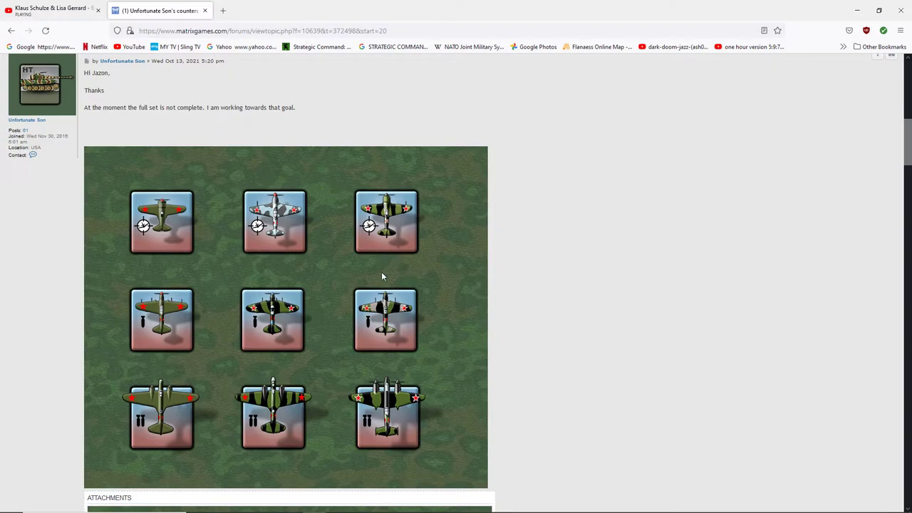
{"action": "mouse_move", "coordinate": [191, 222]}
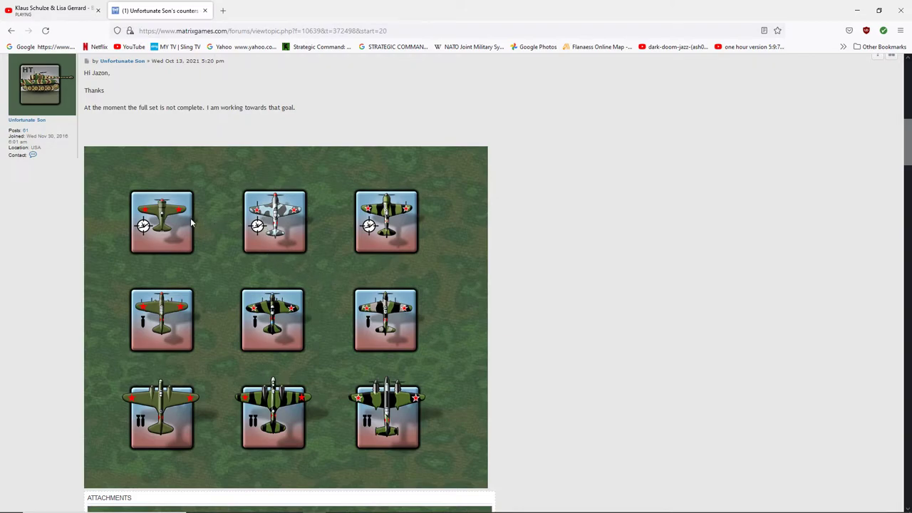
{"action": "mouse_move", "coordinate": [171, 312]}
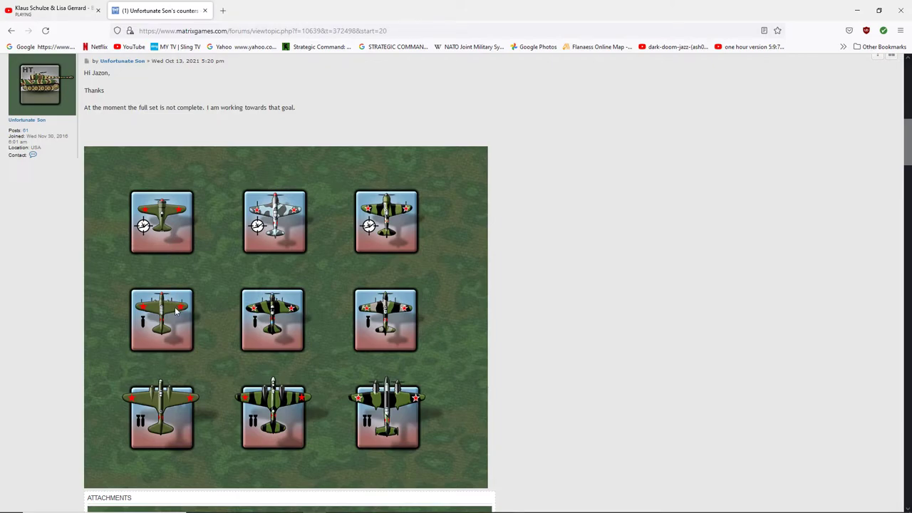
{"action": "mouse_move", "coordinate": [202, 306]}
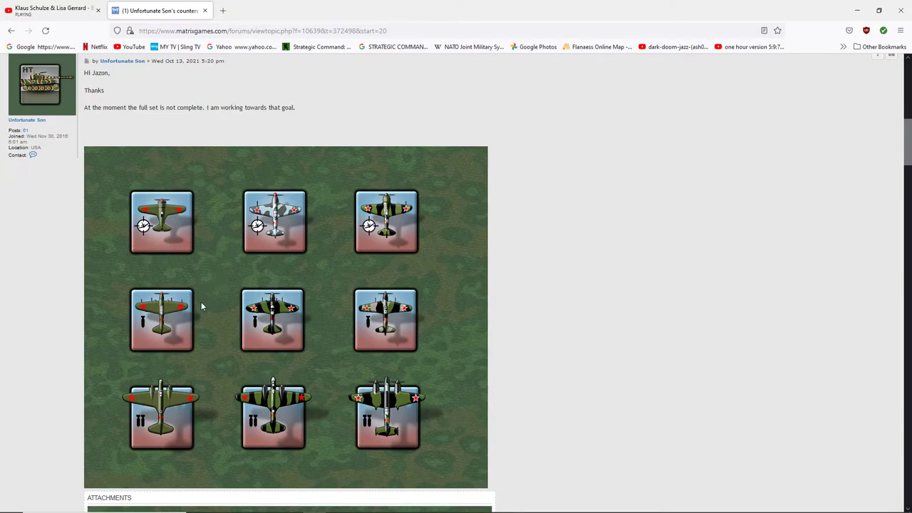
{"action": "mouse_move", "coordinate": [220, 217]}
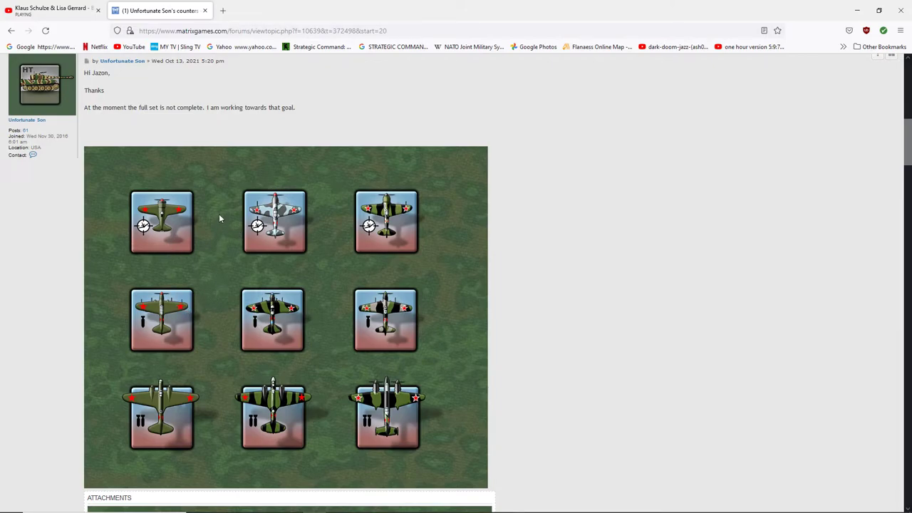
{"action": "mouse_move", "coordinate": [389, 277]}
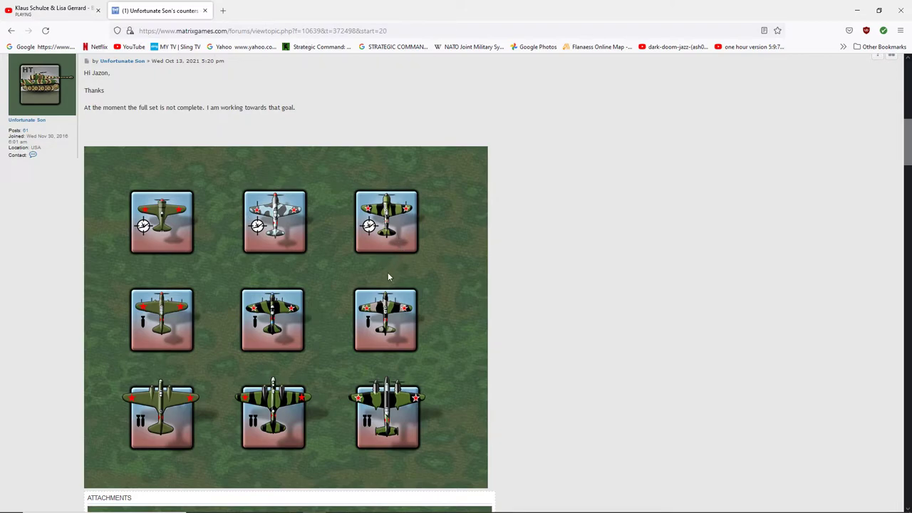
{"action": "mouse_move", "coordinate": [376, 383]}
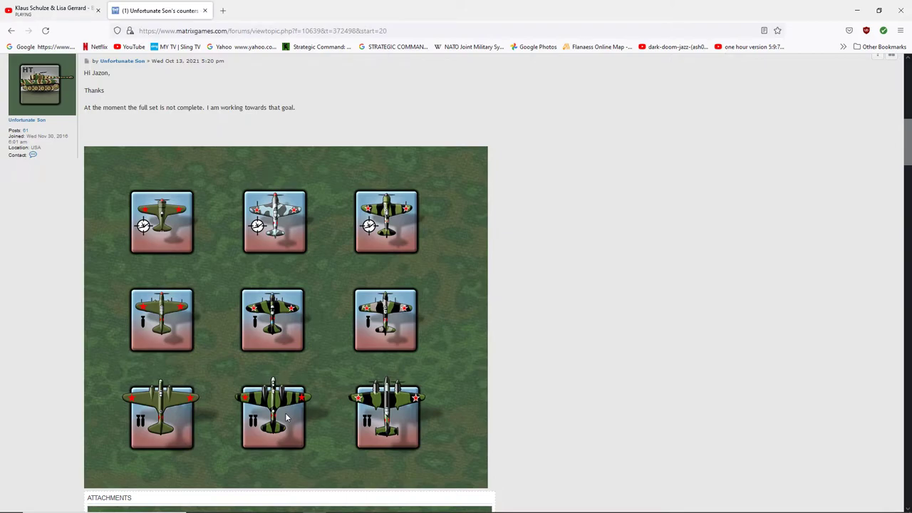
Scroll past the German aircraft sheet replies to the Wunderwaffe counter sheet post
{"action": "scroll", "scroll_direction": "down", "scroll_amount": 3}
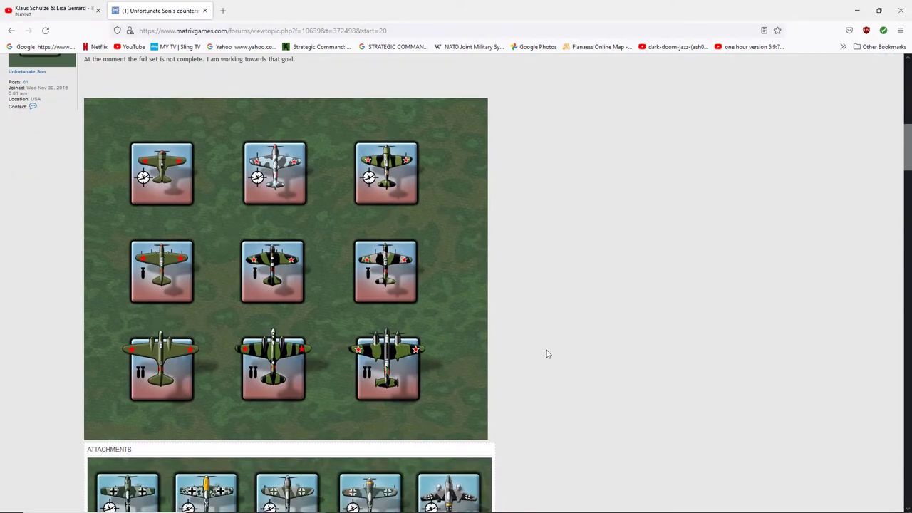
{"action": "scroll", "scroll_direction": "down", "scroll_amount": 3}
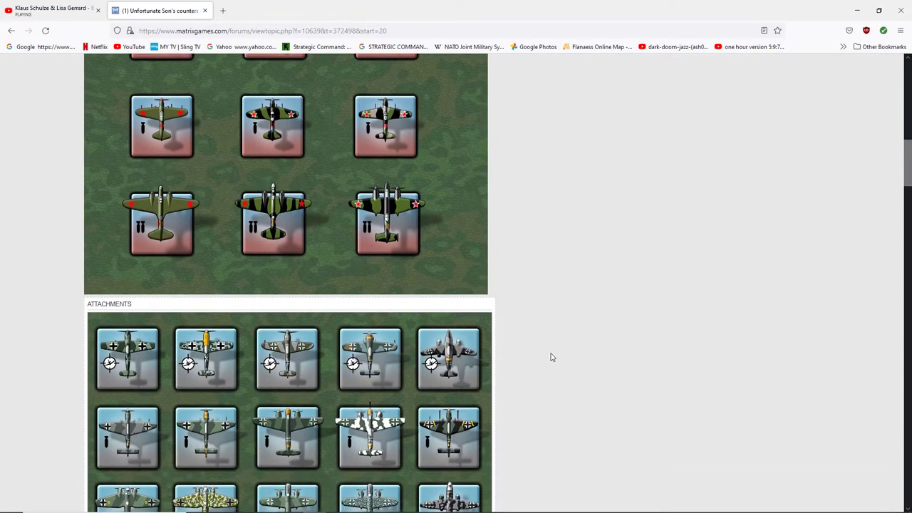
{"action": "scroll", "scroll_direction": "down", "scroll_amount": 3}
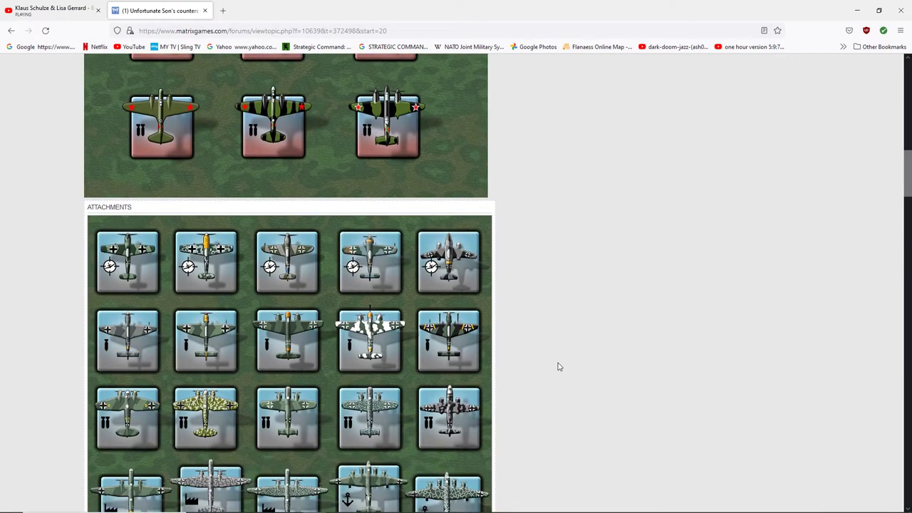
{"action": "scroll", "scroll_direction": "down", "scroll_amount": 3}
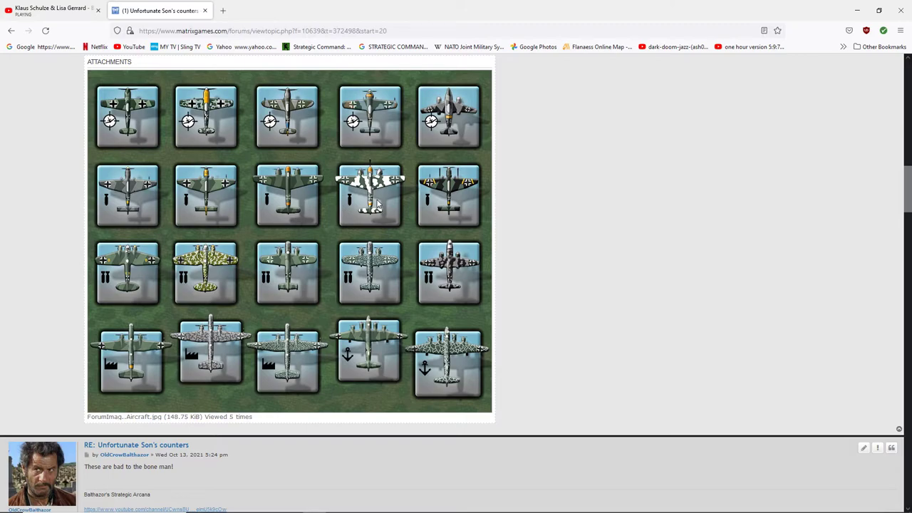
{"action": "mouse_move", "coordinate": [355, 210]}
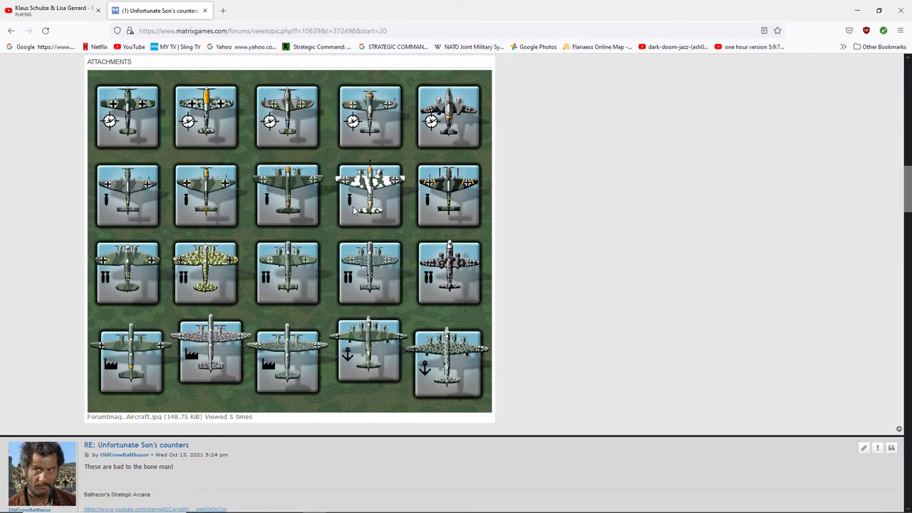
{"action": "scroll", "scroll_direction": "down", "scroll_amount": 3}
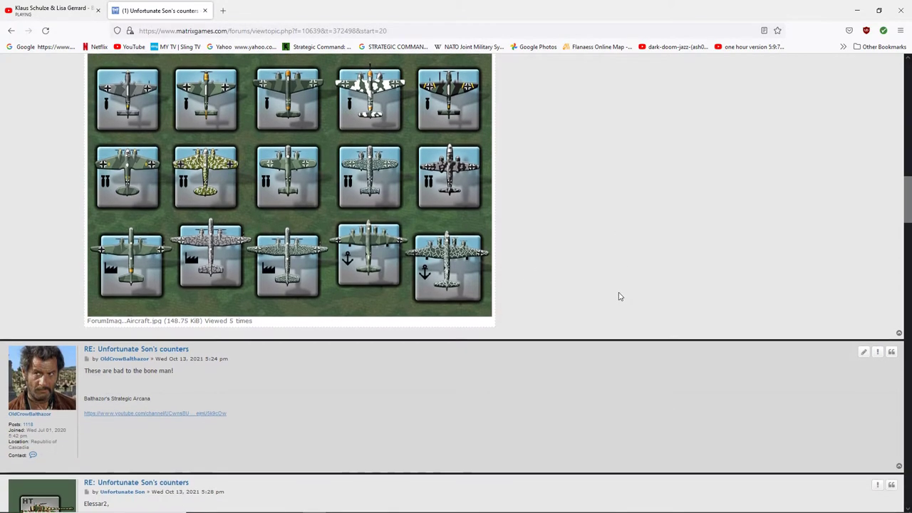
{"action": "scroll", "scroll_direction": "down", "scroll_amount": 3}
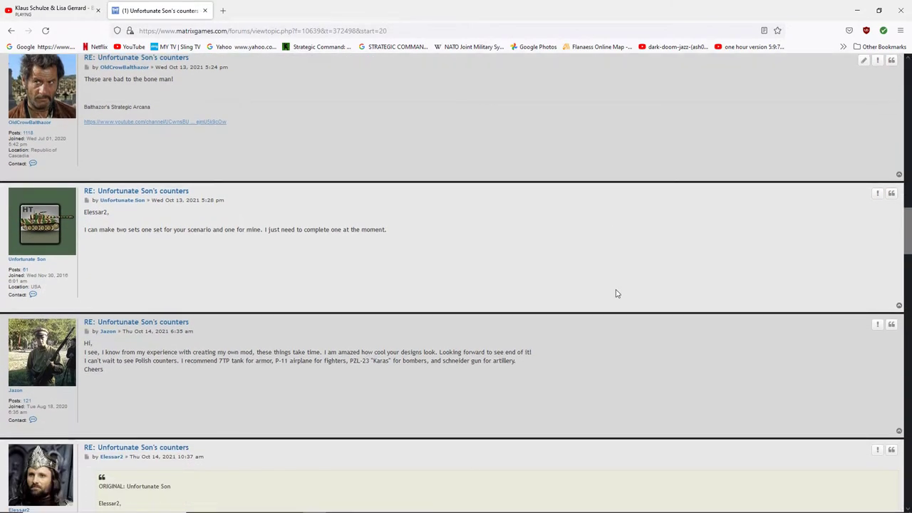
{"action": "scroll", "scroll_direction": "down", "scroll_amount": 3}
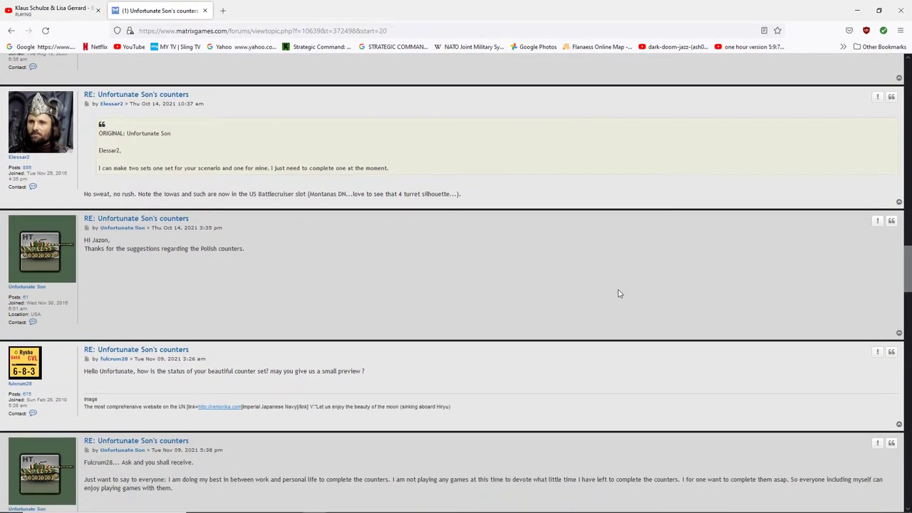
{"action": "scroll", "scroll_direction": "down", "scroll_amount": 3}
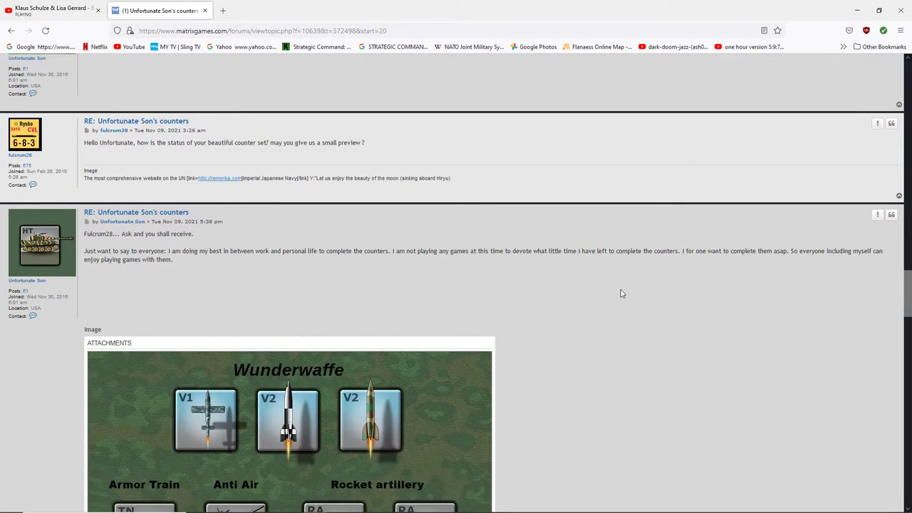
{"action": "scroll", "scroll_direction": "down", "scroll_amount": 3}
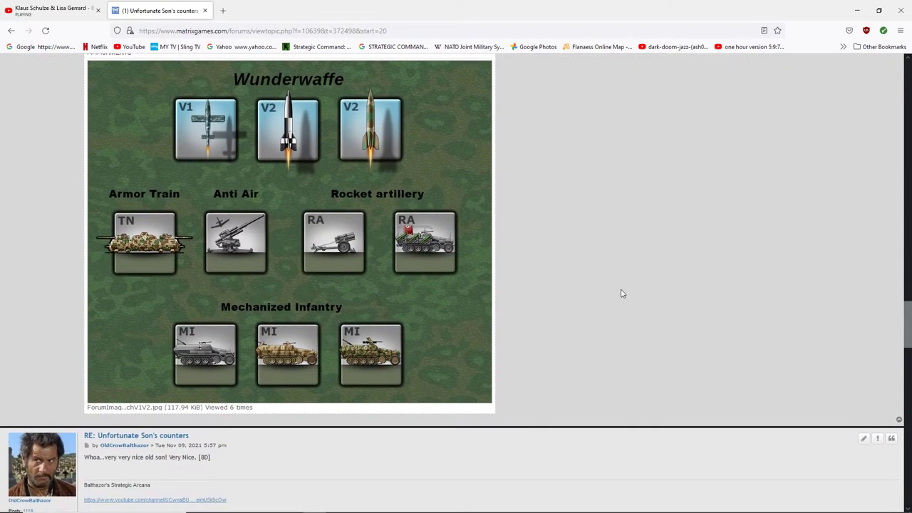
{"action": "mouse_move", "coordinate": [566, 266]}
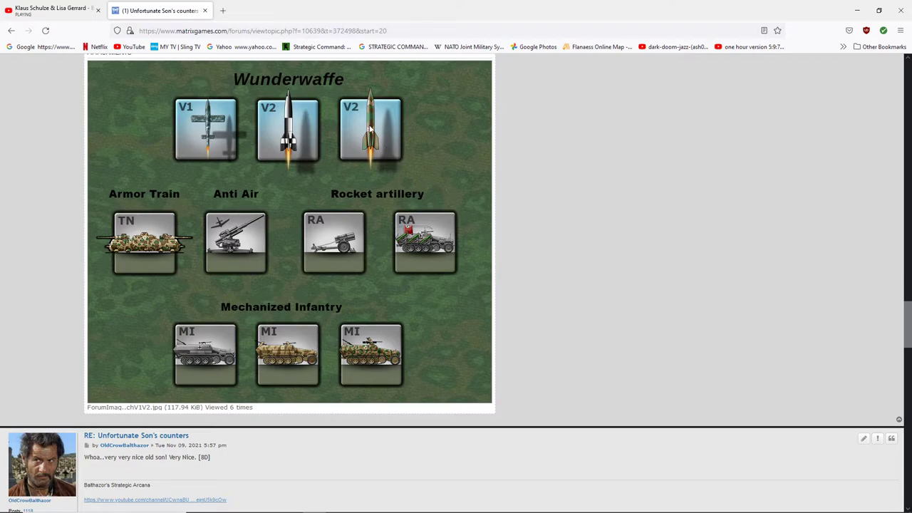
{"action": "mouse_move", "coordinate": [387, 126]}
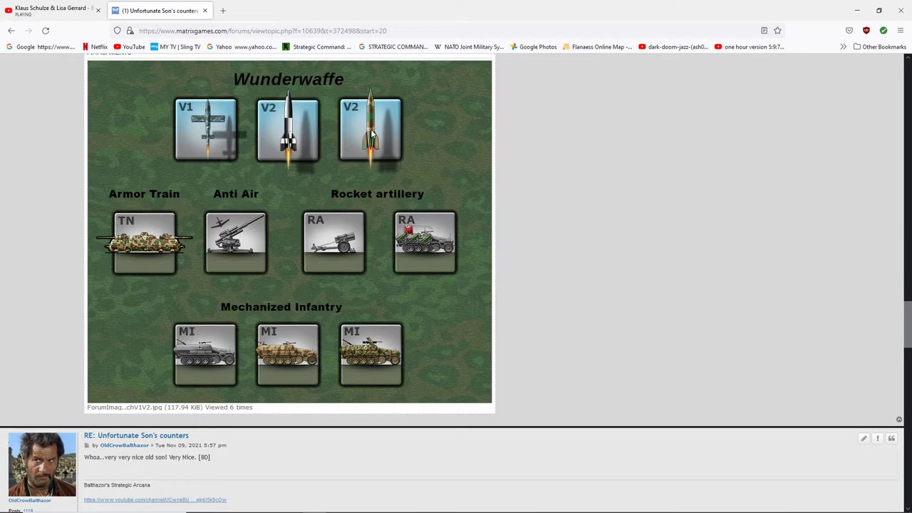
{"action": "mouse_move", "coordinate": [202, 123]}
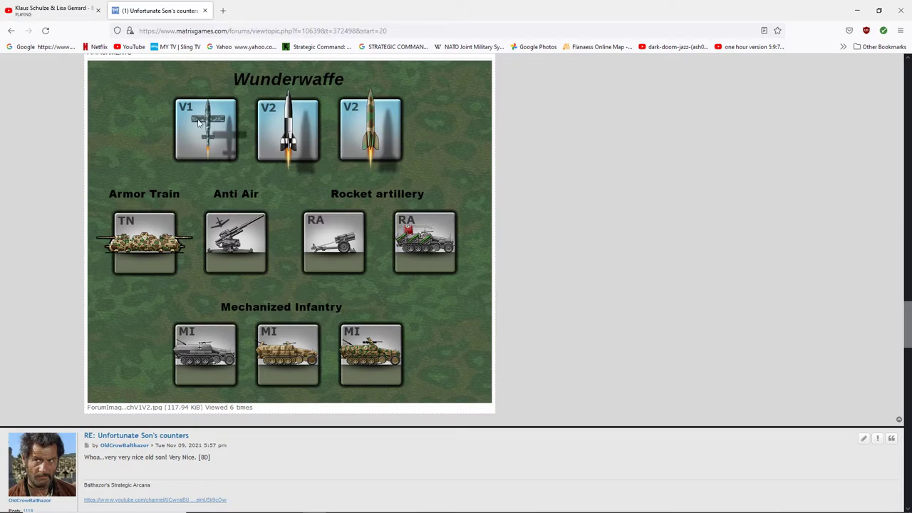
{"action": "mouse_move", "coordinate": [360, 136]}
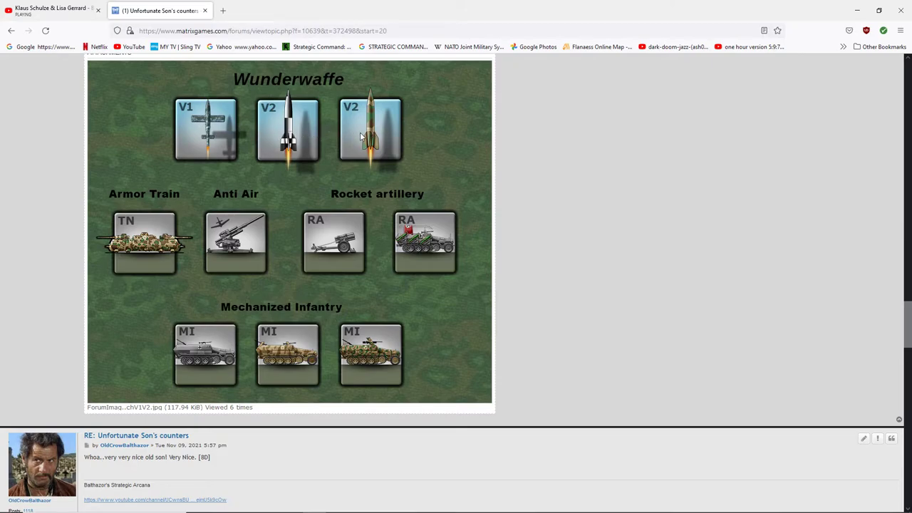
{"action": "mouse_move", "coordinate": [433, 179]}
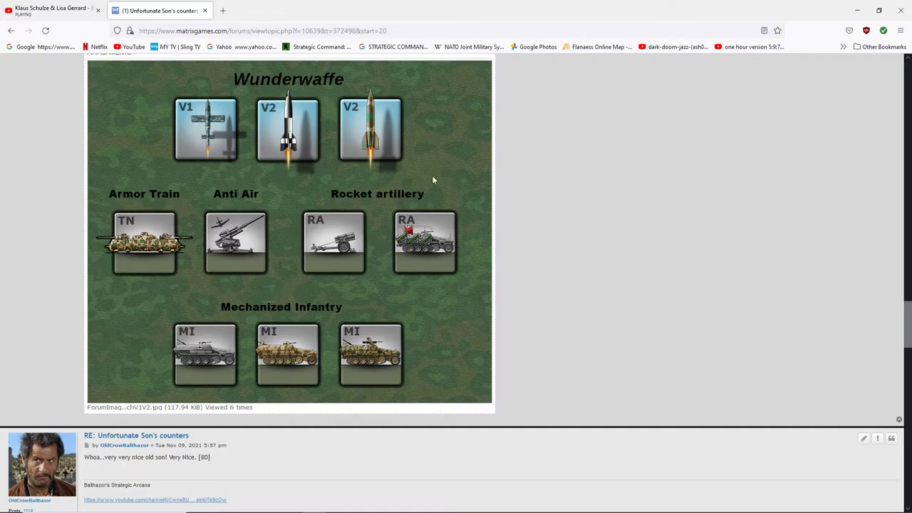
{"action": "mouse_move", "coordinate": [376, 220]}
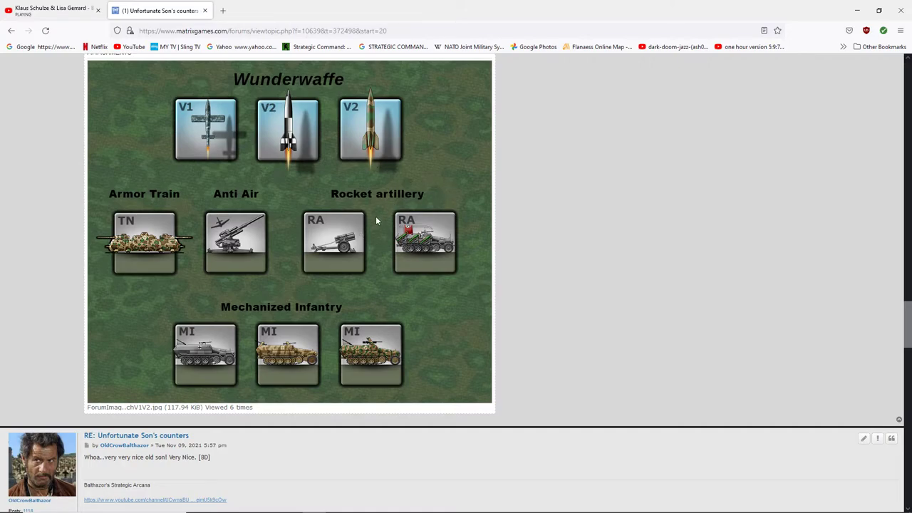
{"action": "mouse_move", "coordinate": [421, 248]}
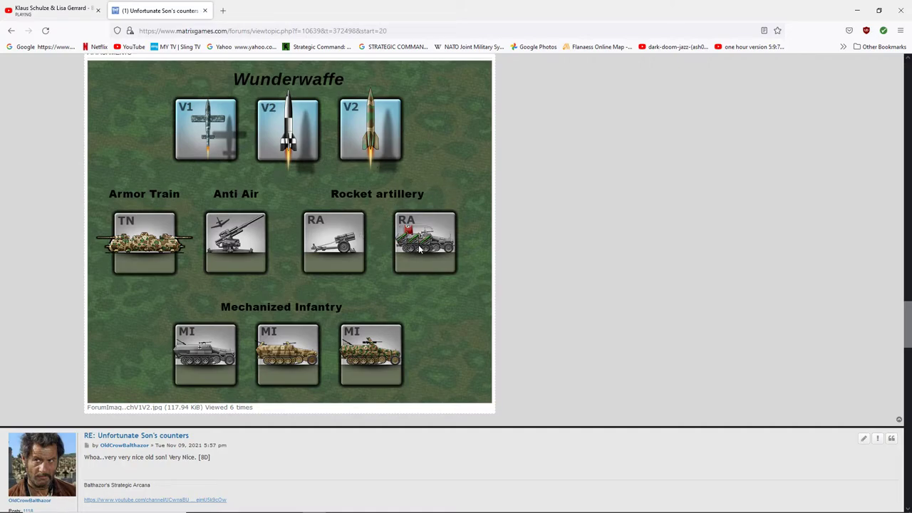
{"action": "mouse_move", "coordinate": [344, 307]}
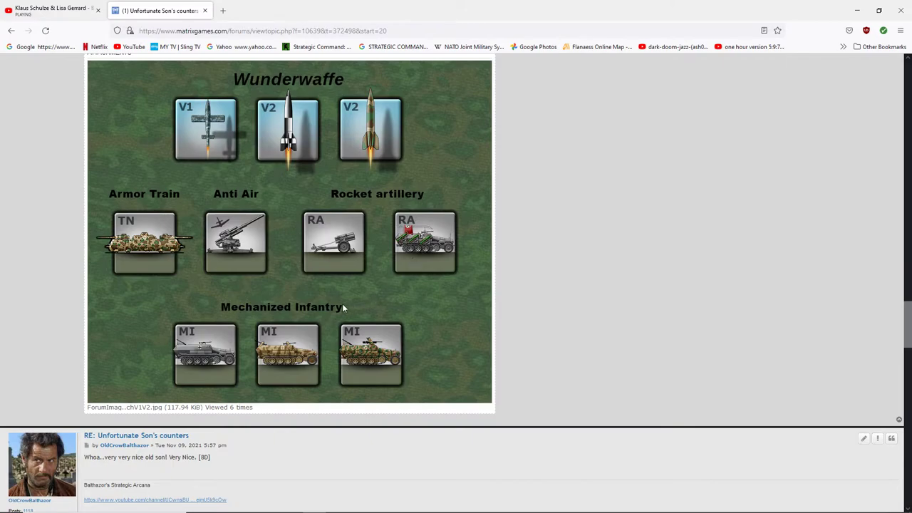
{"action": "mouse_move", "coordinate": [155, 260]}
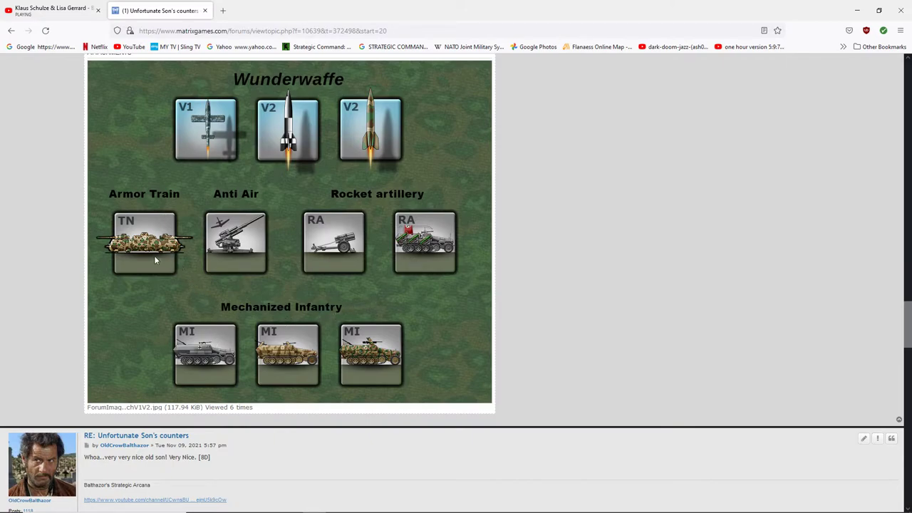
{"action": "mouse_move", "coordinate": [114, 253]}
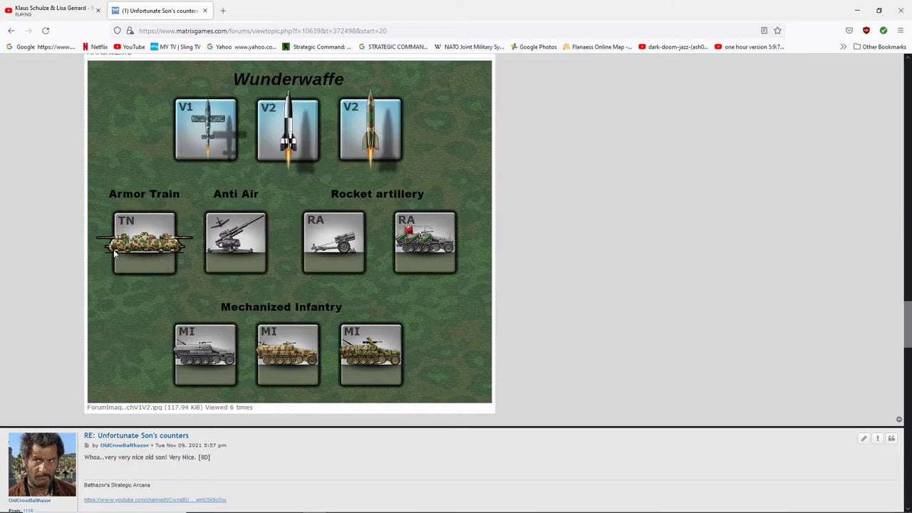
{"action": "scroll", "scroll_direction": "down", "scroll_amount": 3}
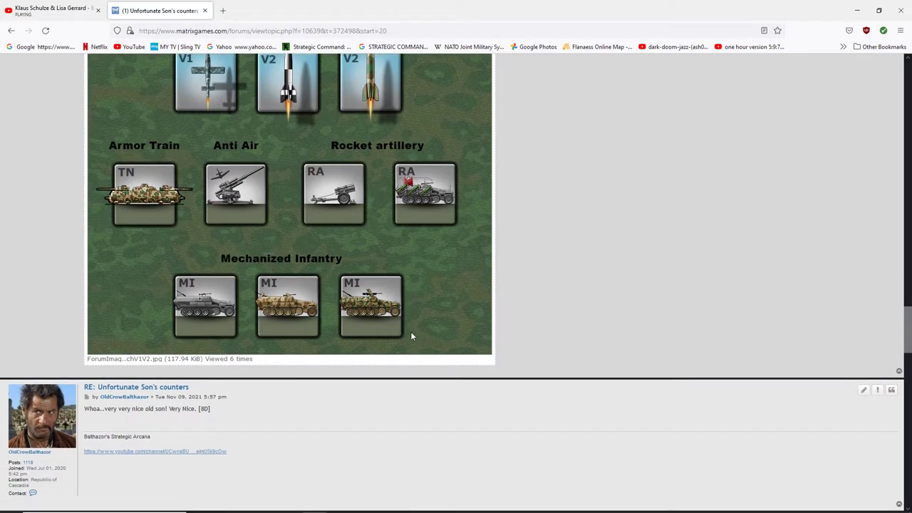
{"action": "scroll", "scroll_direction": "down", "scroll_amount": 3}
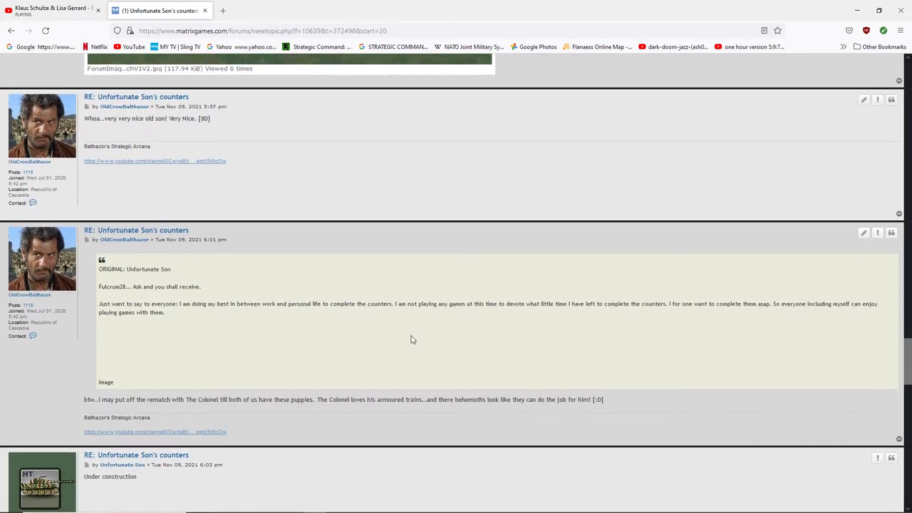
{"action": "scroll", "scroll_direction": "down", "scroll_amount": 3}
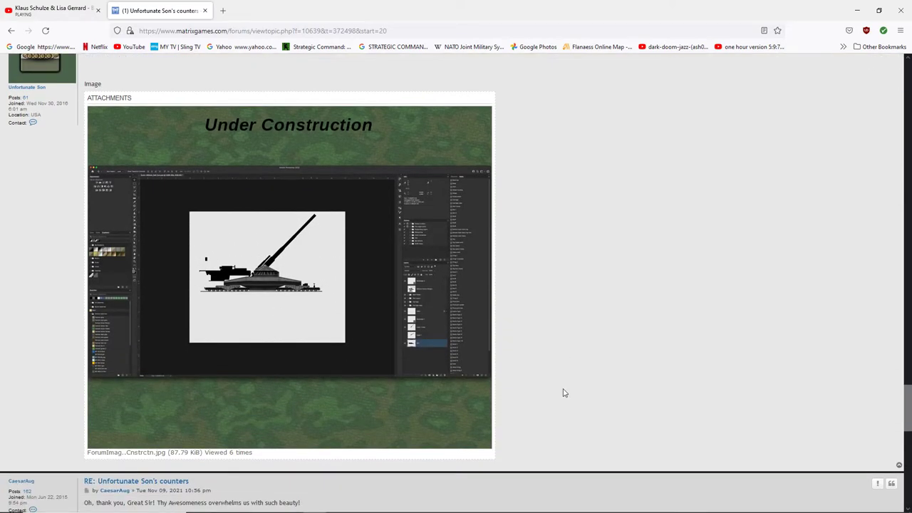
{"action": "mouse_move", "coordinate": [393, 350]}
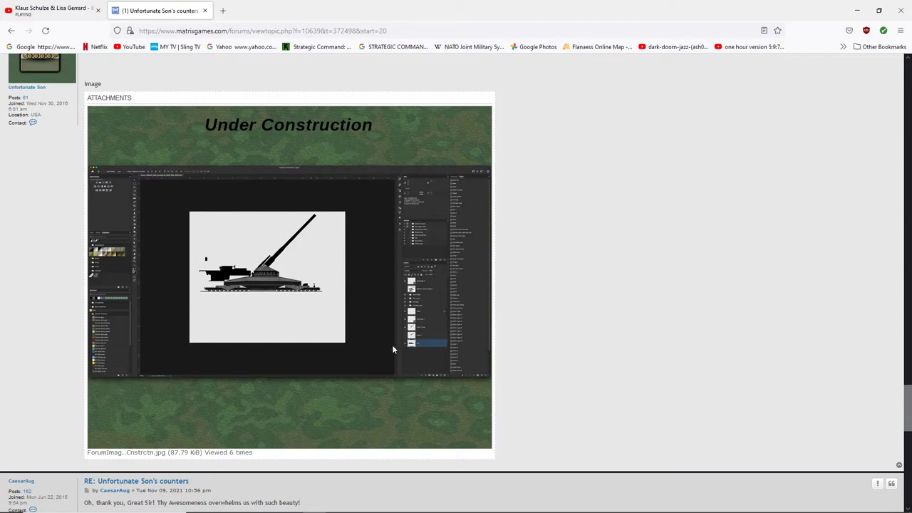
{"action": "mouse_move", "coordinate": [528, 368]}
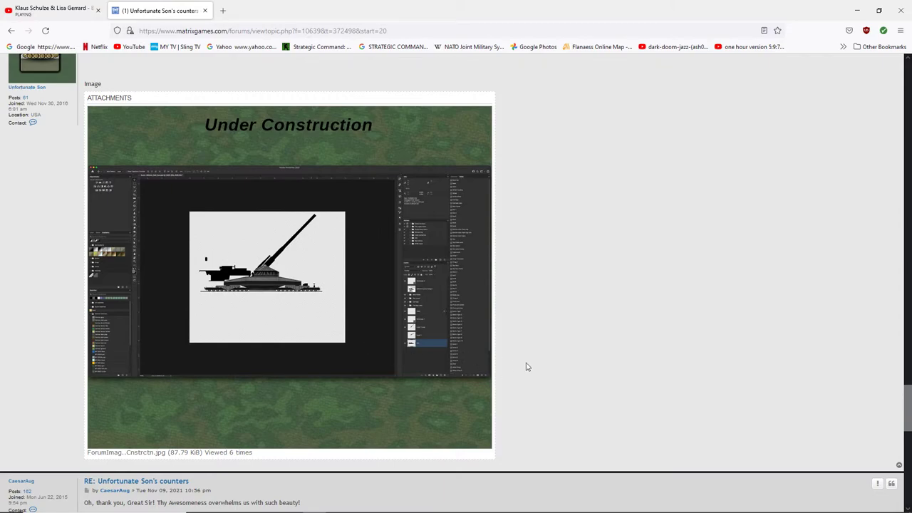
{"action": "mouse_move", "coordinate": [549, 360]}
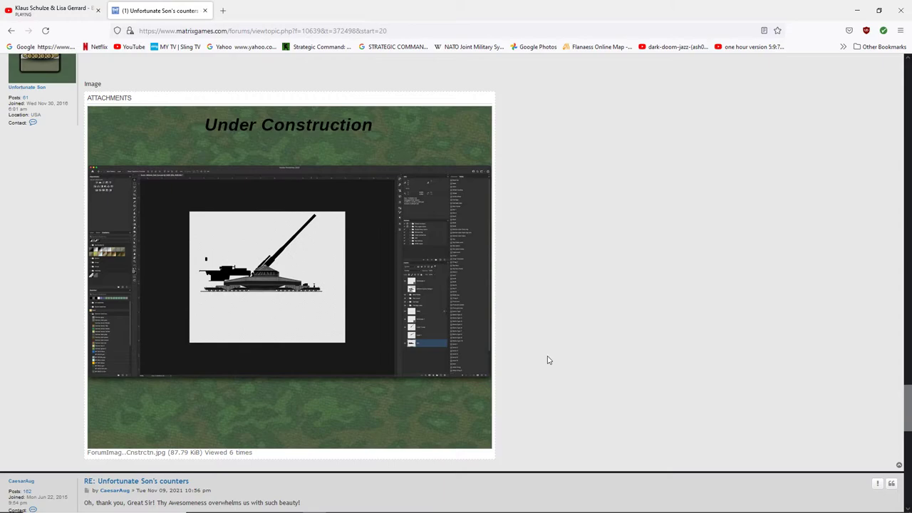
{"action": "mouse_move", "coordinate": [169, 288]}
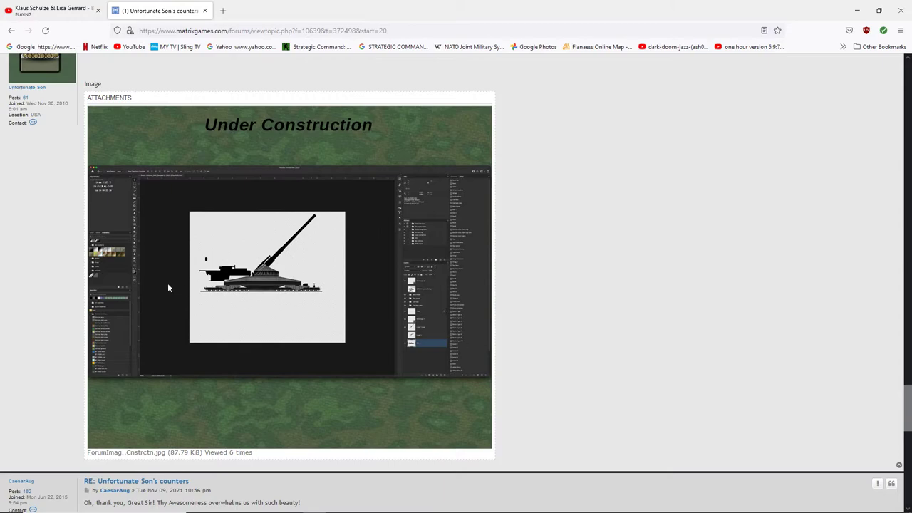
{"action": "mouse_move", "coordinate": [290, 296]}
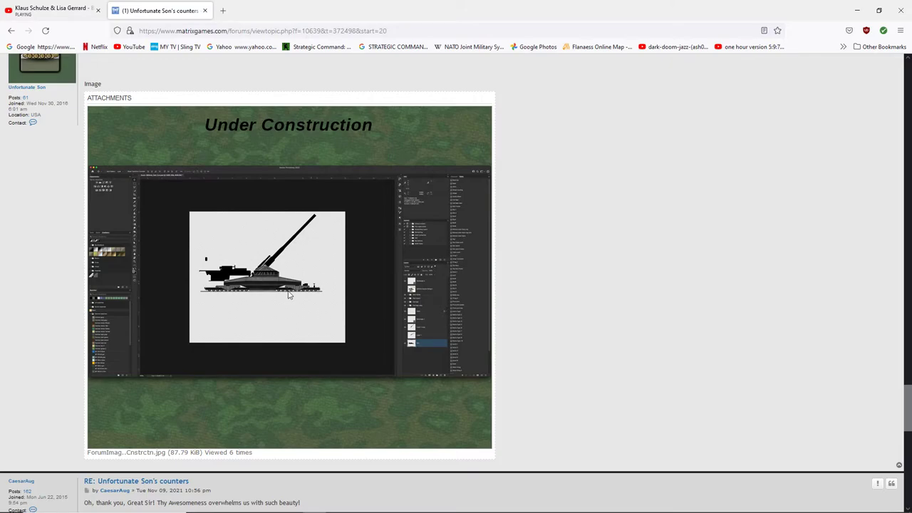
{"action": "mouse_move", "coordinate": [348, 300]}
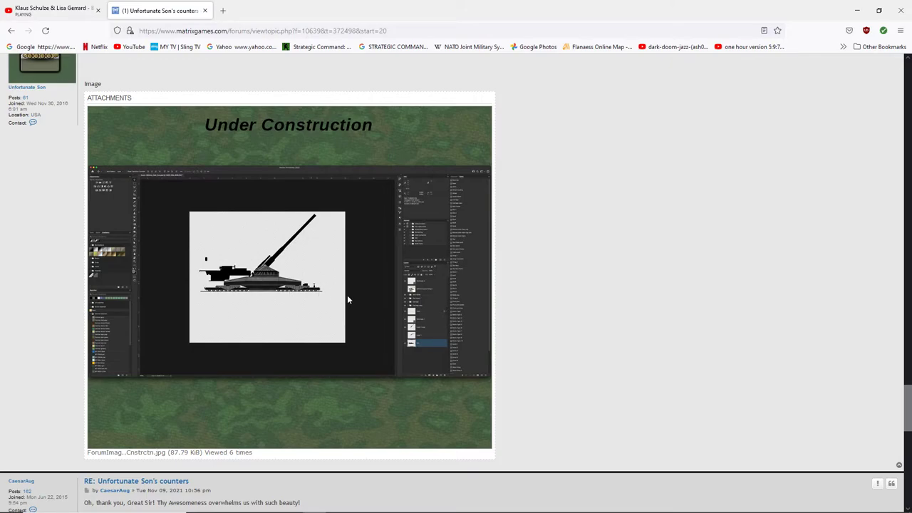
{"action": "scroll", "scroll_direction": "down", "scroll_amount": 3}
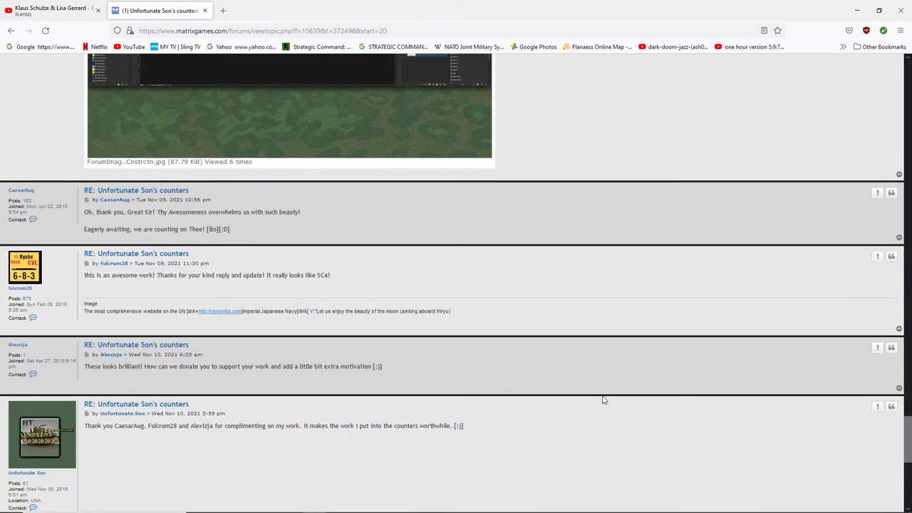
Move on to page 3 of the counters thread past the rail gun replies
{"action": "scroll", "scroll_direction": "down", "scroll_amount": 3}
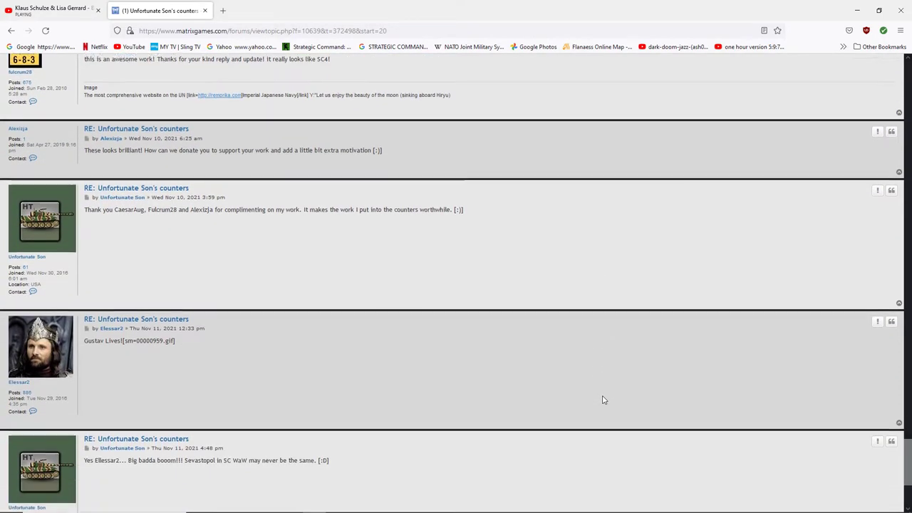
{"action": "scroll", "scroll_direction": "down", "scroll_amount": 3}
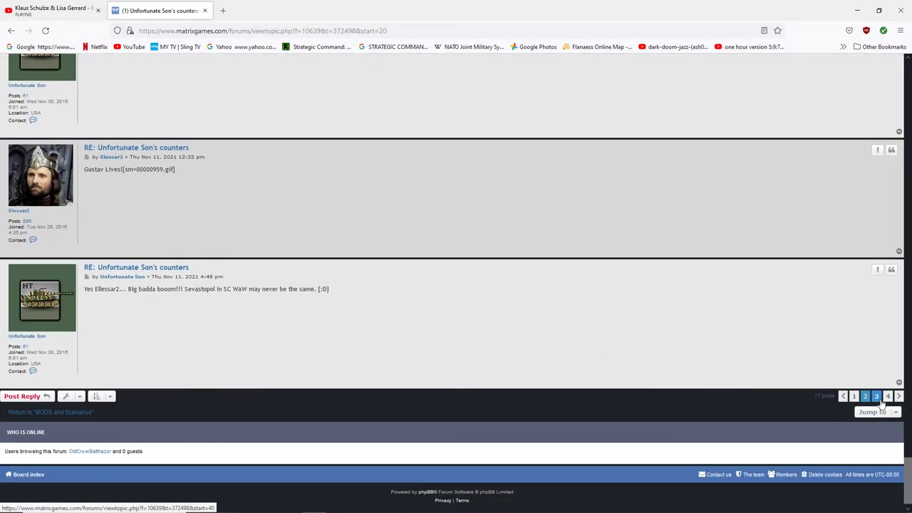
{"action": "left_click", "coordinate": [888, 394]}
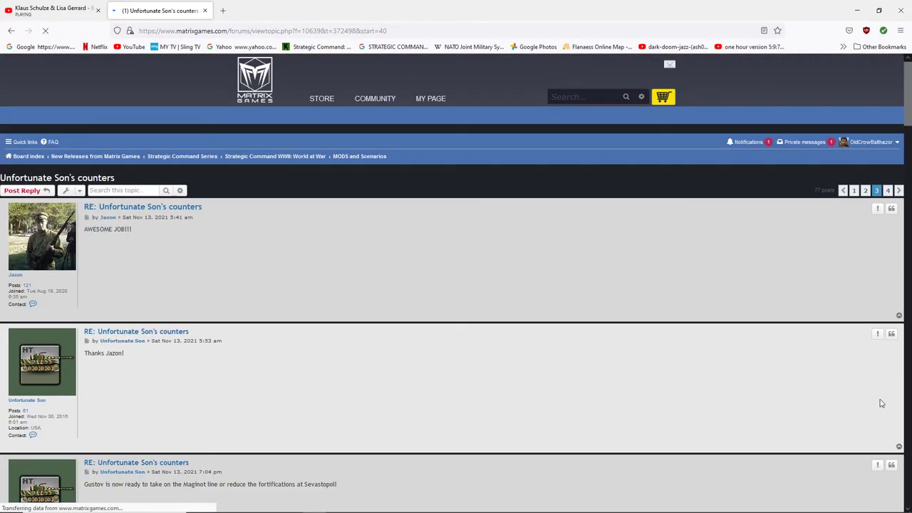
{"action": "scroll", "scroll_direction": "down", "scroll_amount": 3}
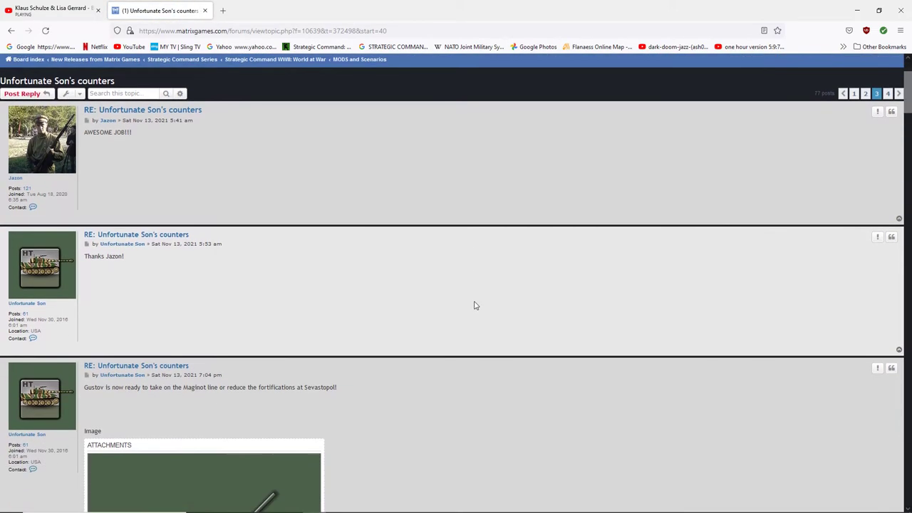
{"action": "scroll", "scroll_direction": "down", "scroll_amount": 3}
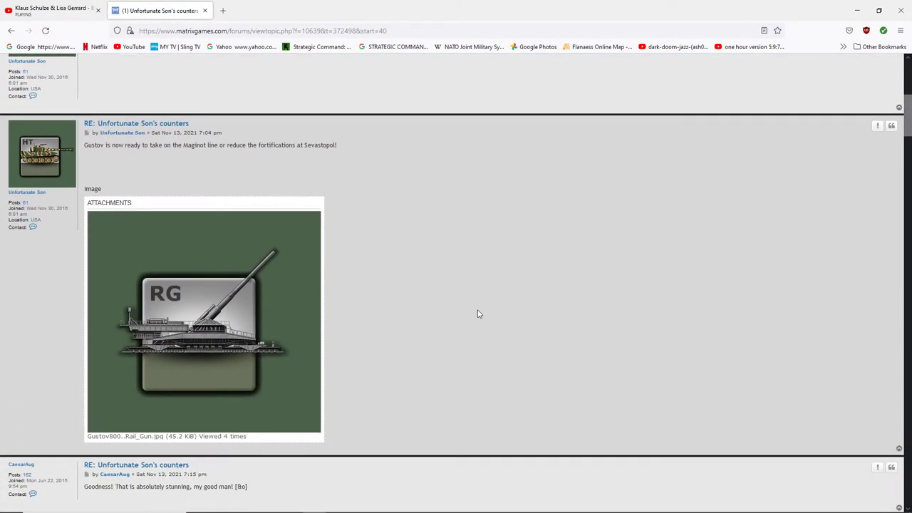
{"action": "scroll", "scroll_direction": "down", "scroll_amount": 3}
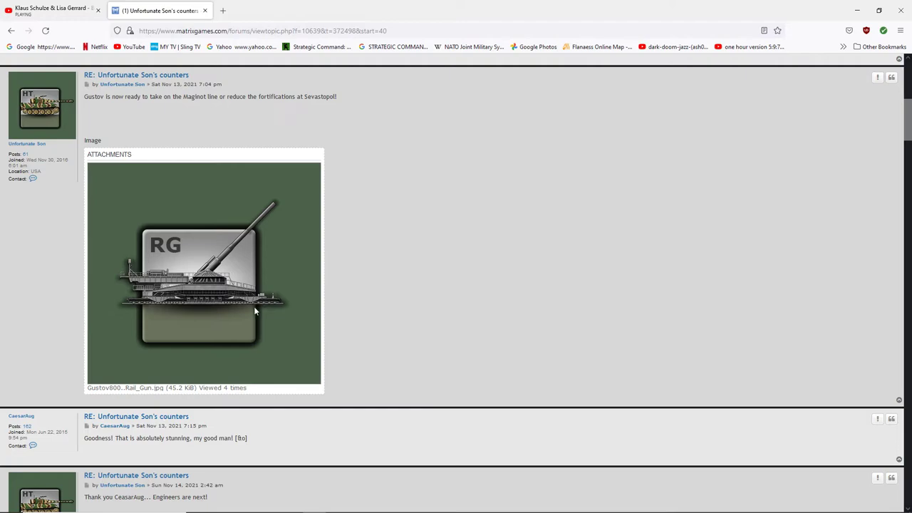
{"action": "mouse_move", "coordinate": [191, 310]}
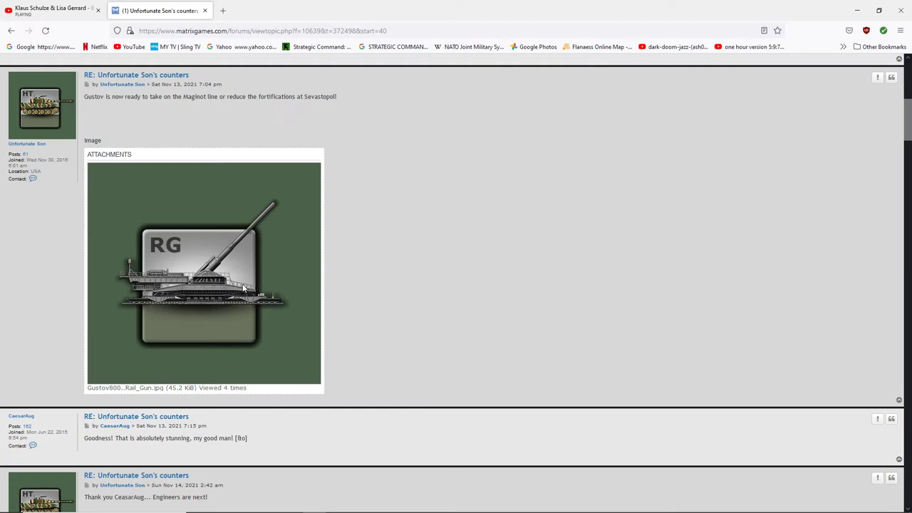
{"action": "mouse_move", "coordinate": [126, 253]}
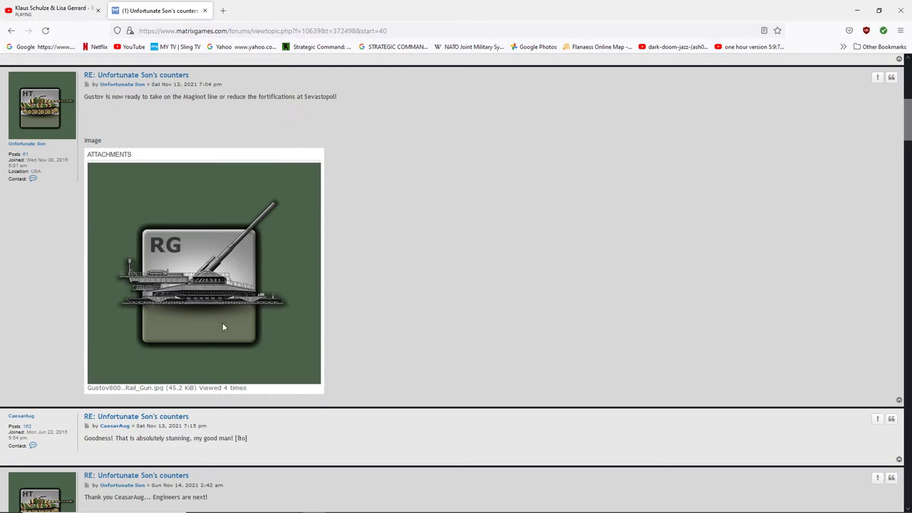
Scroll down to Unfortunate Son's Komatsu G40 bulldozer Engineer counter update
{"action": "scroll", "scroll_direction": "down", "scroll_amount": 3}
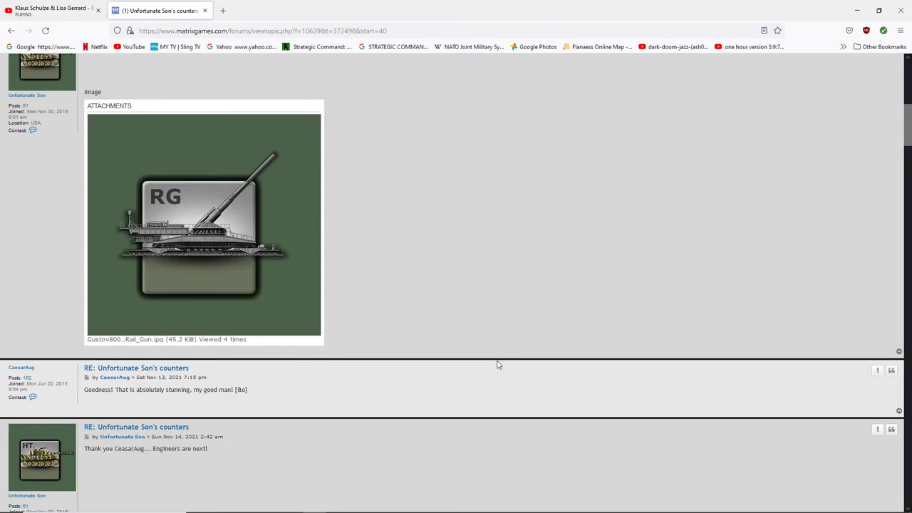
{"action": "mouse_move", "coordinate": [498, 347]}
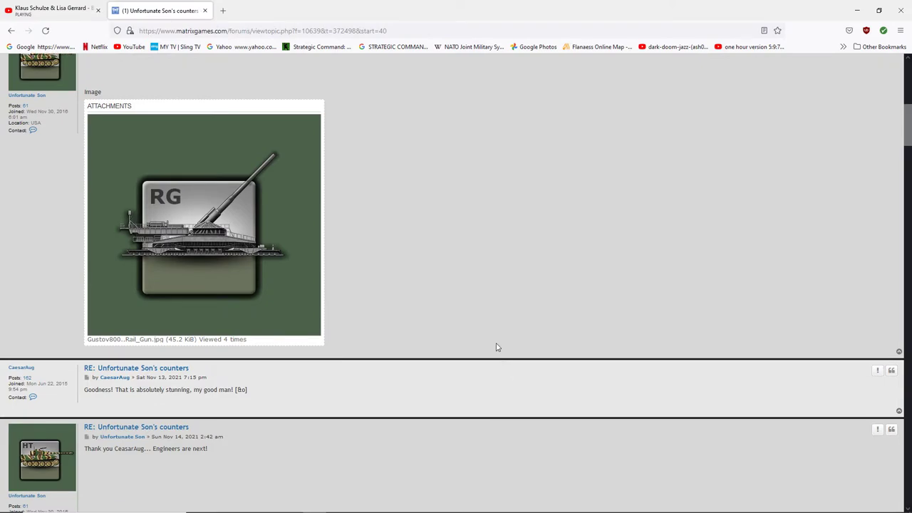
{"action": "scroll", "scroll_direction": "down", "scroll_amount": 3}
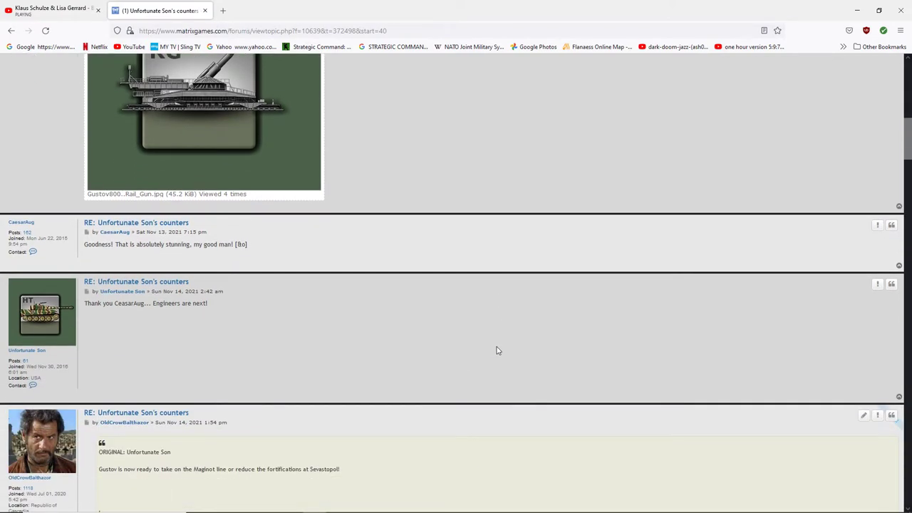
{"action": "scroll", "scroll_direction": "down", "scroll_amount": 3}
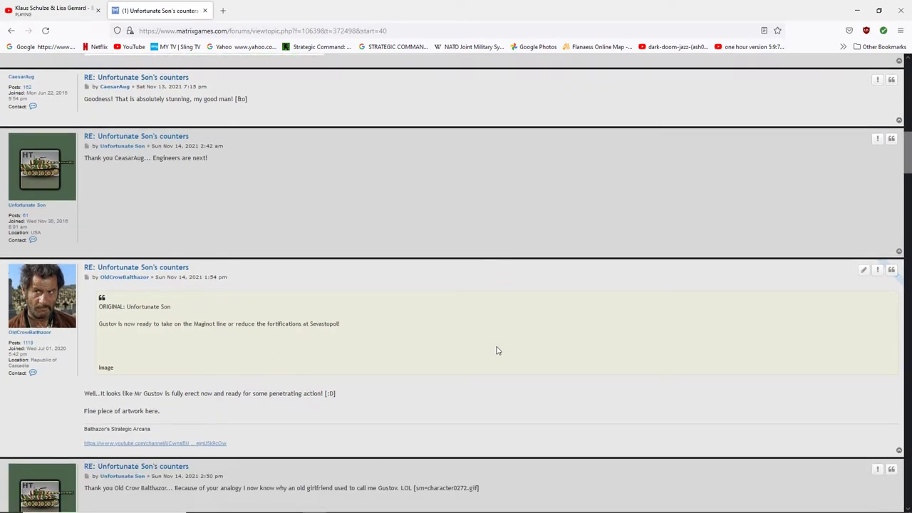
{"action": "scroll", "scroll_direction": "down", "scroll_amount": 3}
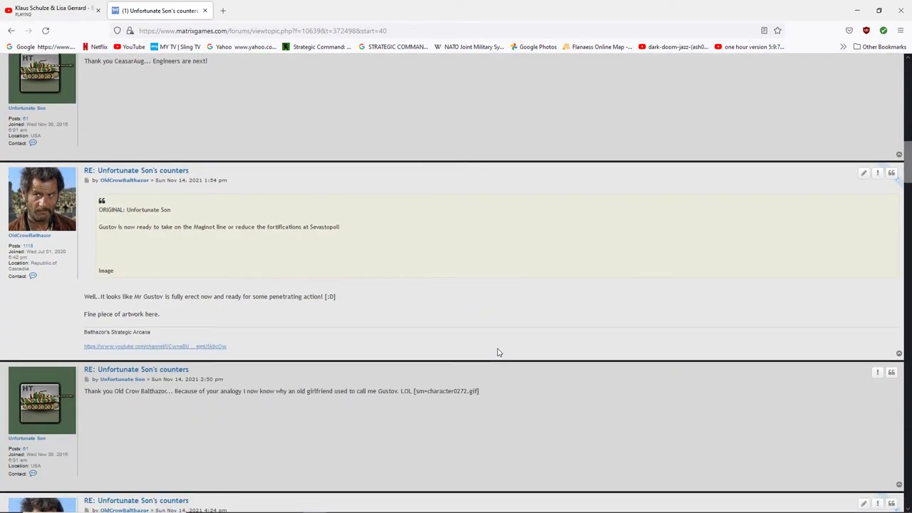
{"action": "mouse_move", "coordinate": [118, 306]}
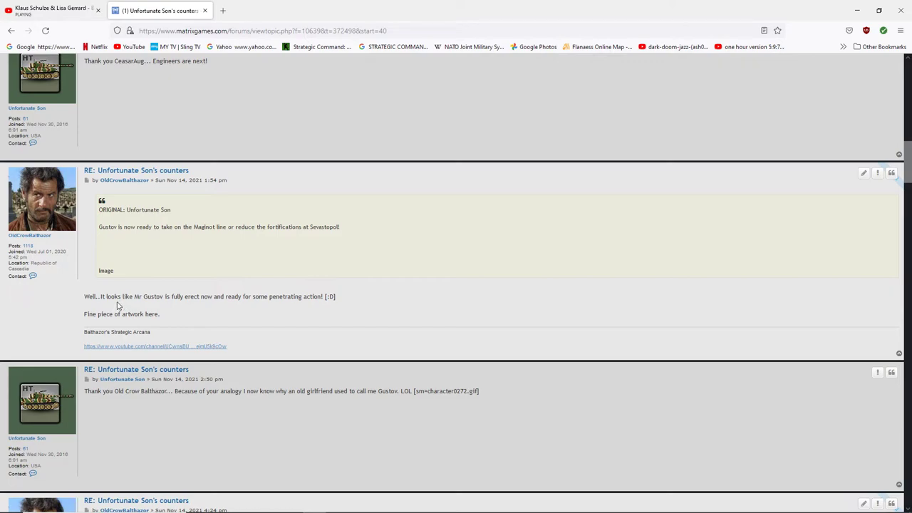
{"action": "mouse_move", "coordinate": [167, 314]}
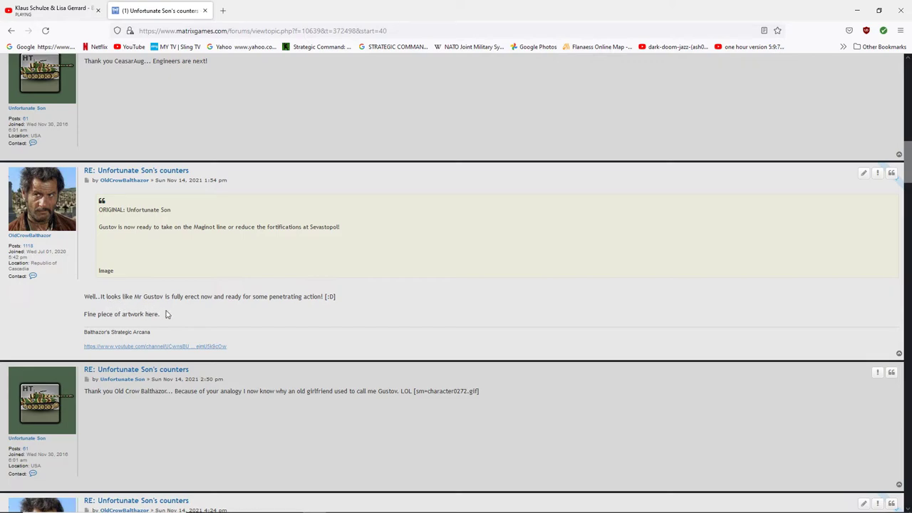
{"action": "mouse_move", "coordinate": [276, 308]}
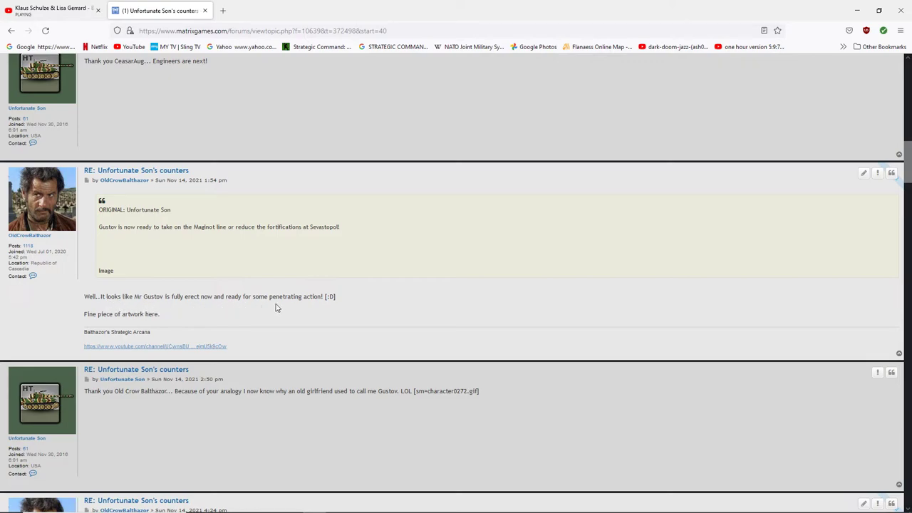
{"action": "scroll", "scroll_direction": "down", "scroll_amount": 3}
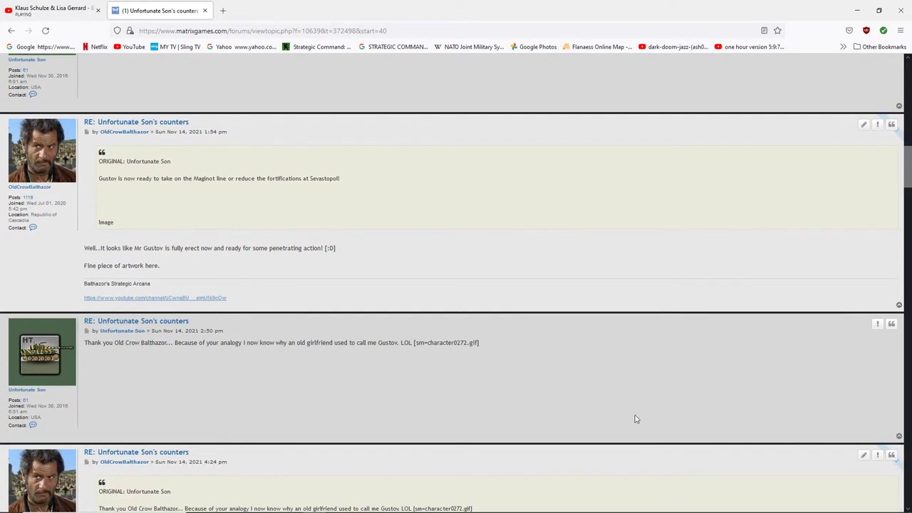
{"action": "scroll", "scroll_direction": "down", "scroll_amount": 3}
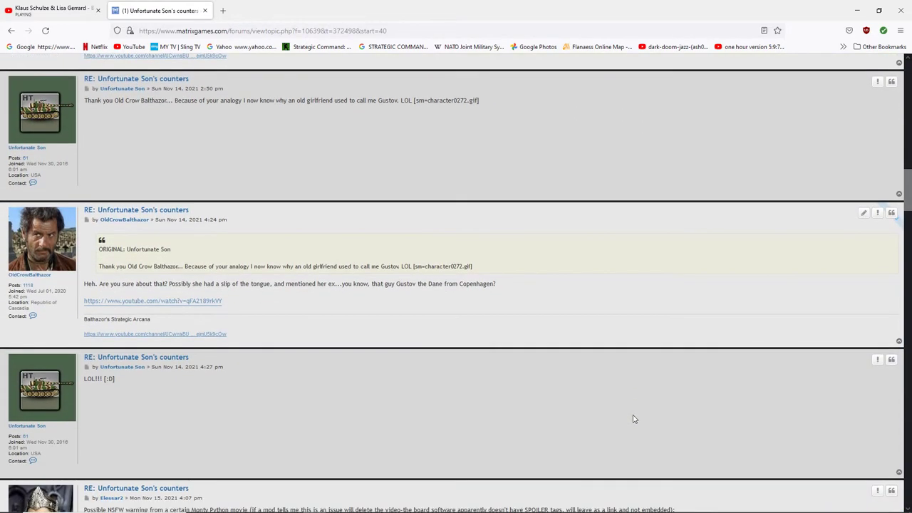
{"action": "scroll", "scroll_direction": "down", "scroll_amount": 3}
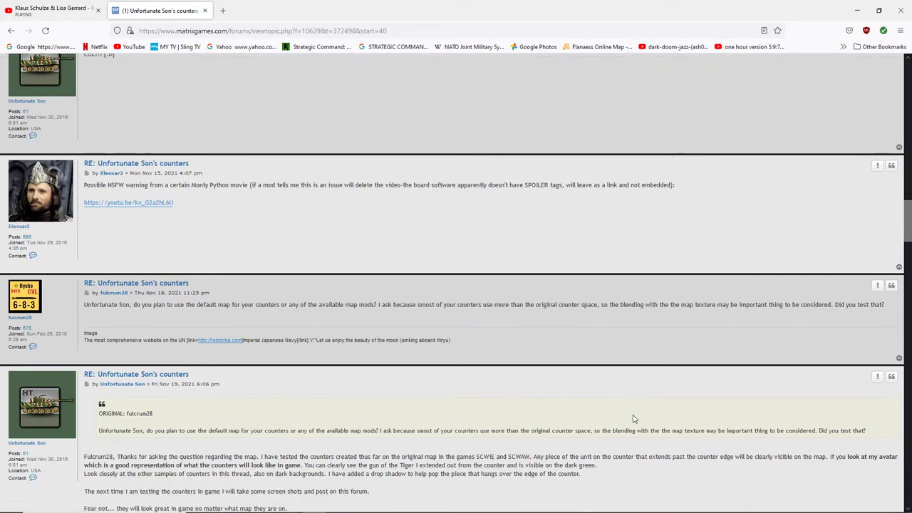
{"action": "scroll", "scroll_direction": "down", "scroll_amount": 3}
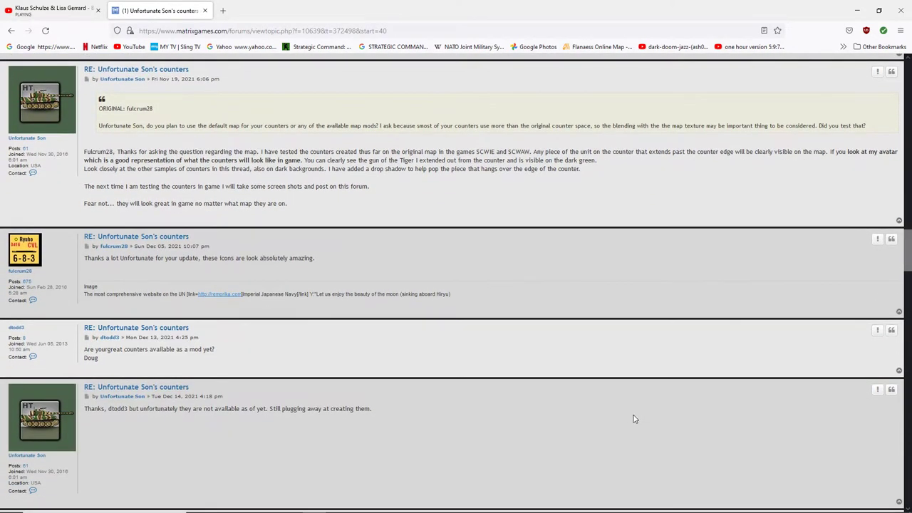
{"action": "scroll", "scroll_direction": "down", "scroll_amount": 3}
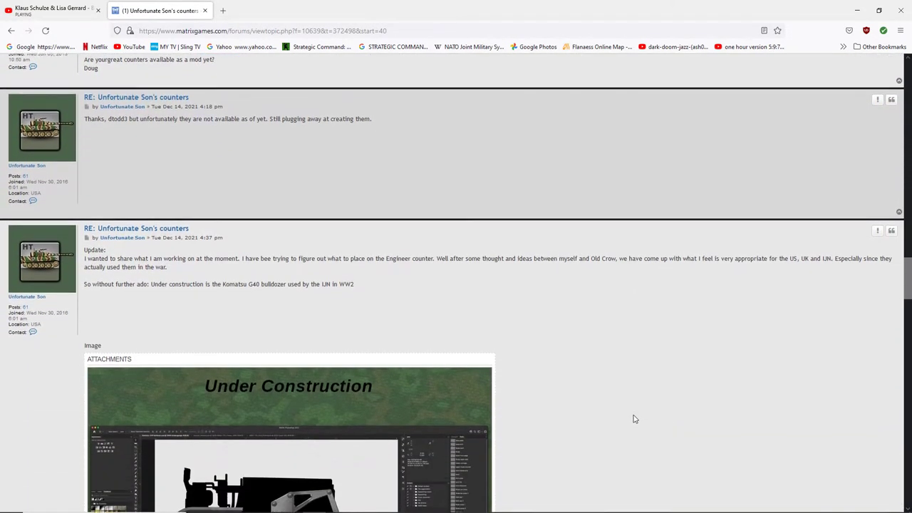
{"action": "scroll", "scroll_direction": "down", "scroll_amount": 3}
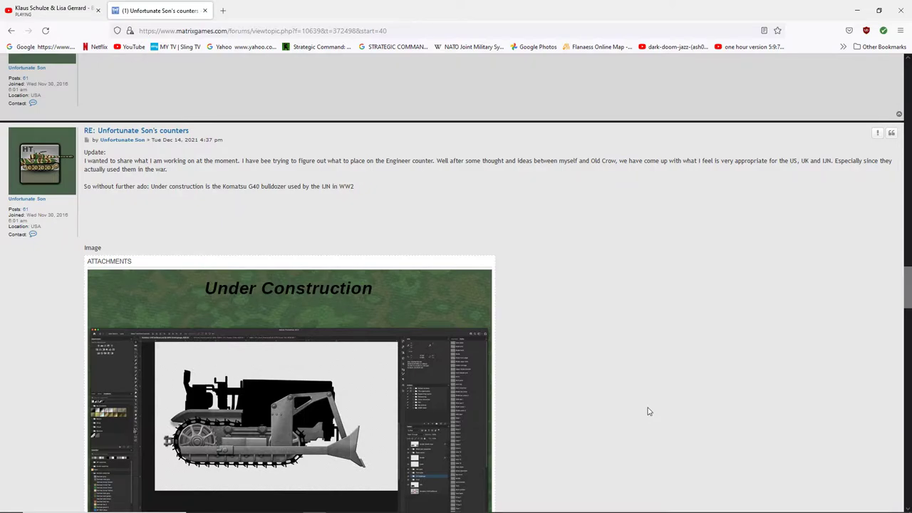
Scroll to the Jan 06, 2022 post with Engineer, UK Special Forces and Airborne counters
{"action": "scroll", "scroll_direction": "down", "scroll_amount": 3}
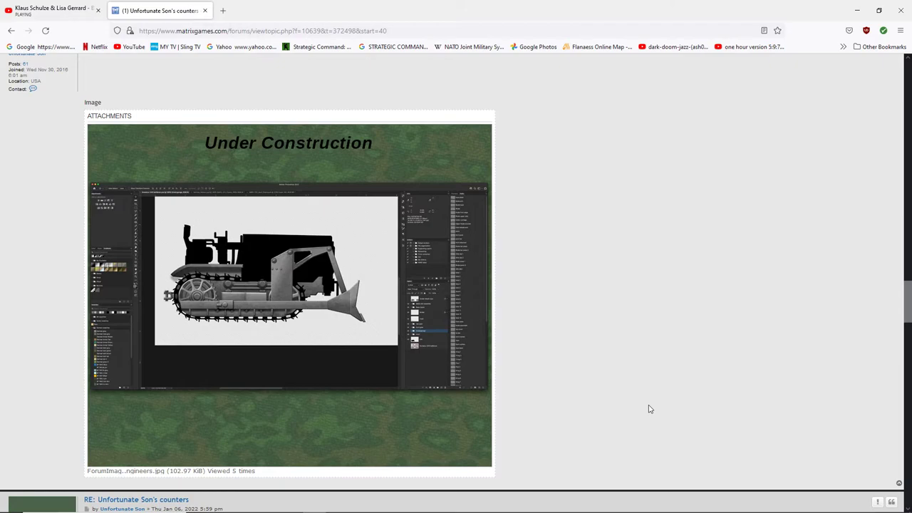
{"action": "mouse_move", "coordinate": [636, 397]}
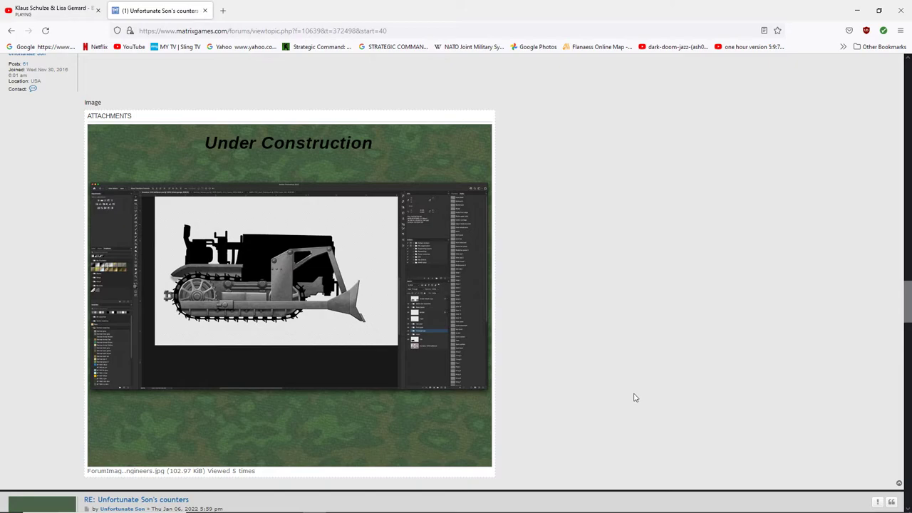
{"action": "mouse_move", "coordinate": [598, 371]}
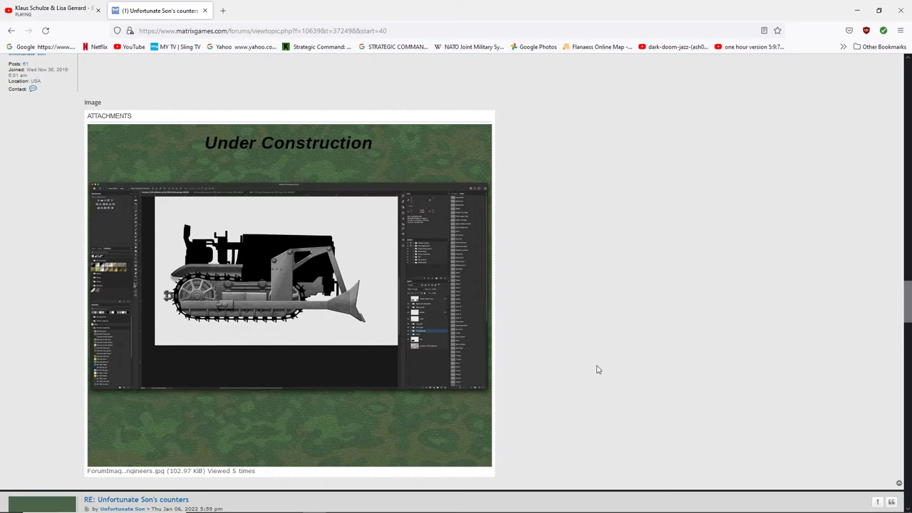
{"action": "scroll", "scroll_direction": "down", "scroll_amount": 3}
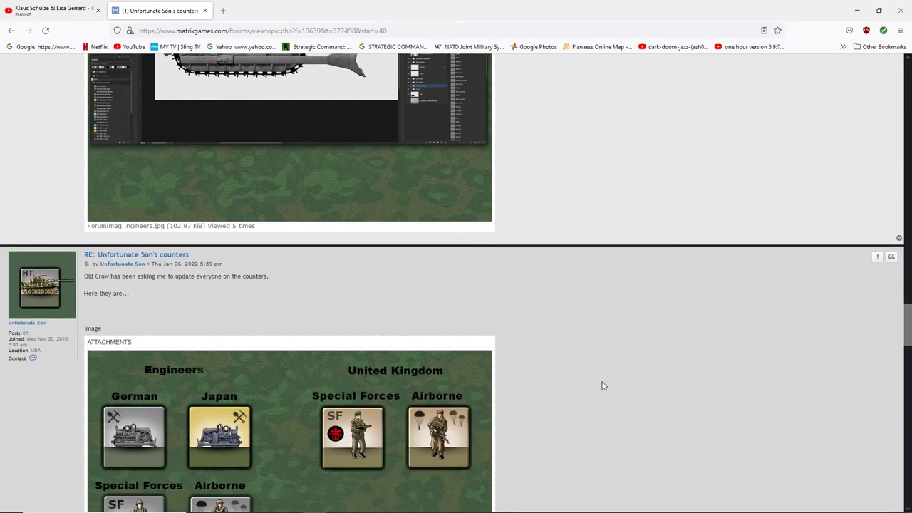
Scroll past the Engineers and Cavalry sheet to the 'The Soviets are coming' attachment
{"action": "scroll", "scroll_direction": "down", "scroll_amount": 3}
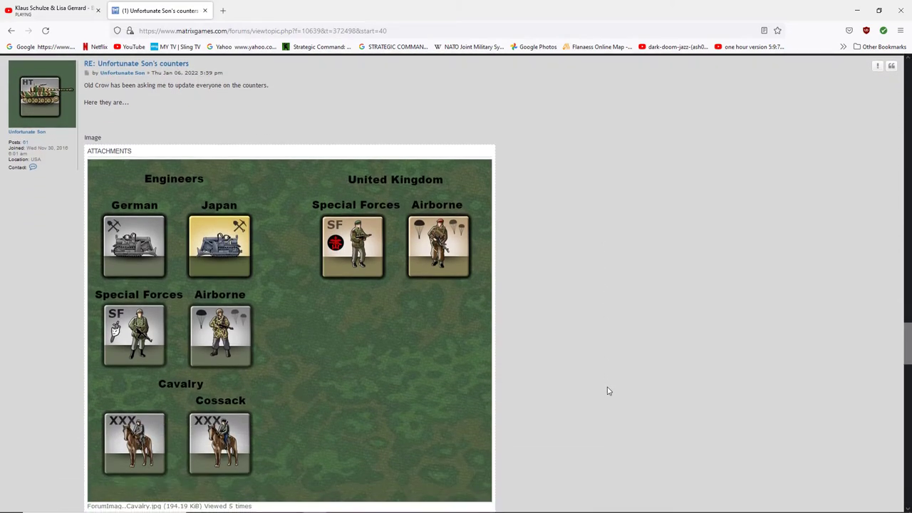
{"action": "scroll", "scroll_direction": "down", "scroll_amount": 3}
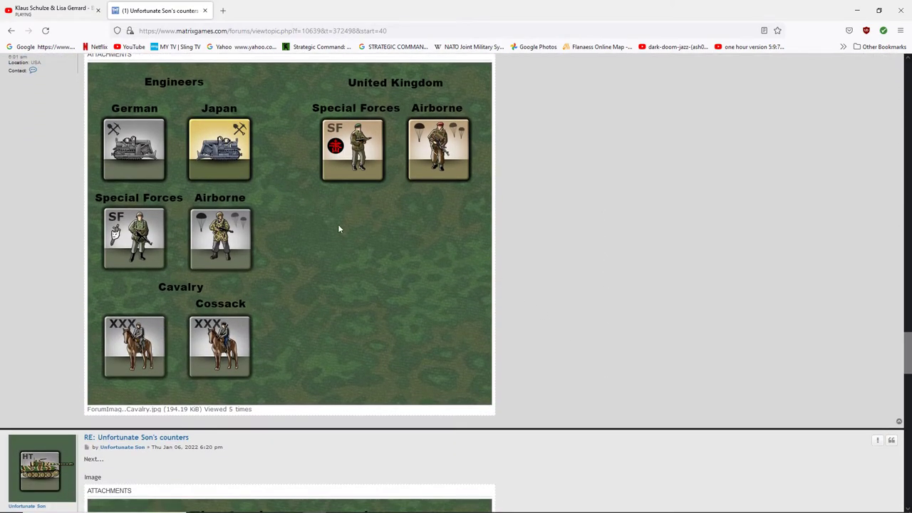
{"action": "mouse_move", "coordinate": [235, 146]}
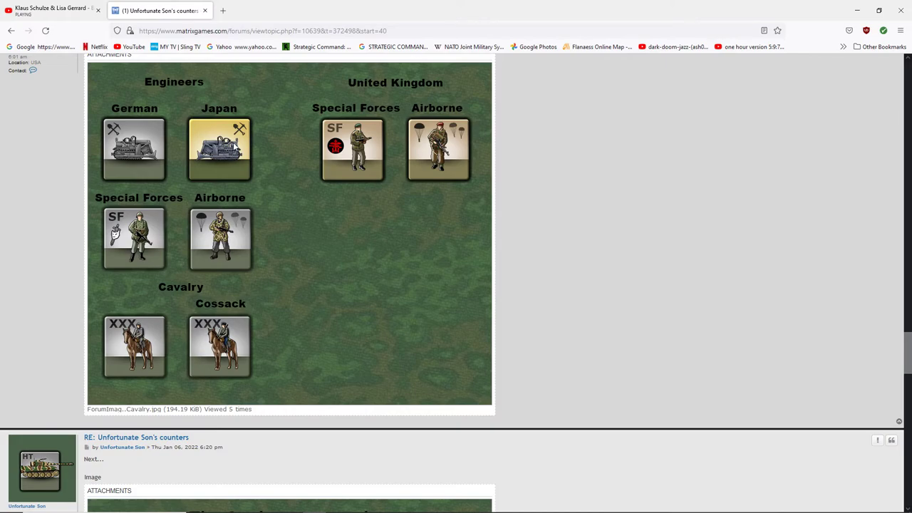
{"action": "mouse_move", "coordinate": [198, 130]}
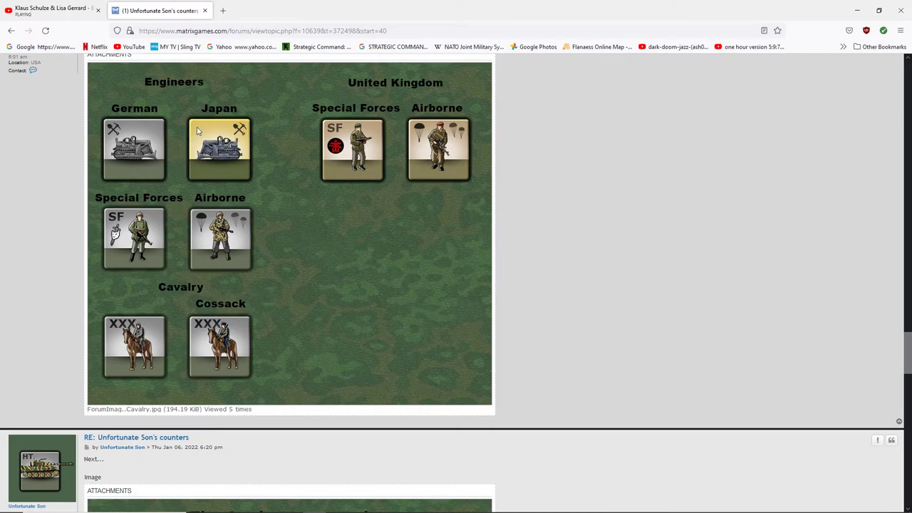
{"action": "mouse_move", "coordinate": [284, 145]}
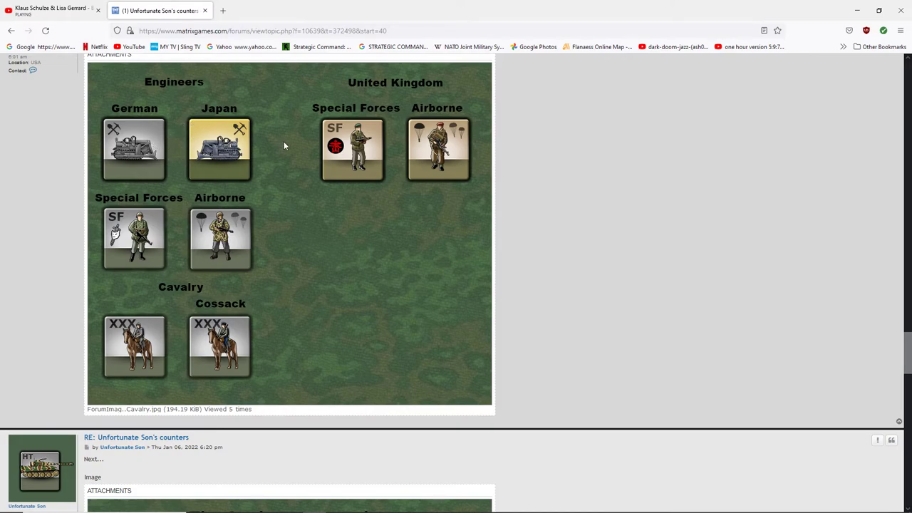
{"action": "mouse_move", "coordinate": [336, 162]}
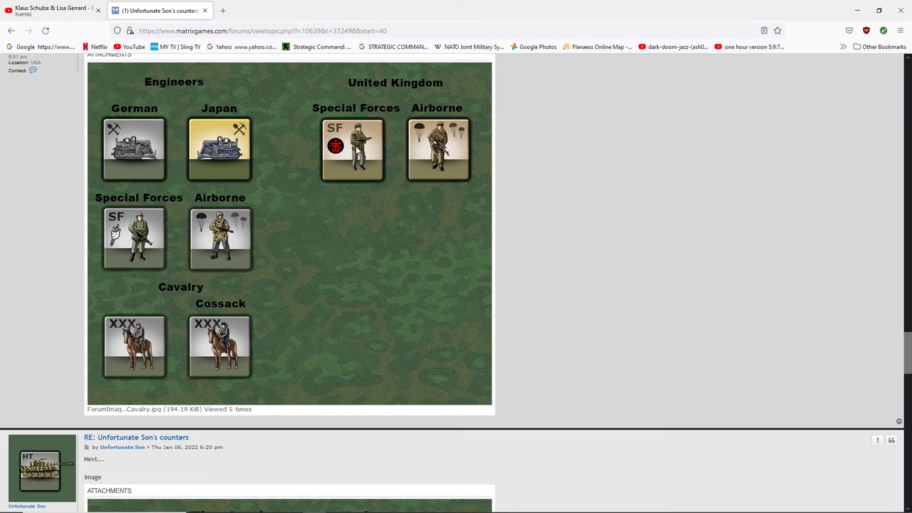
{"action": "mouse_move", "coordinate": [378, 150]}
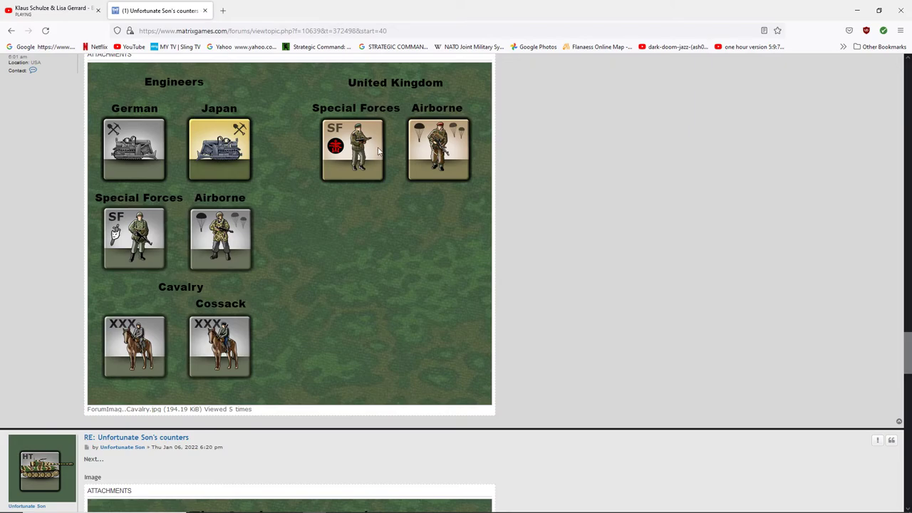
{"action": "mouse_move", "coordinate": [120, 242]}
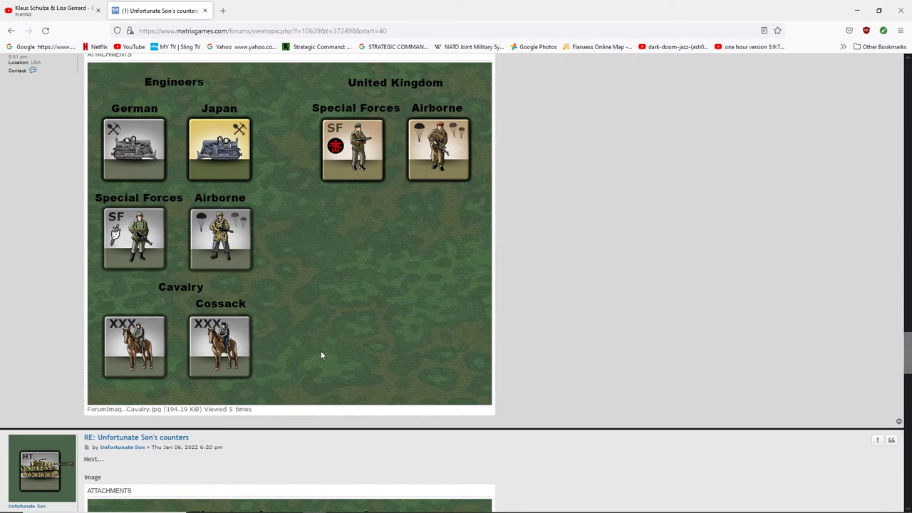
{"action": "scroll", "scroll_direction": "down", "scroll_amount": 3}
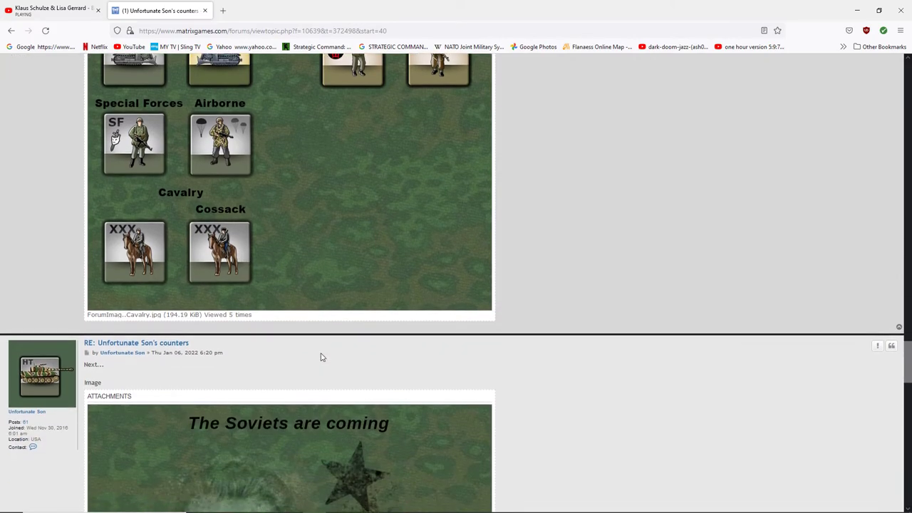
{"action": "scroll", "scroll_direction": "down", "scroll_amount": 3}
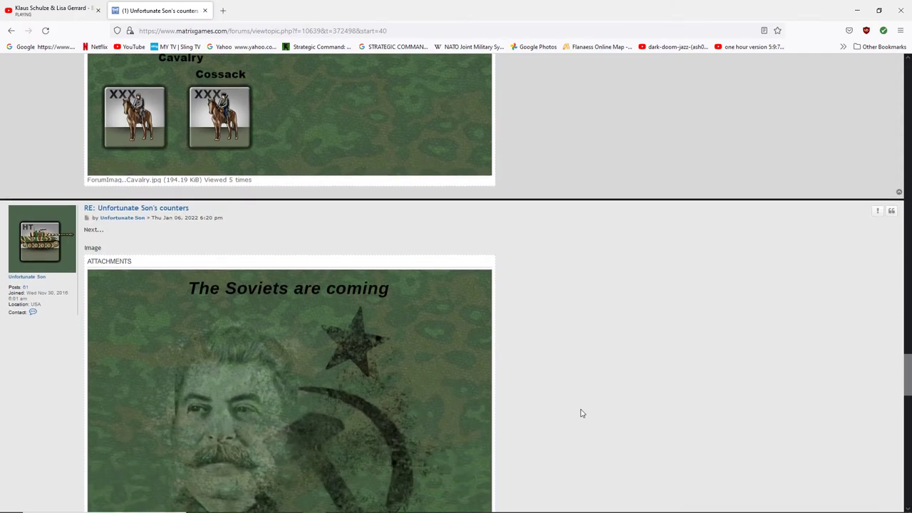
{"action": "scroll", "scroll_direction": "down", "scroll_amount": 3}
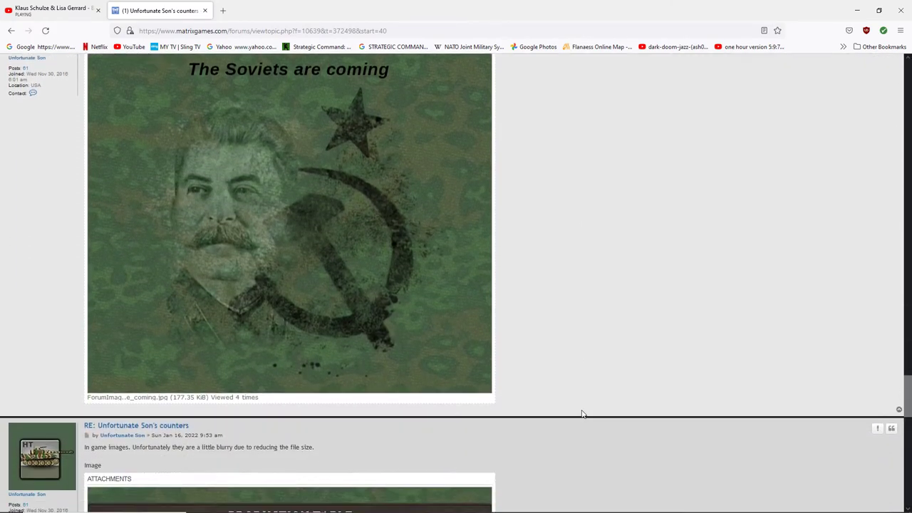
Scroll through the German_production screenshots to the file-size reply ending page 3
{"action": "scroll", "scroll_direction": "down", "scroll_amount": 3}
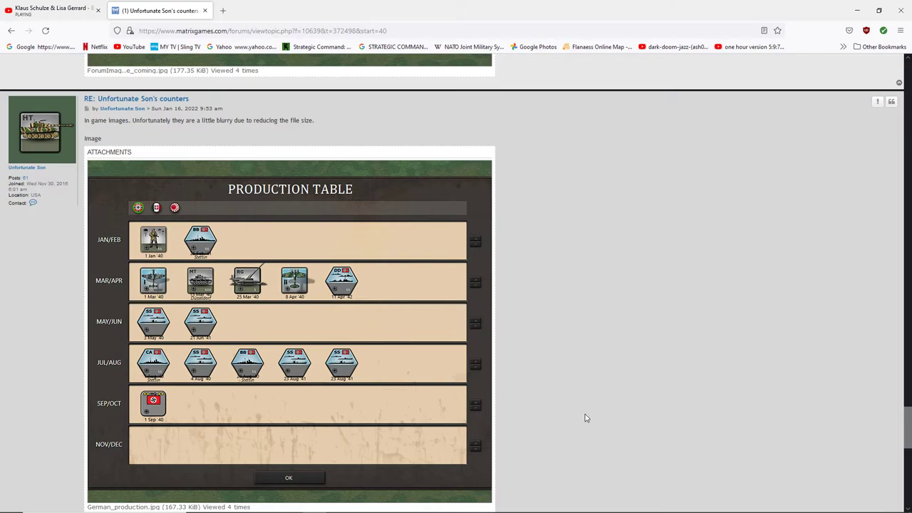
{"action": "mouse_move", "coordinate": [587, 391]}
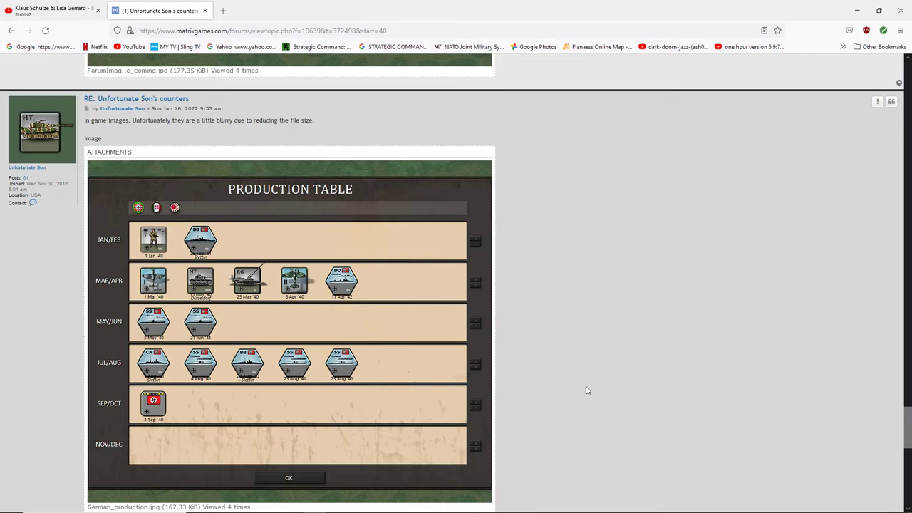
{"action": "scroll", "scroll_direction": "down", "scroll_amount": 3}
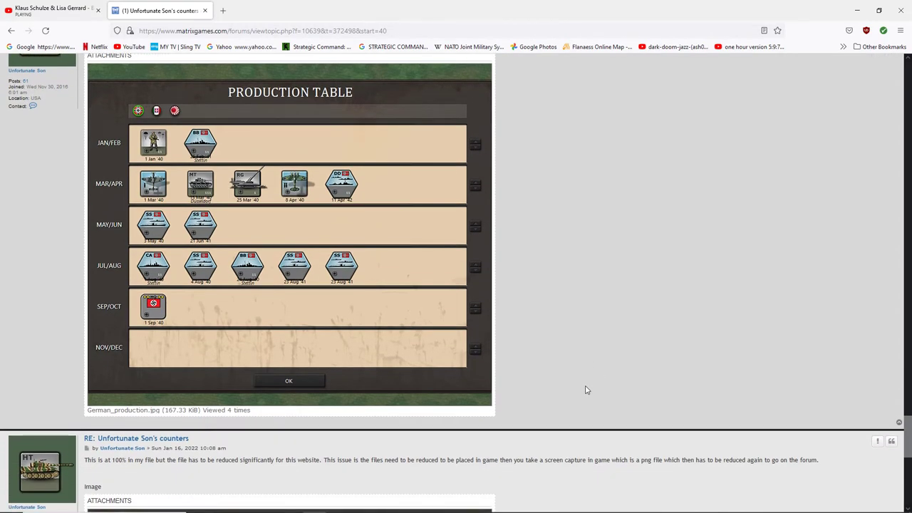
{"action": "scroll", "scroll_direction": "down", "scroll_amount": 3}
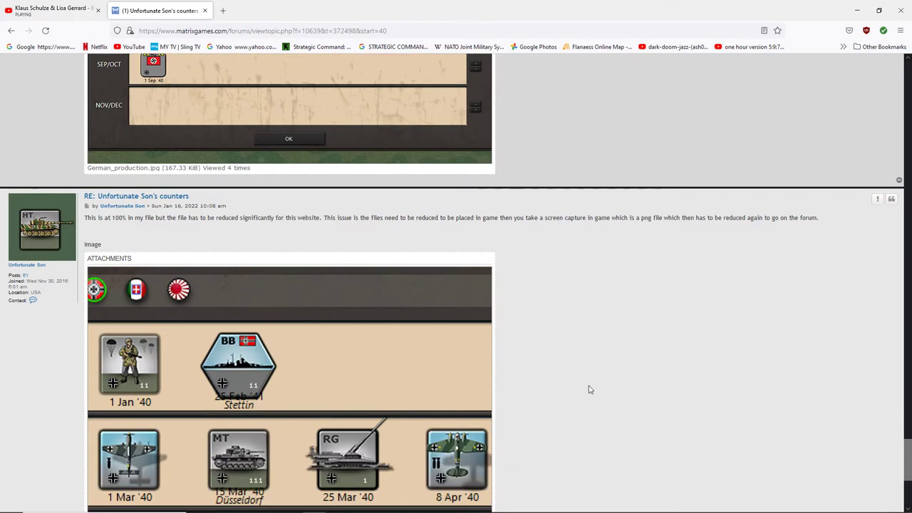
{"action": "scroll", "scroll_direction": "down", "scroll_amount": 3}
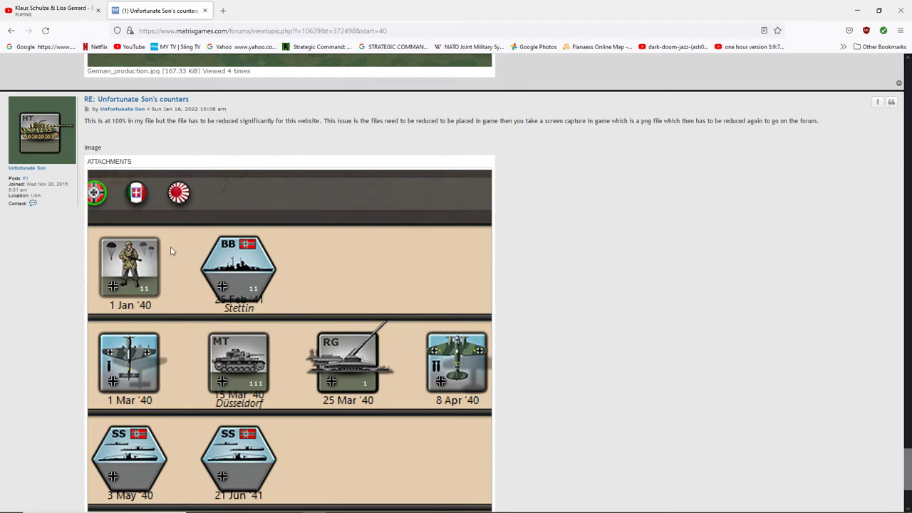
{"action": "mouse_move", "coordinate": [321, 136]}
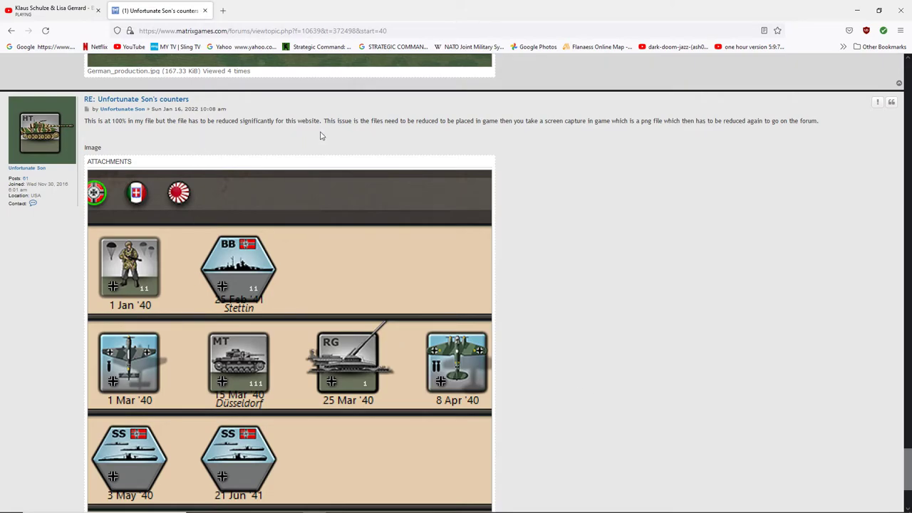
{"action": "mouse_move", "coordinate": [761, 259]}
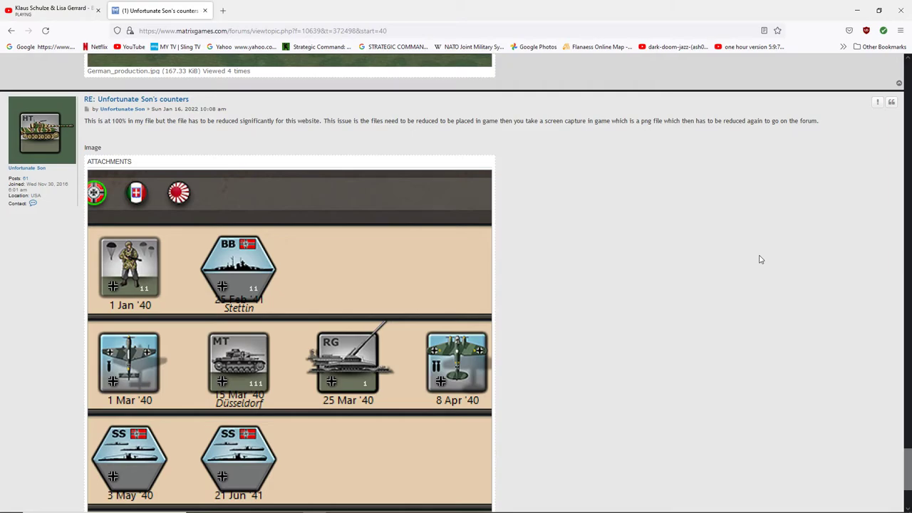
{"action": "scroll", "scroll_direction": "down", "scroll_amount": 3}
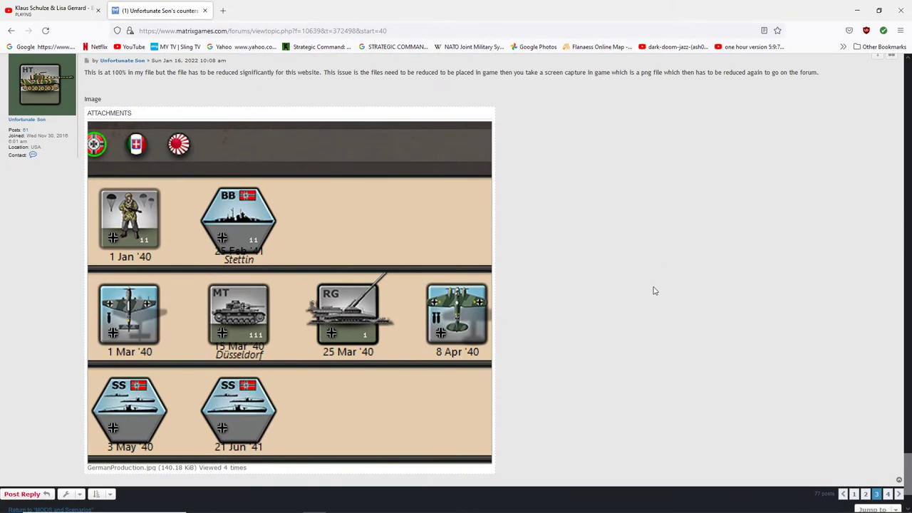
{"action": "mouse_move", "coordinate": [269, 245]}
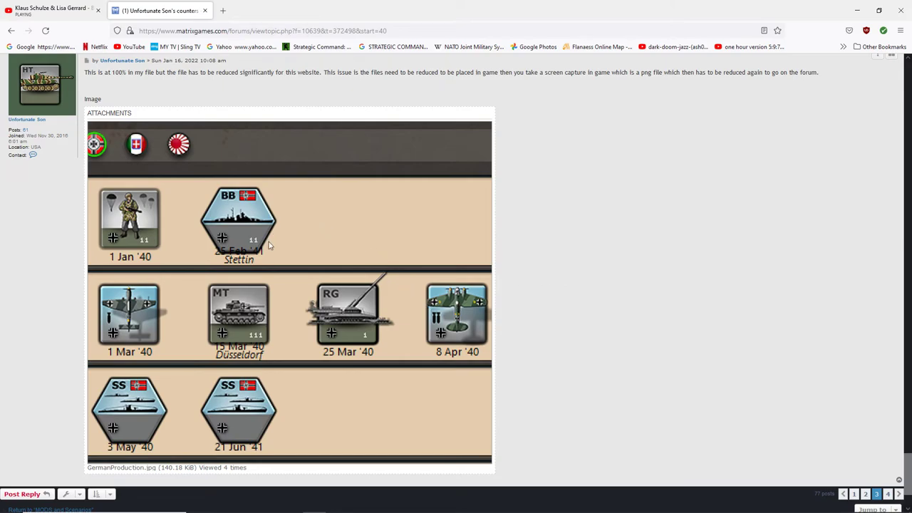
{"action": "mouse_move", "coordinate": [612, 295]}
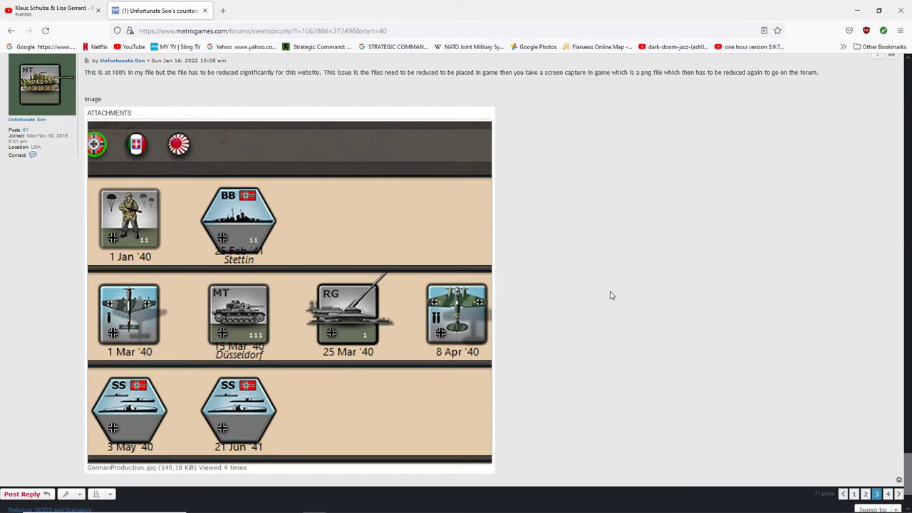
{"action": "scroll", "scroll_direction": "down", "scroll_amount": 3}
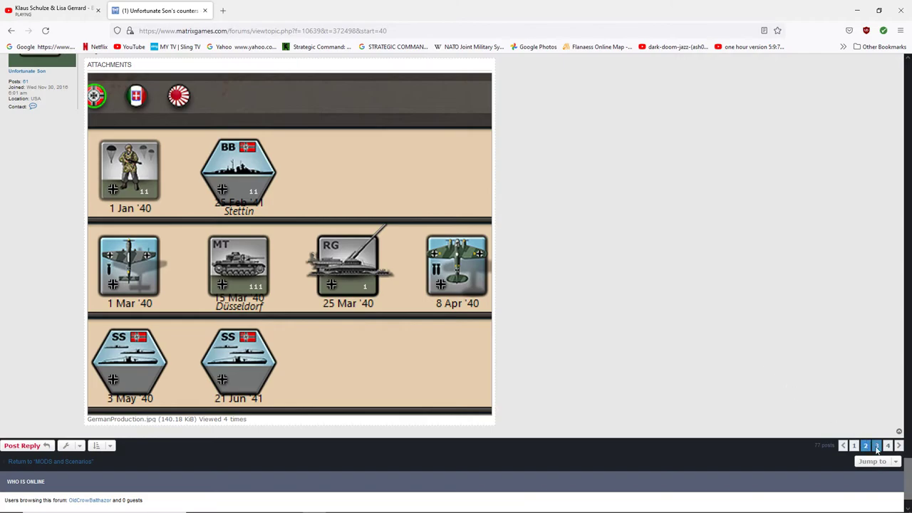
Go to the thread's next page and begin reading its comments
{"action": "left_click", "coordinate": [875, 444]}
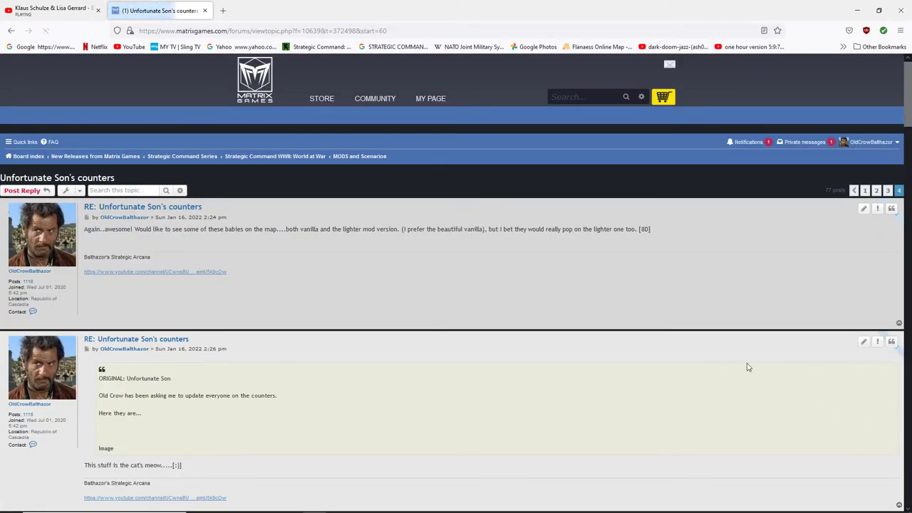
{"action": "scroll", "scroll_direction": "down", "scroll_amount": 3}
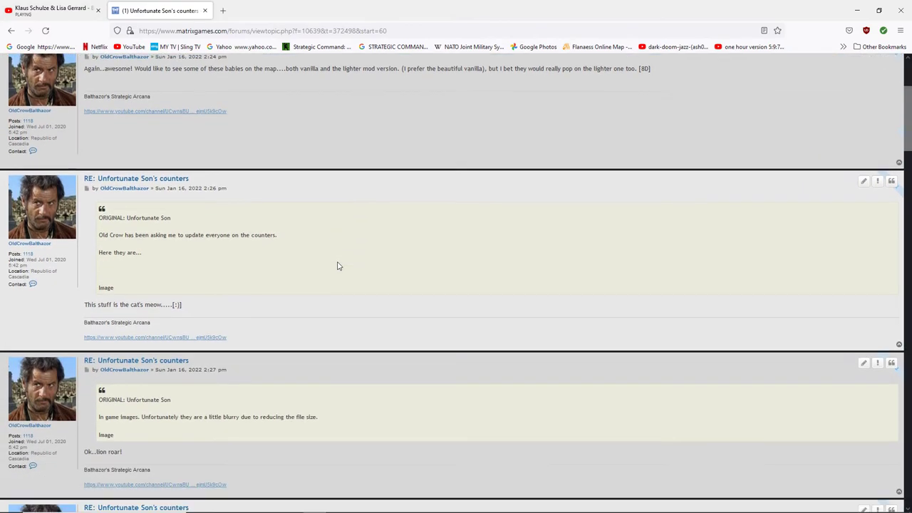
{"action": "scroll", "scroll_direction": "down", "scroll_amount": 3}
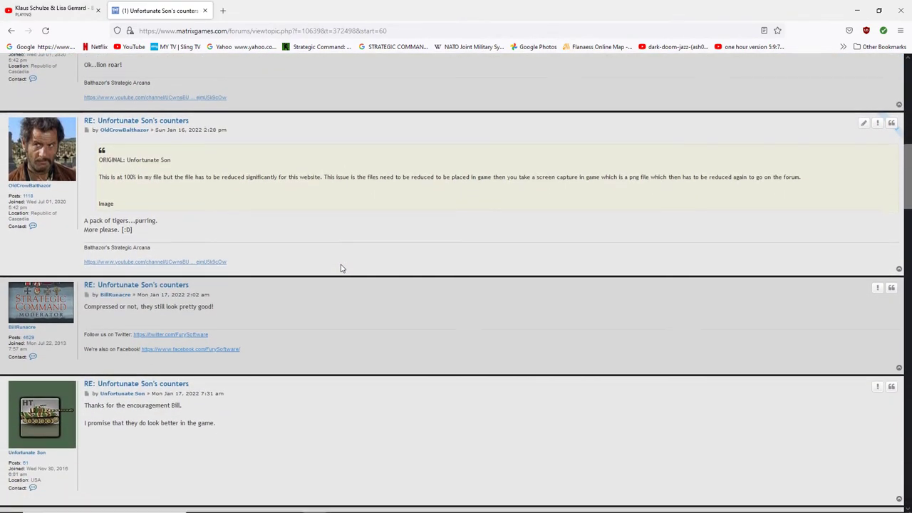
{"action": "scroll", "scroll_direction": "down", "scroll_amount": 3}
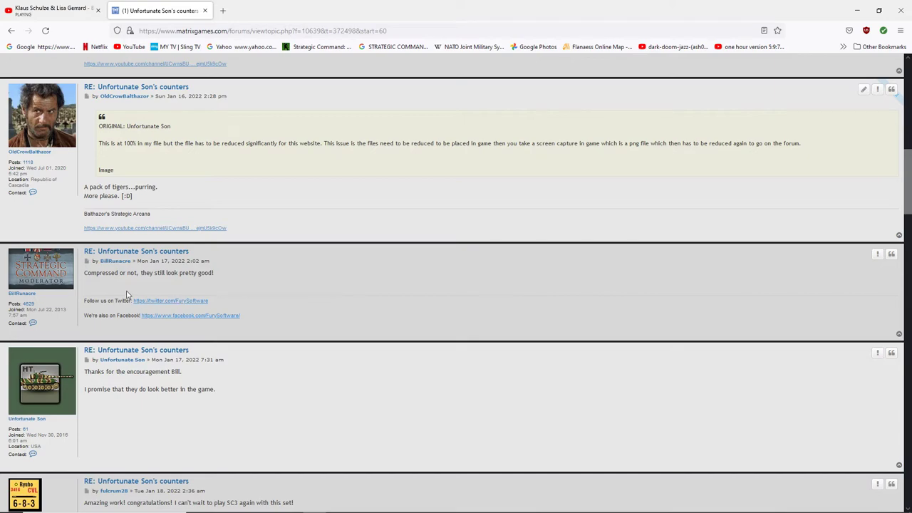
{"action": "mouse_move", "coordinate": [275, 310]}
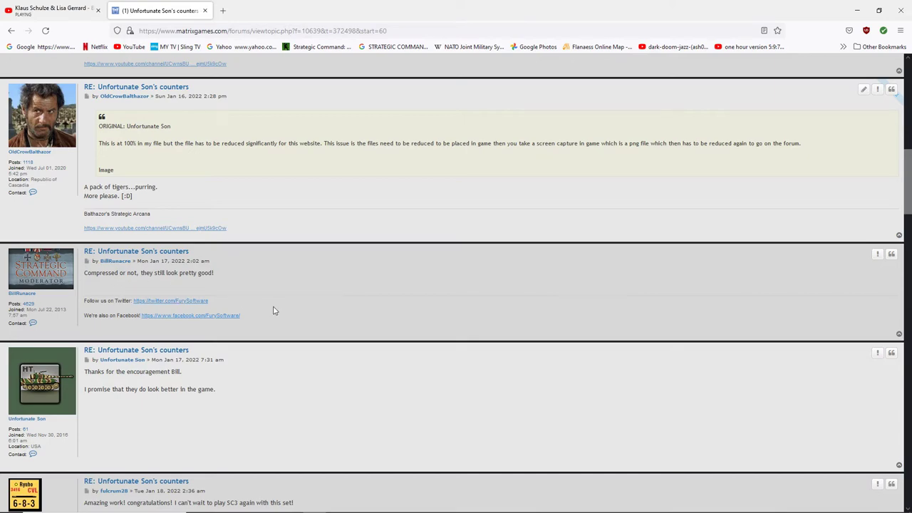
{"action": "scroll", "scroll_direction": "down", "scroll_amount": 3}
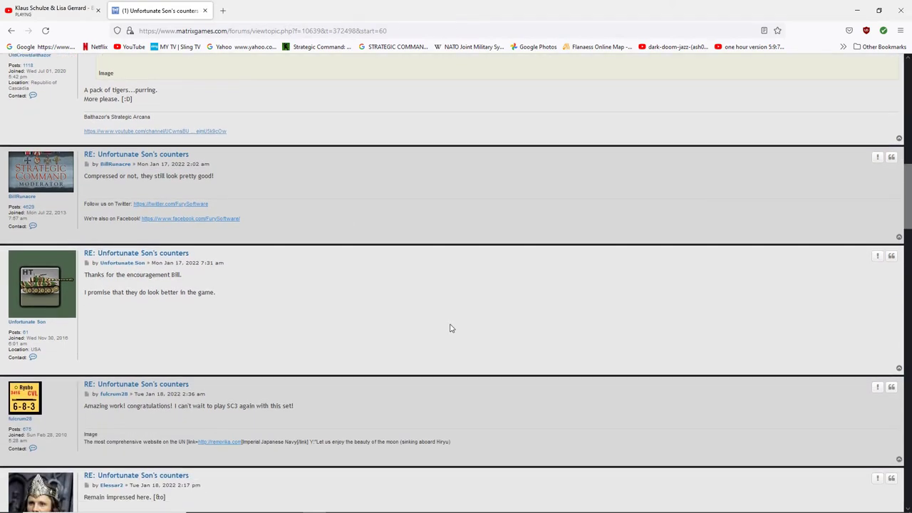
Scroll past the German Recon and Volkssturm image to the in-game map screenshot post
{"action": "scroll", "scroll_direction": "down", "scroll_amount": 3}
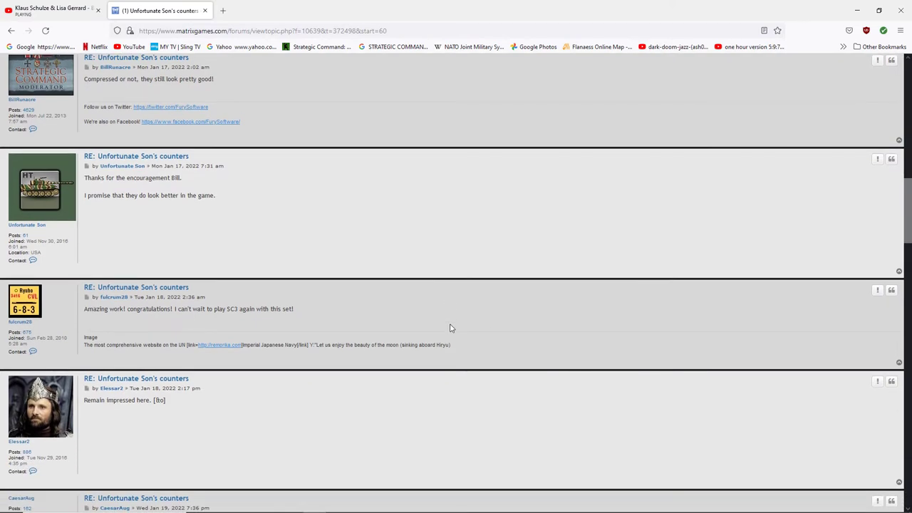
{"action": "scroll", "scroll_direction": "down", "scroll_amount": 3}
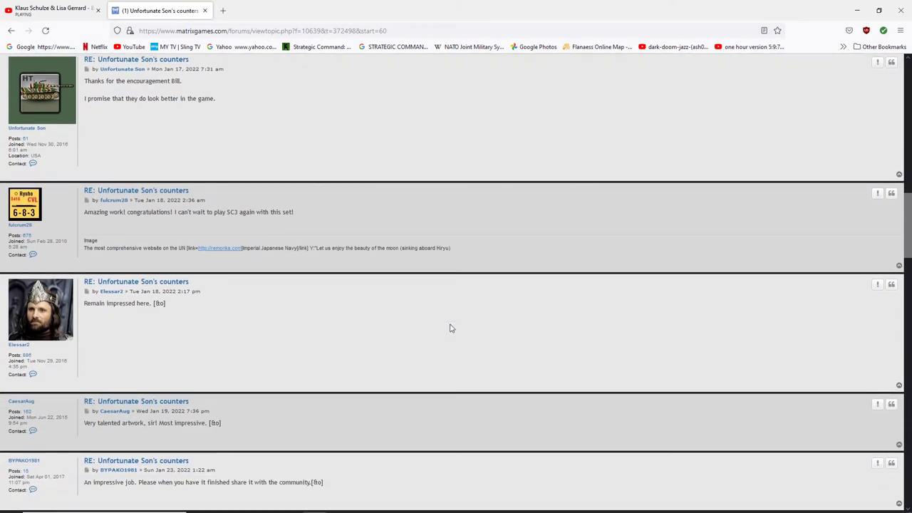
{"action": "scroll", "scroll_direction": "down", "scroll_amount": 3}
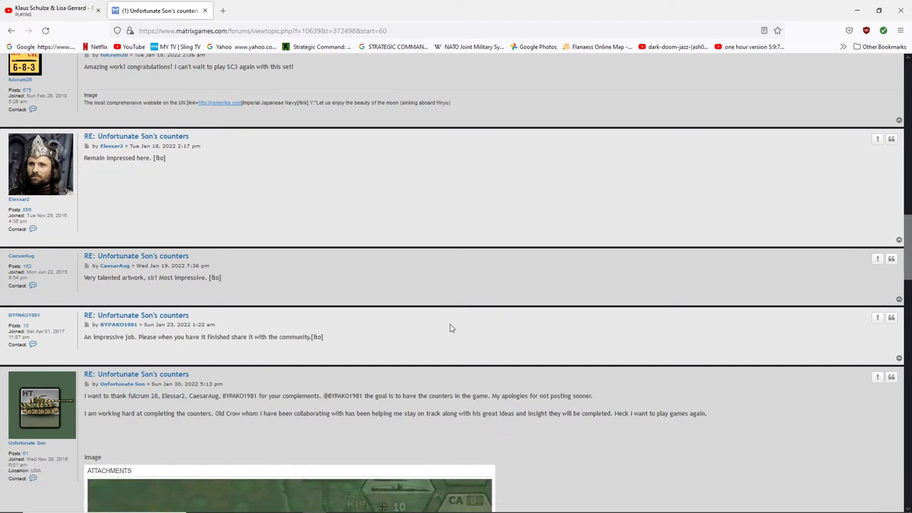
{"action": "scroll", "scroll_direction": "down", "scroll_amount": 3}
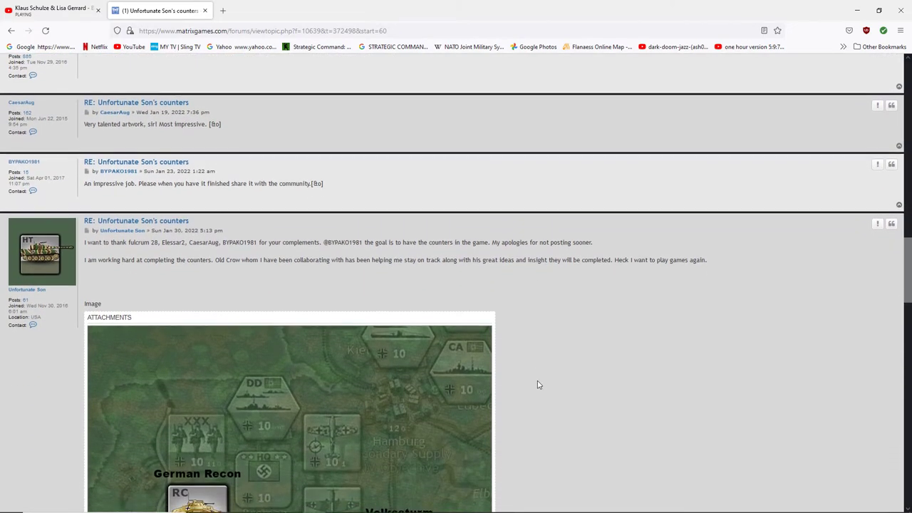
{"action": "scroll", "scroll_direction": "down", "scroll_amount": 3}
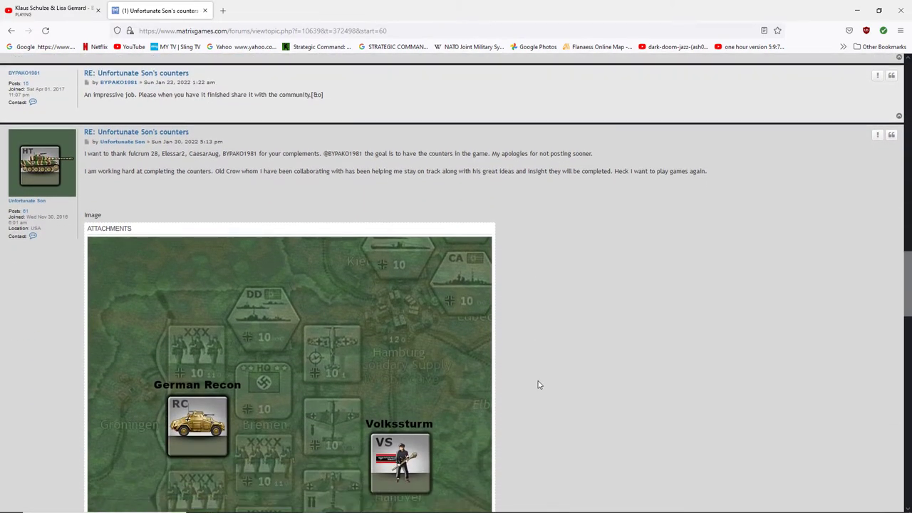
{"action": "scroll", "scroll_direction": "down", "scroll_amount": 3}
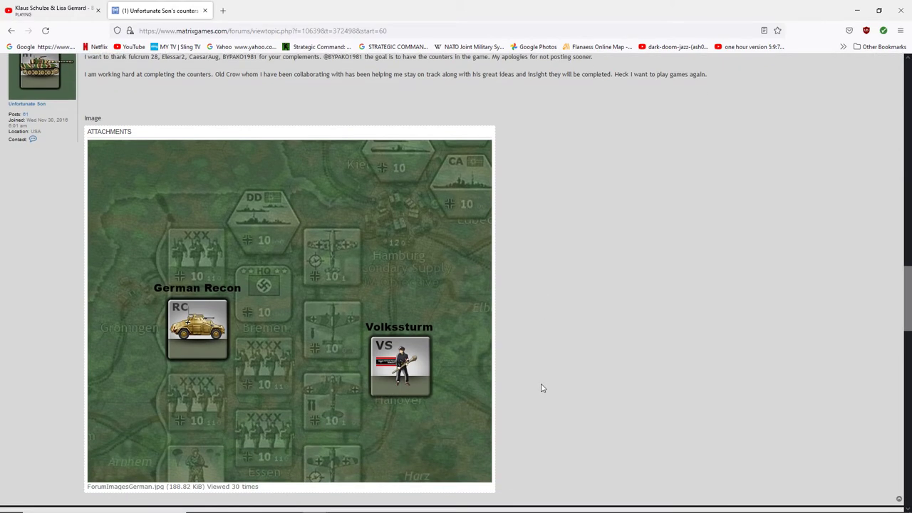
{"action": "scroll", "scroll_direction": "down", "scroll_amount": 3}
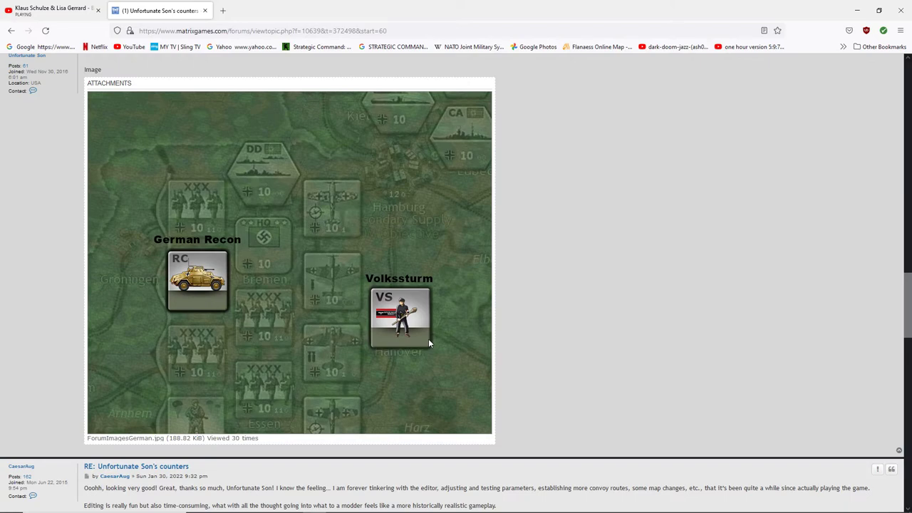
{"action": "mouse_move", "coordinate": [558, 361]}
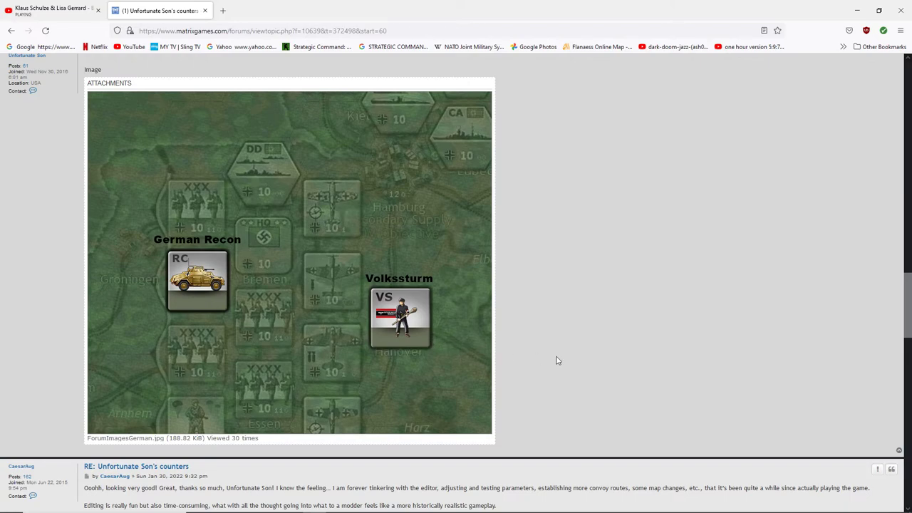
{"action": "mouse_move", "coordinate": [417, 348]}
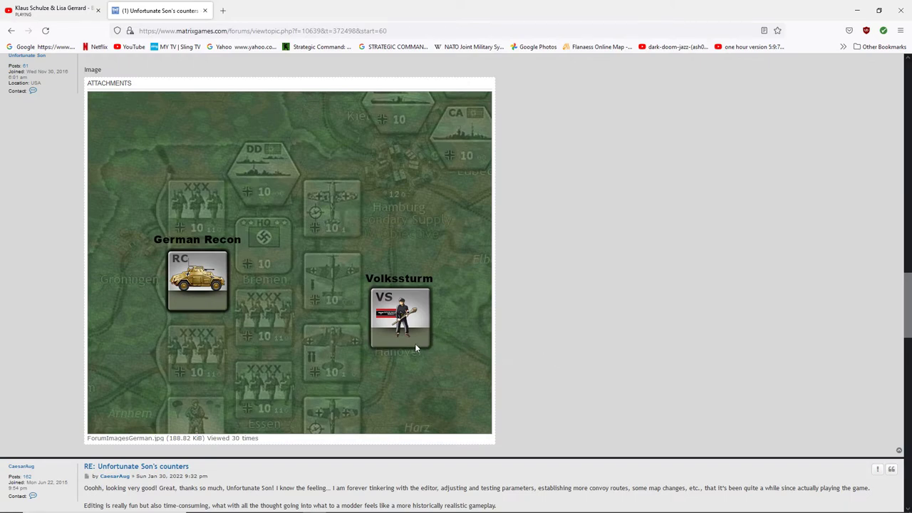
{"action": "mouse_move", "coordinate": [407, 347]}
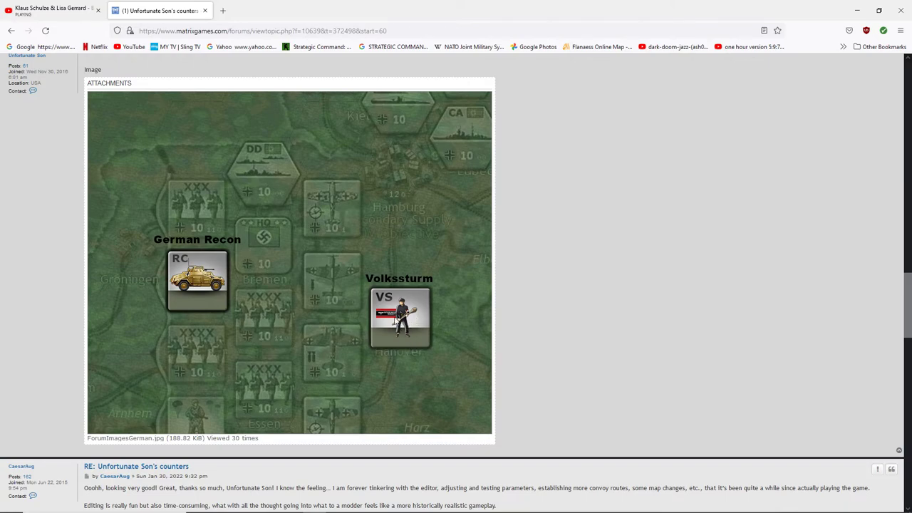
{"action": "mouse_move", "coordinate": [790, 433]}
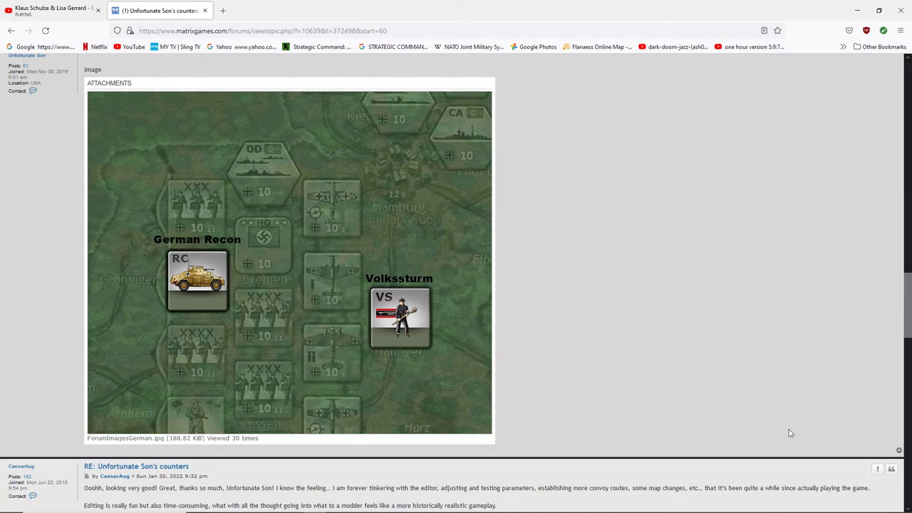
{"action": "scroll", "scroll_direction": "down", "scroll_amount": 3}
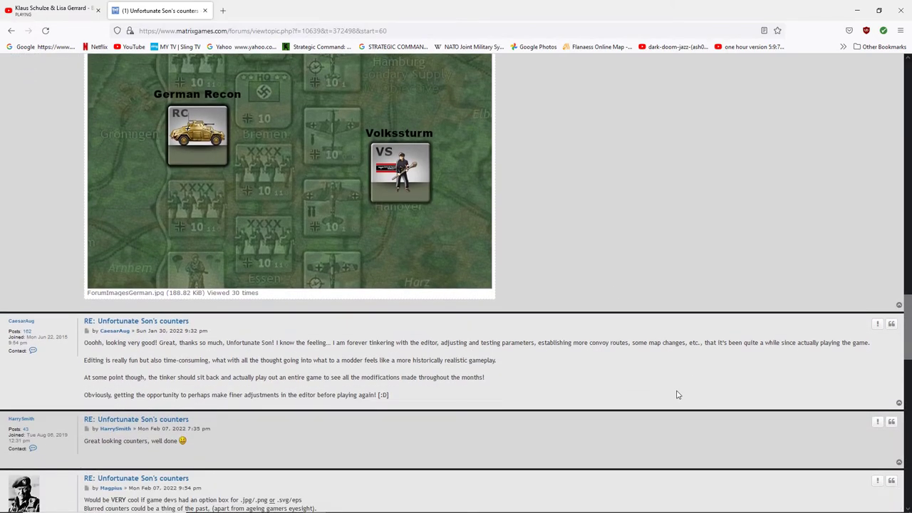
{"action": "scroll", "scroll_direction": "down", "scroll_amount": 3}
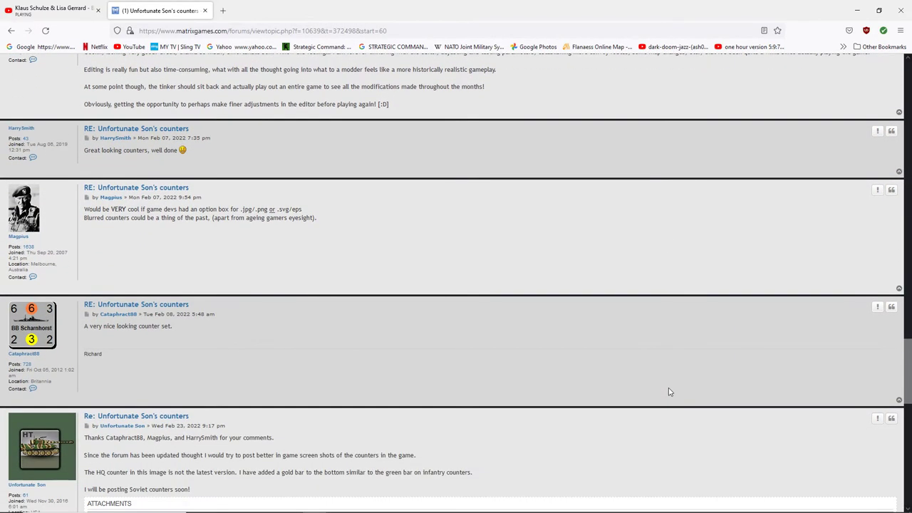
{"action": "scroll", "scroll_direction": "down", "scroll_amount": 3}
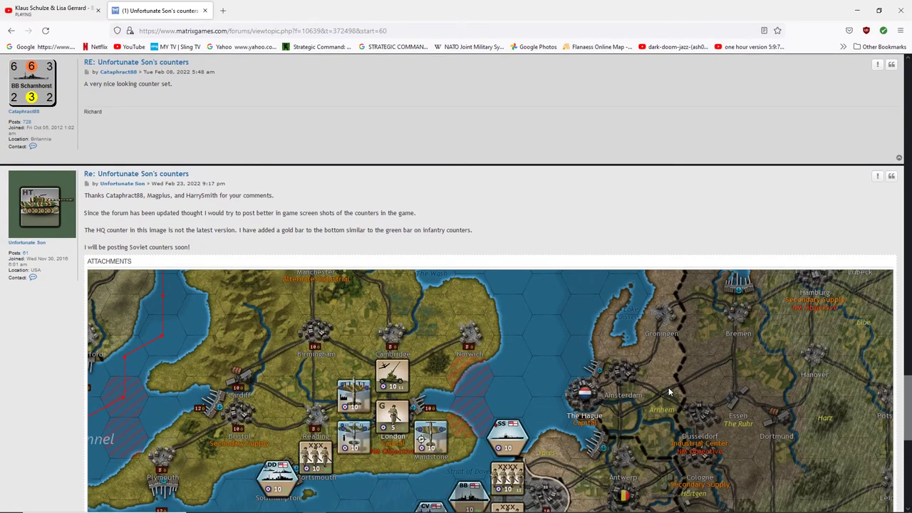
{"action": "scroll", "scroll_direction": "down", "scroll_amount": 3}
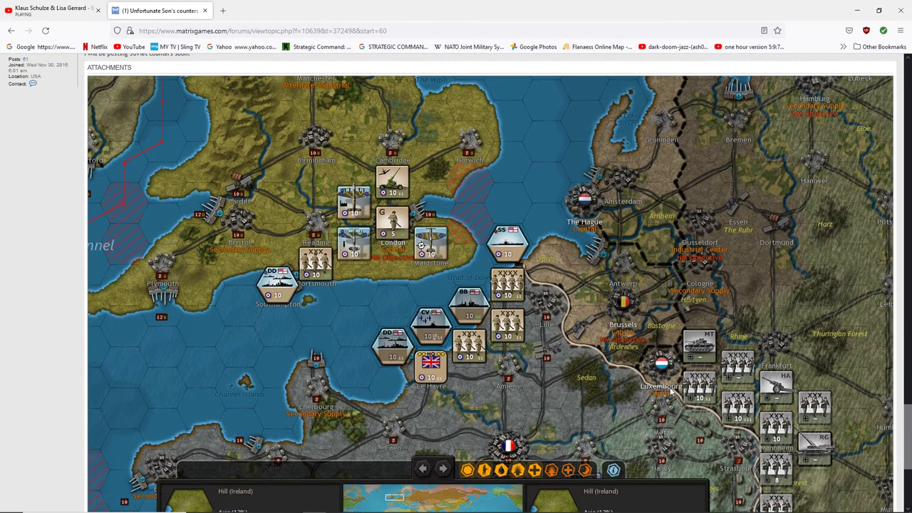
{"action": "scroll", "scroll_direction": "down", "scroll_amount": 3}
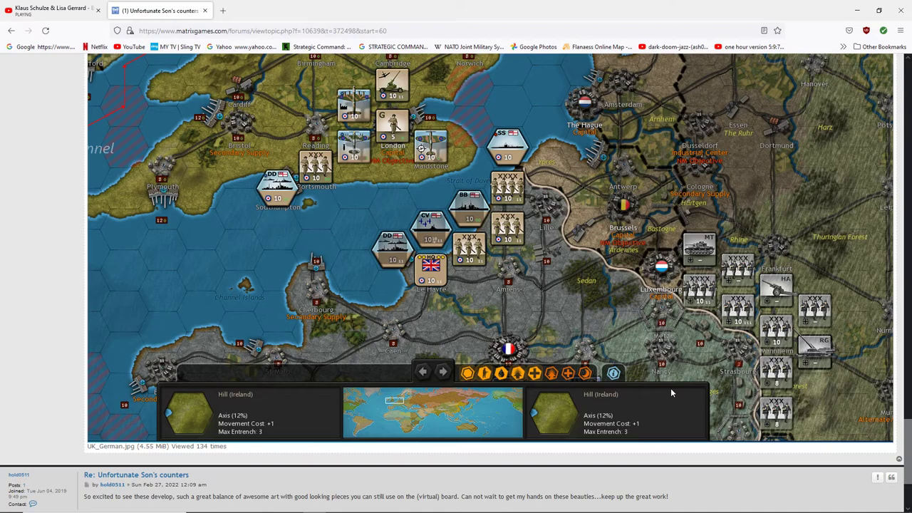
{"action": "mouse_move", "coordinate": [577, 261]}
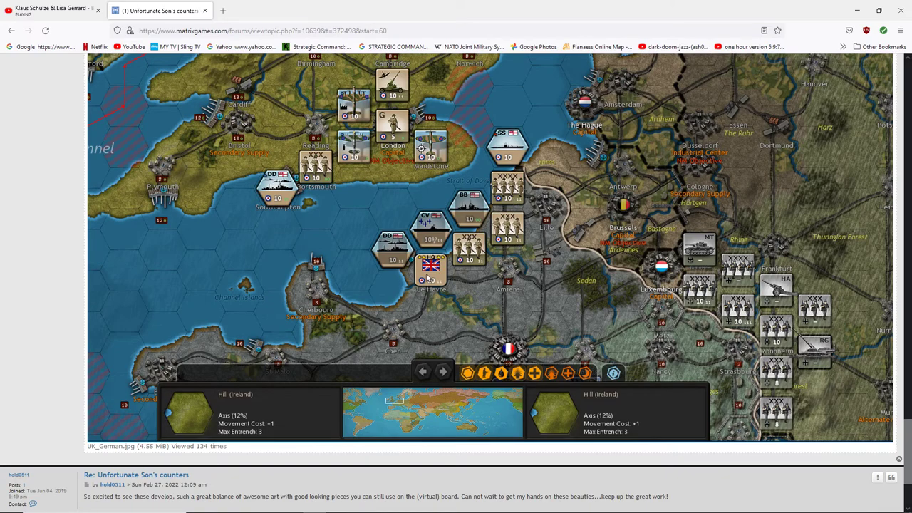
{"action": "scroll", "scroll_direction": "down", "scroll_amount": 3}
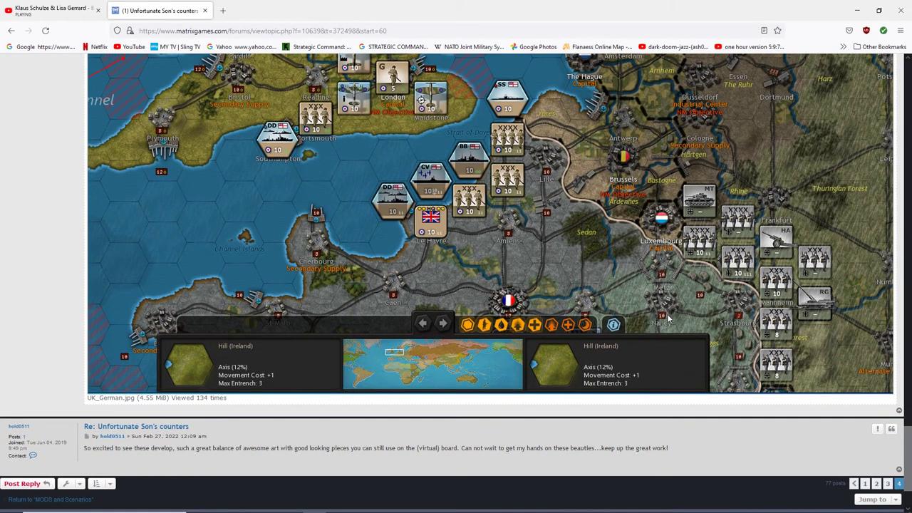
{"action": "mouse_move", "coordinate": [633, 292]}
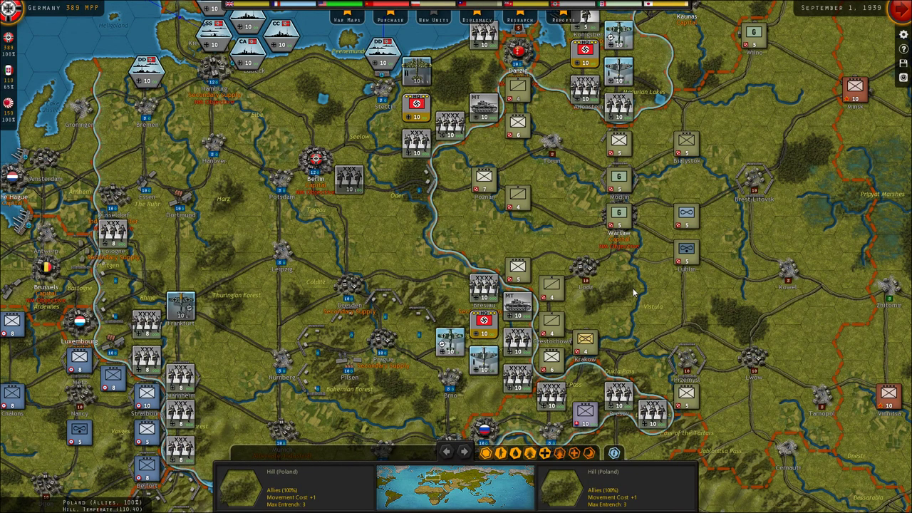
Inspect the 4th Pz tanks, XIII Corps and 8th Army units
{"action": "left_click", "coordinate": [515, 311]}
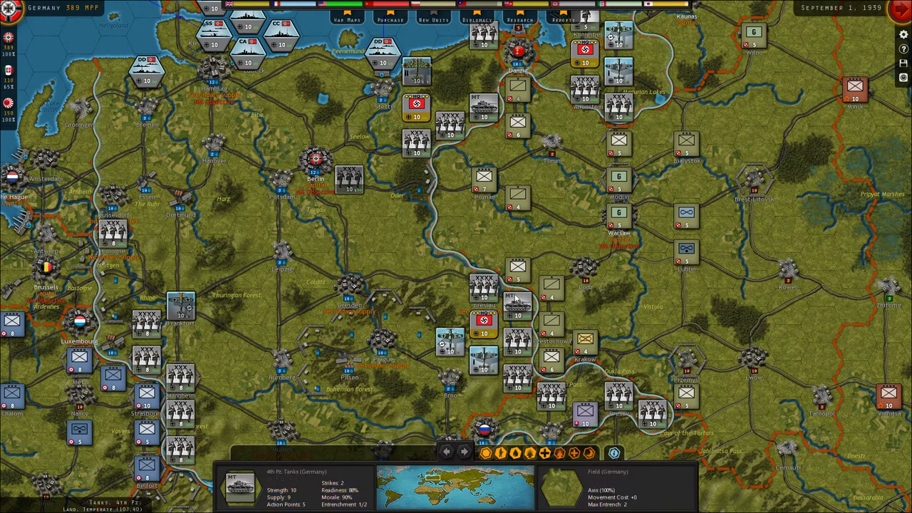
{"action": "left_click", "coordinate": [515, 316]}
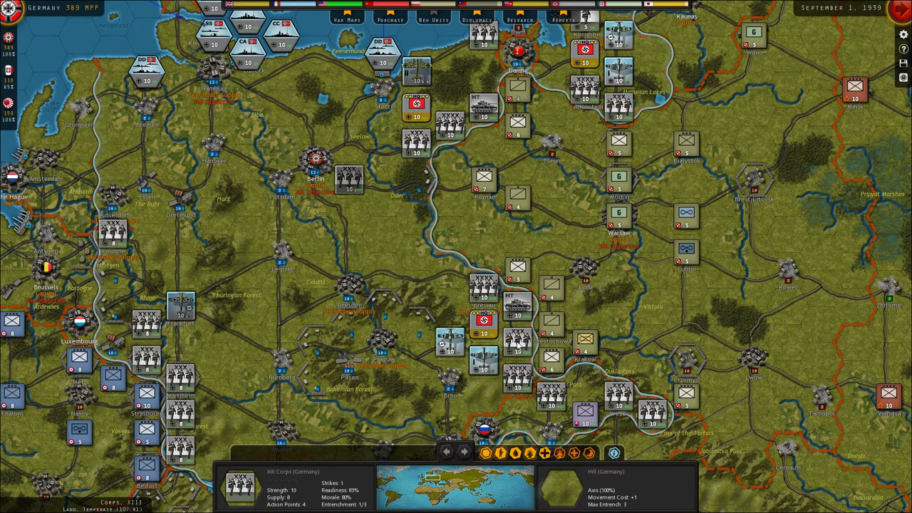
{"action": "left_click", "coordinate": [486, 298]}
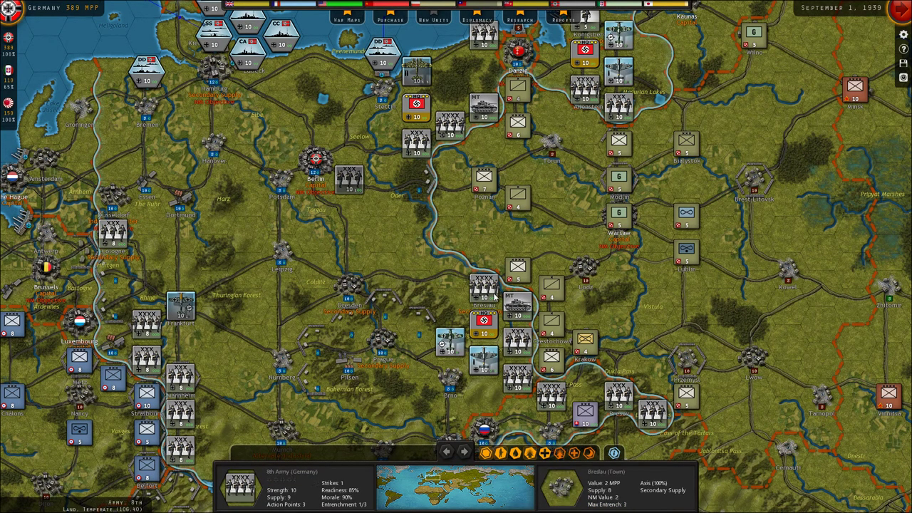
Attack with the 4th Pz tanks, advance them toward Warsaw, and move the 8th Army onto Lodz
{"action": "left_click", "coordinate": [481, 299]}
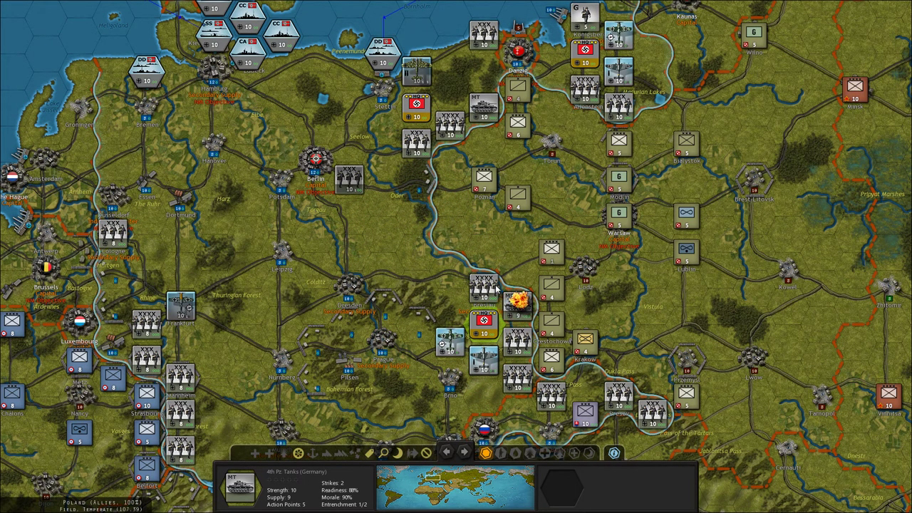
{"action": "left_click", "coordinate": [549, 332]}
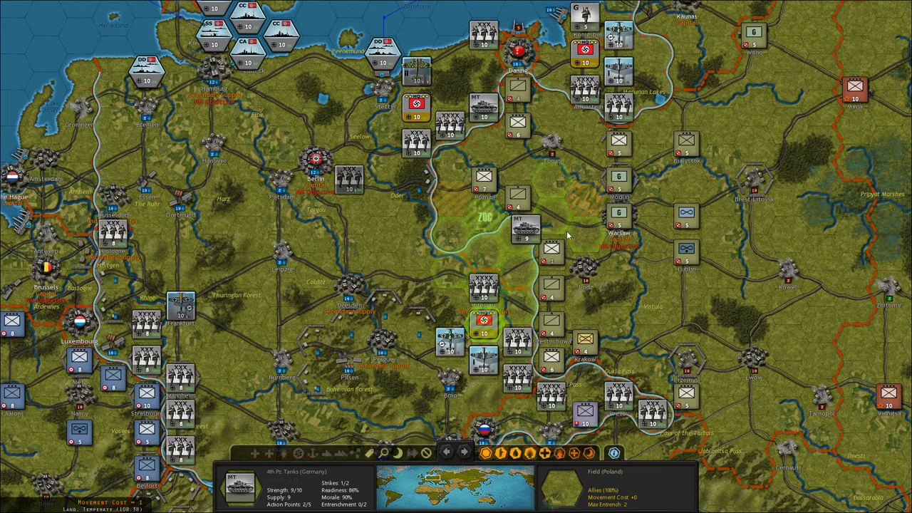
{"action": "left_click", "coordinate": [546, 251]}
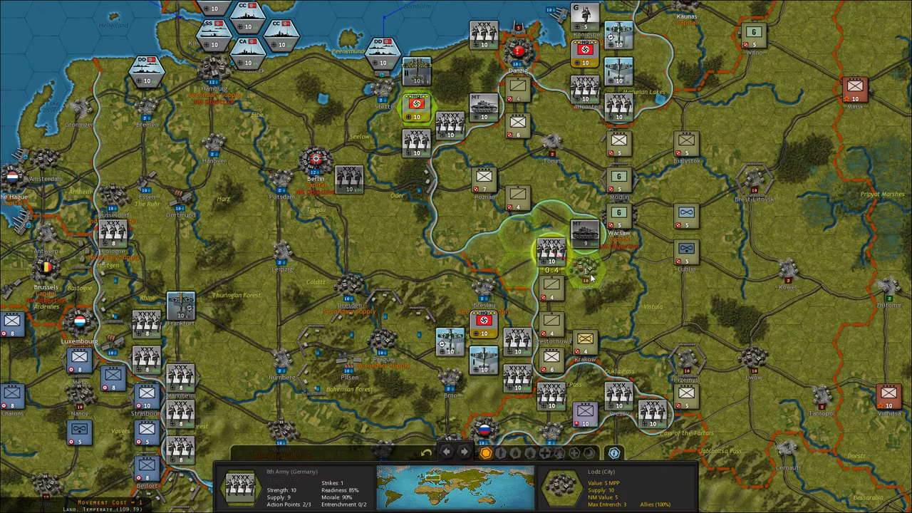
{"action": "left_click", "coordinate": [560, 285]}
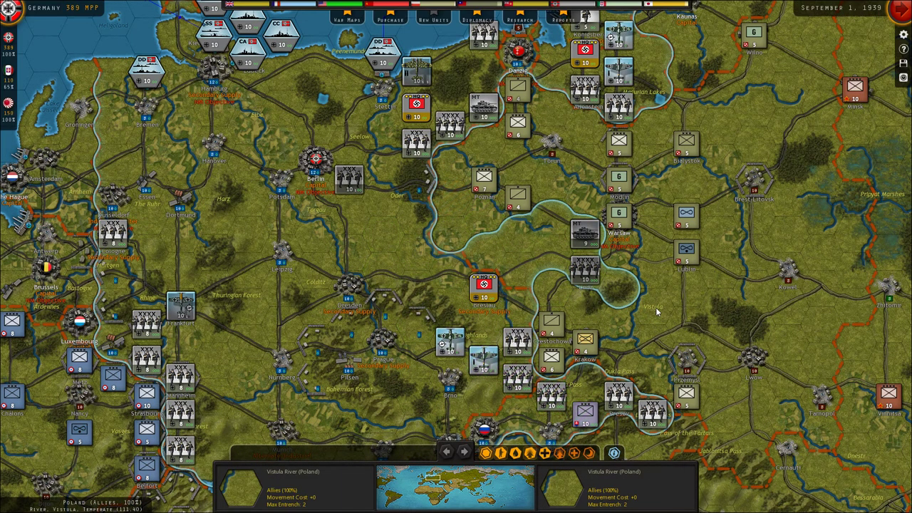
{"action": "mouse_move", "coordinate": [408, 257]}
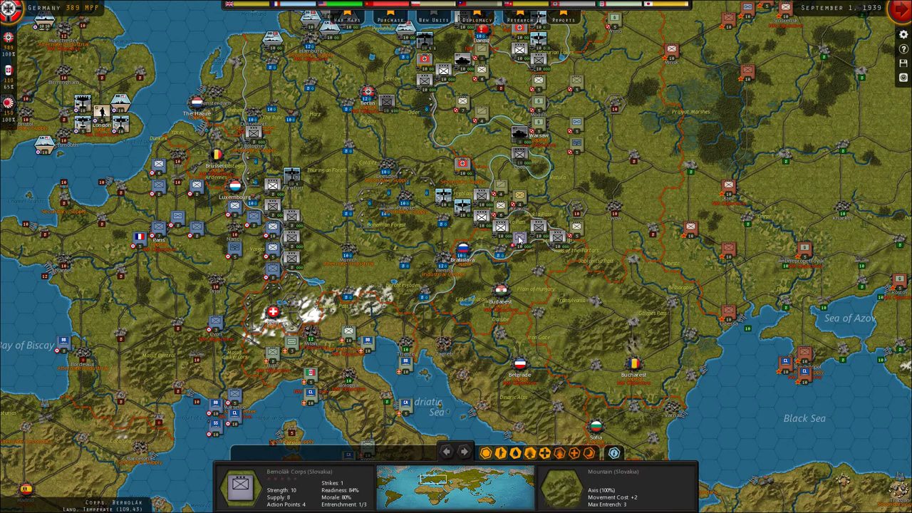
Inspect a German corps and the Slovak Bernolák Corps, glance at Egypt, then check XIII Corps
{"action": "left_click", "coordinate": [567, 236]}
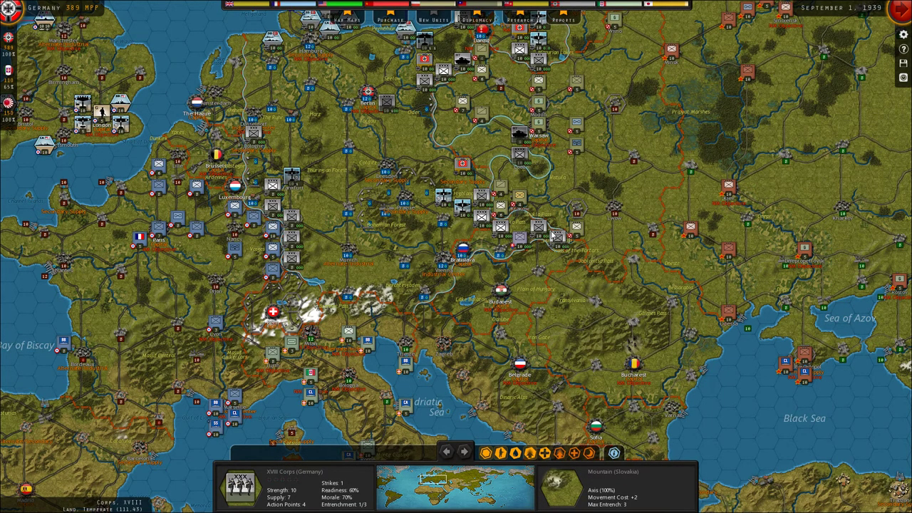
{"action": "left_click", "coordinate": [484, 222]}
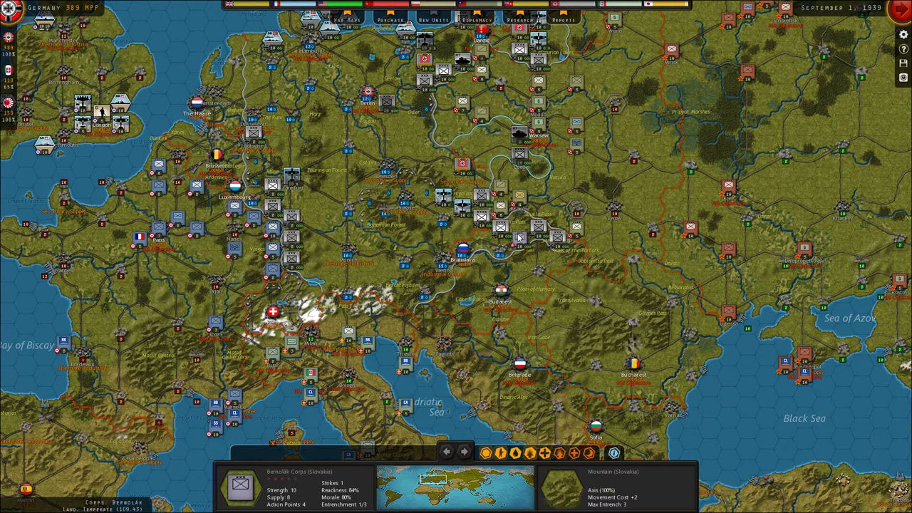
{"action": "left_click", "coordinate": [508, 228]}
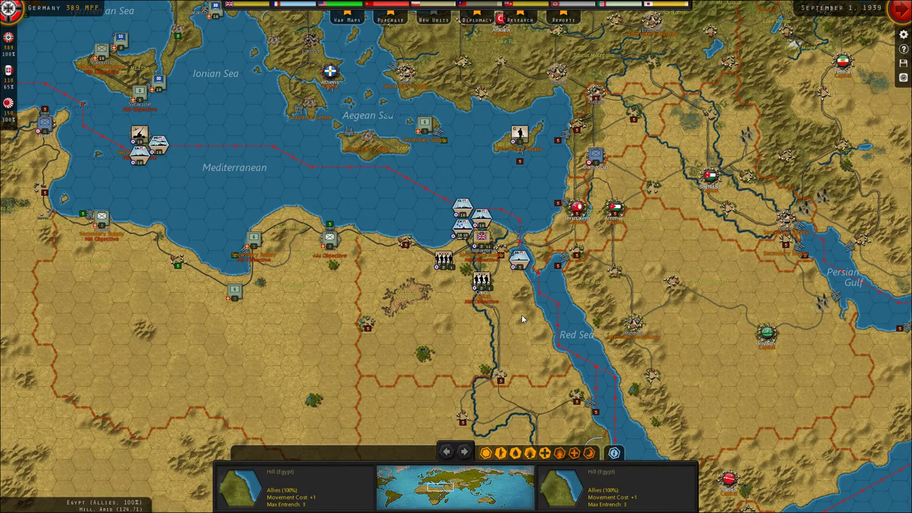
{"action": "mouse_move", "coordinate": [506, 300]}
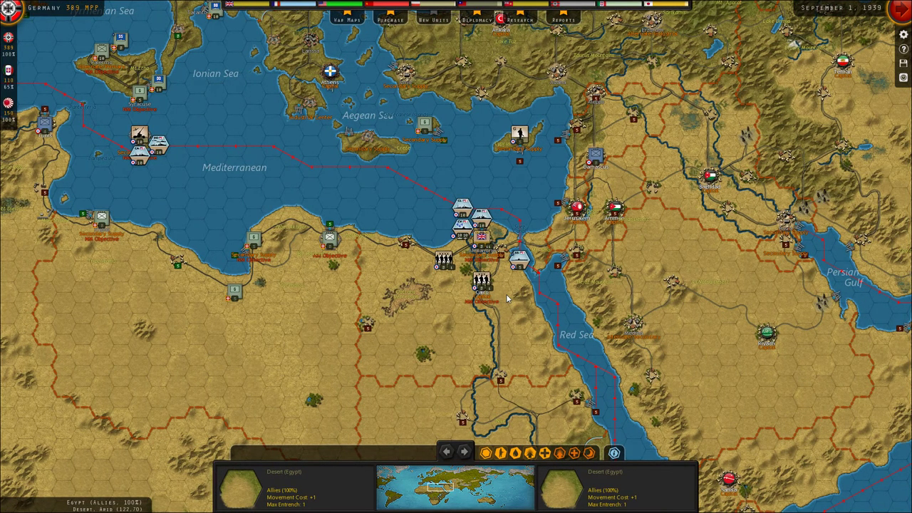
{"action": "mouse_move", "coordinate": [506, 295]}
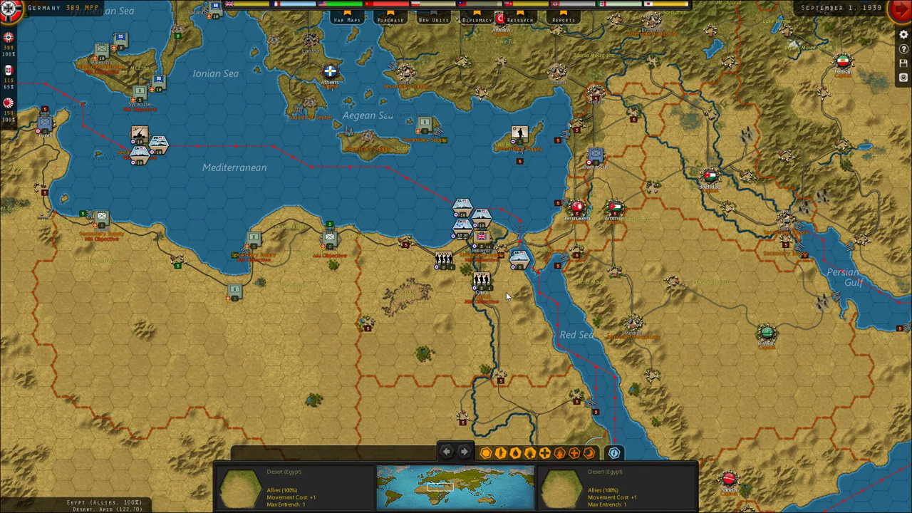
{"action": "left_click", "coordinate": [478, 280]}
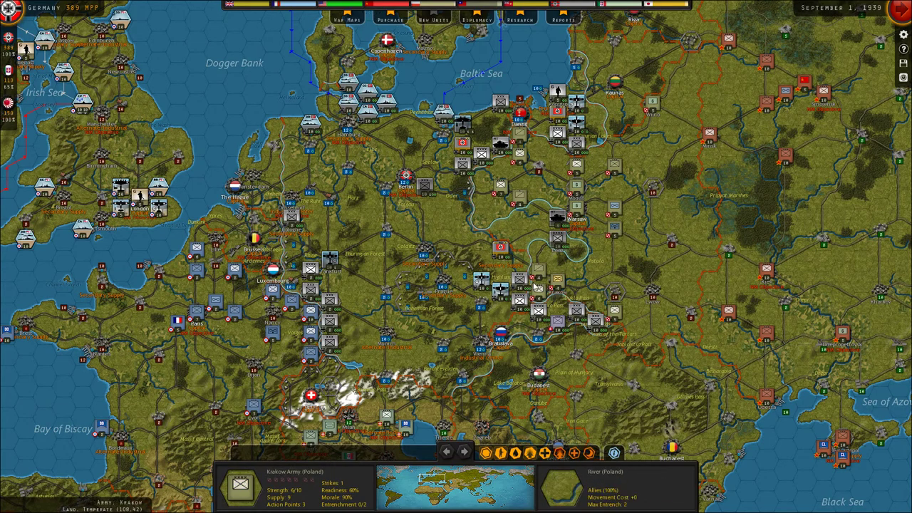
{"action": "mouse_move", "coordinate": [538, 289]}
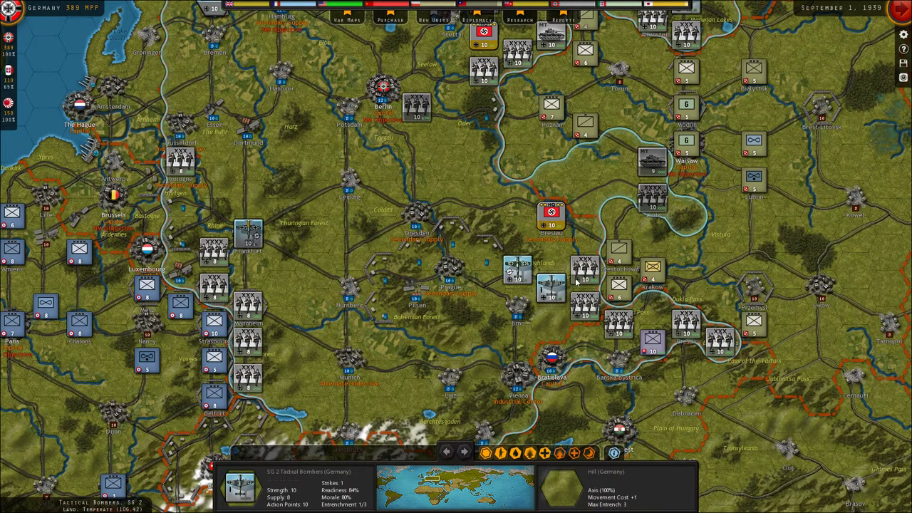
{"action": "left_click", "coordinate": [581, 278]}
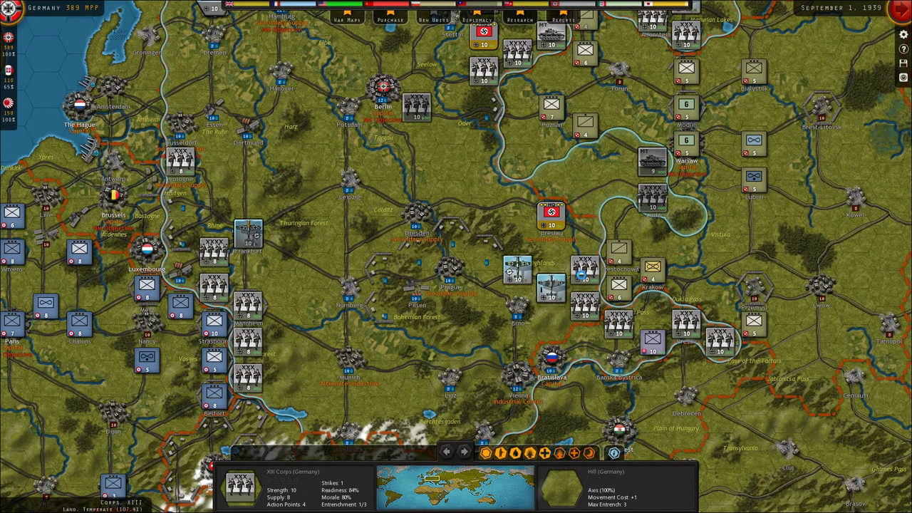